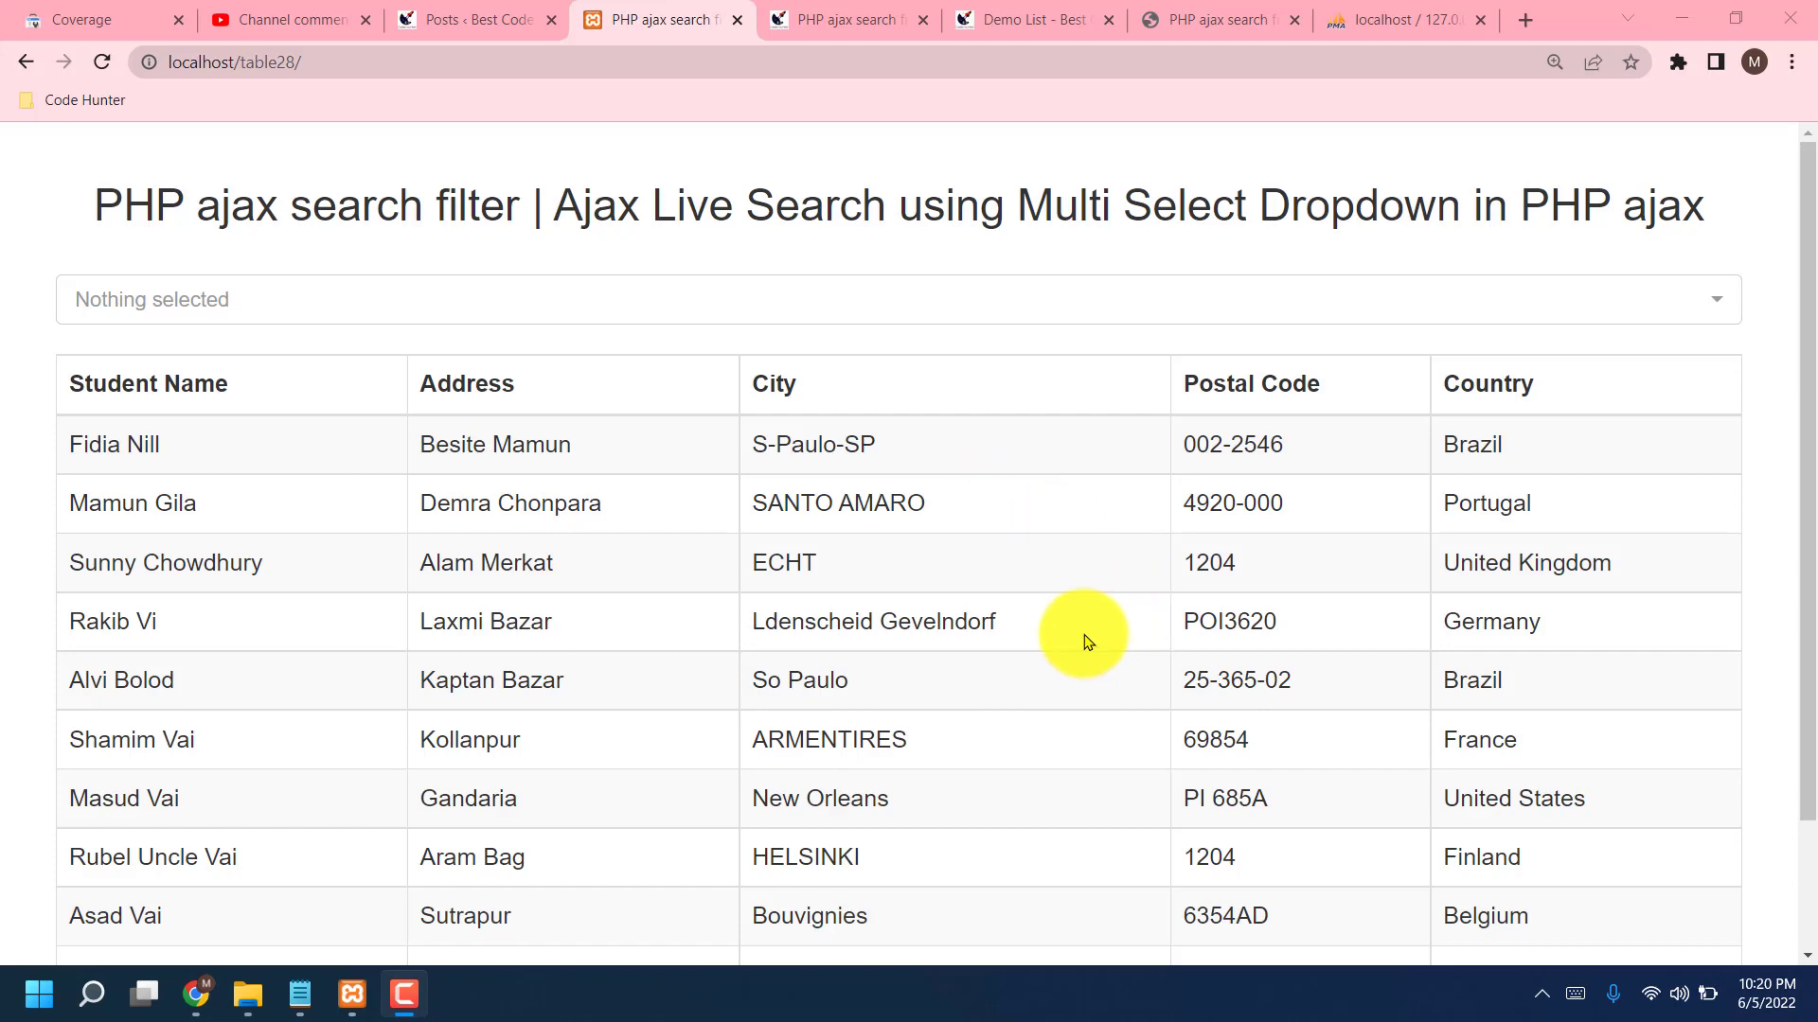
mouse_move(1095, 667)
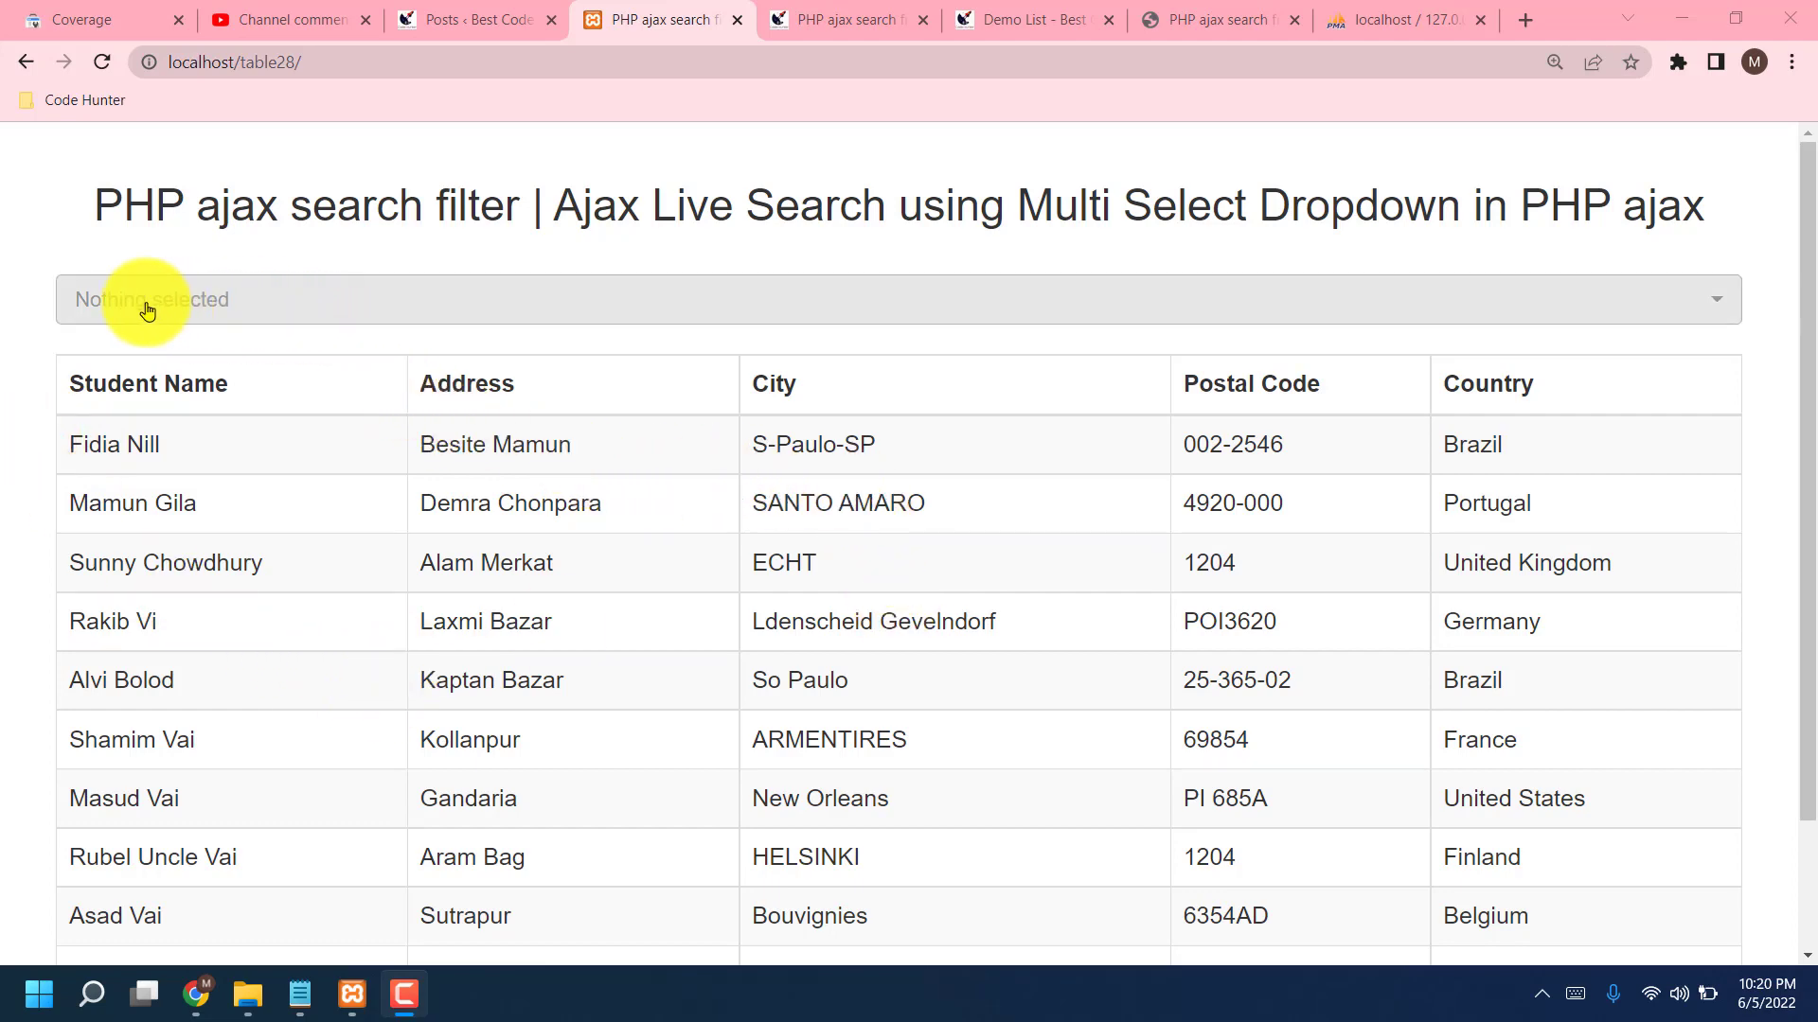
mouse_move(1450, 408)
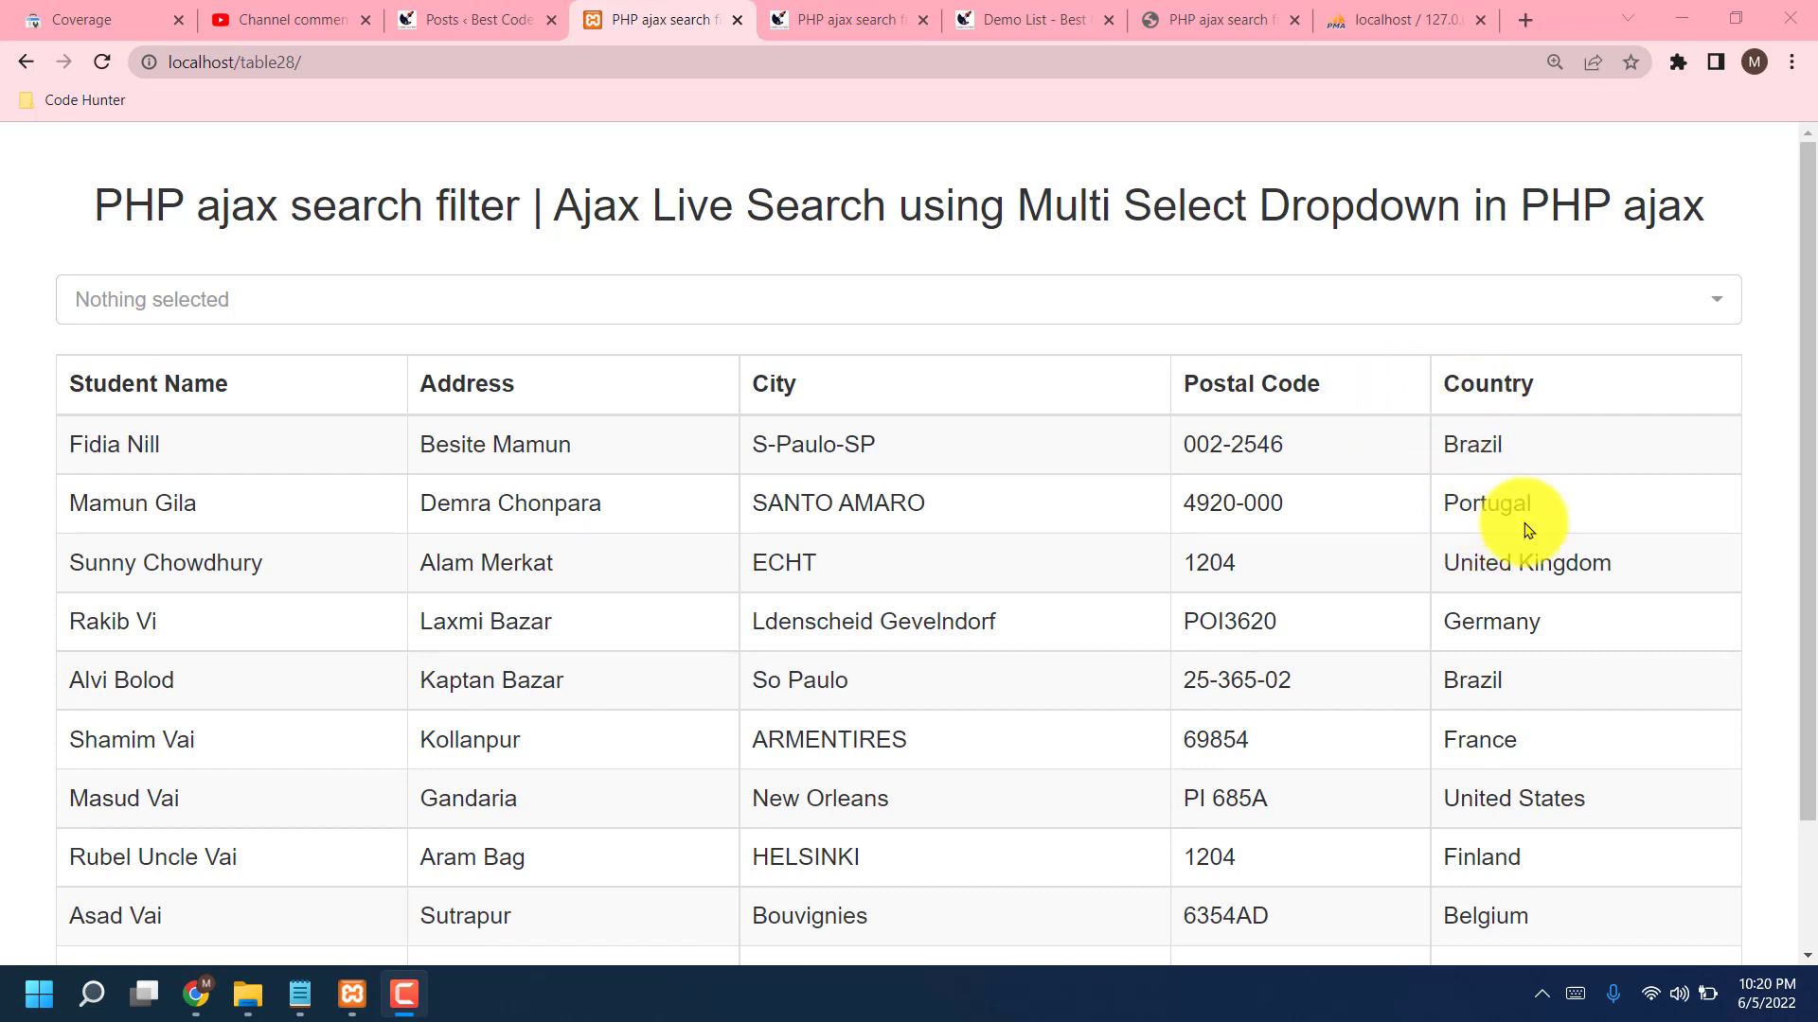
Step: Set the country dropdown filter to Belgium and Brazil, unticking Canada
scroll(down, 3)
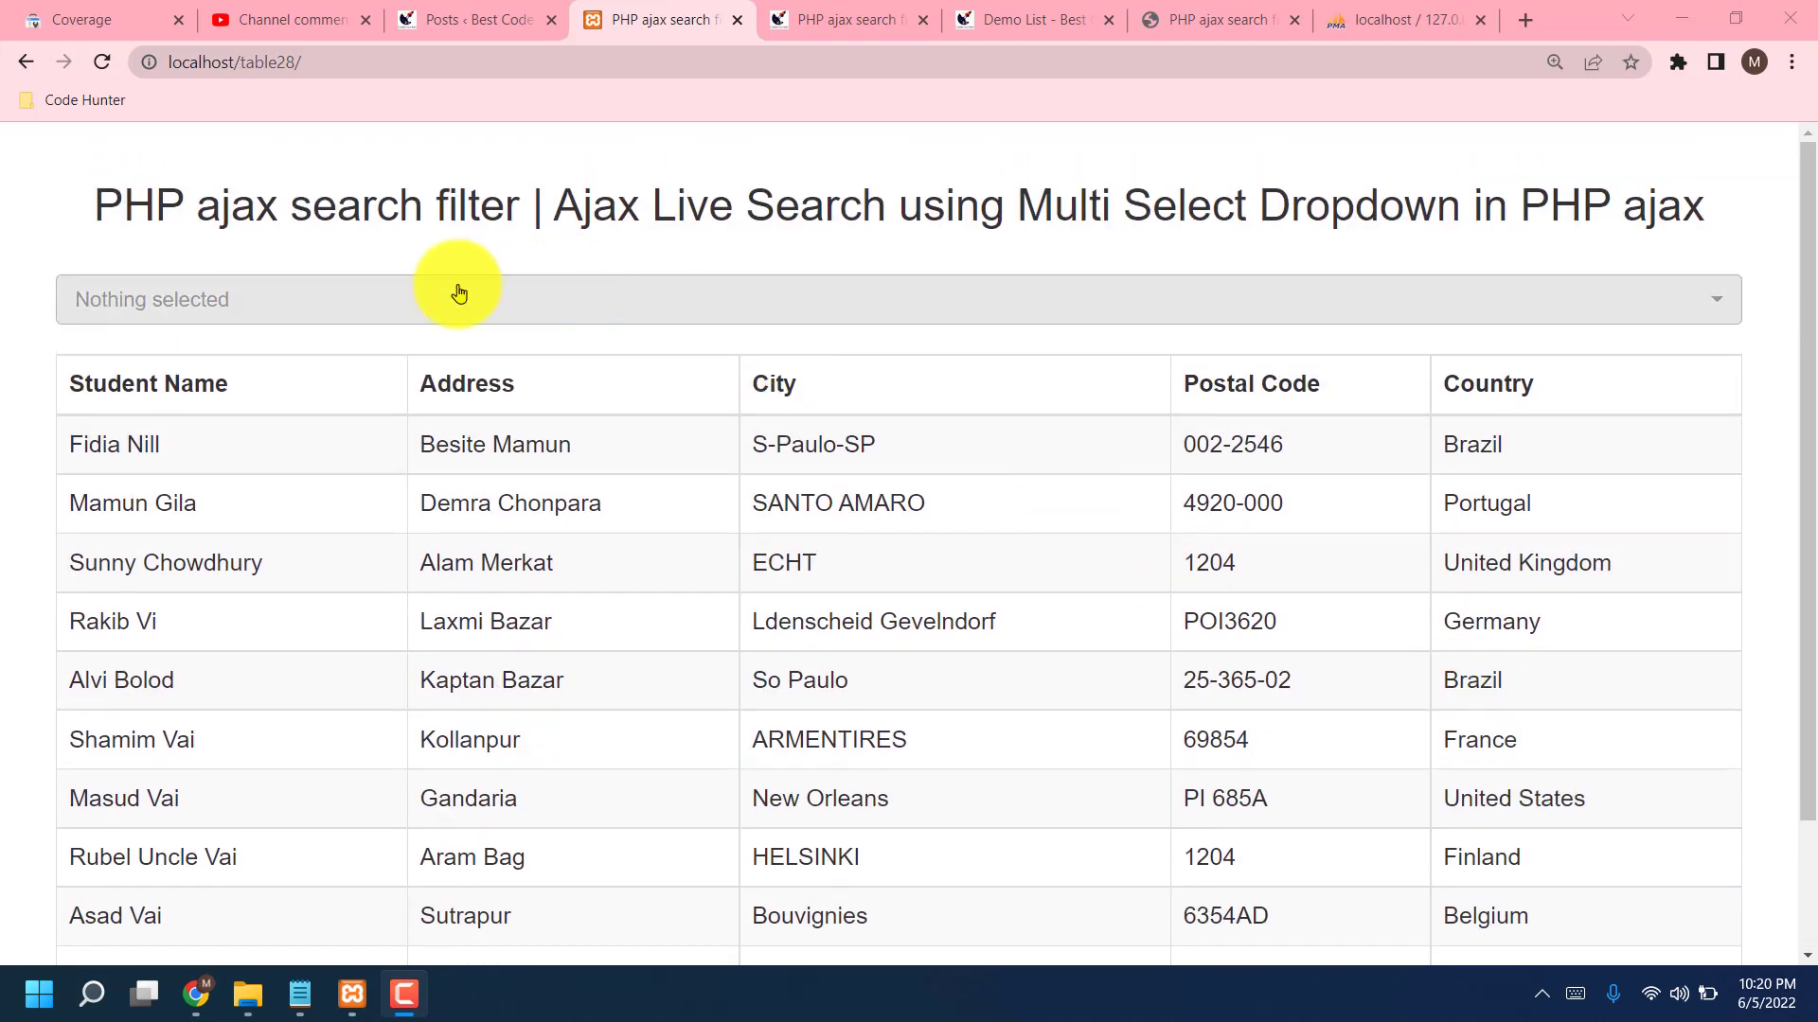
click(464, 300)
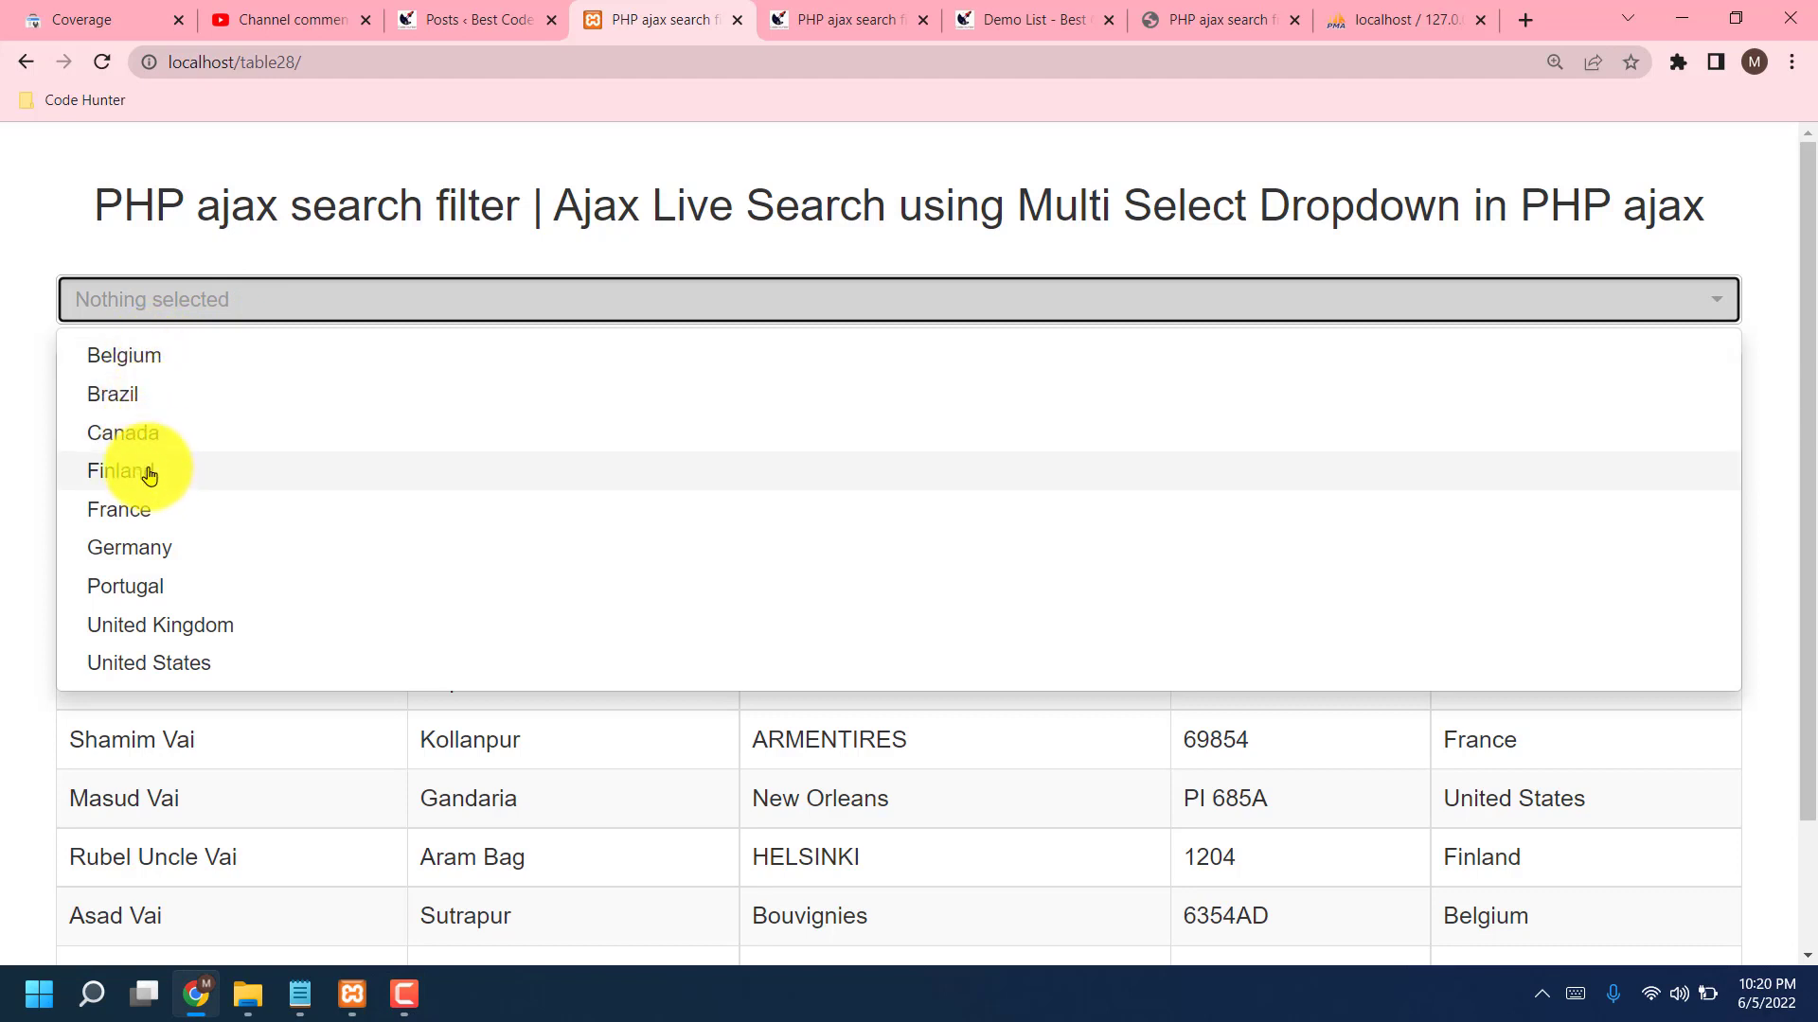
mouse_move(125, 355)
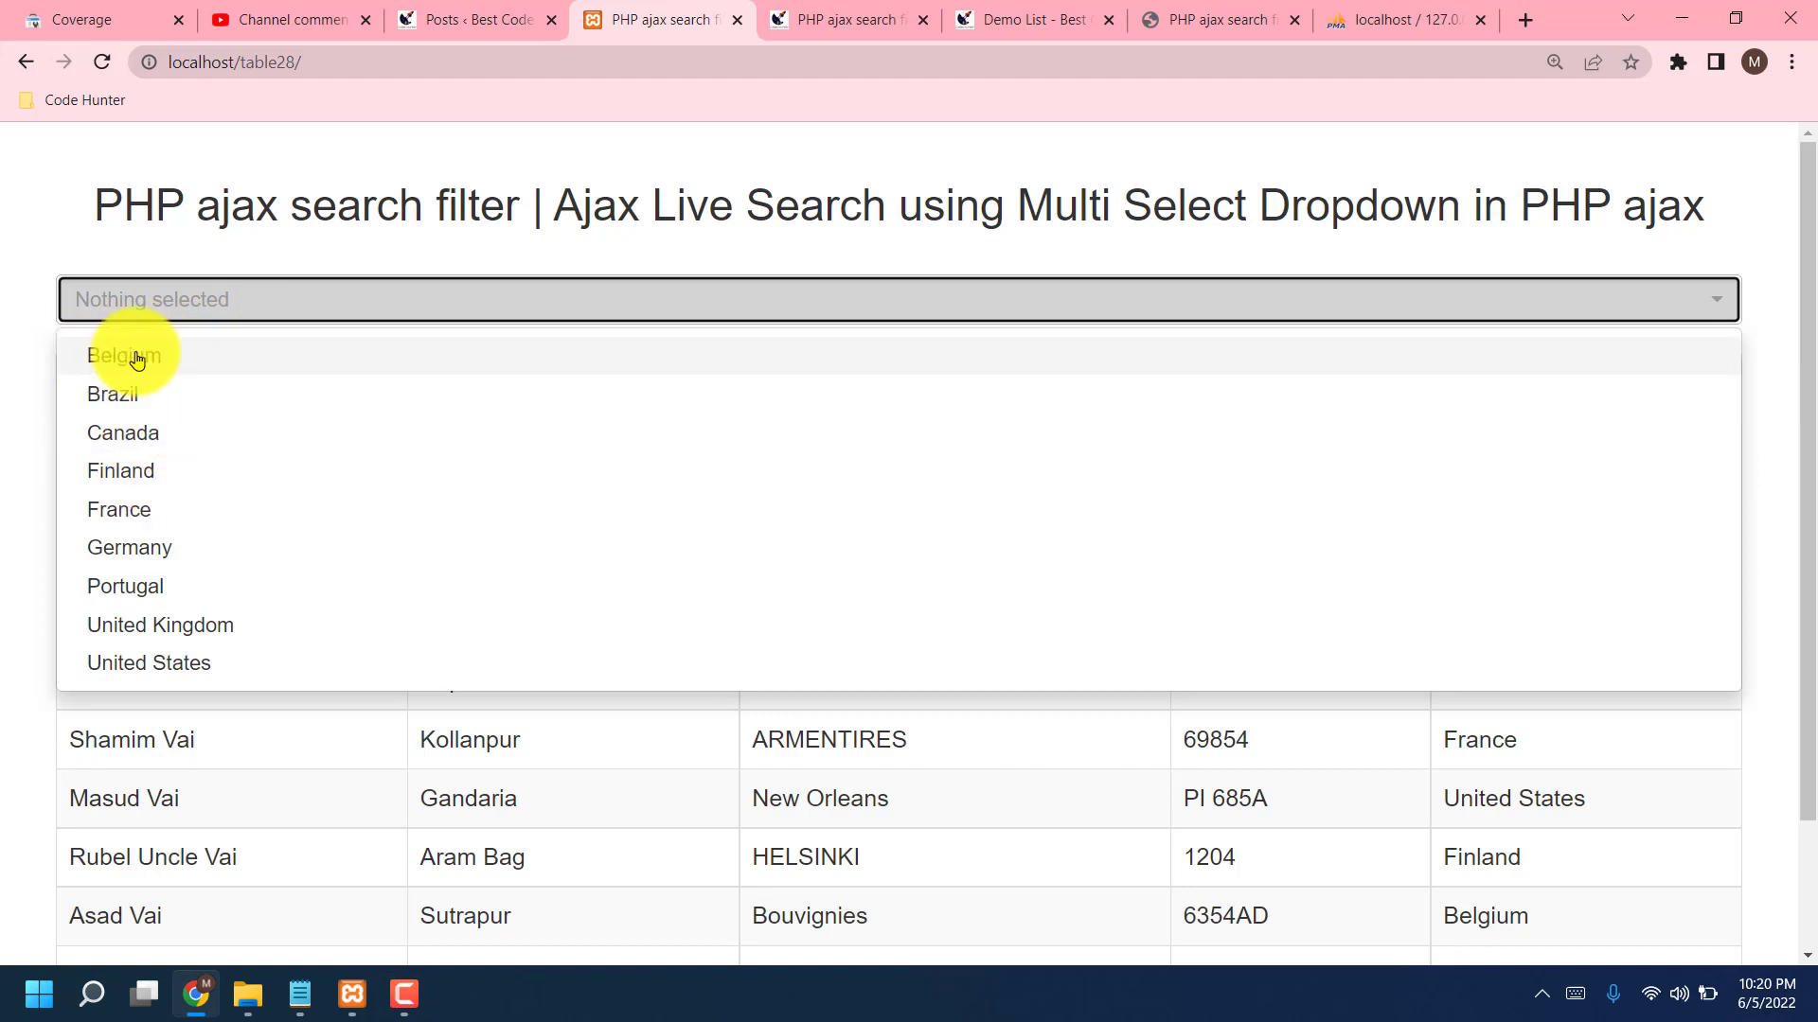
click(134, 356)
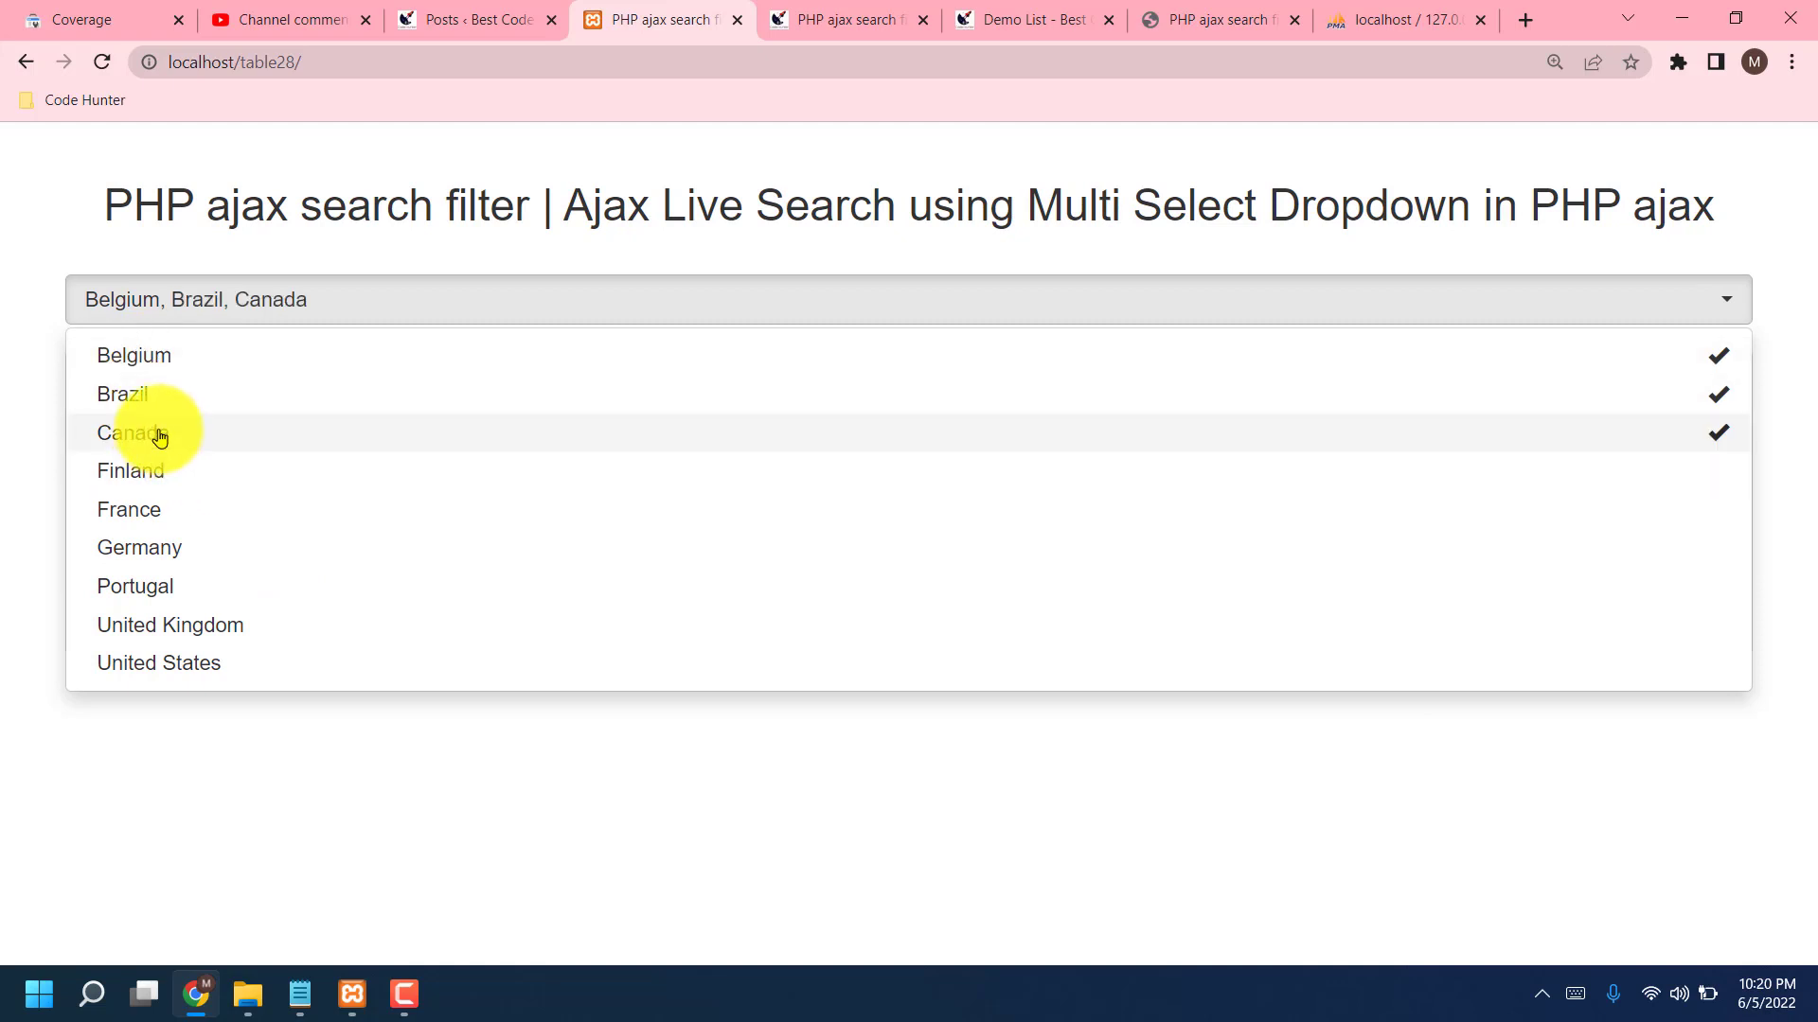
click(133, 432)
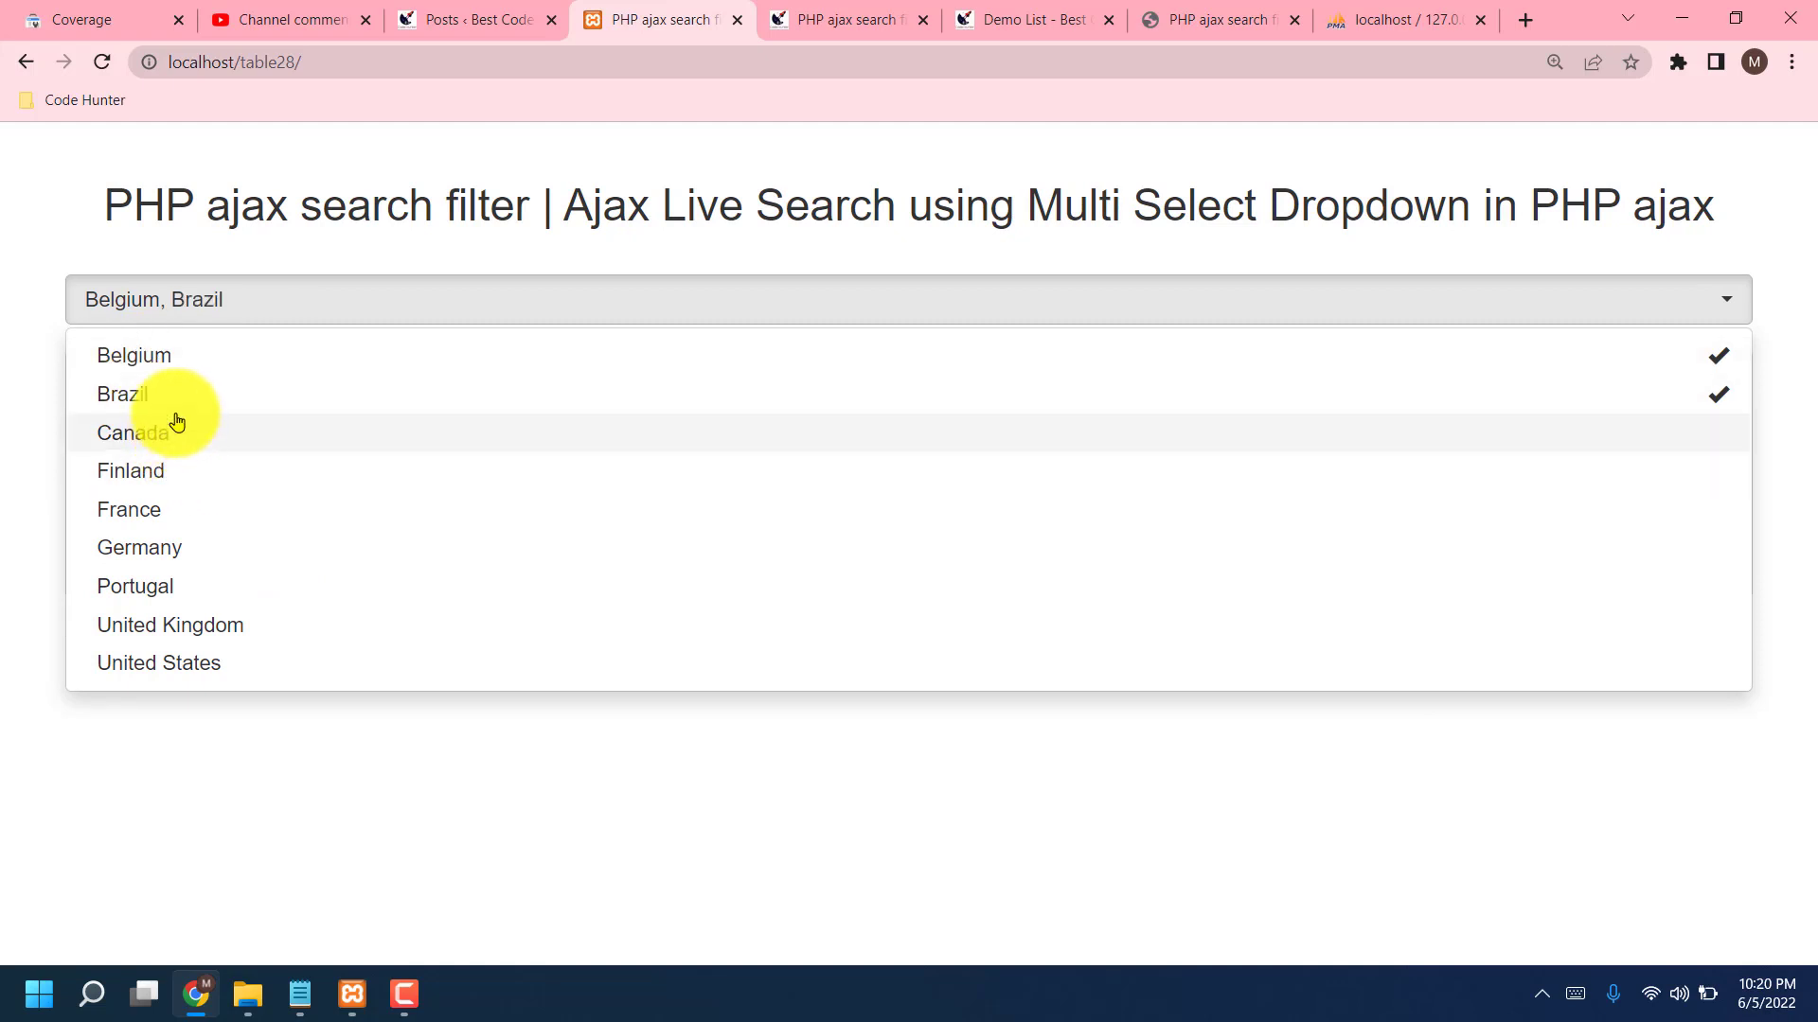
mouse_move(110, 393)
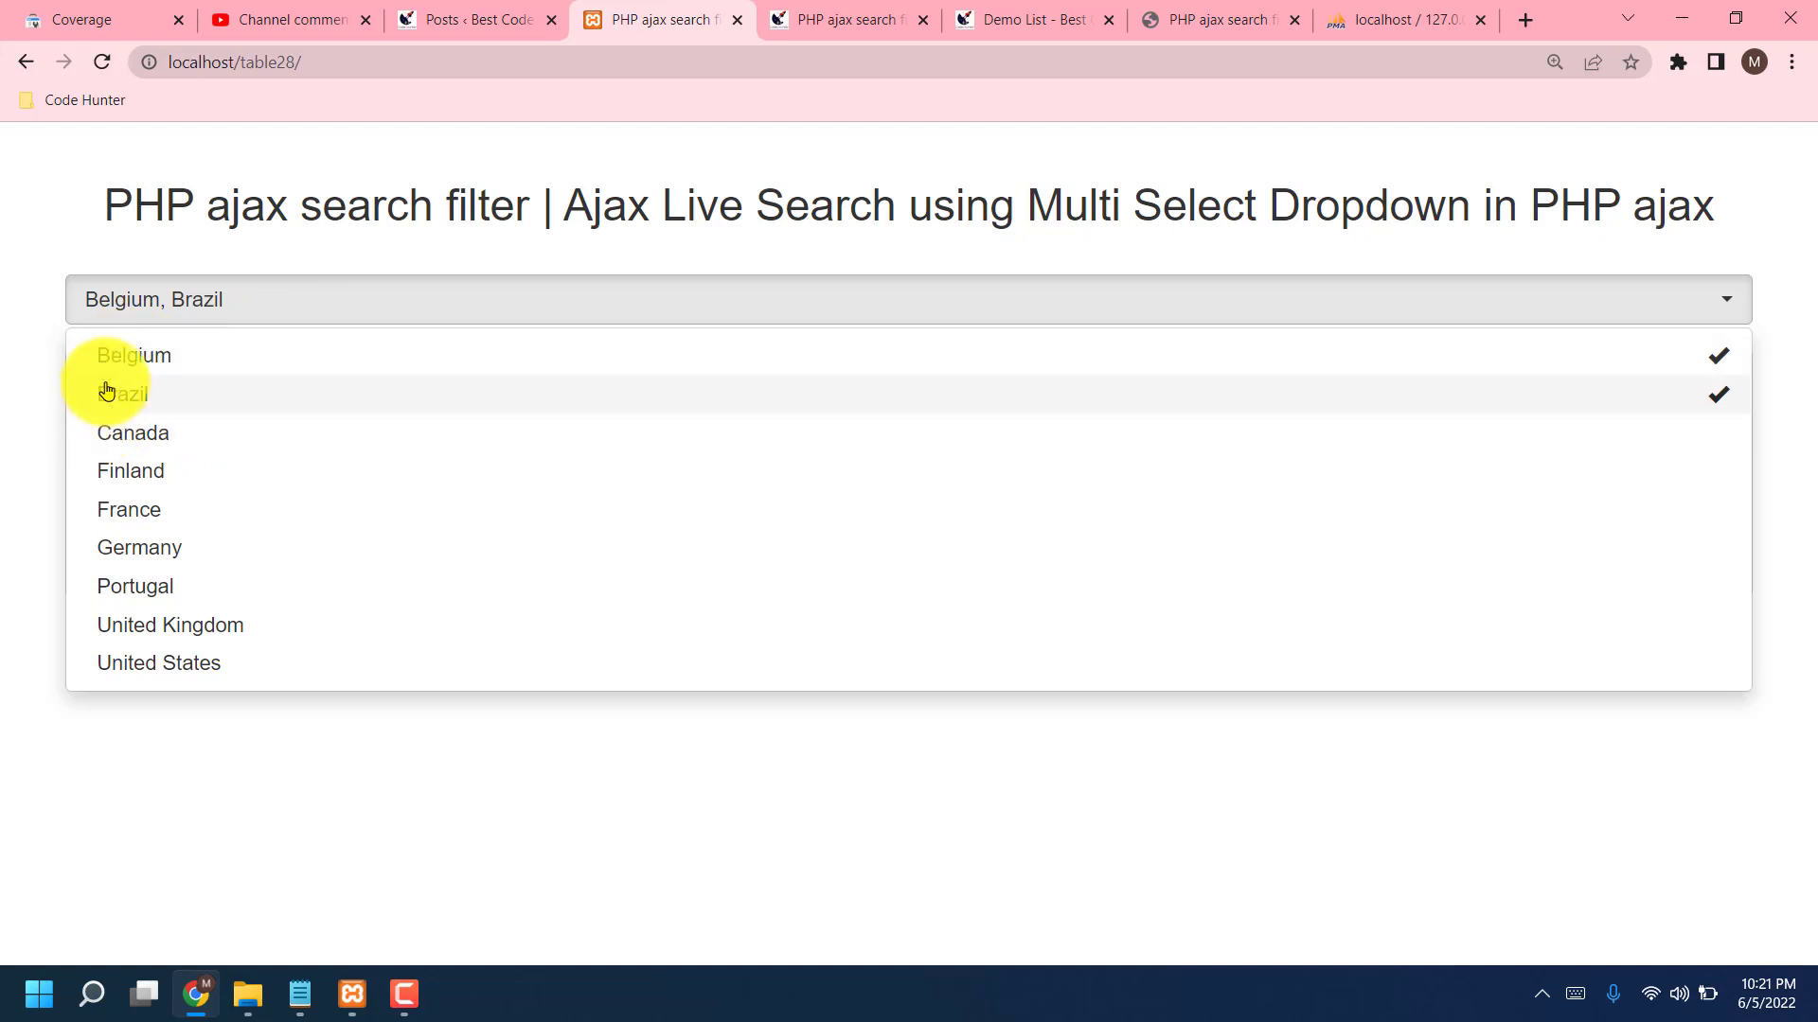
mouse_move(1577, 416)
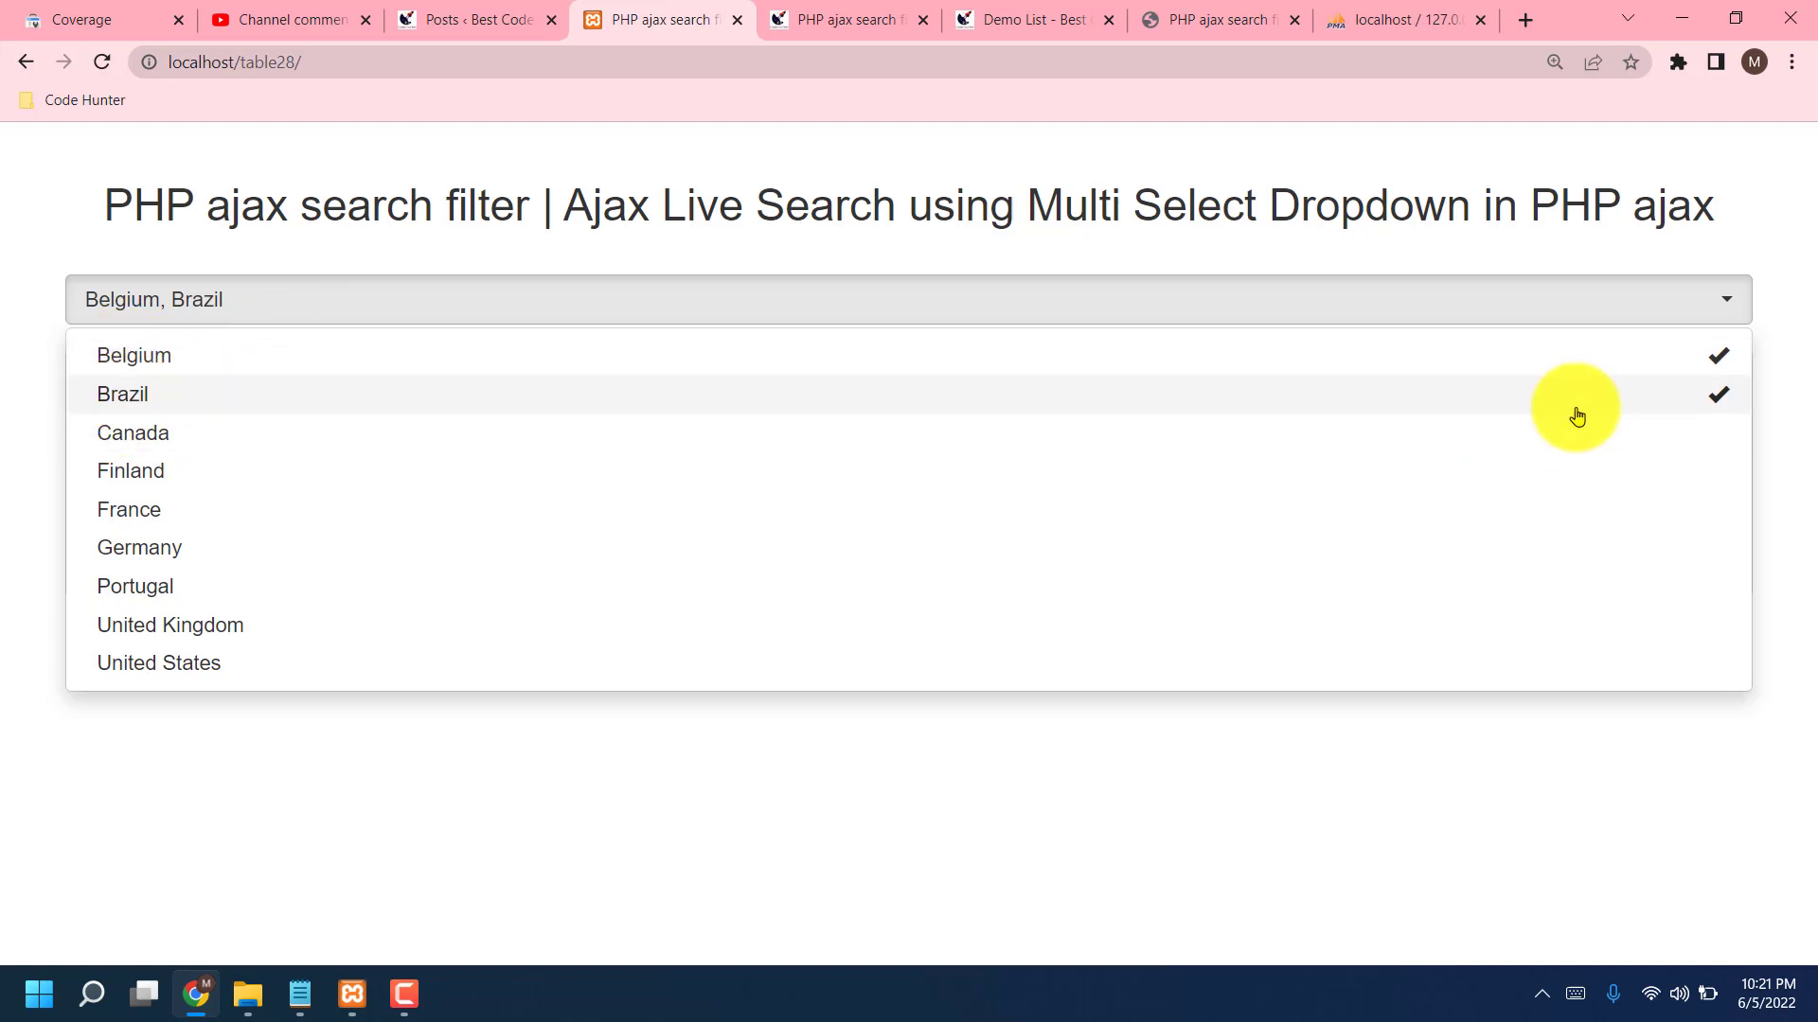
mouse_move(26, 424)
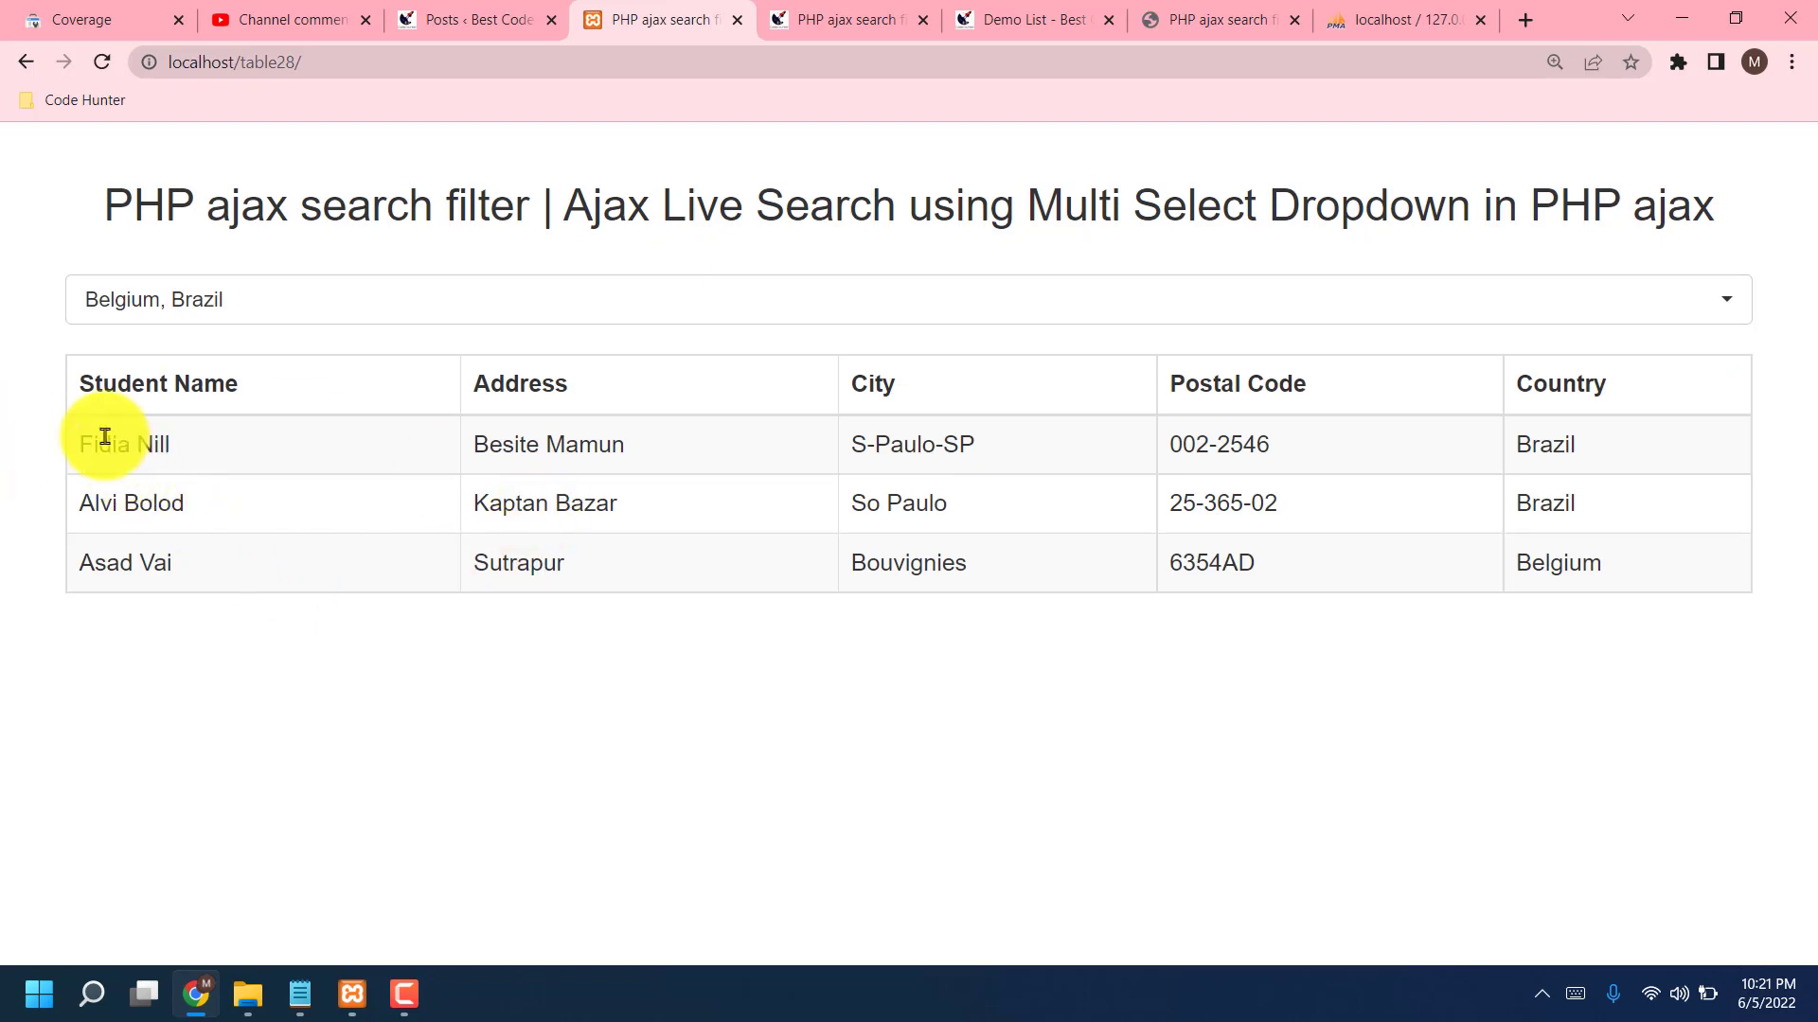
mouse_move(357, 608)
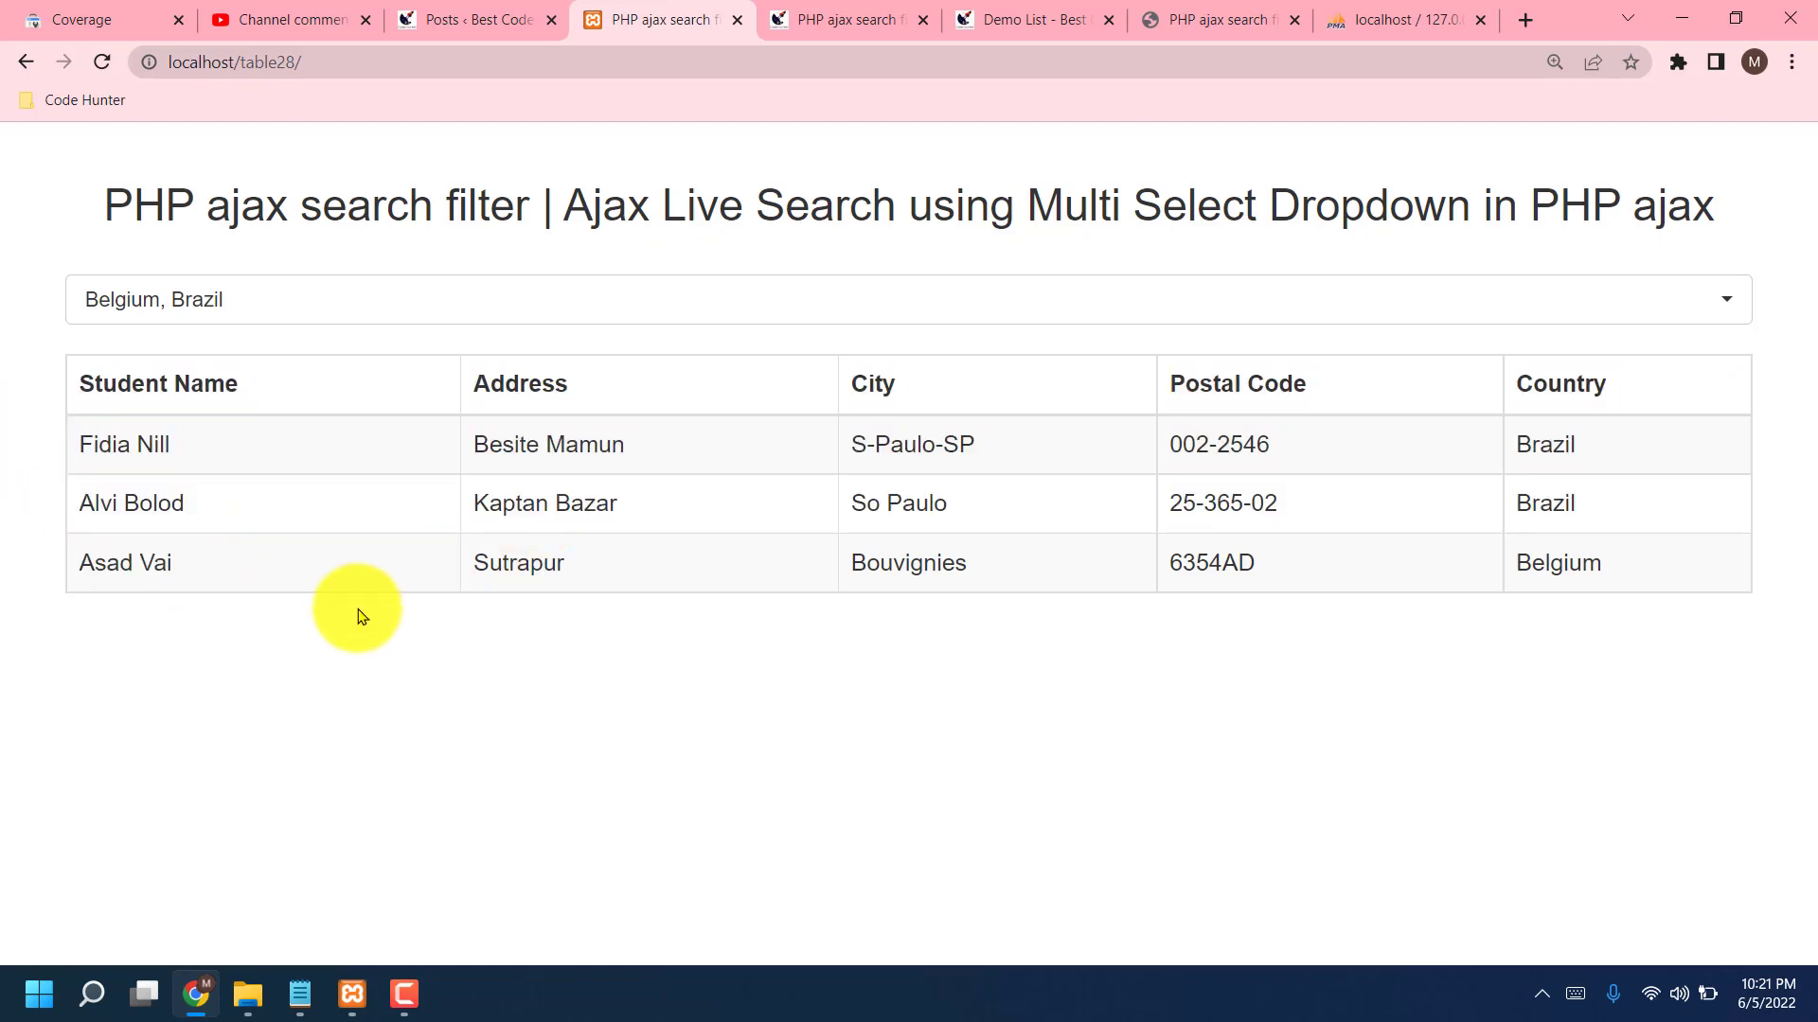
mouse_move(180, 383)
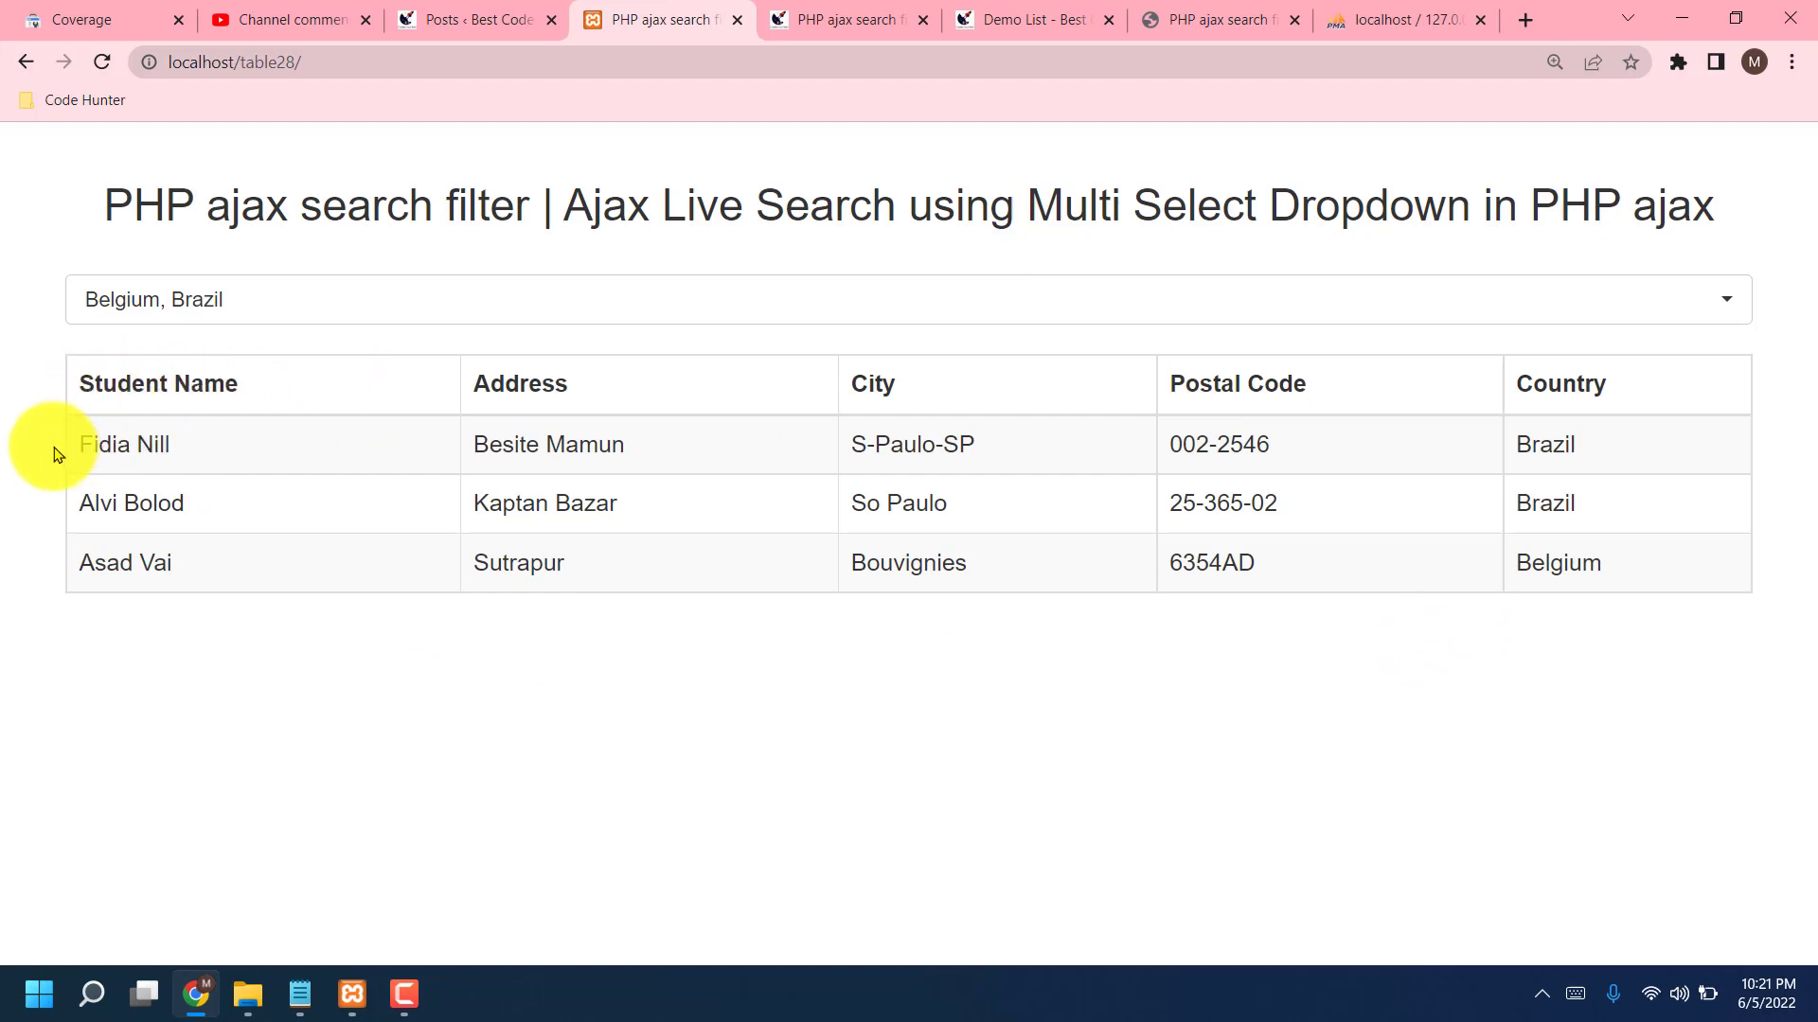
mouse_move(1554, 553)
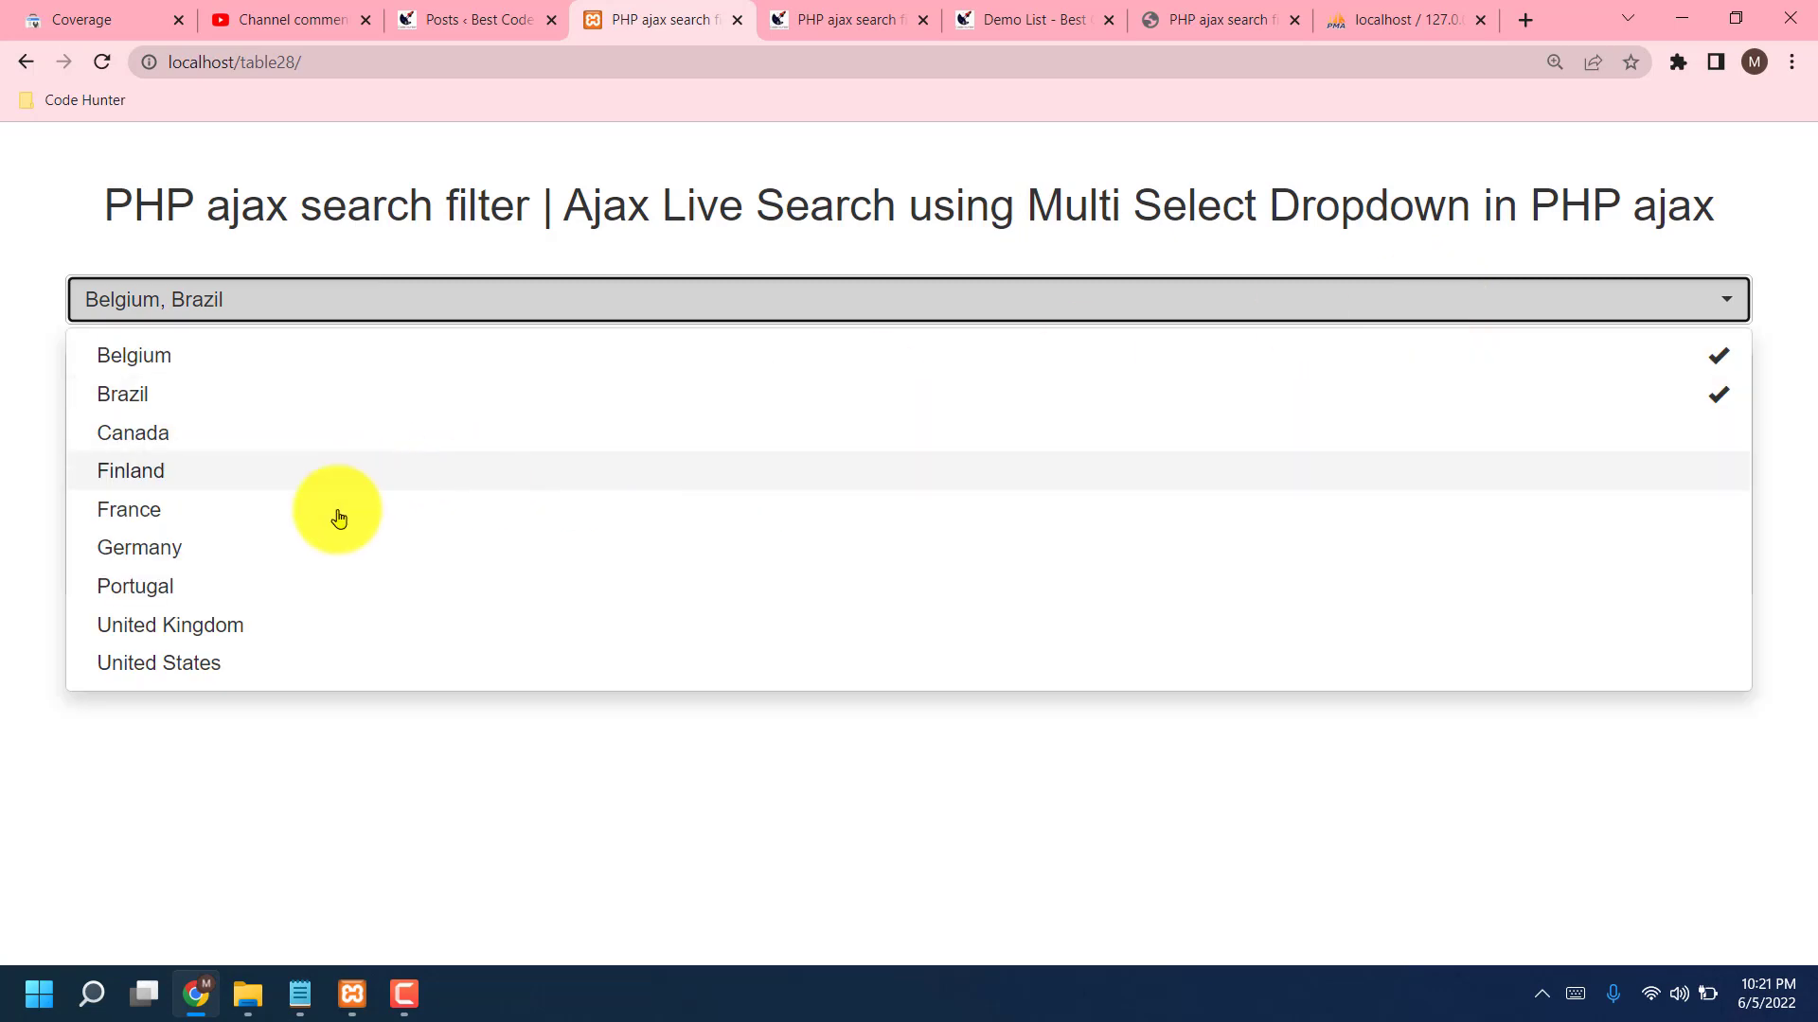
mouse_move(177, 521)
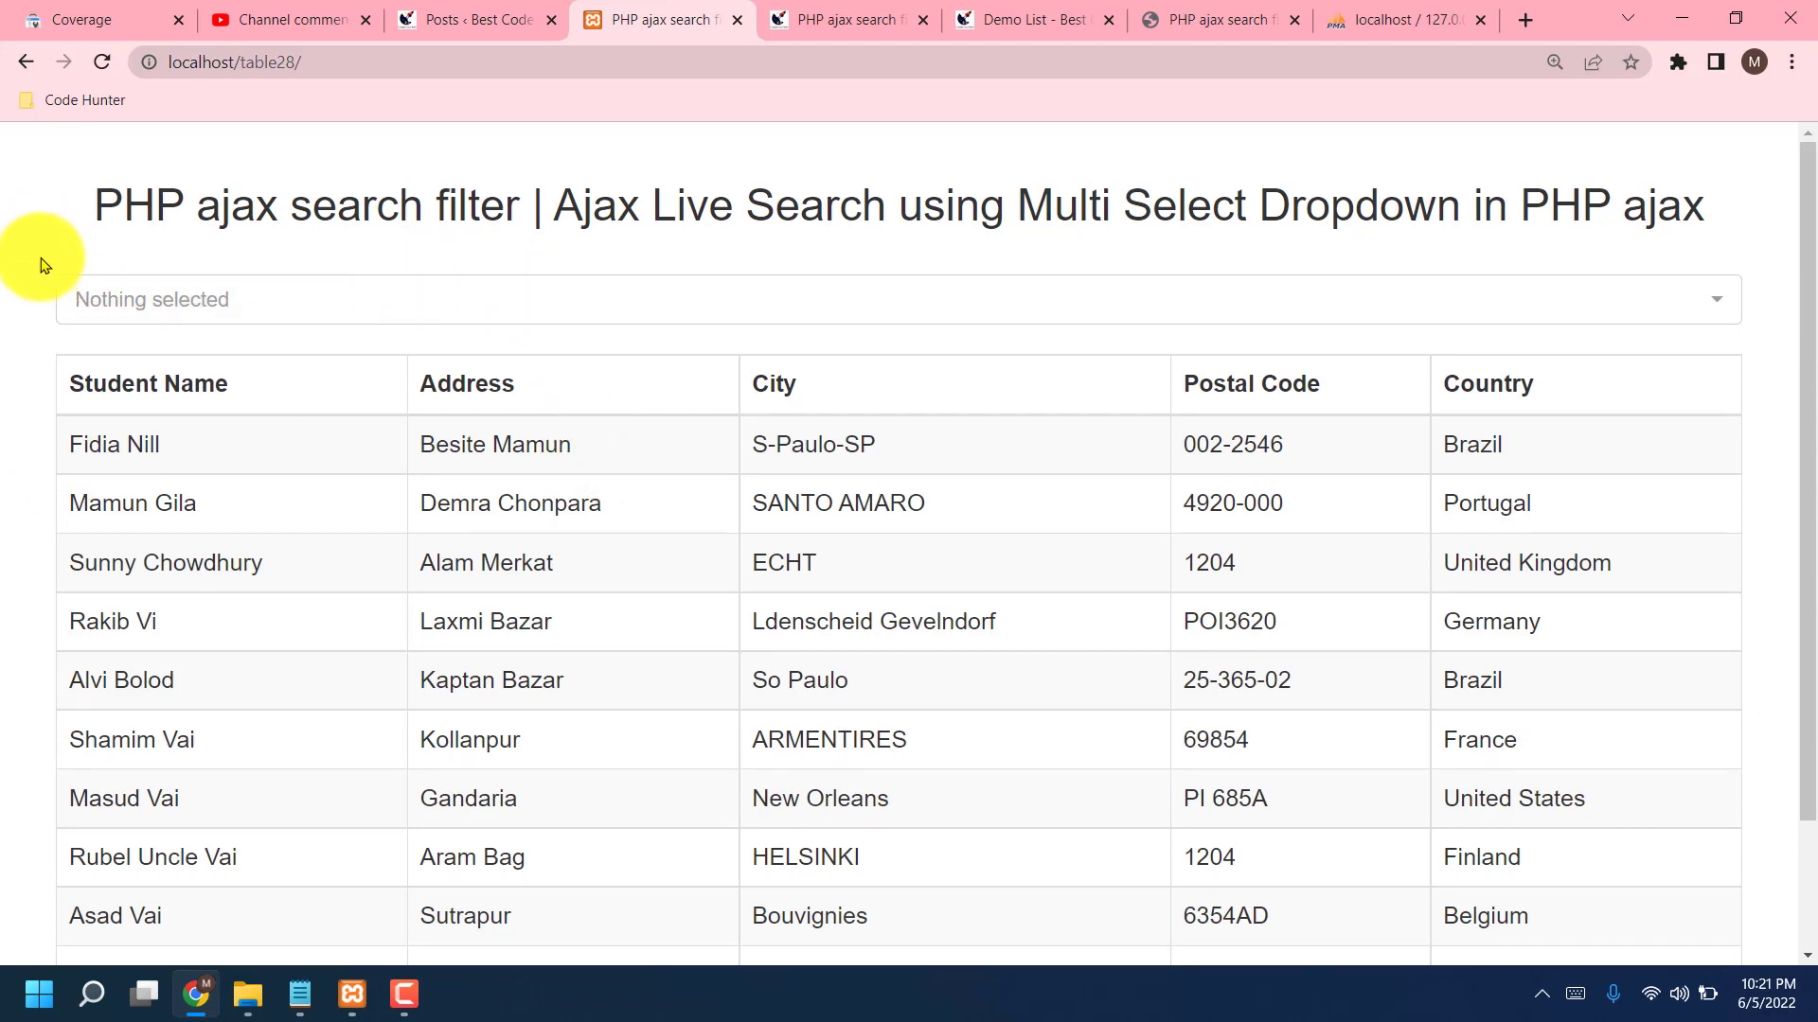
mouse_move(1000, 553)
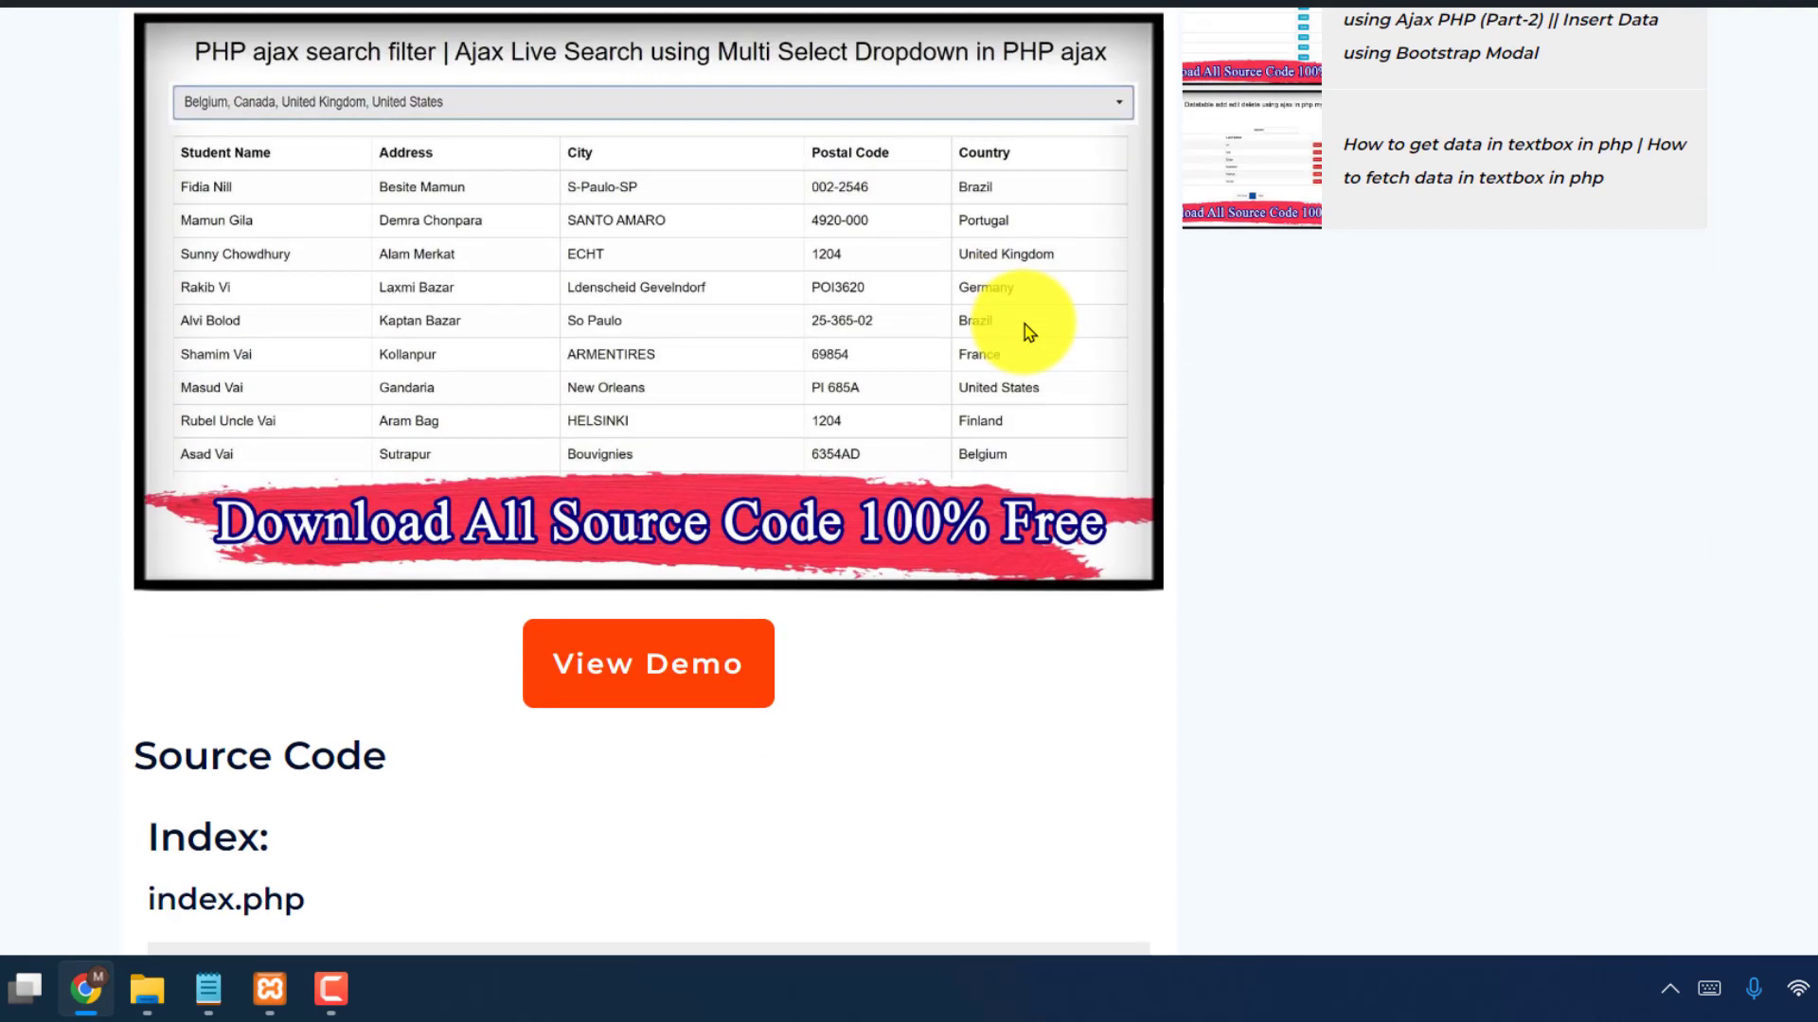
Step: Open the tutorial's View Demo, then browse the index.php and fetch.php source code
scroll(down, 3)
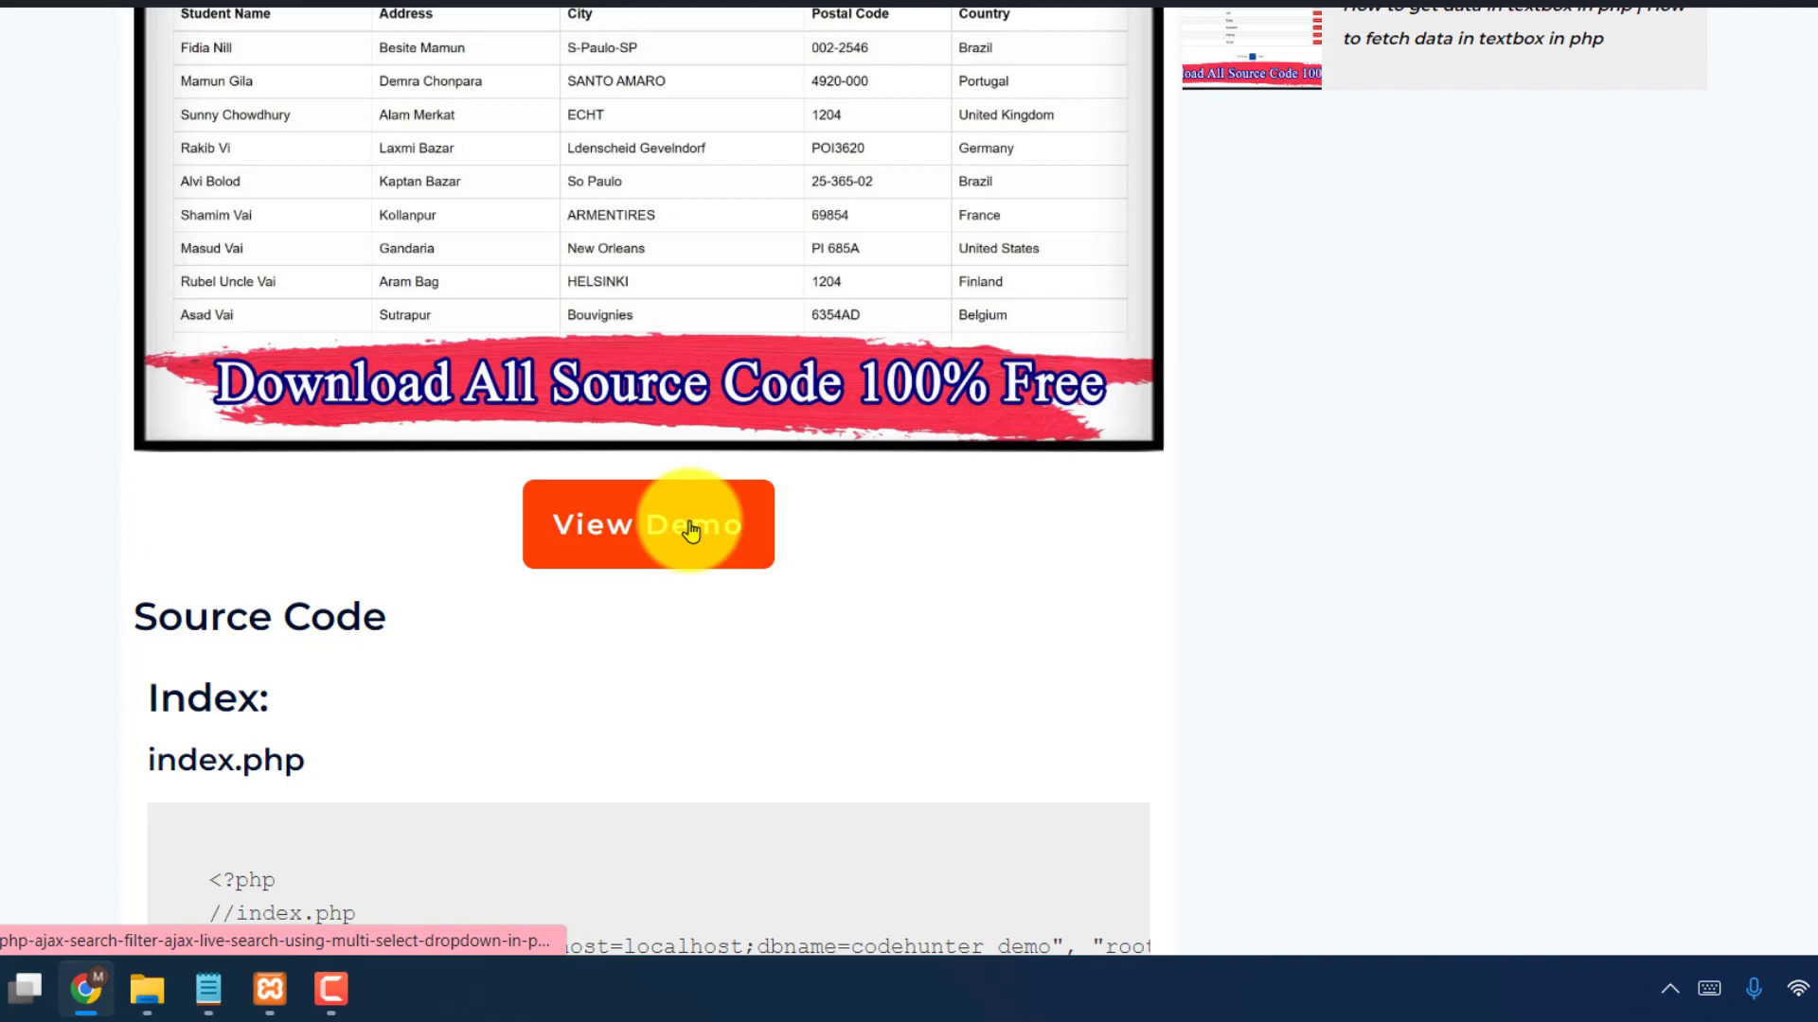
click(647, 523)
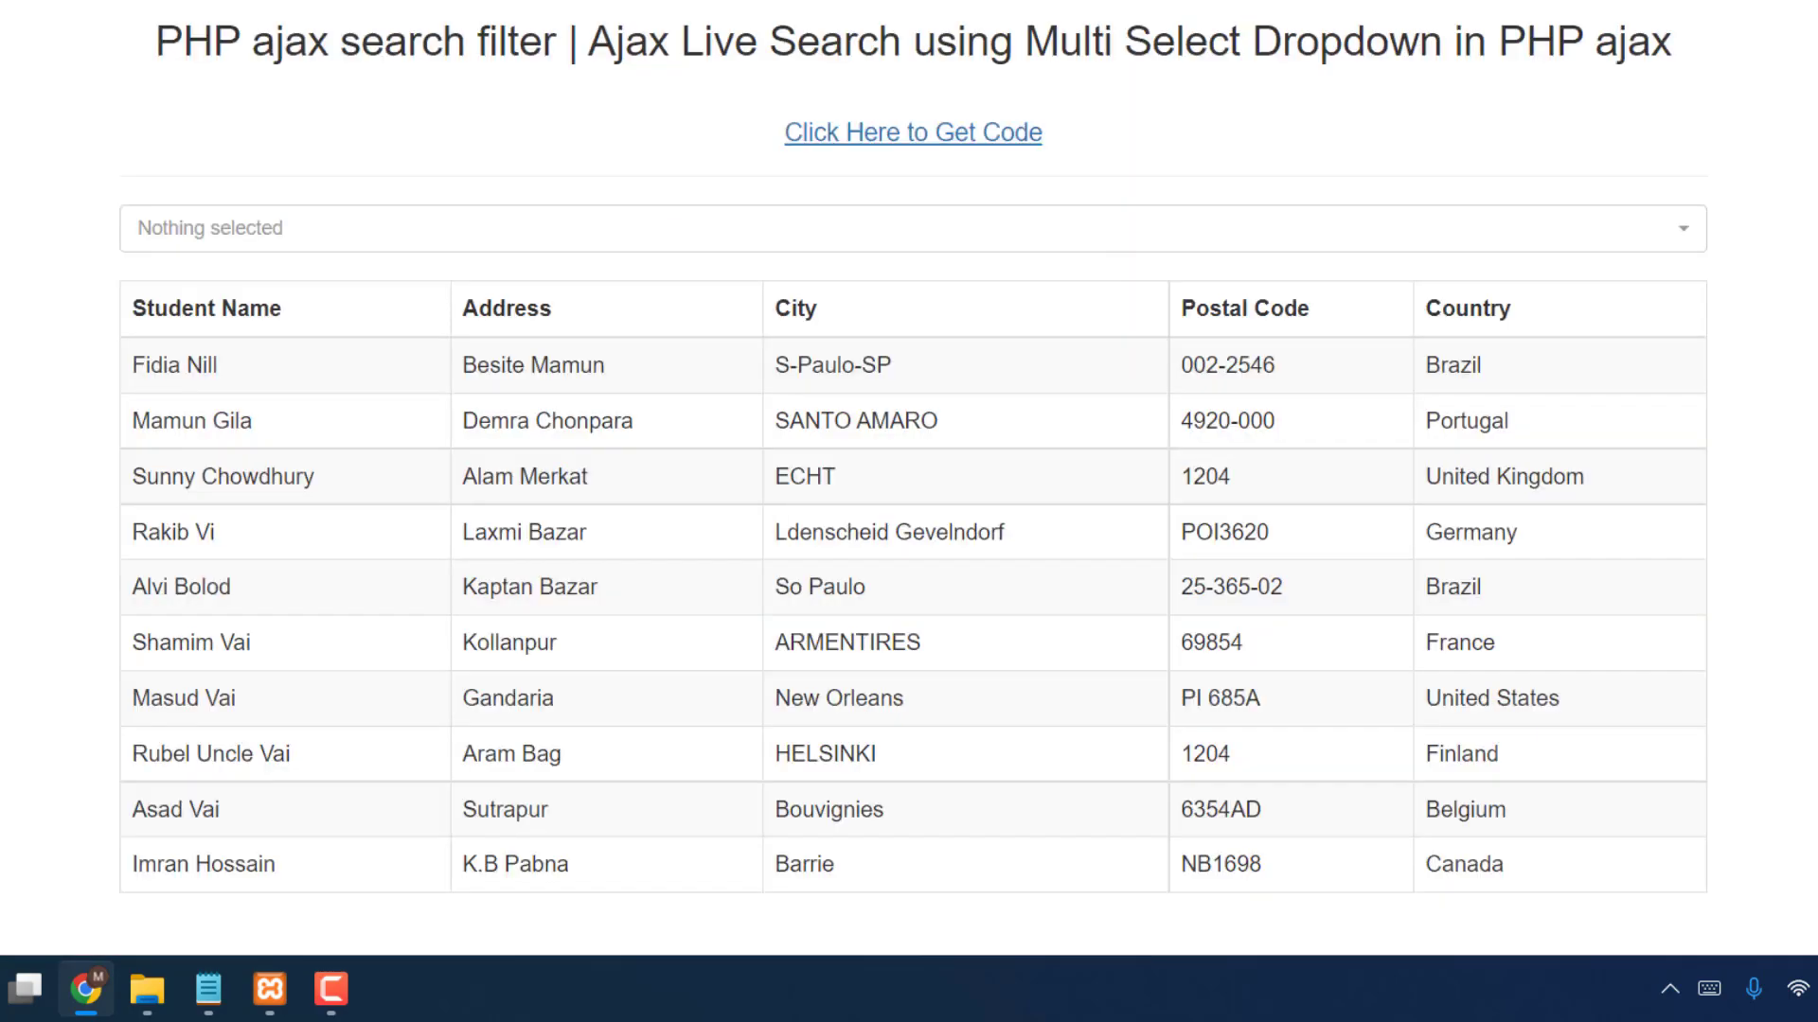
scroll(down, 3)
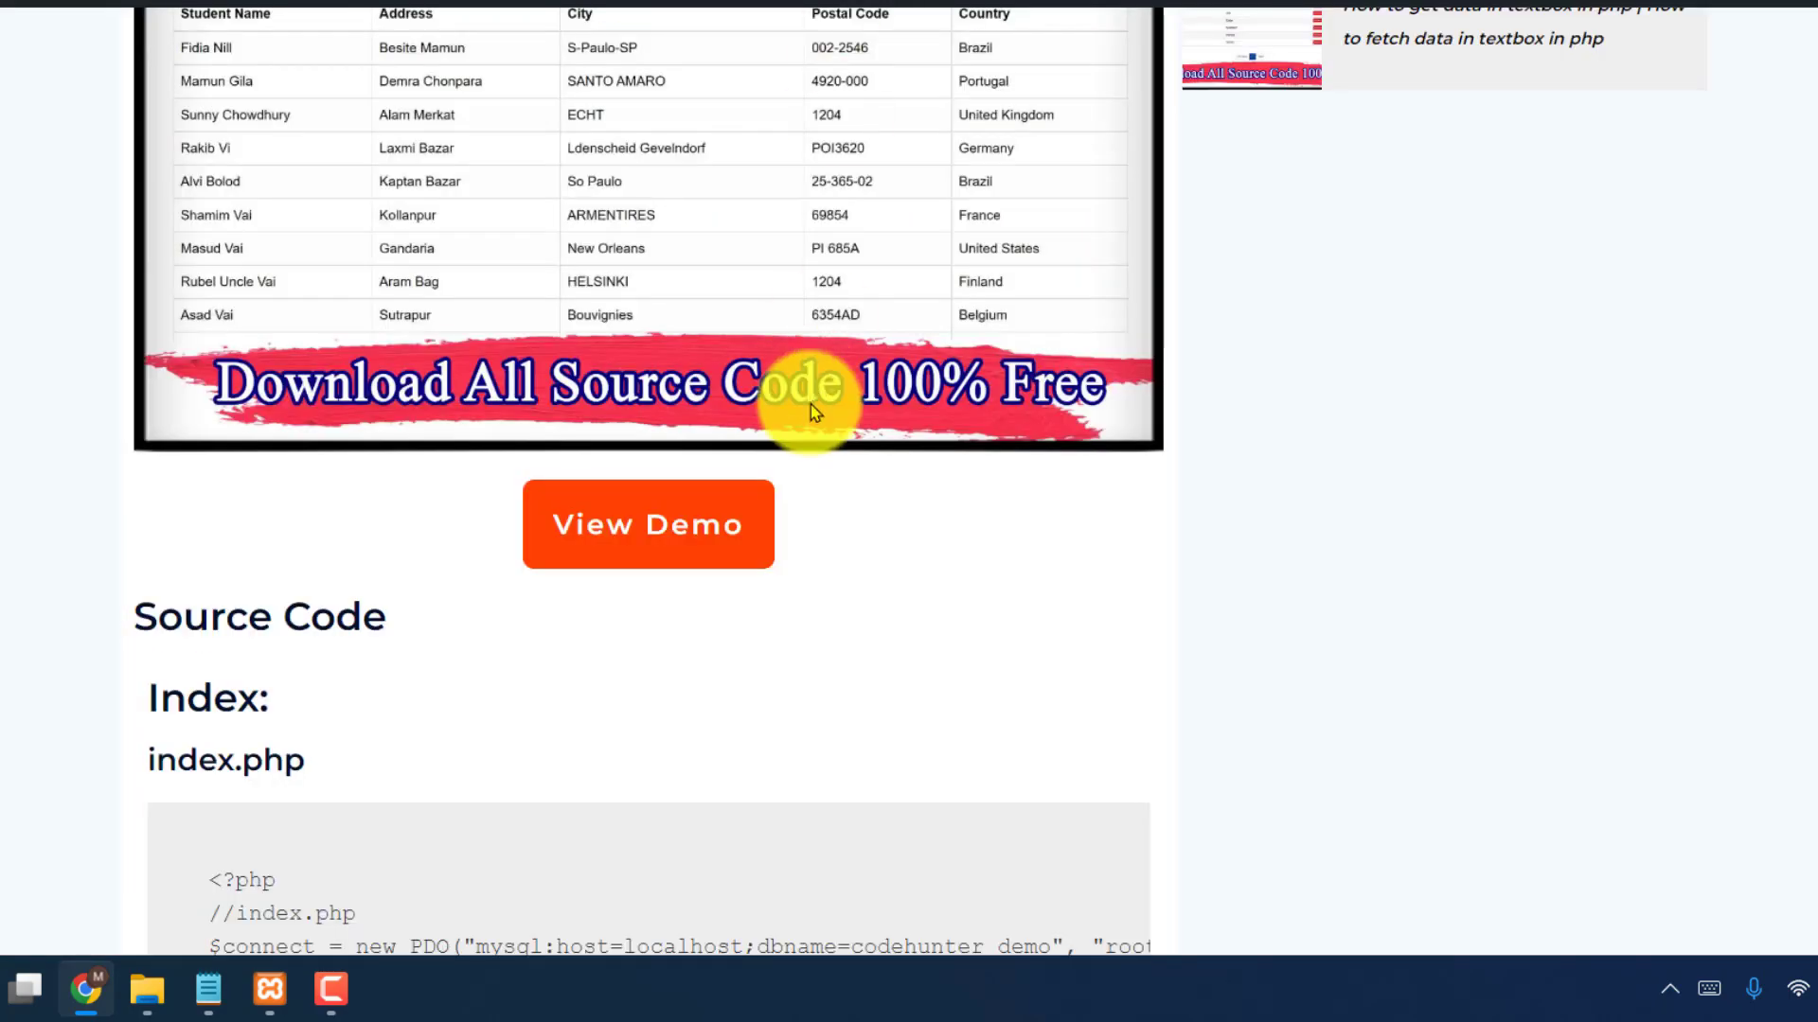
scroll(down, 3)
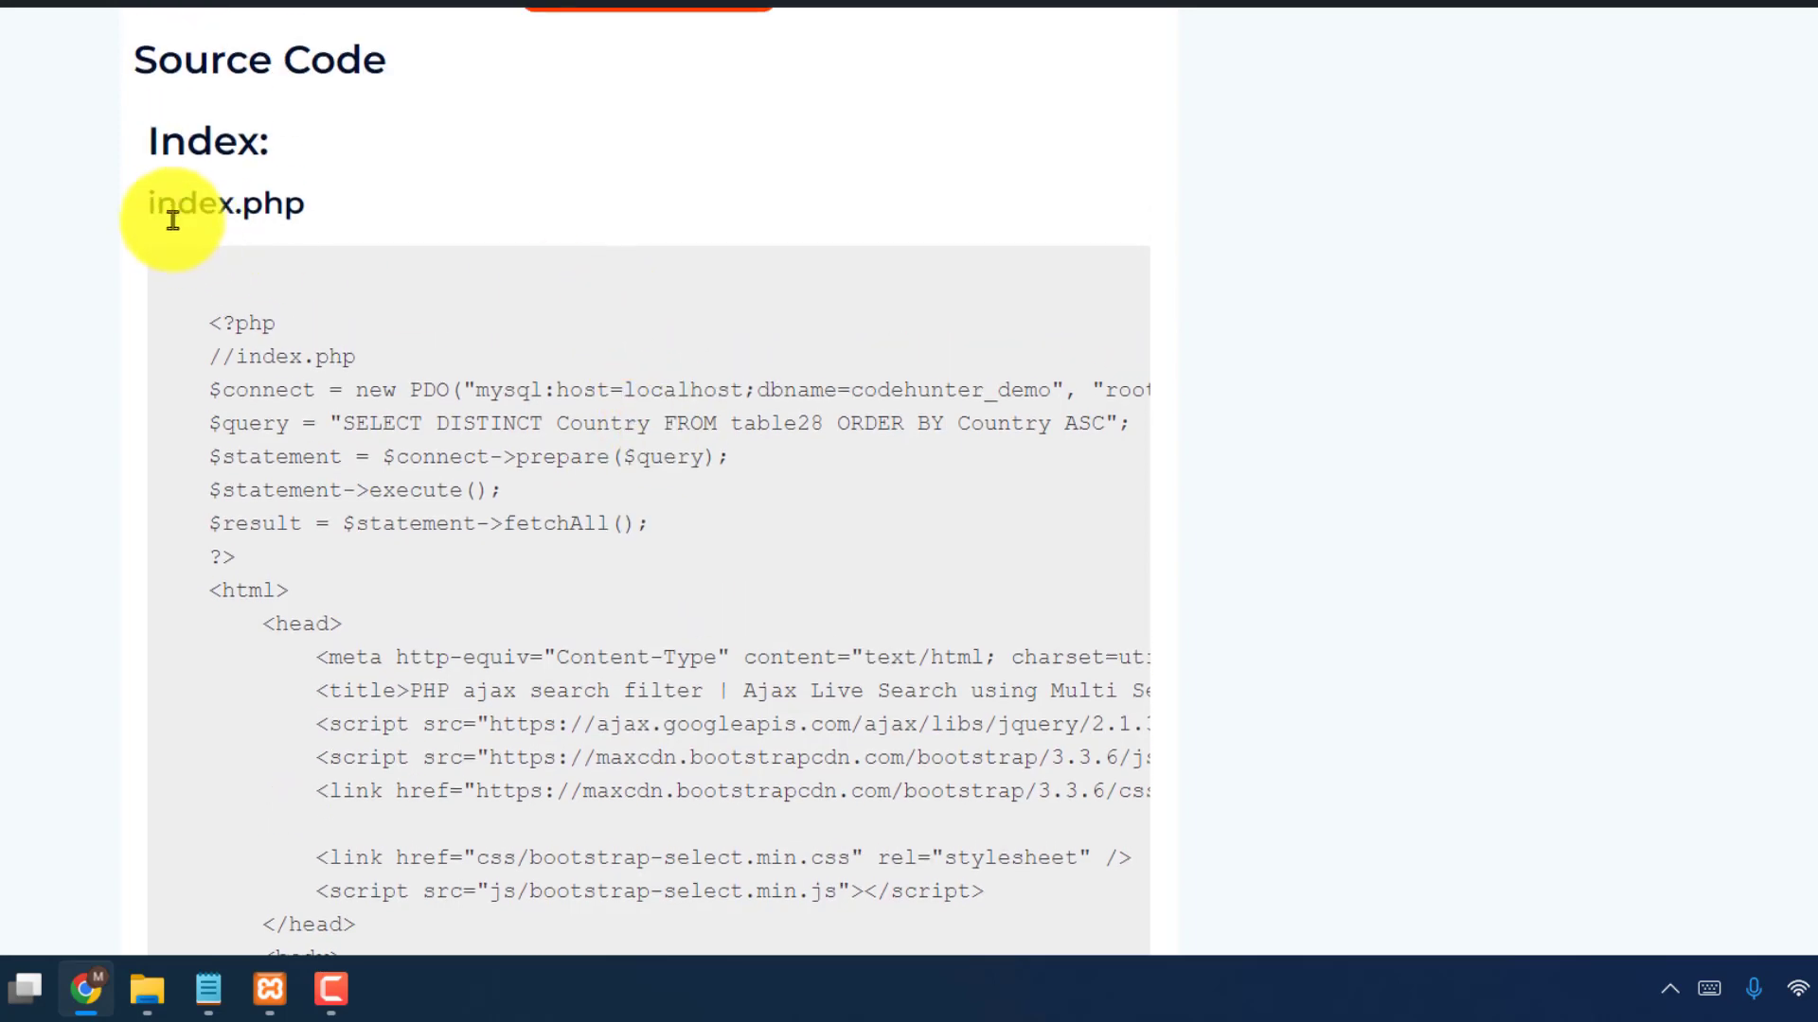
scroll(down, 3)
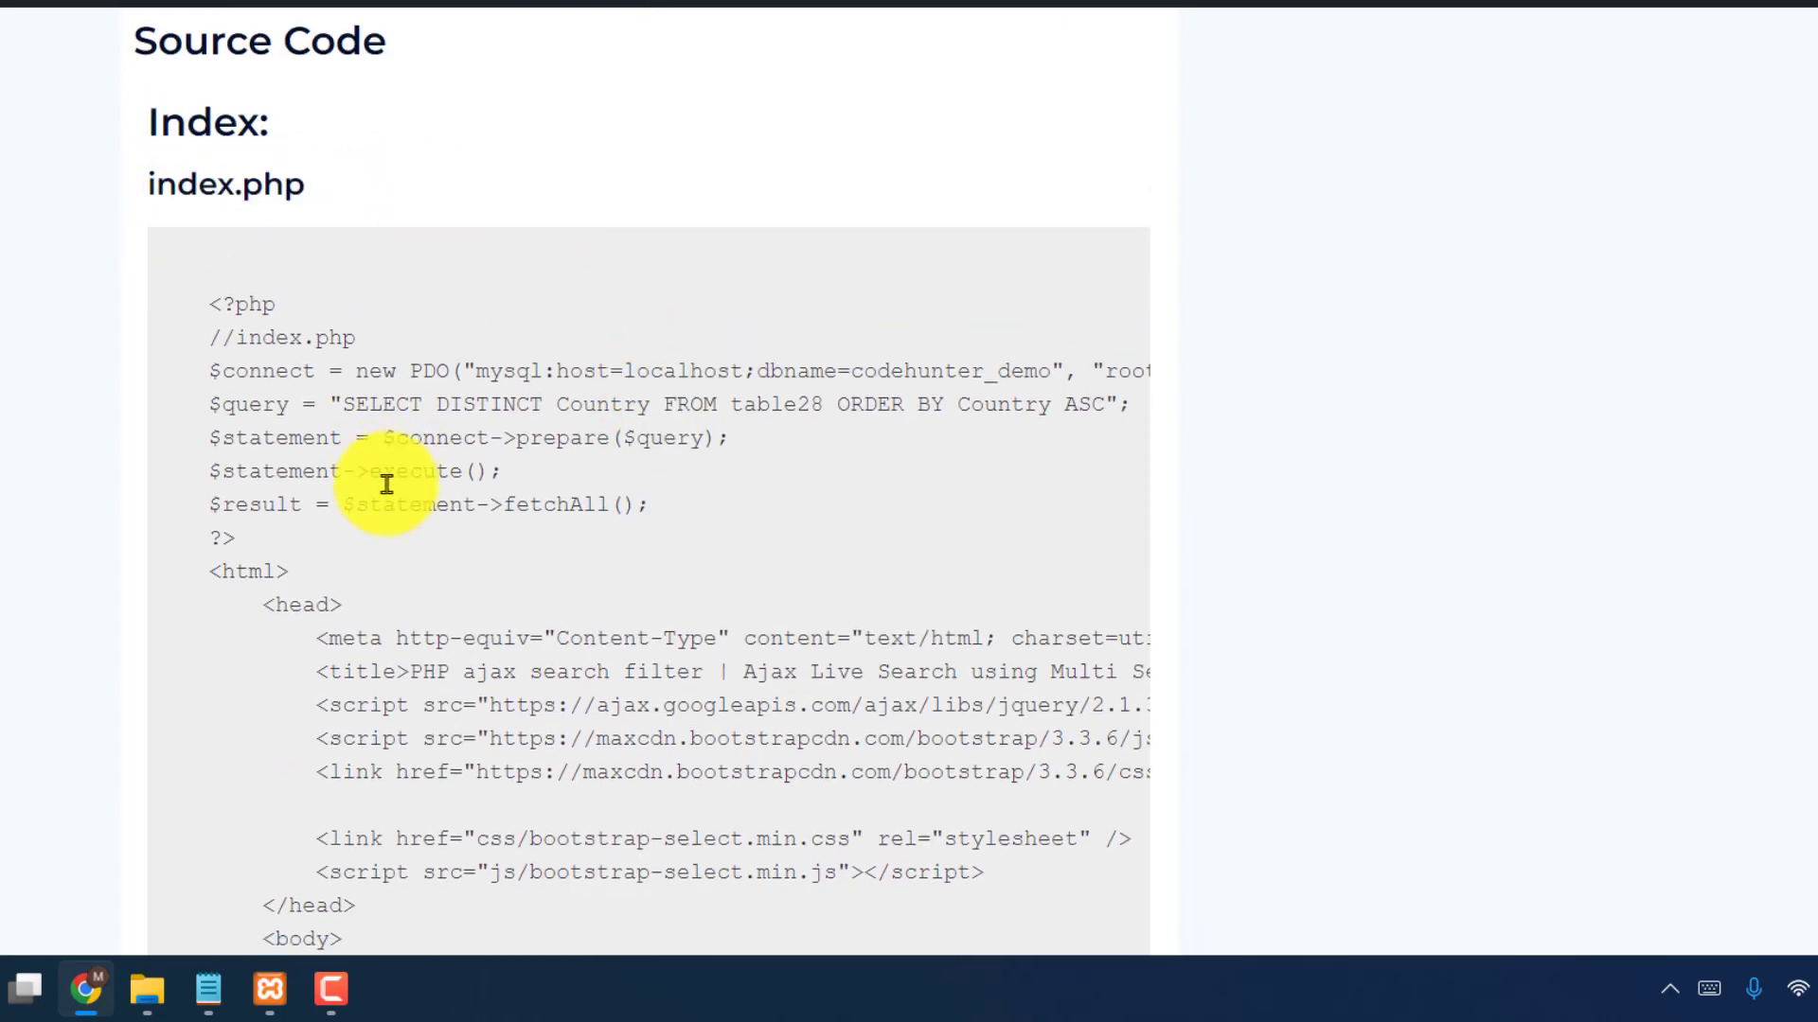
scroll(down, 3)
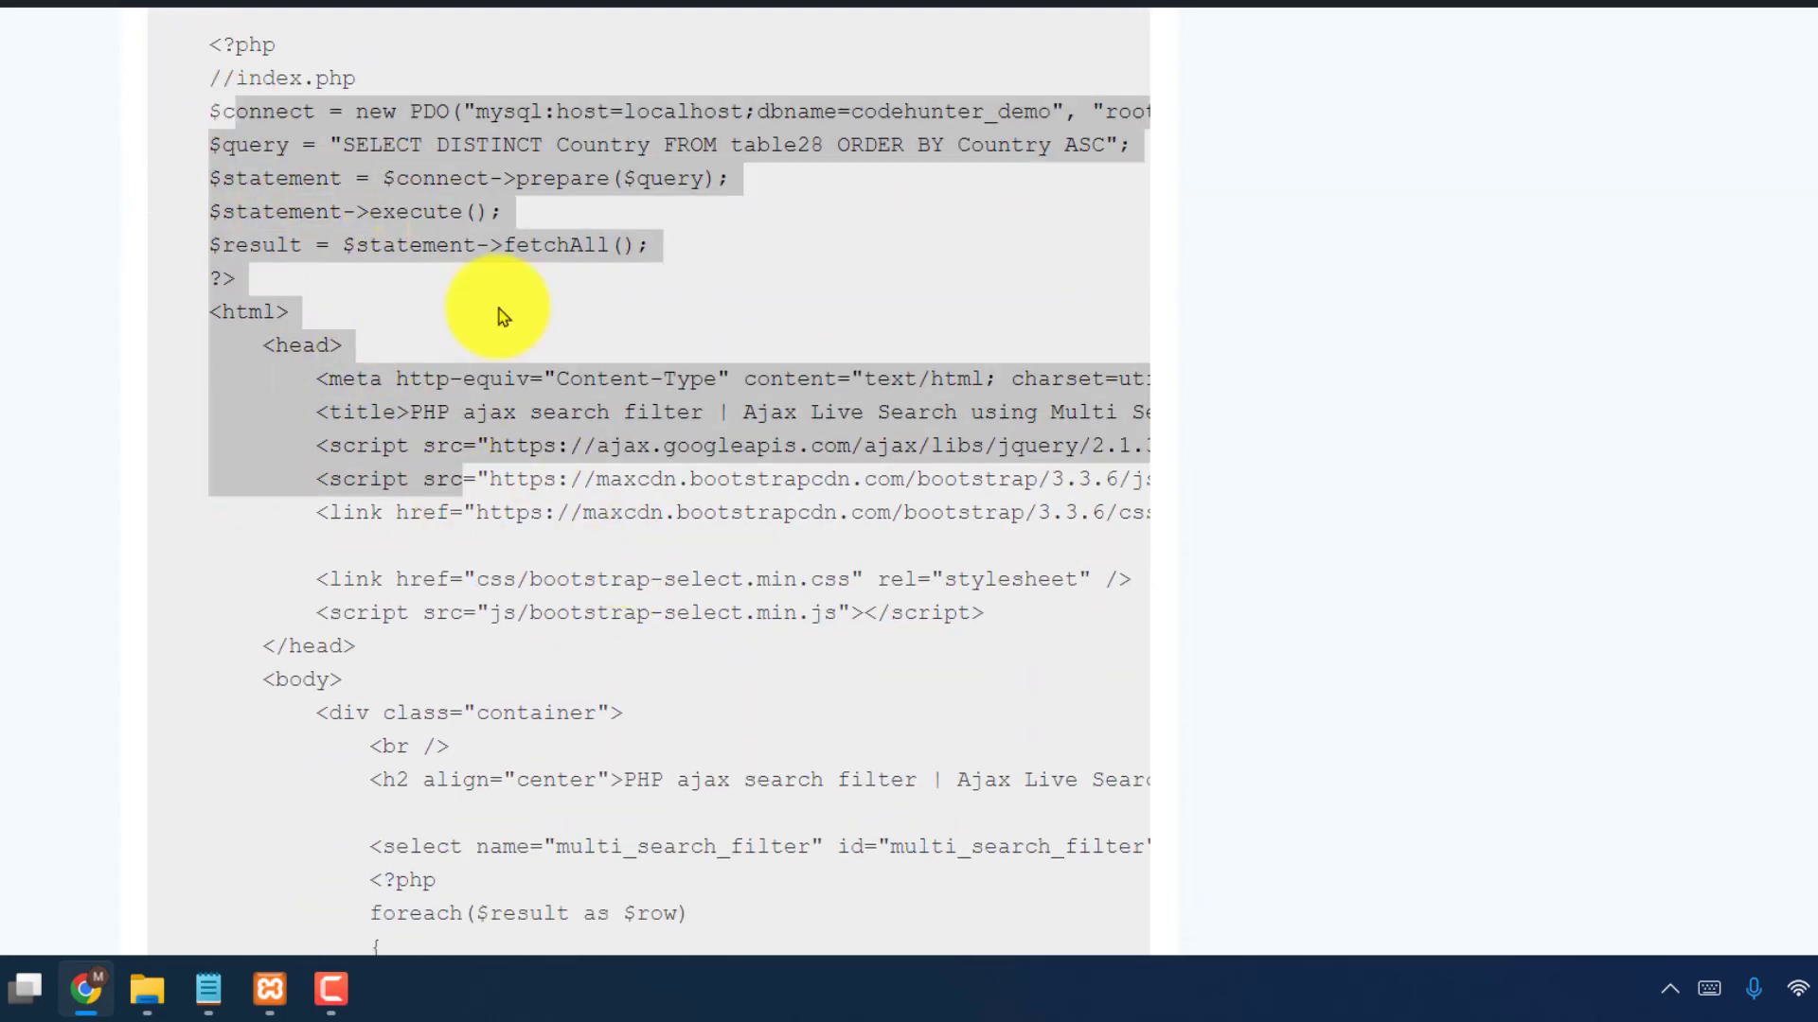
right_click(499, 316)
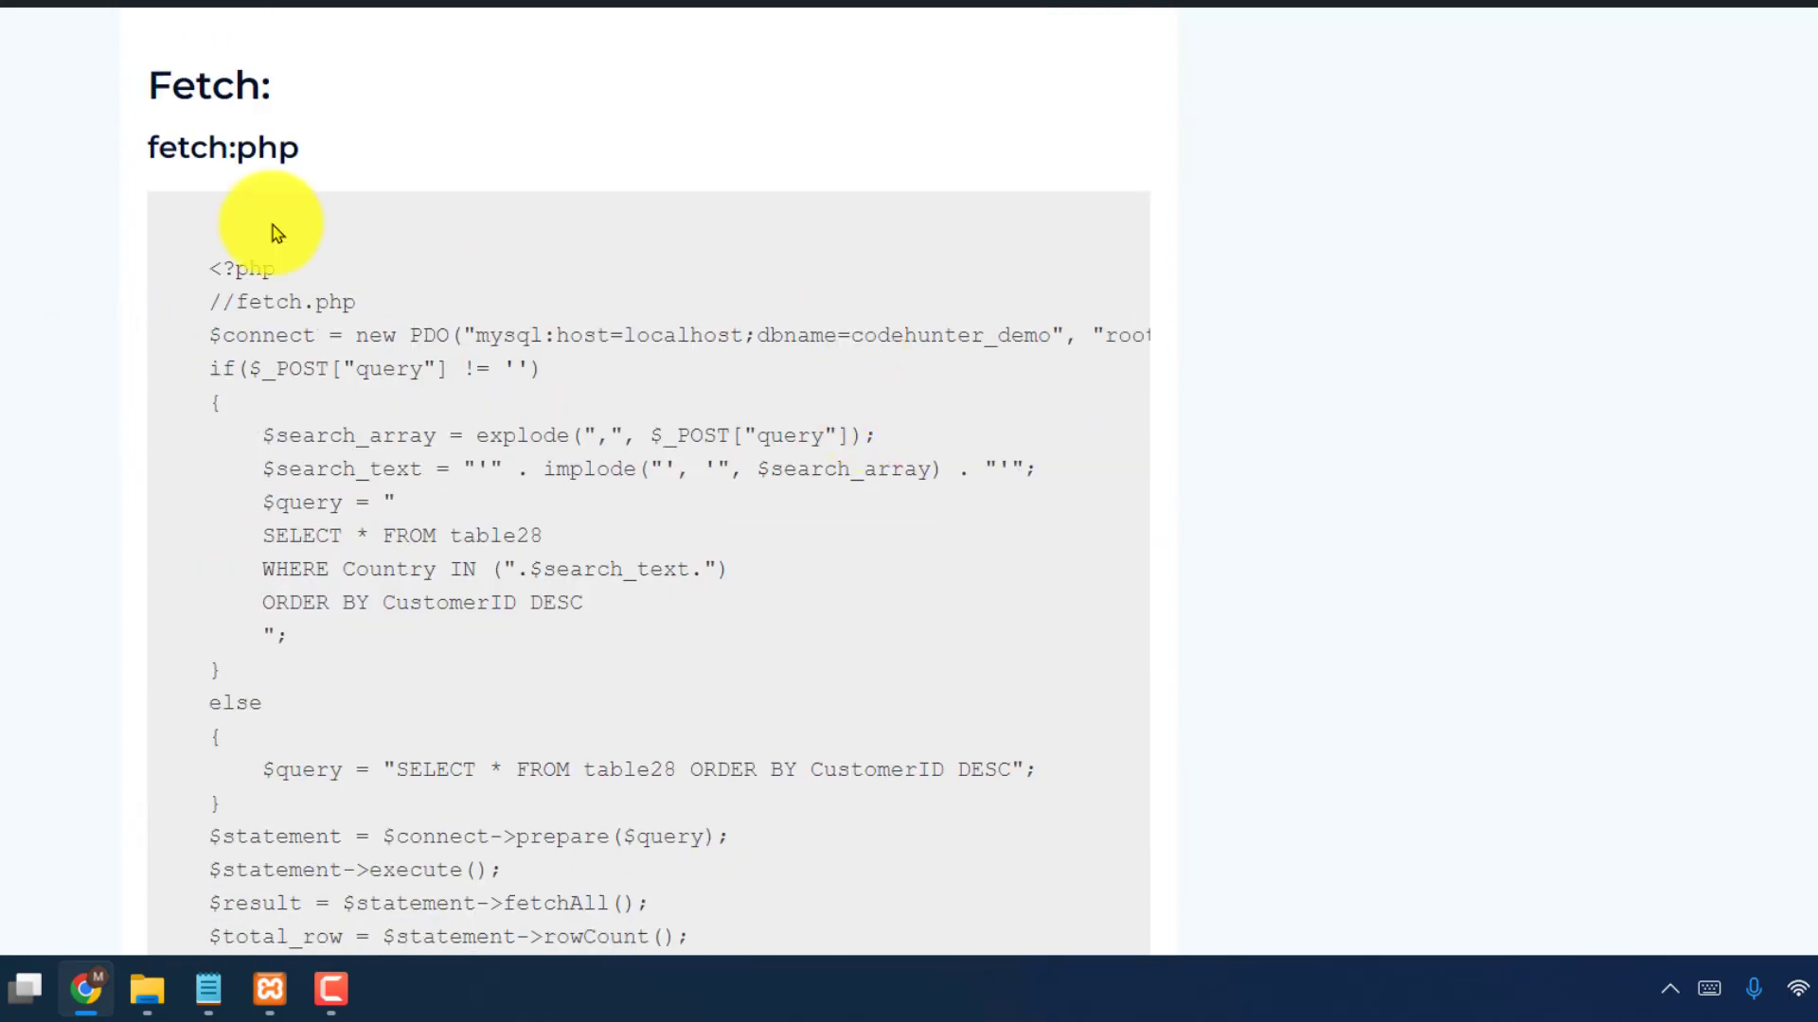
scroll(down, 3)
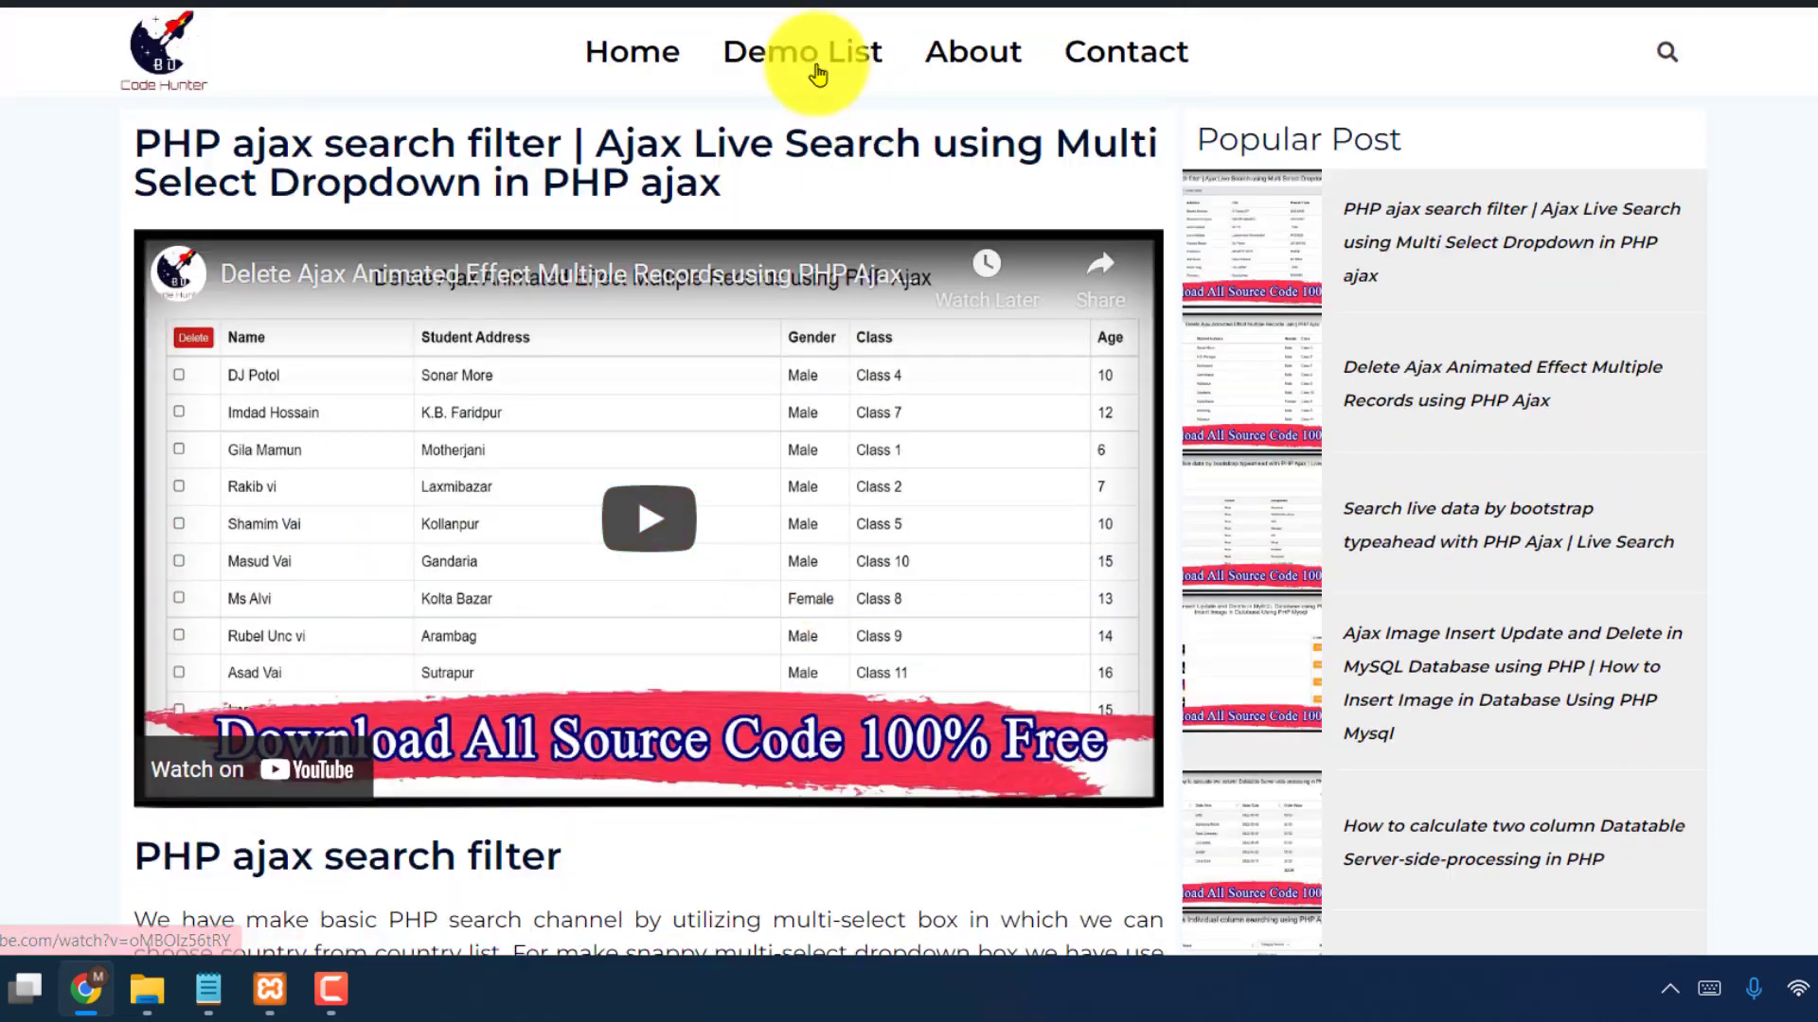
Step: Open the PHP ajax search filter demo from Code Hunter's Demo List, then launch File Explorer
click(801, 52)
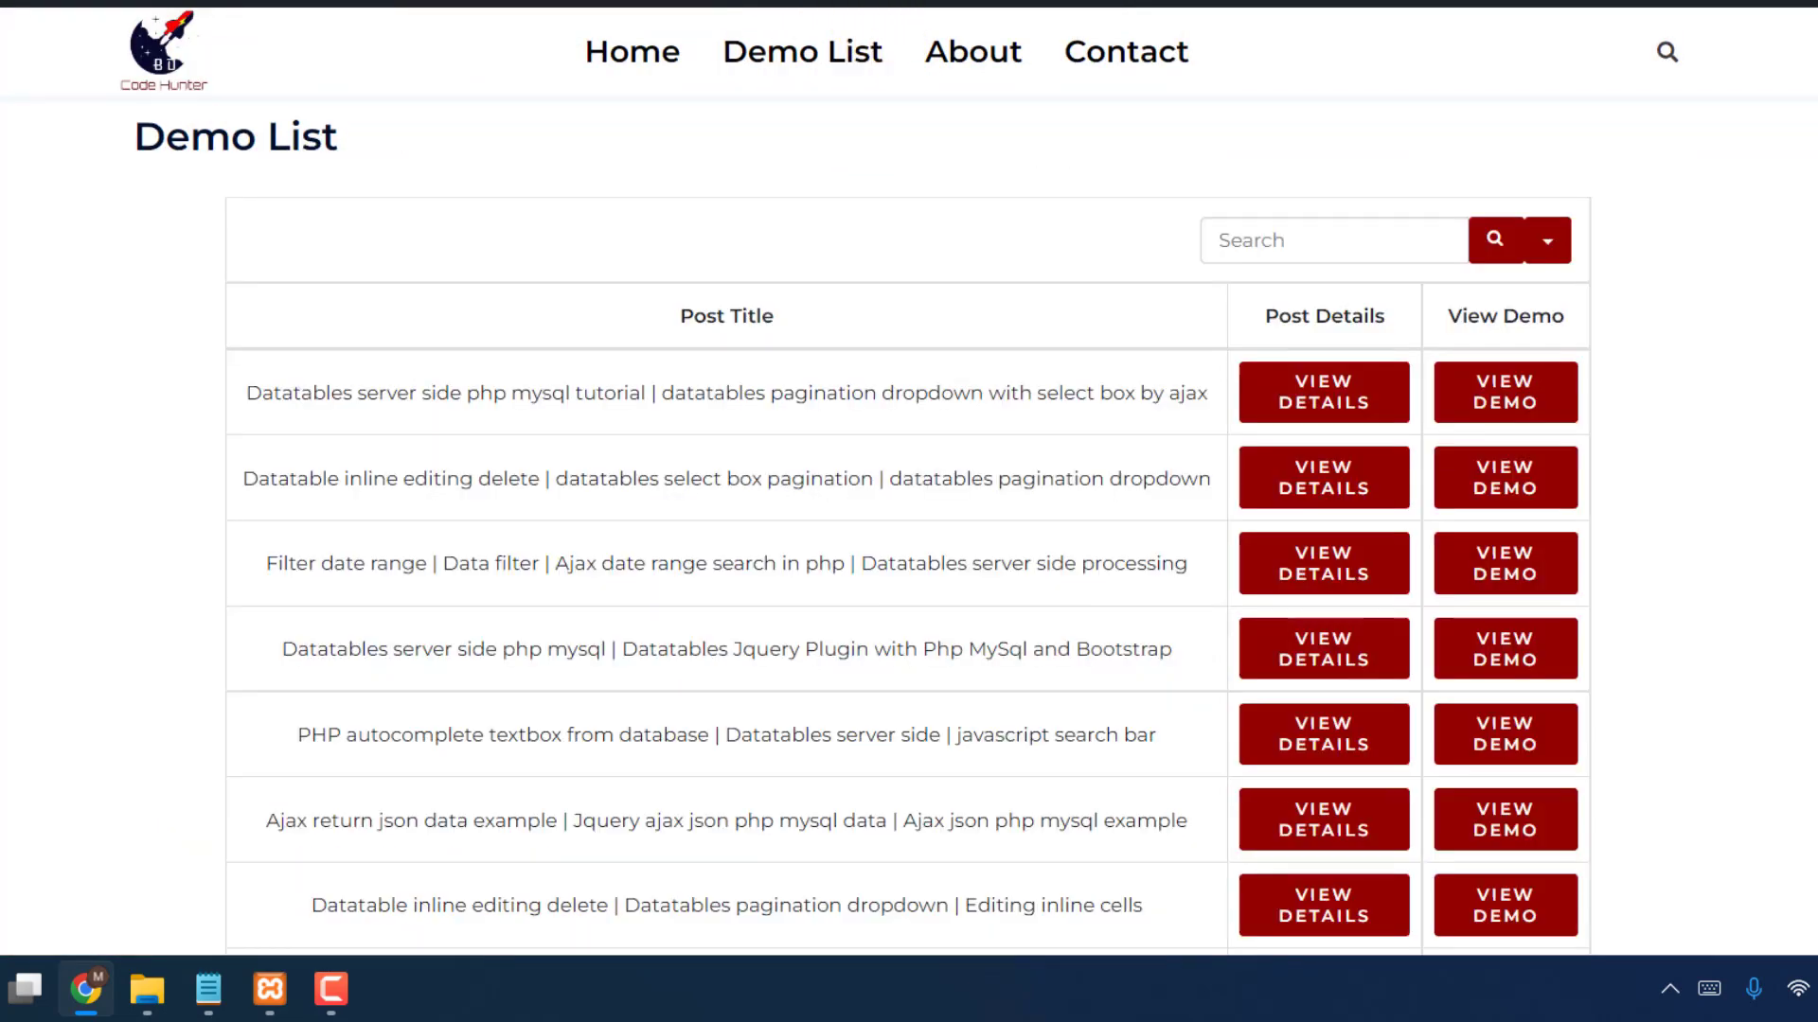
scroll(down, 3)
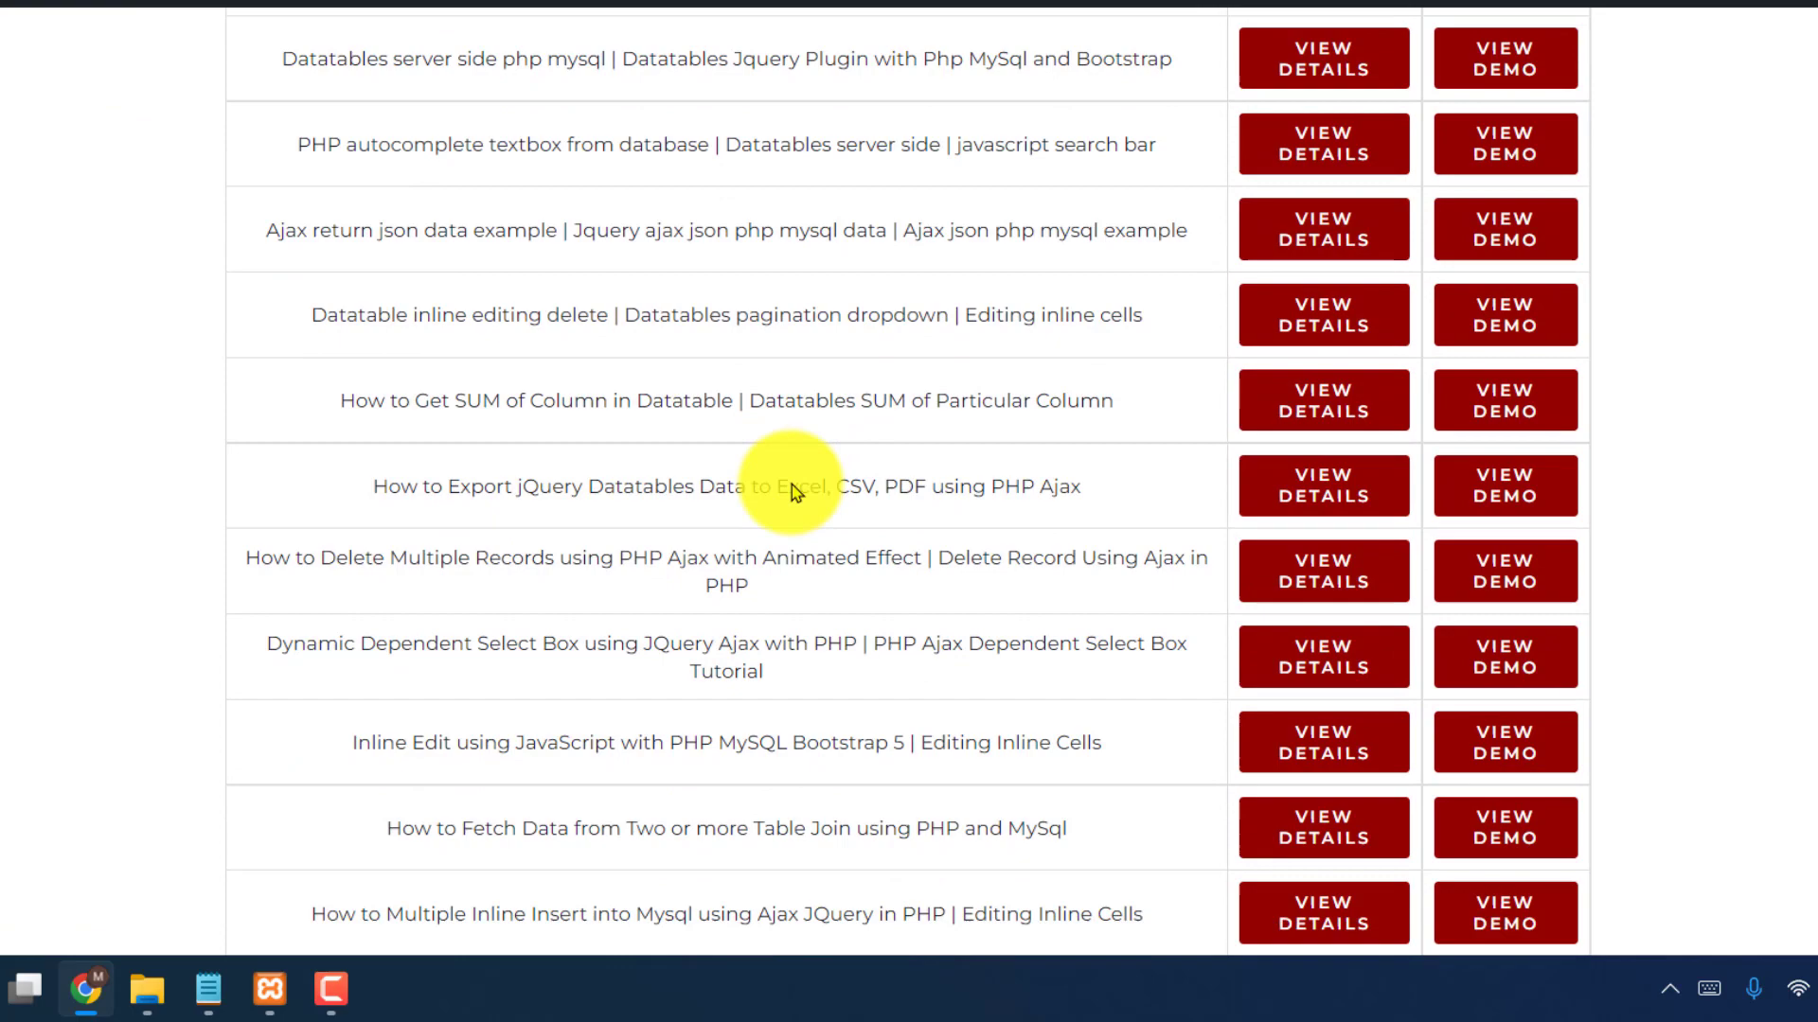
scroll(down, 3)
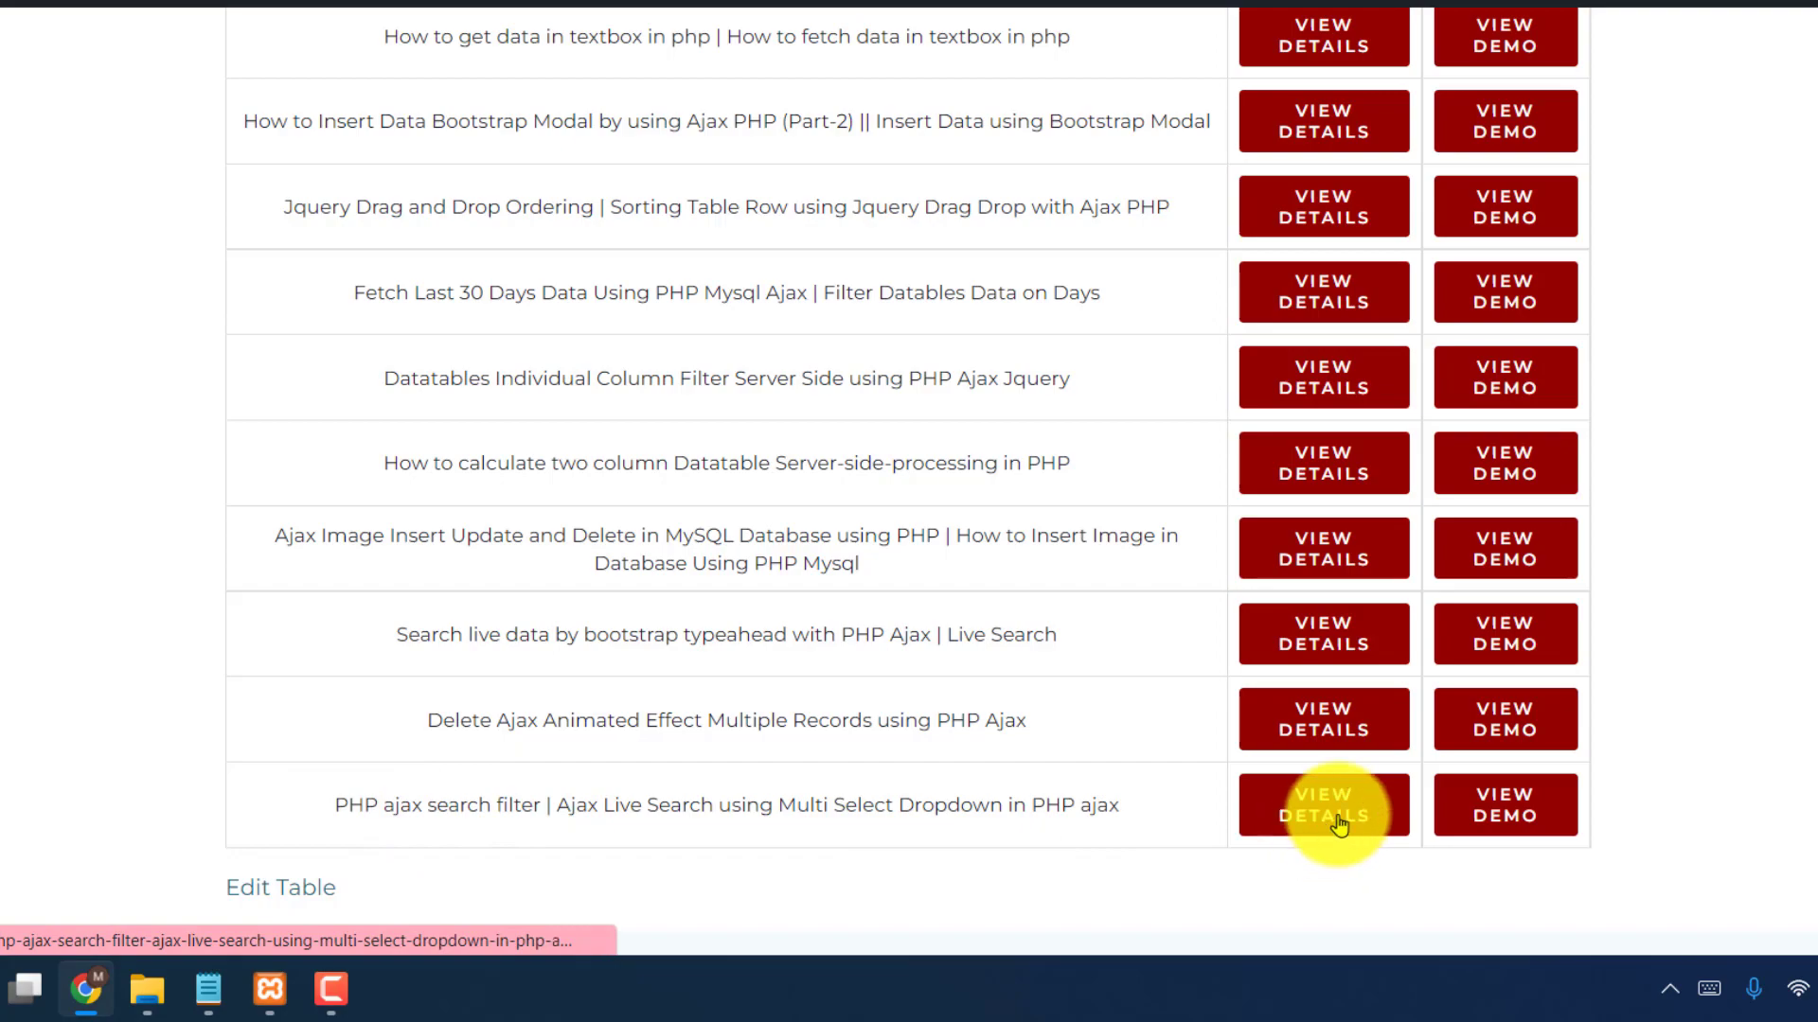
click(1323, 805)
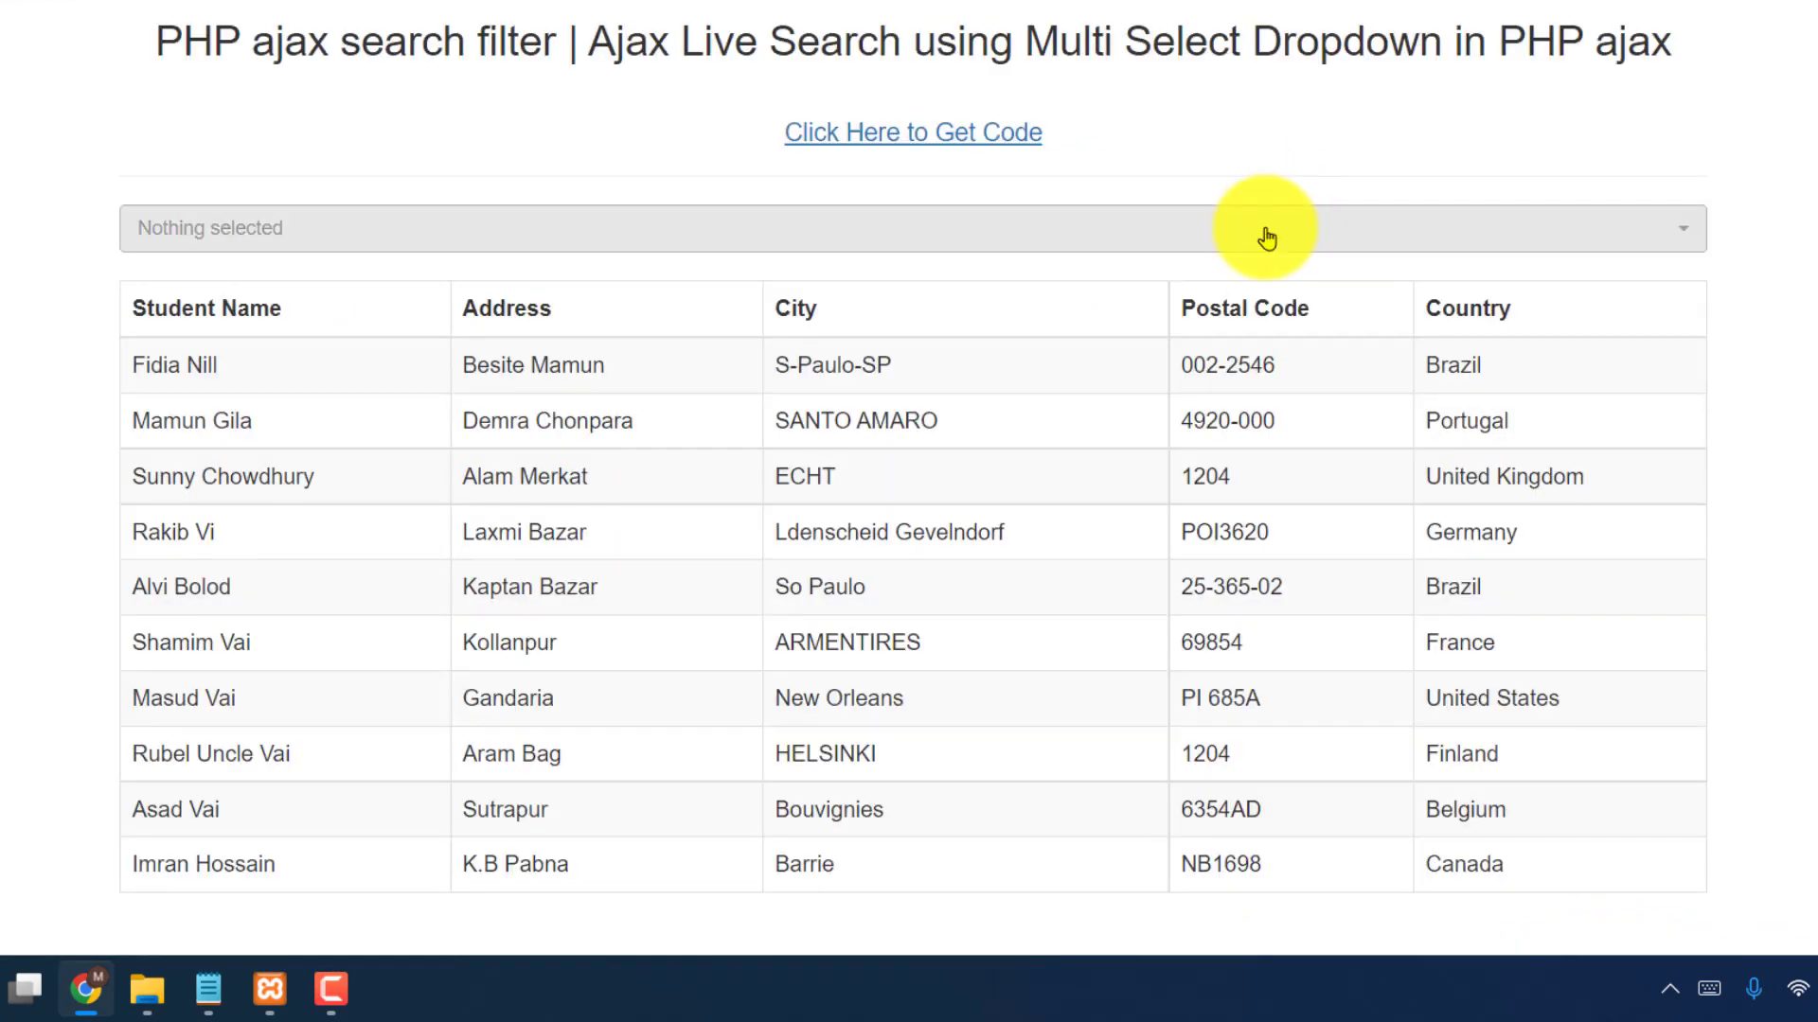
mouse_move(10, 122)
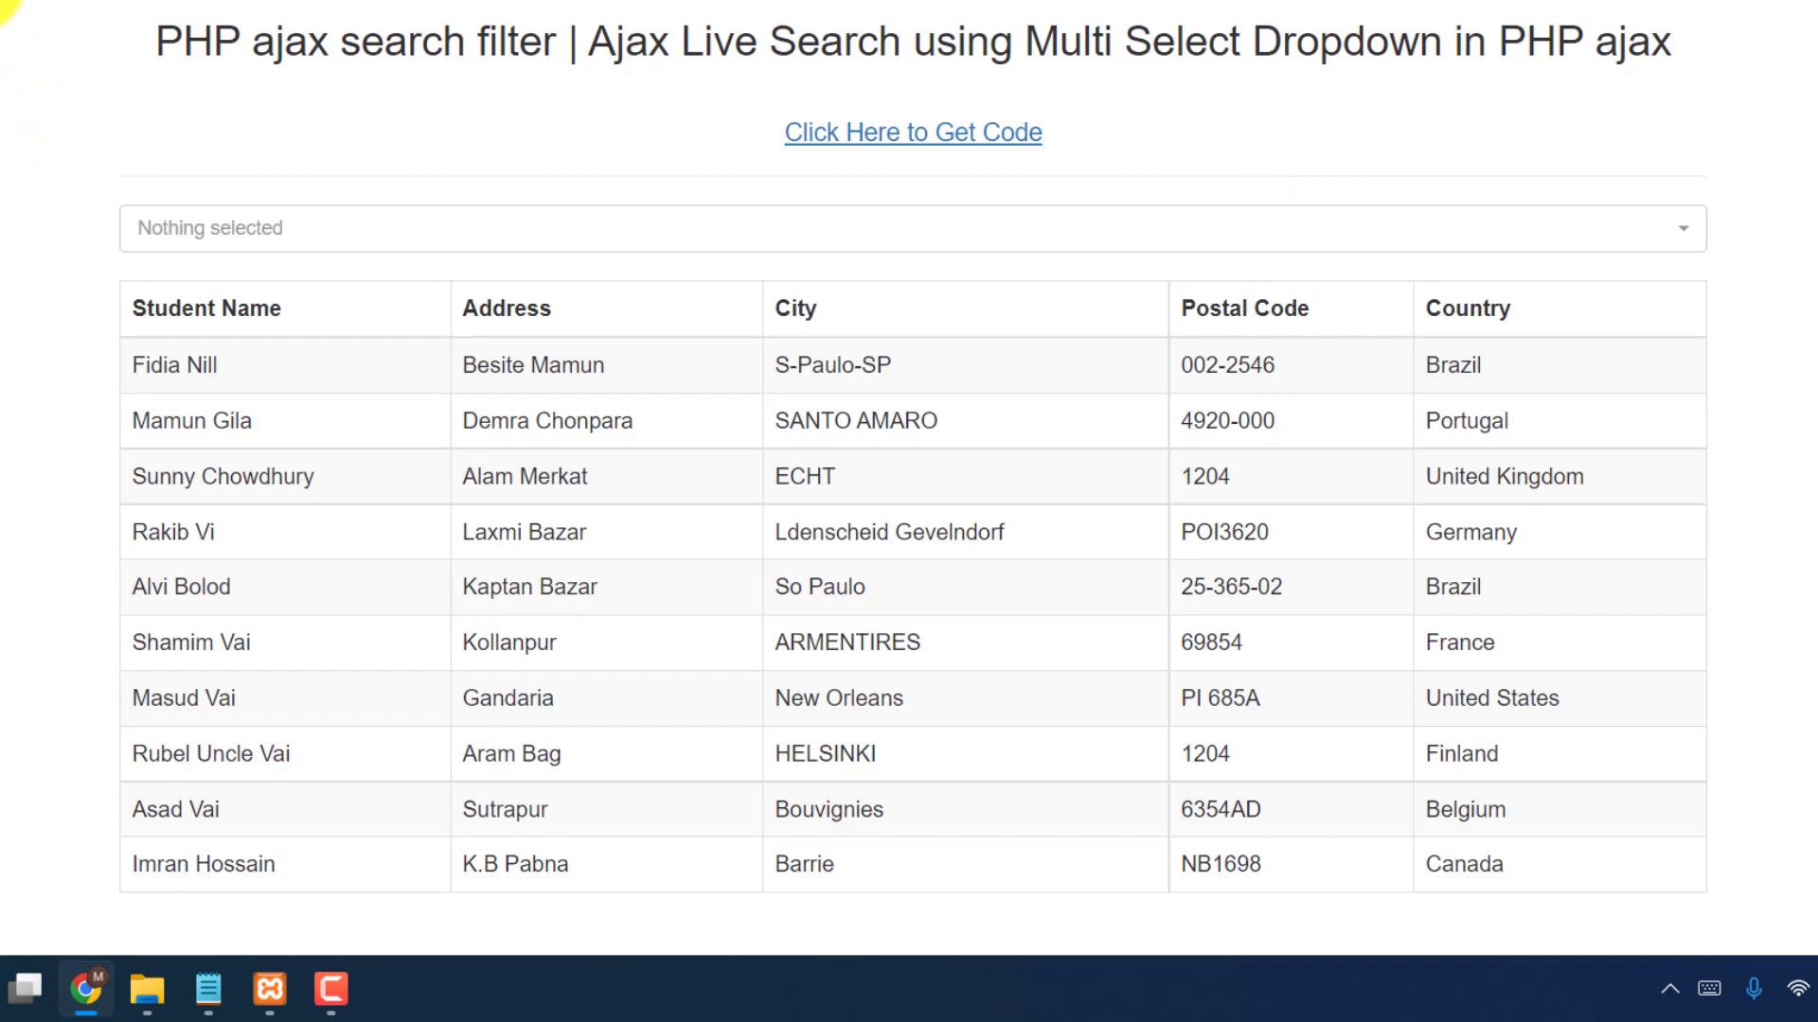
click(247, 995)
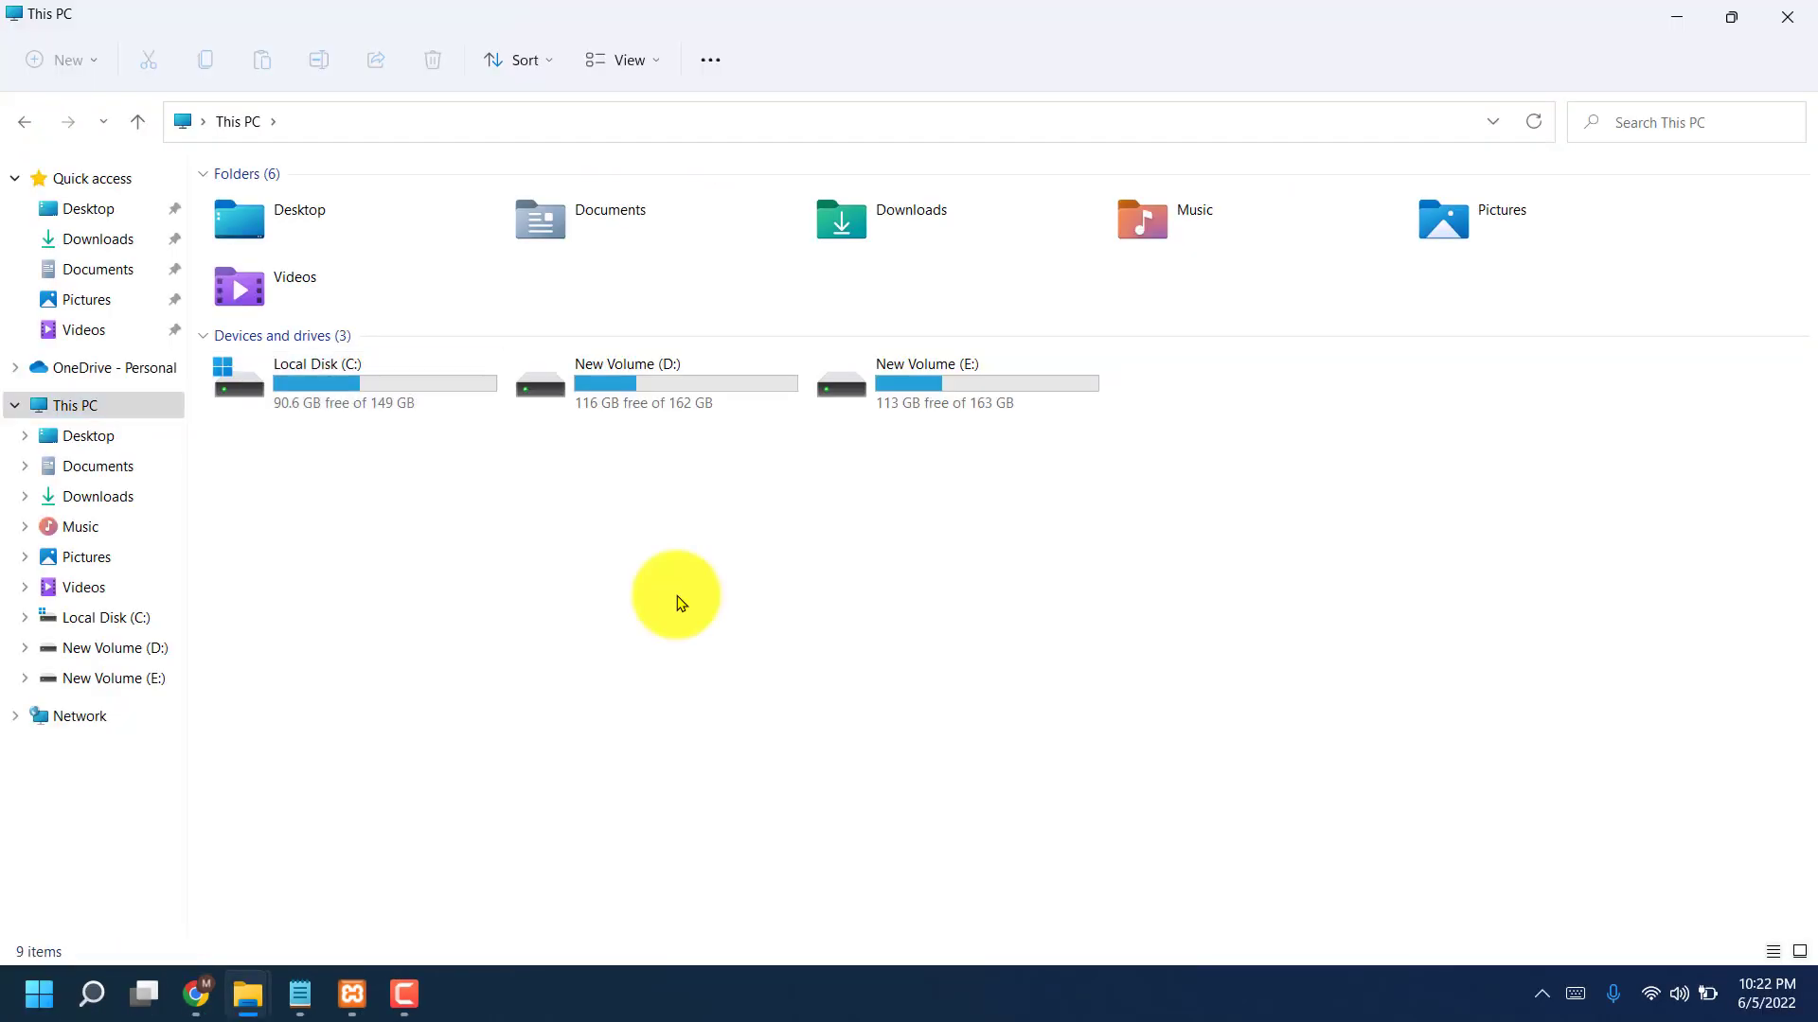
Step: Navigate File Explorer to the C:\xampp\htdocs\table28 project folder
click(351, 382)
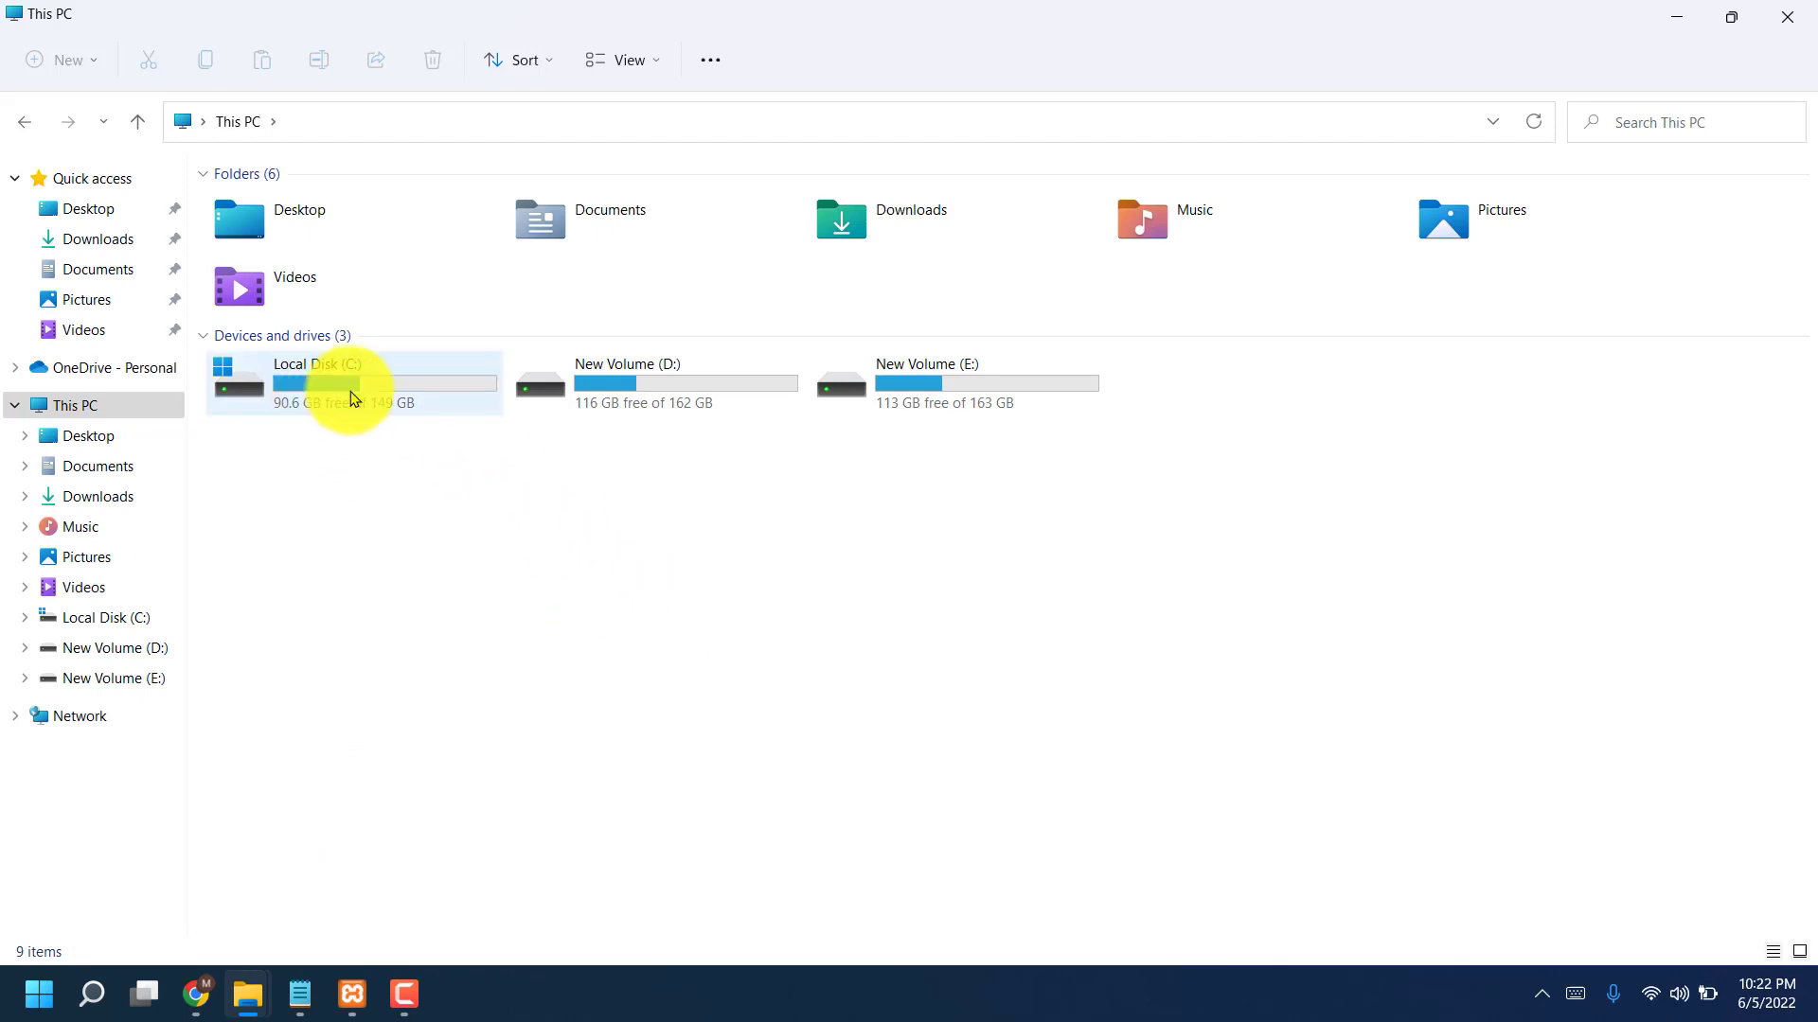
double_click(353, 382)
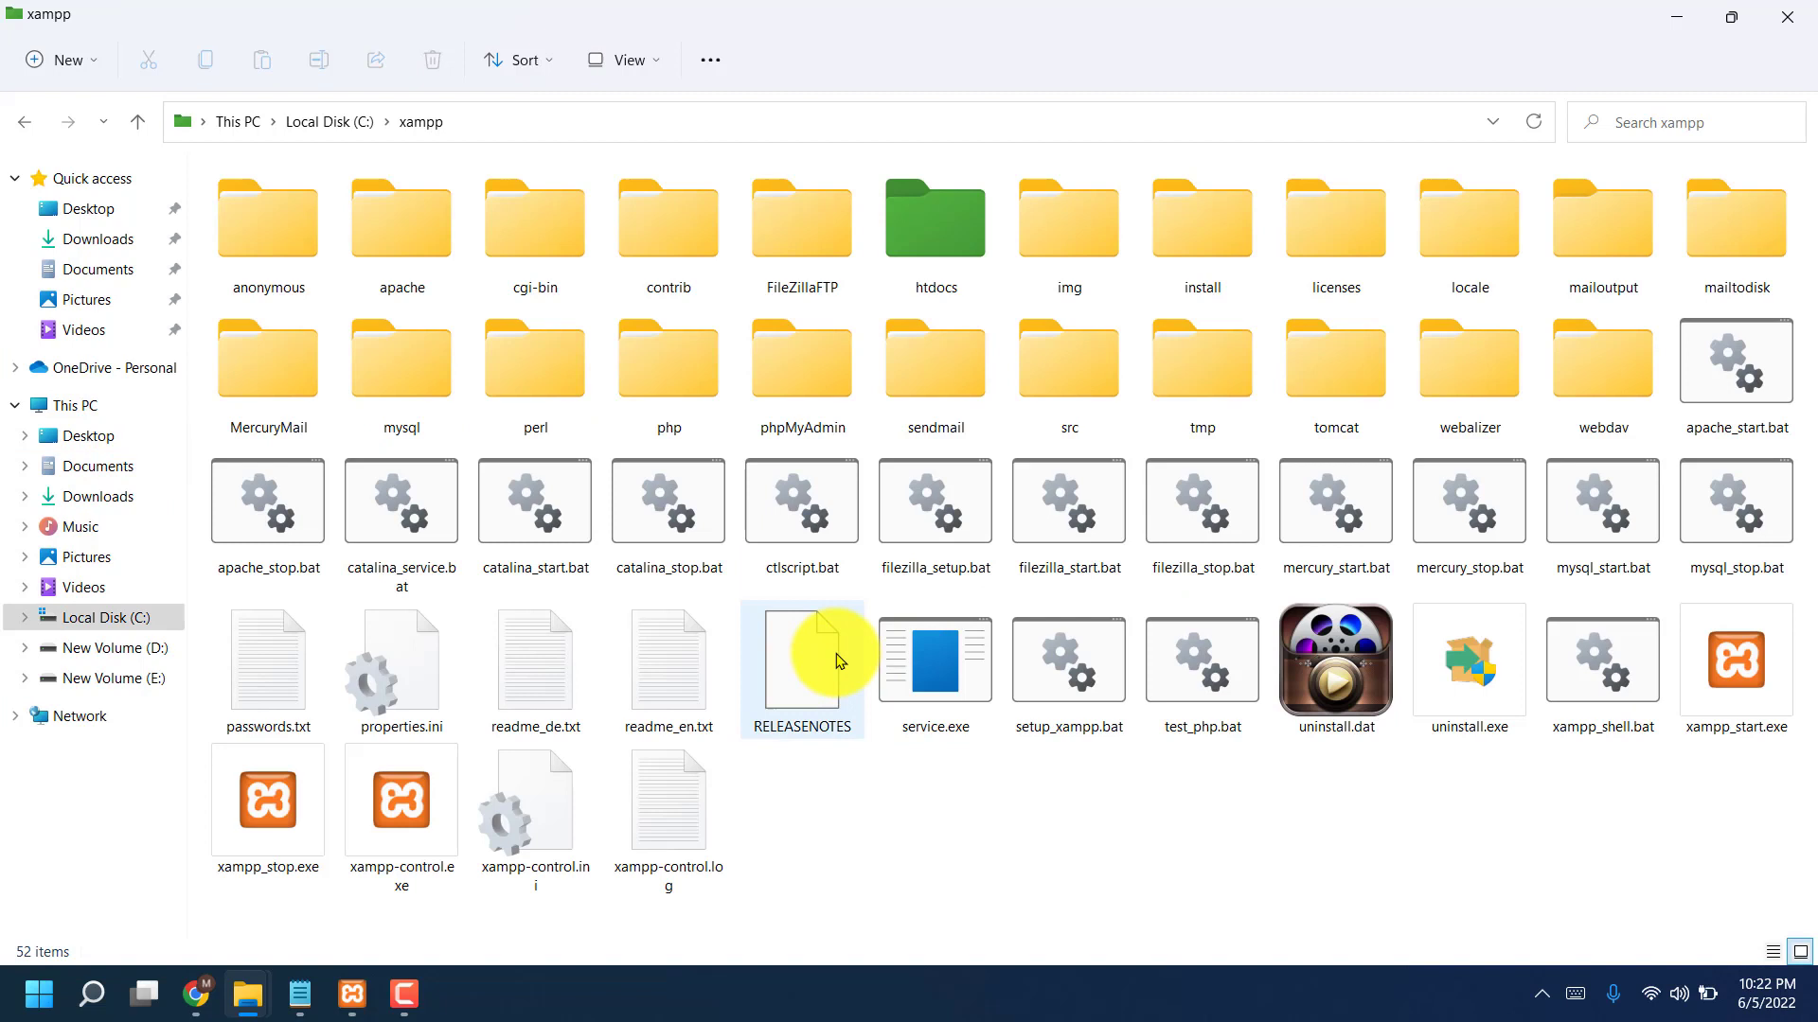
double_click(934, 218)
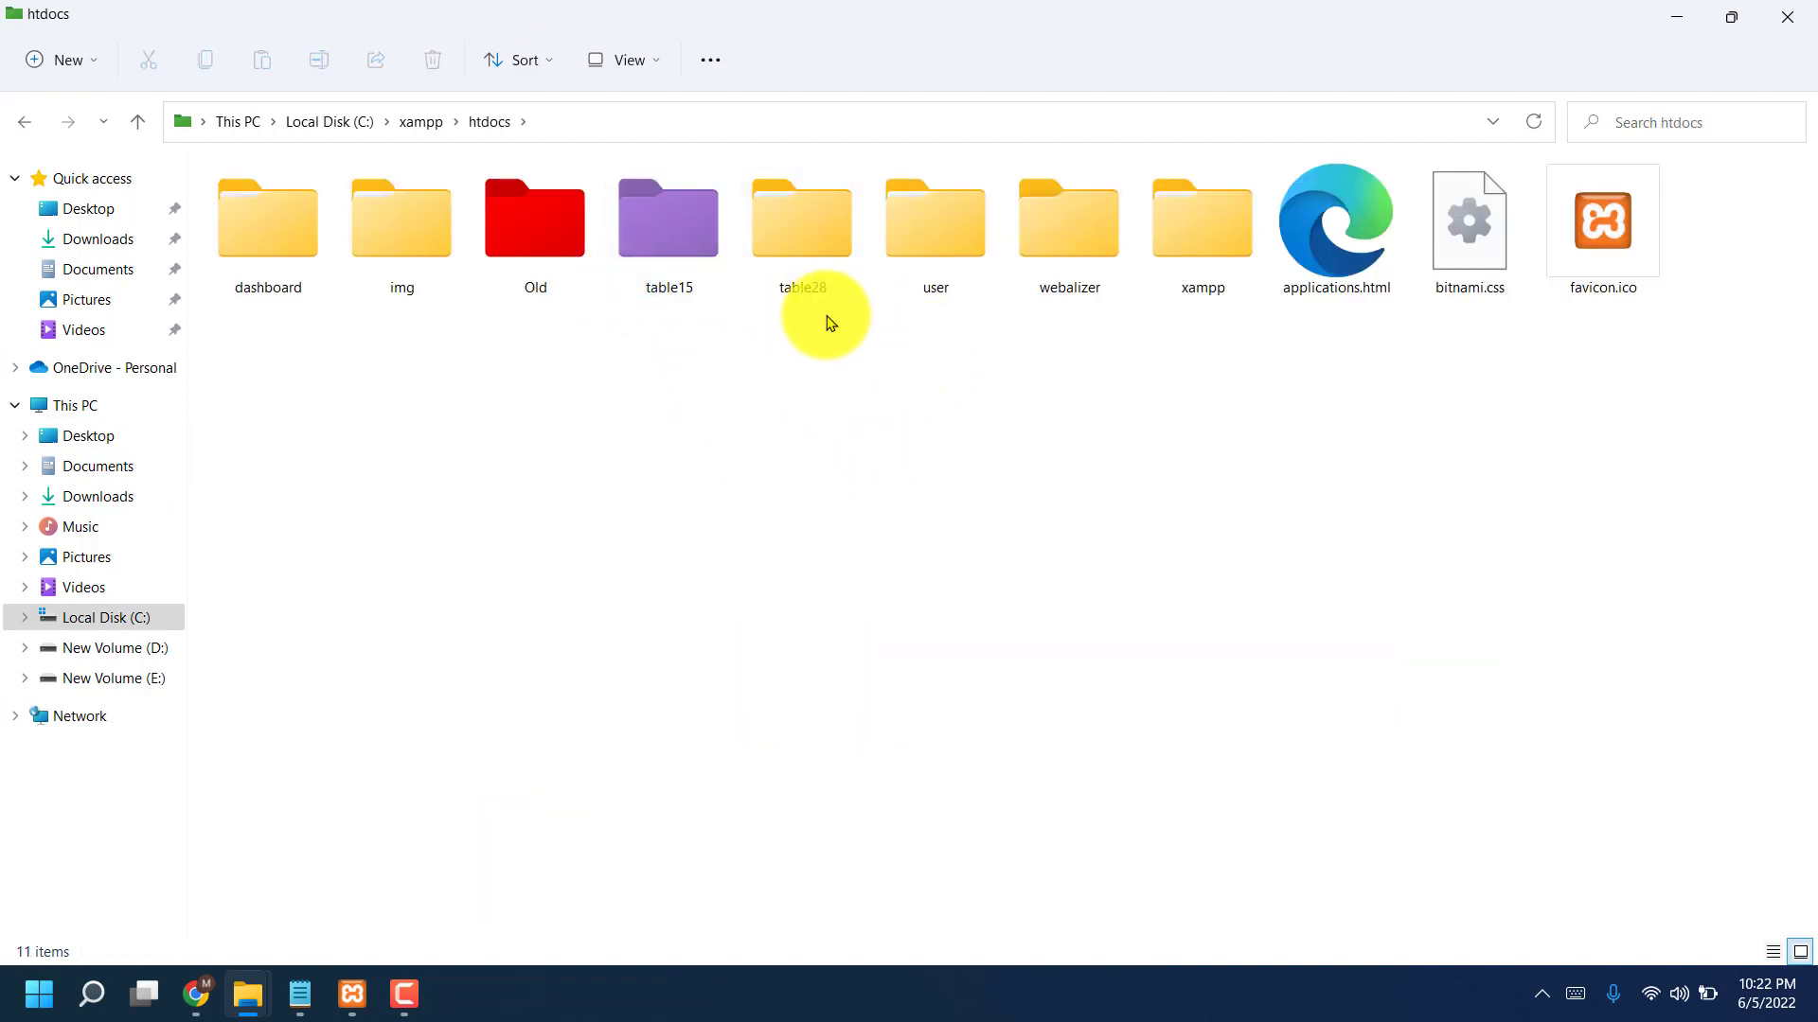
click(801, 220)
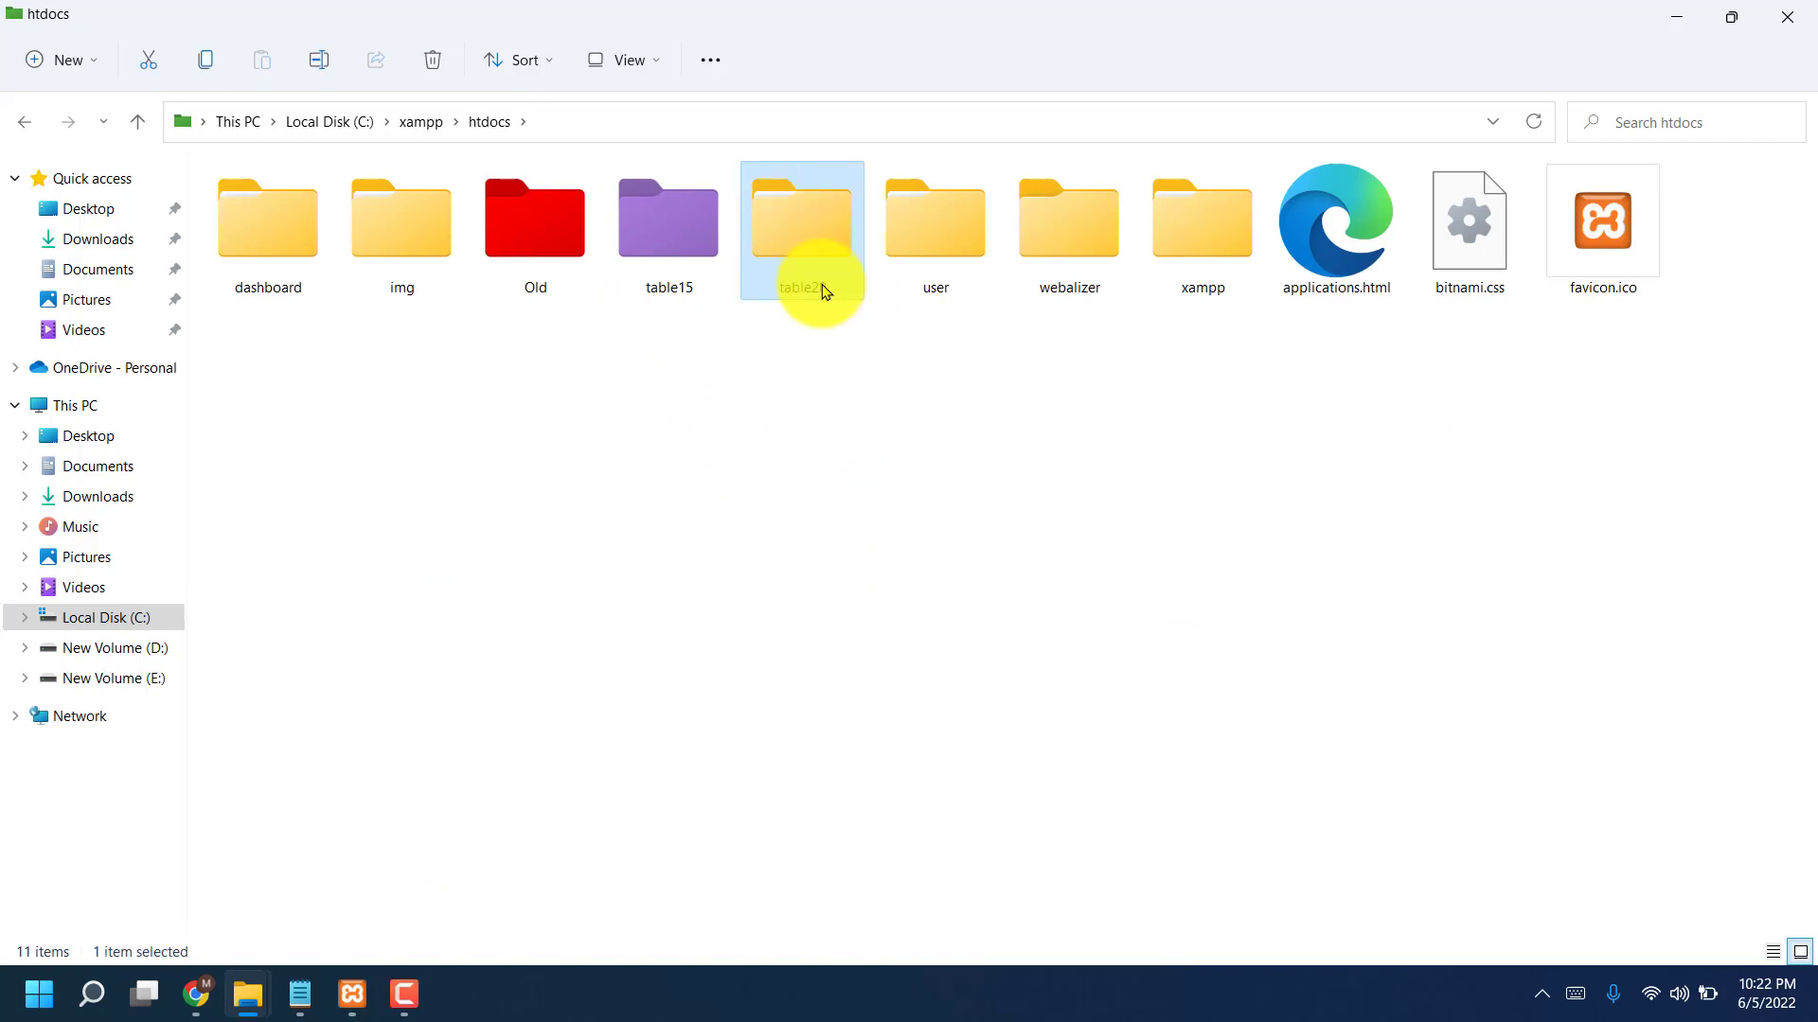
double_click(800, 218)
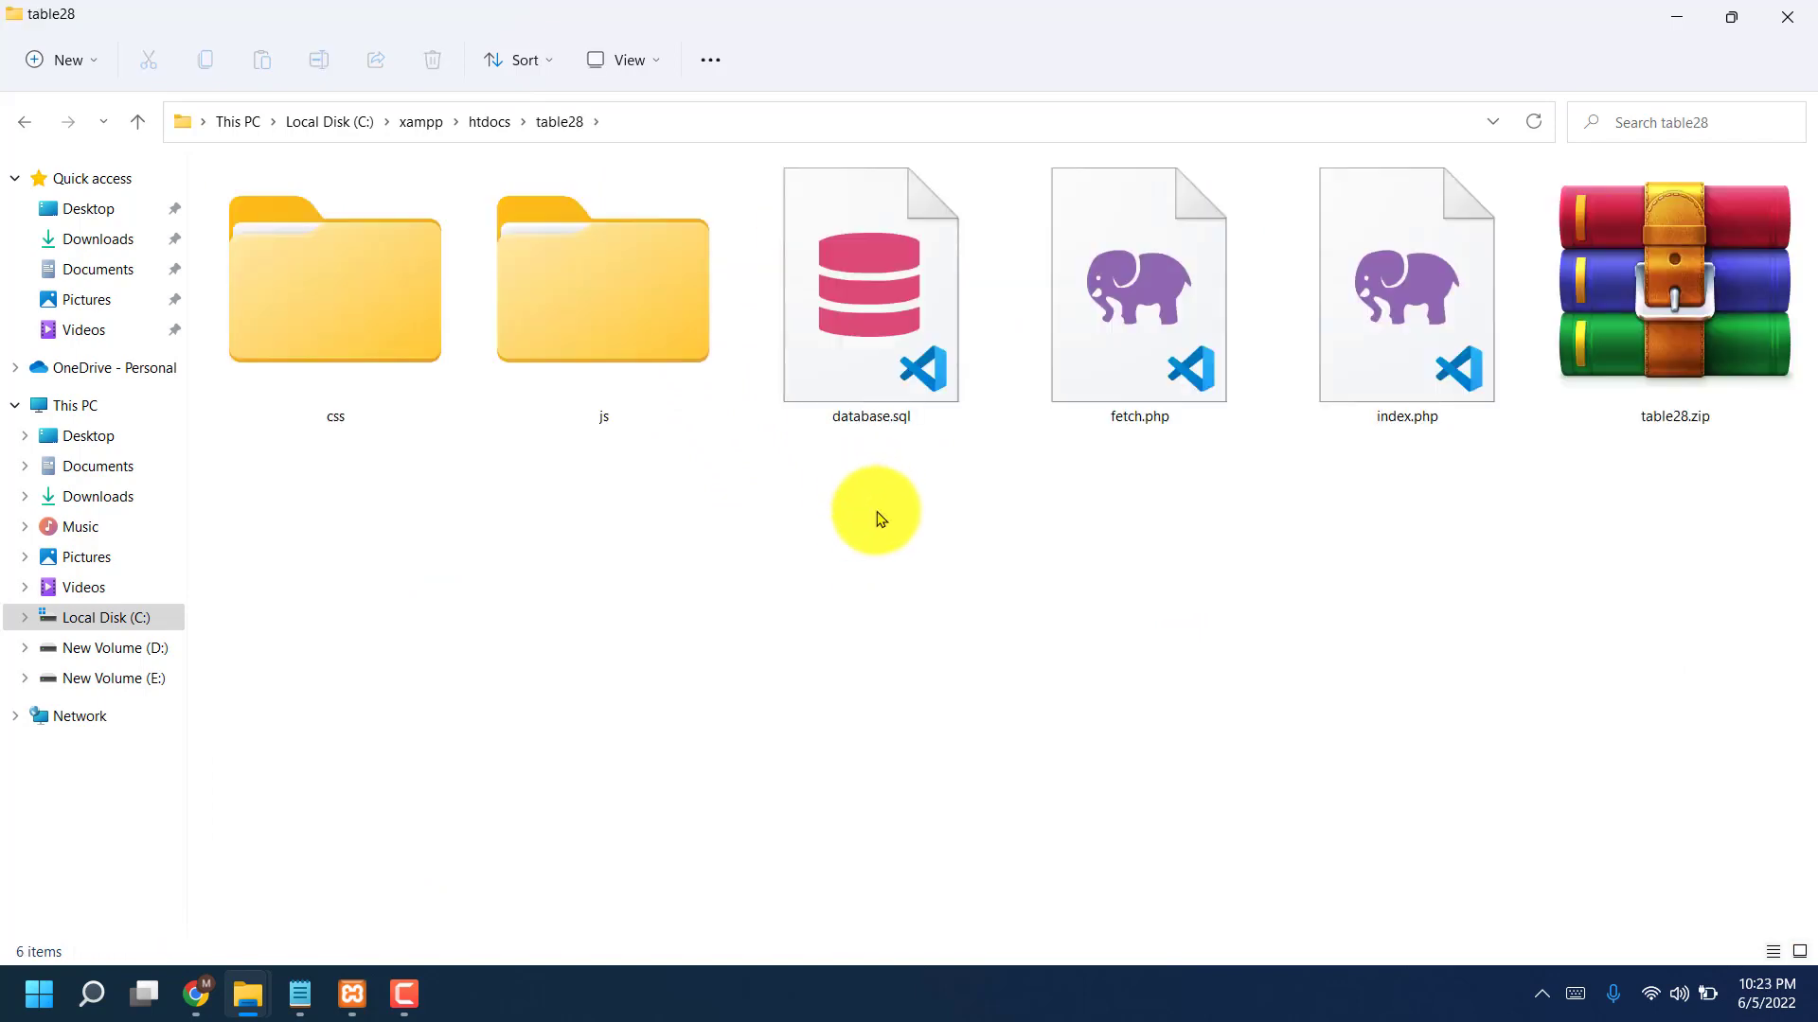
Step: Select database.sql, fetch.php and index.php and open them in the code editor
click(1406, 295)
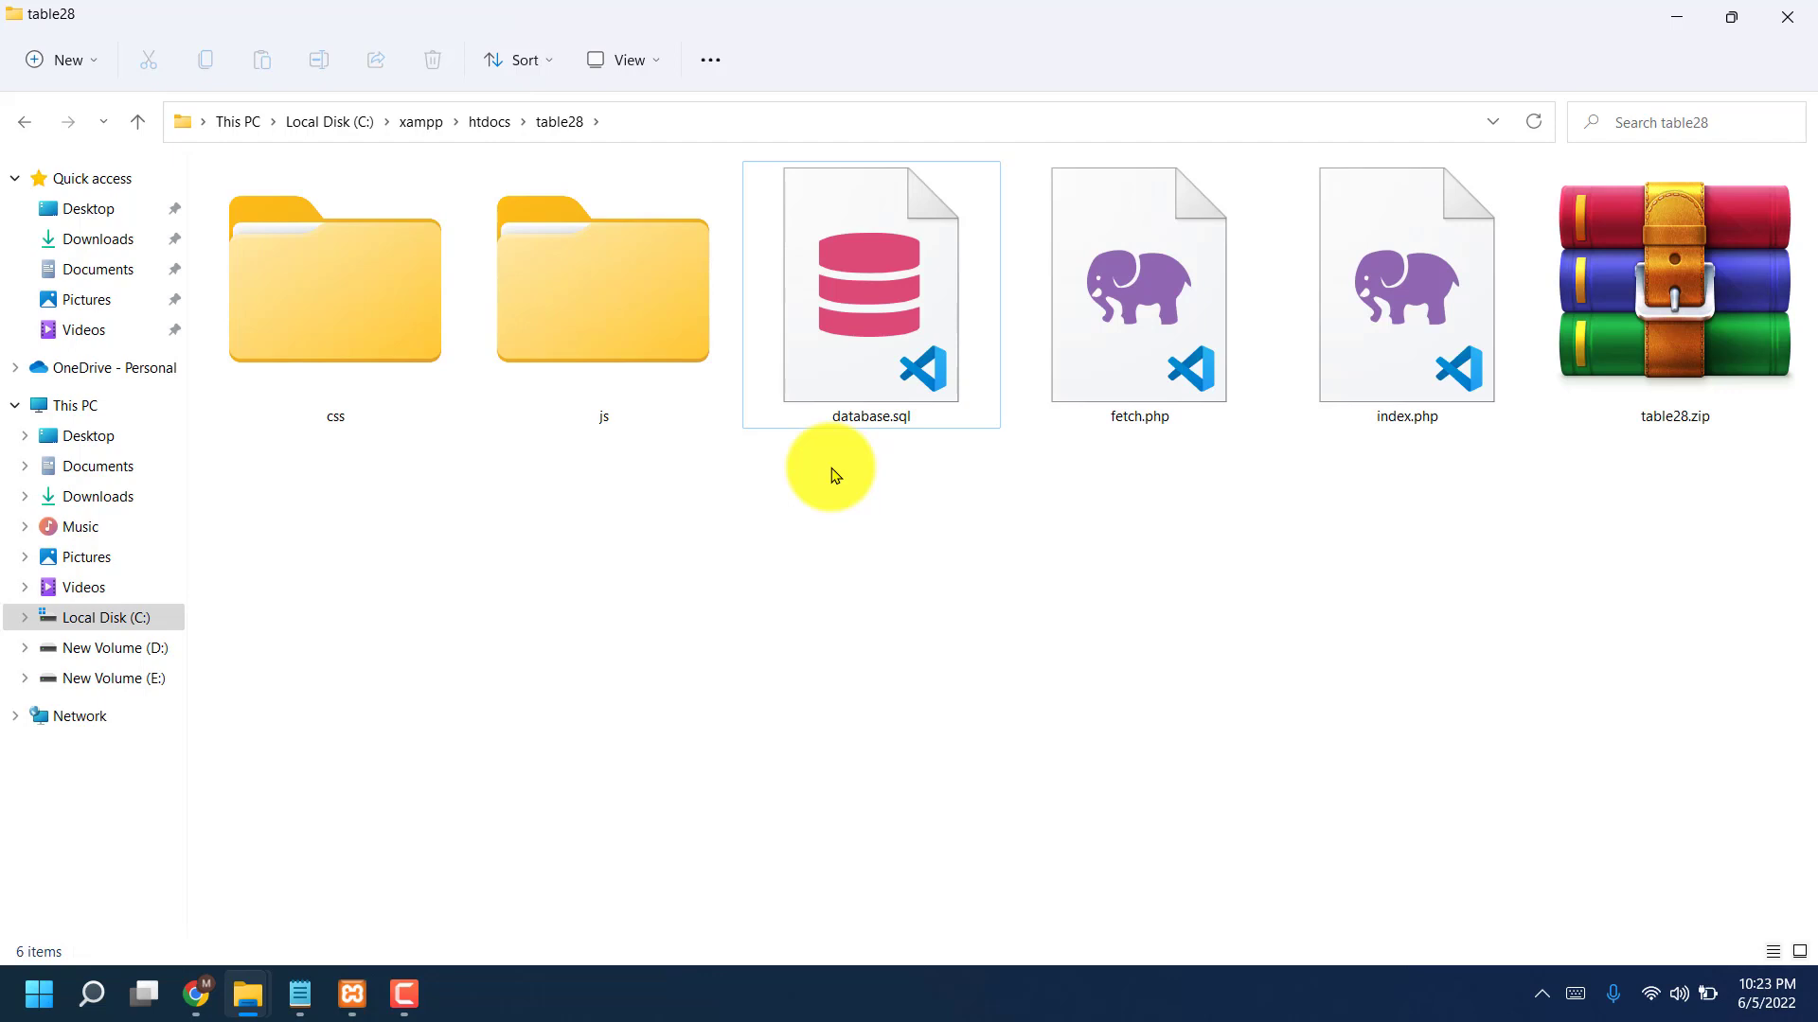
click(1405, 284)
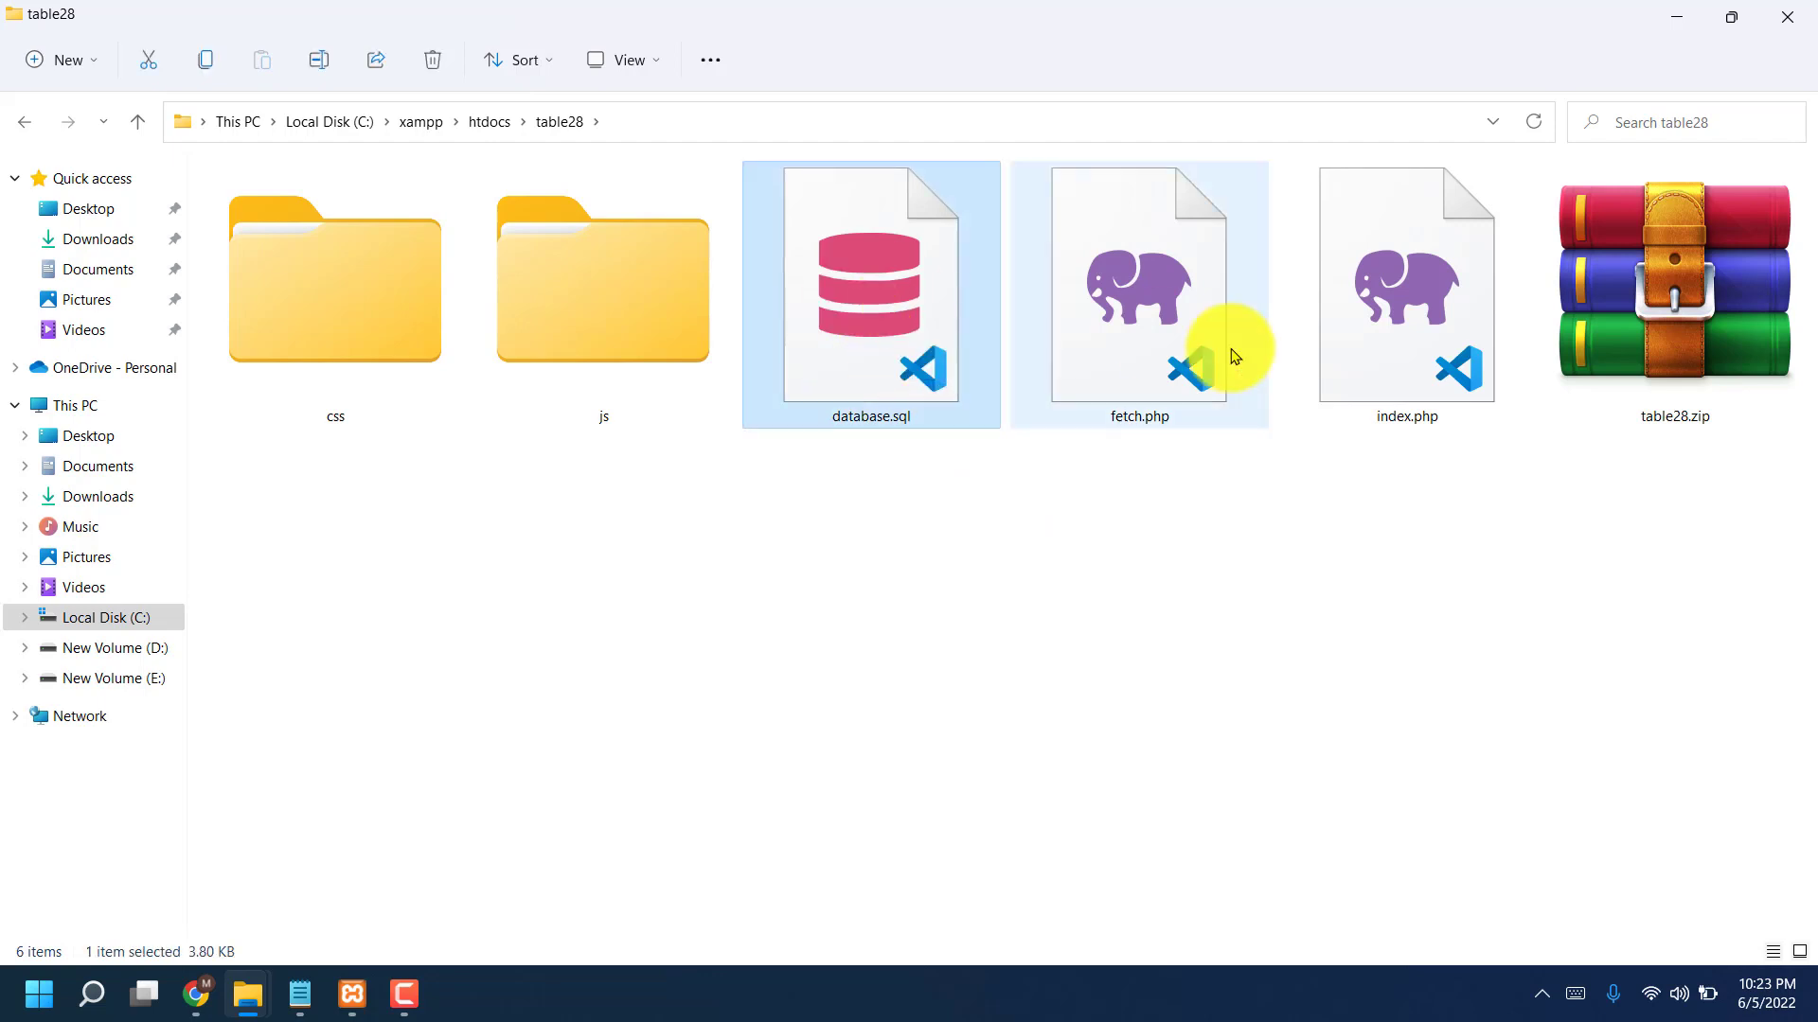
click(1404, 290)
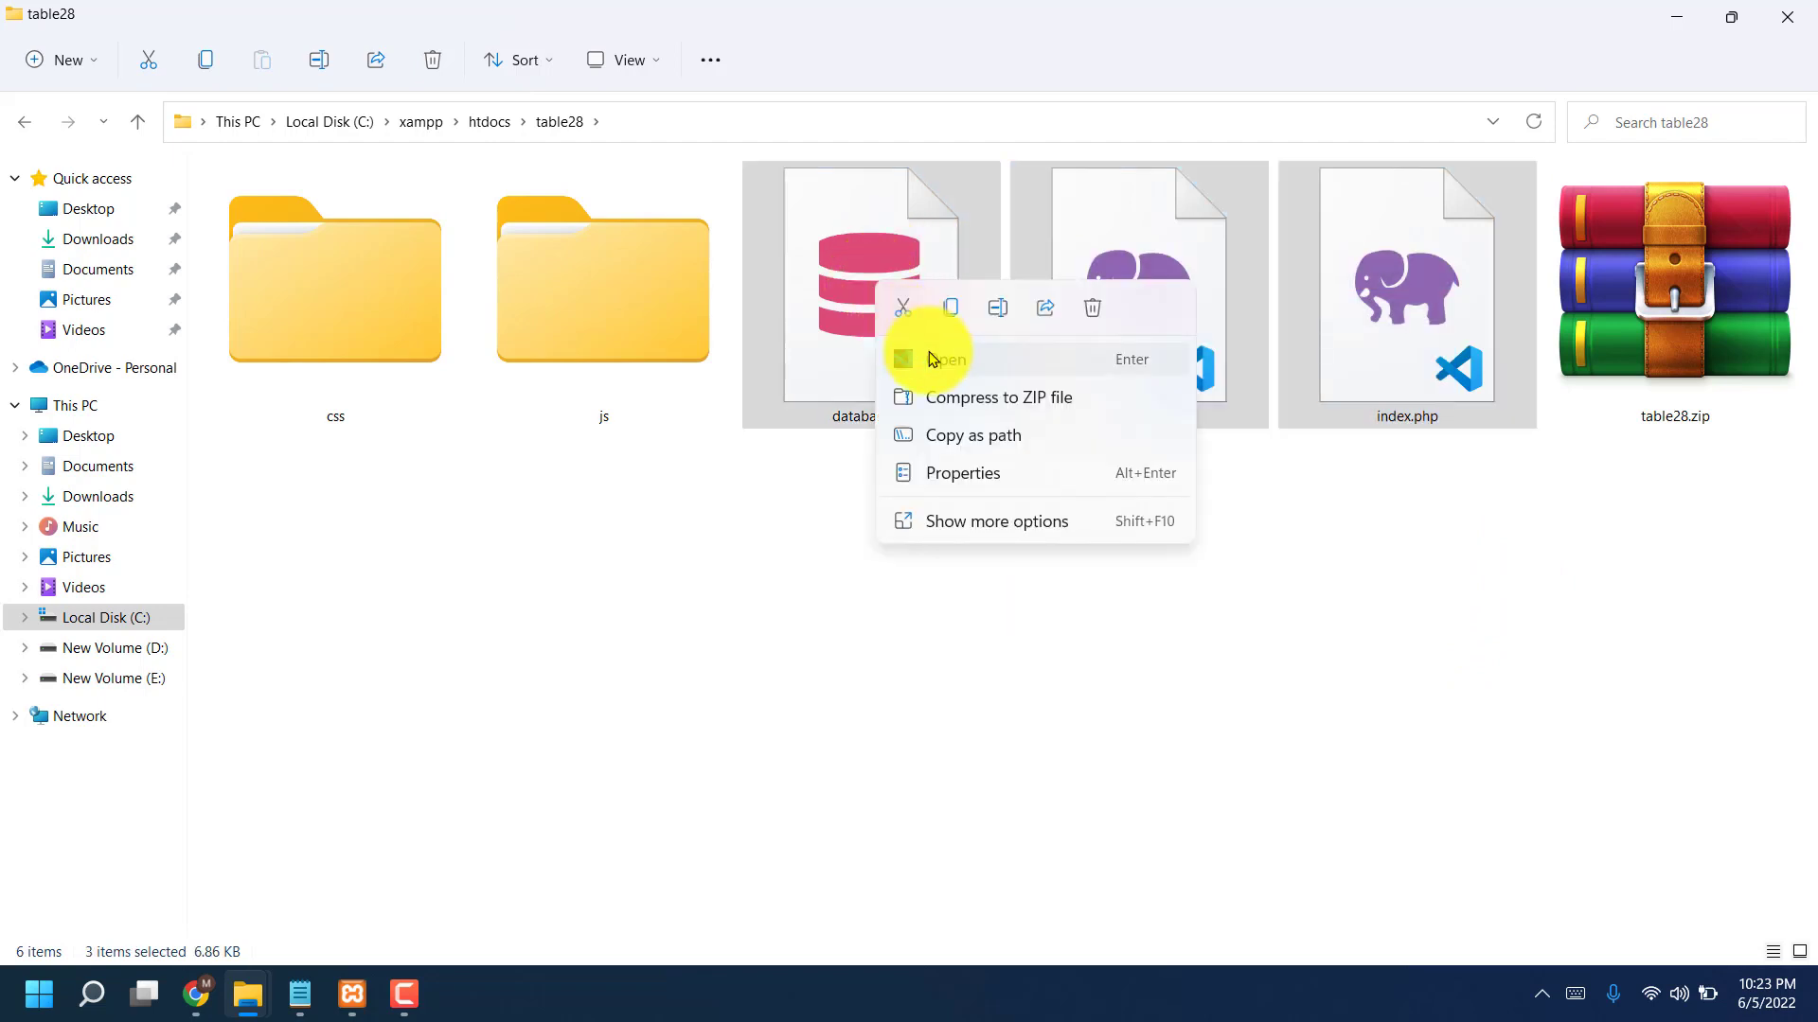
click(949, 358)
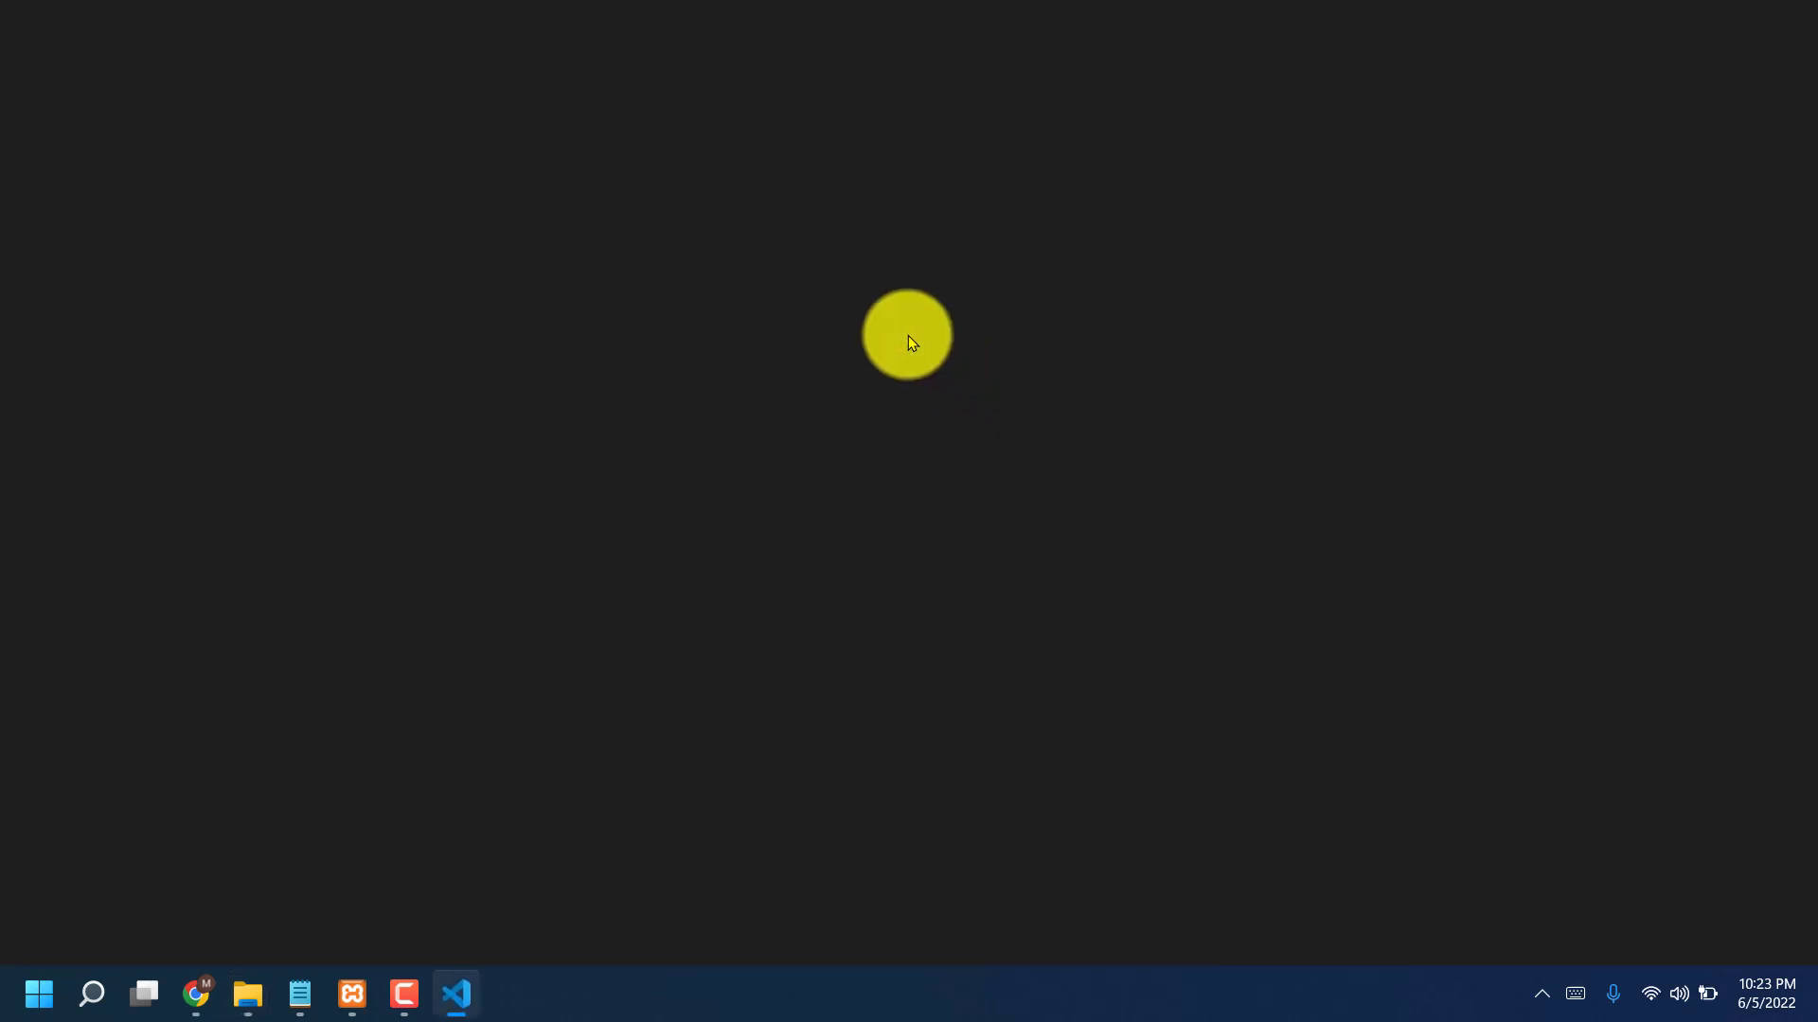
Step: In database.sql, select the table28 name and scroll through its schema and inserts
click(456, 995)
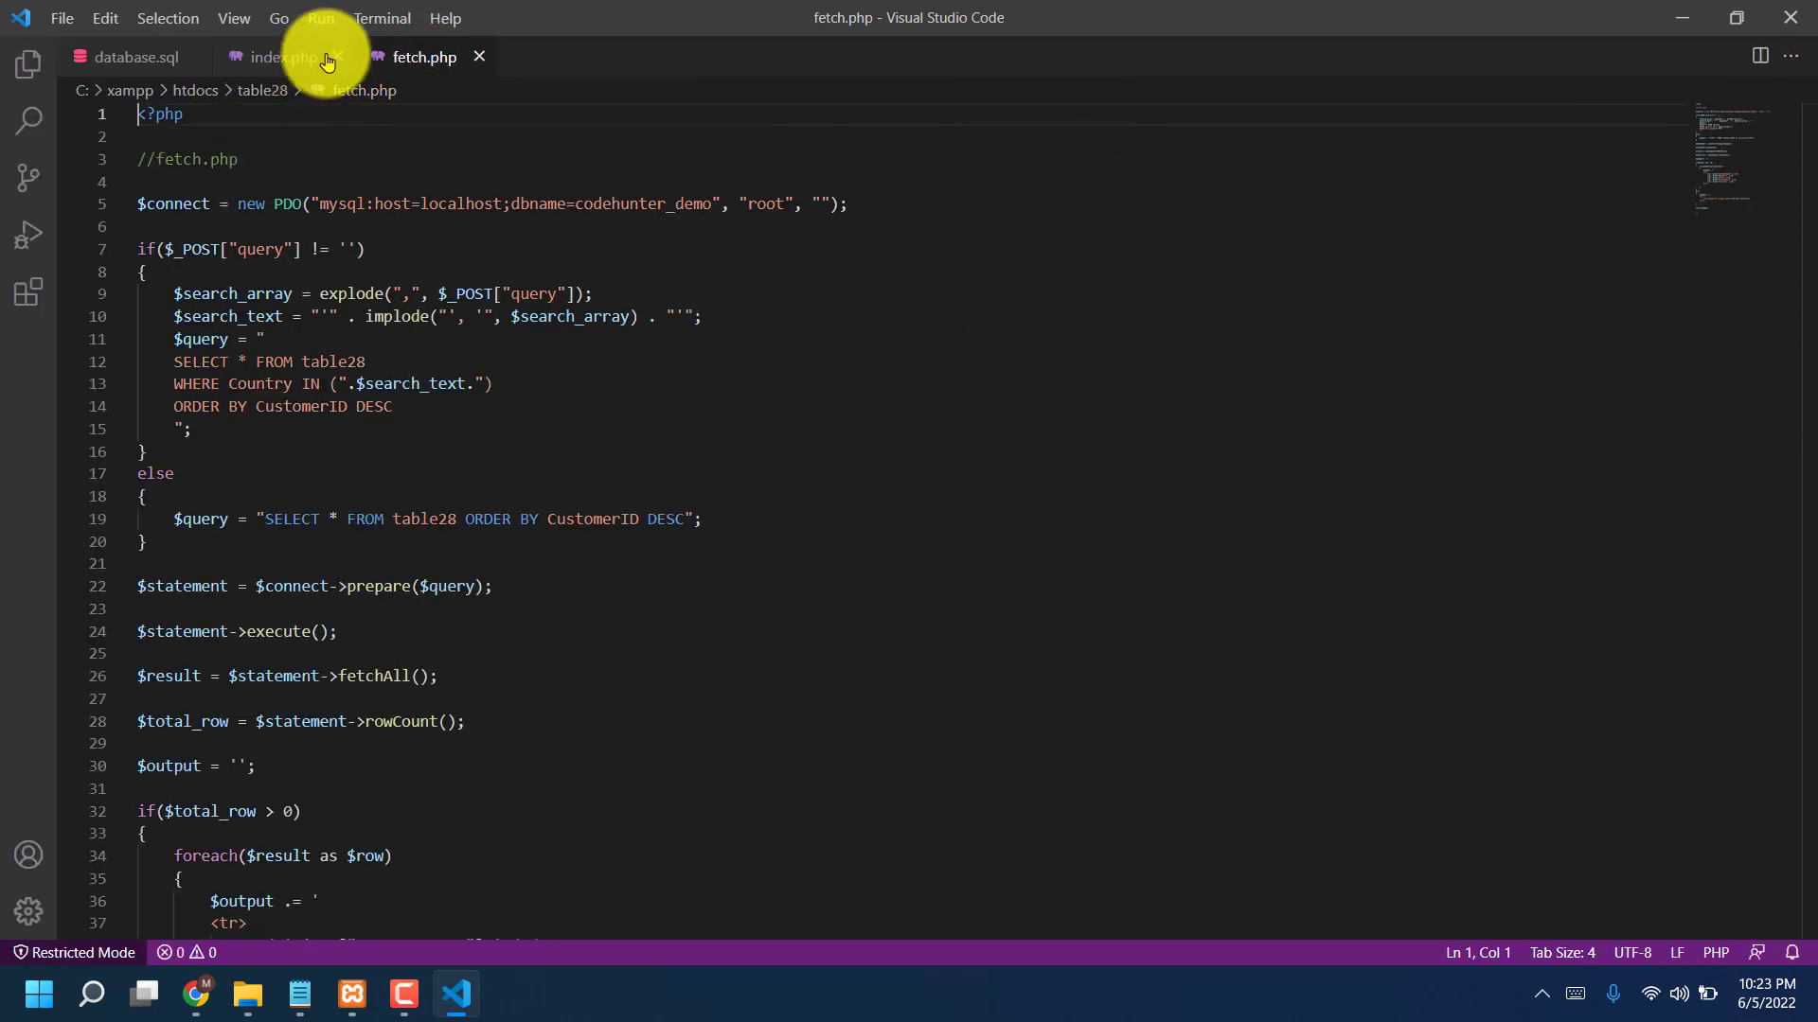
click(129, 57)
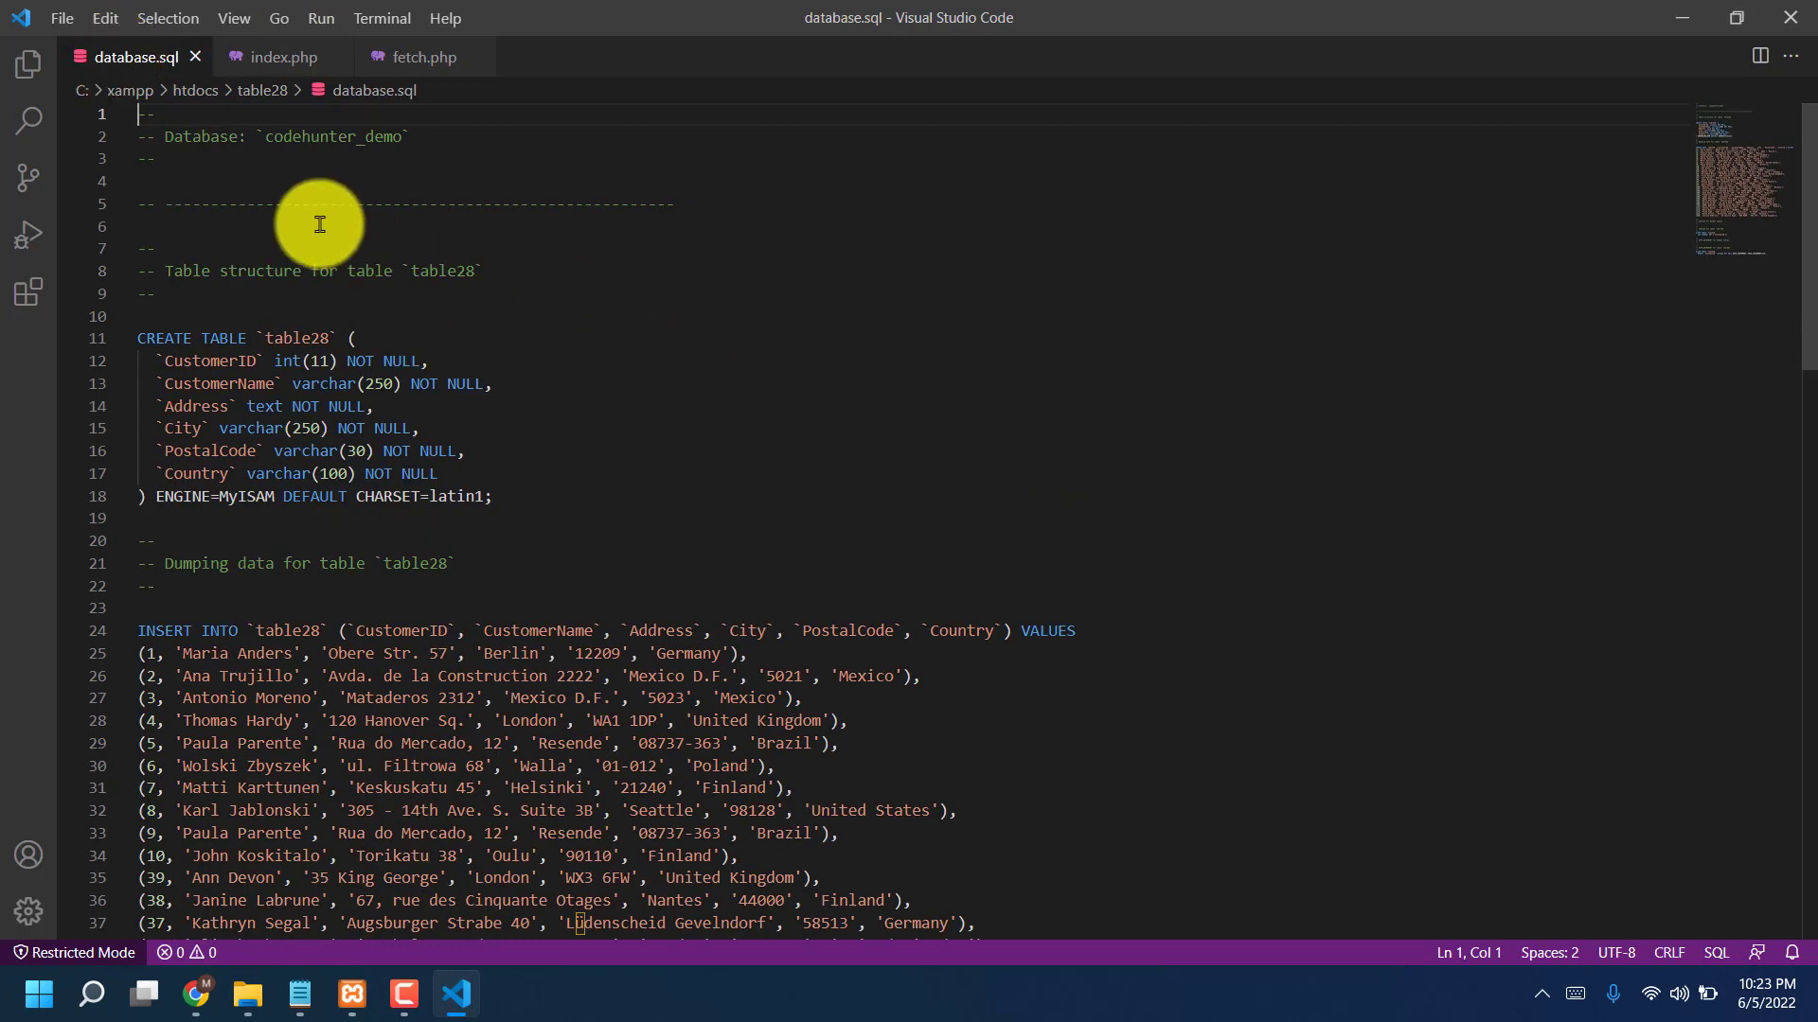
mouse_move(356, 216)
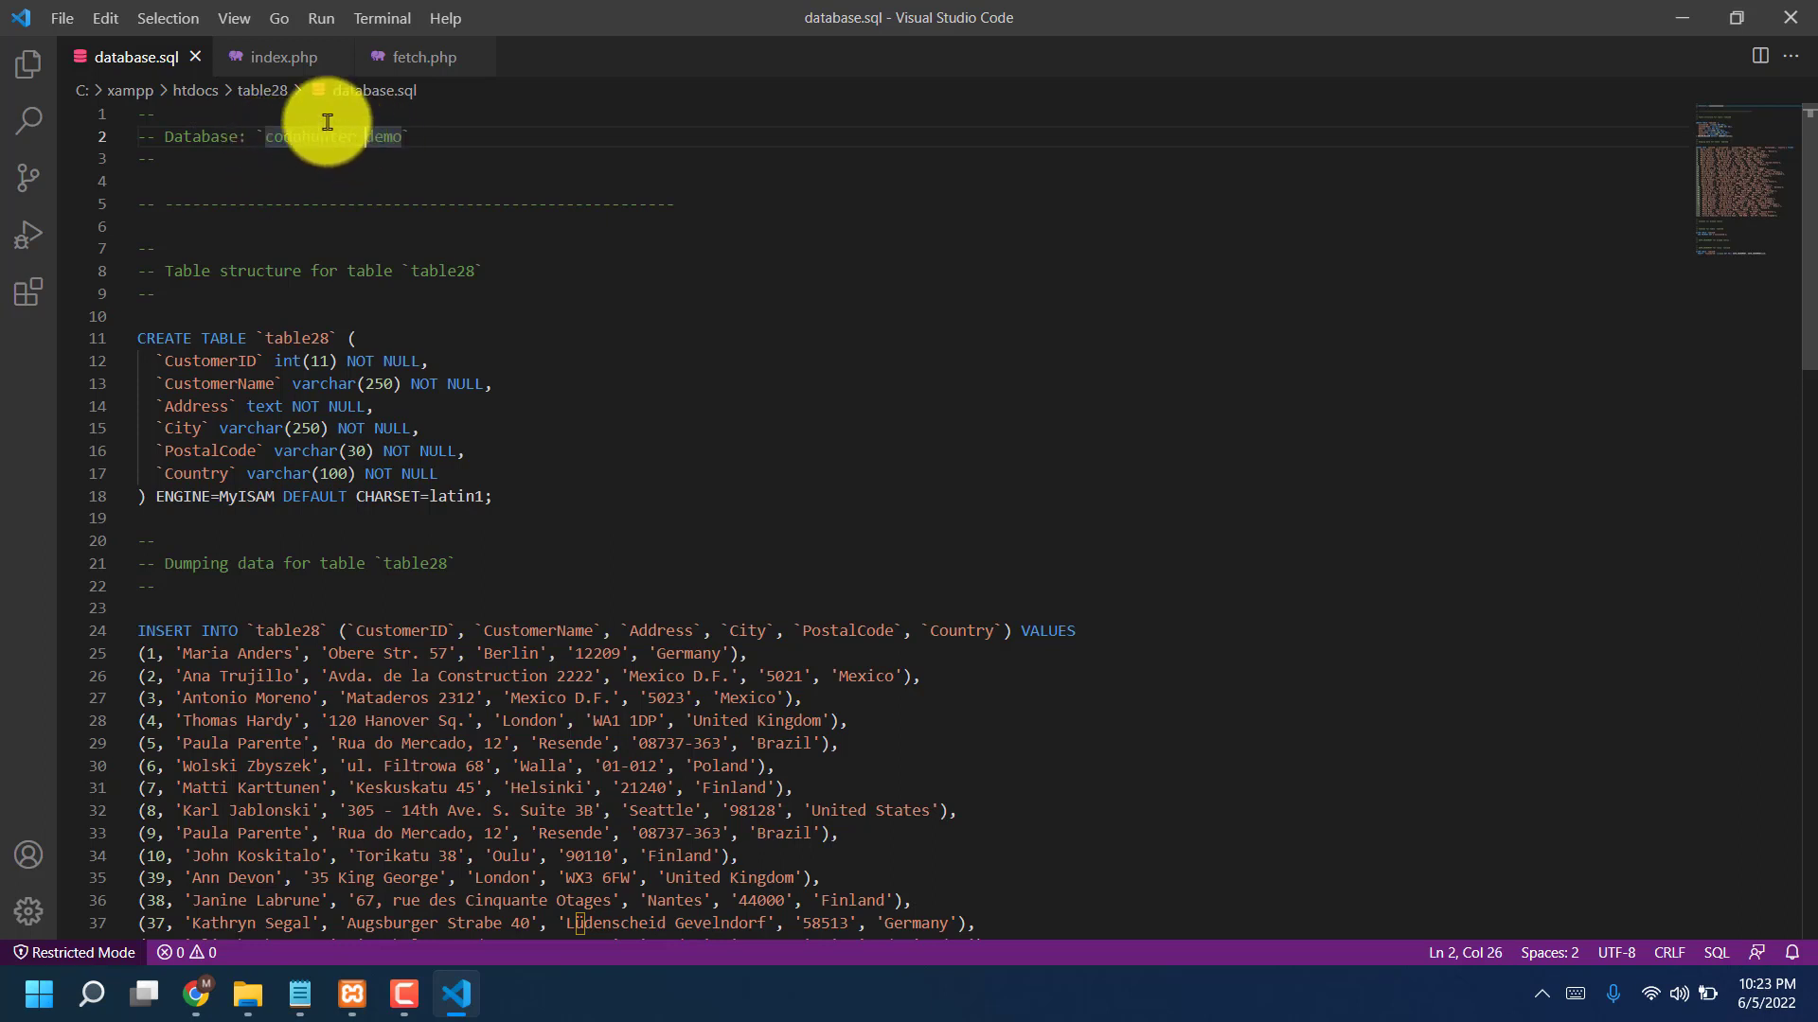
click(427, 271)
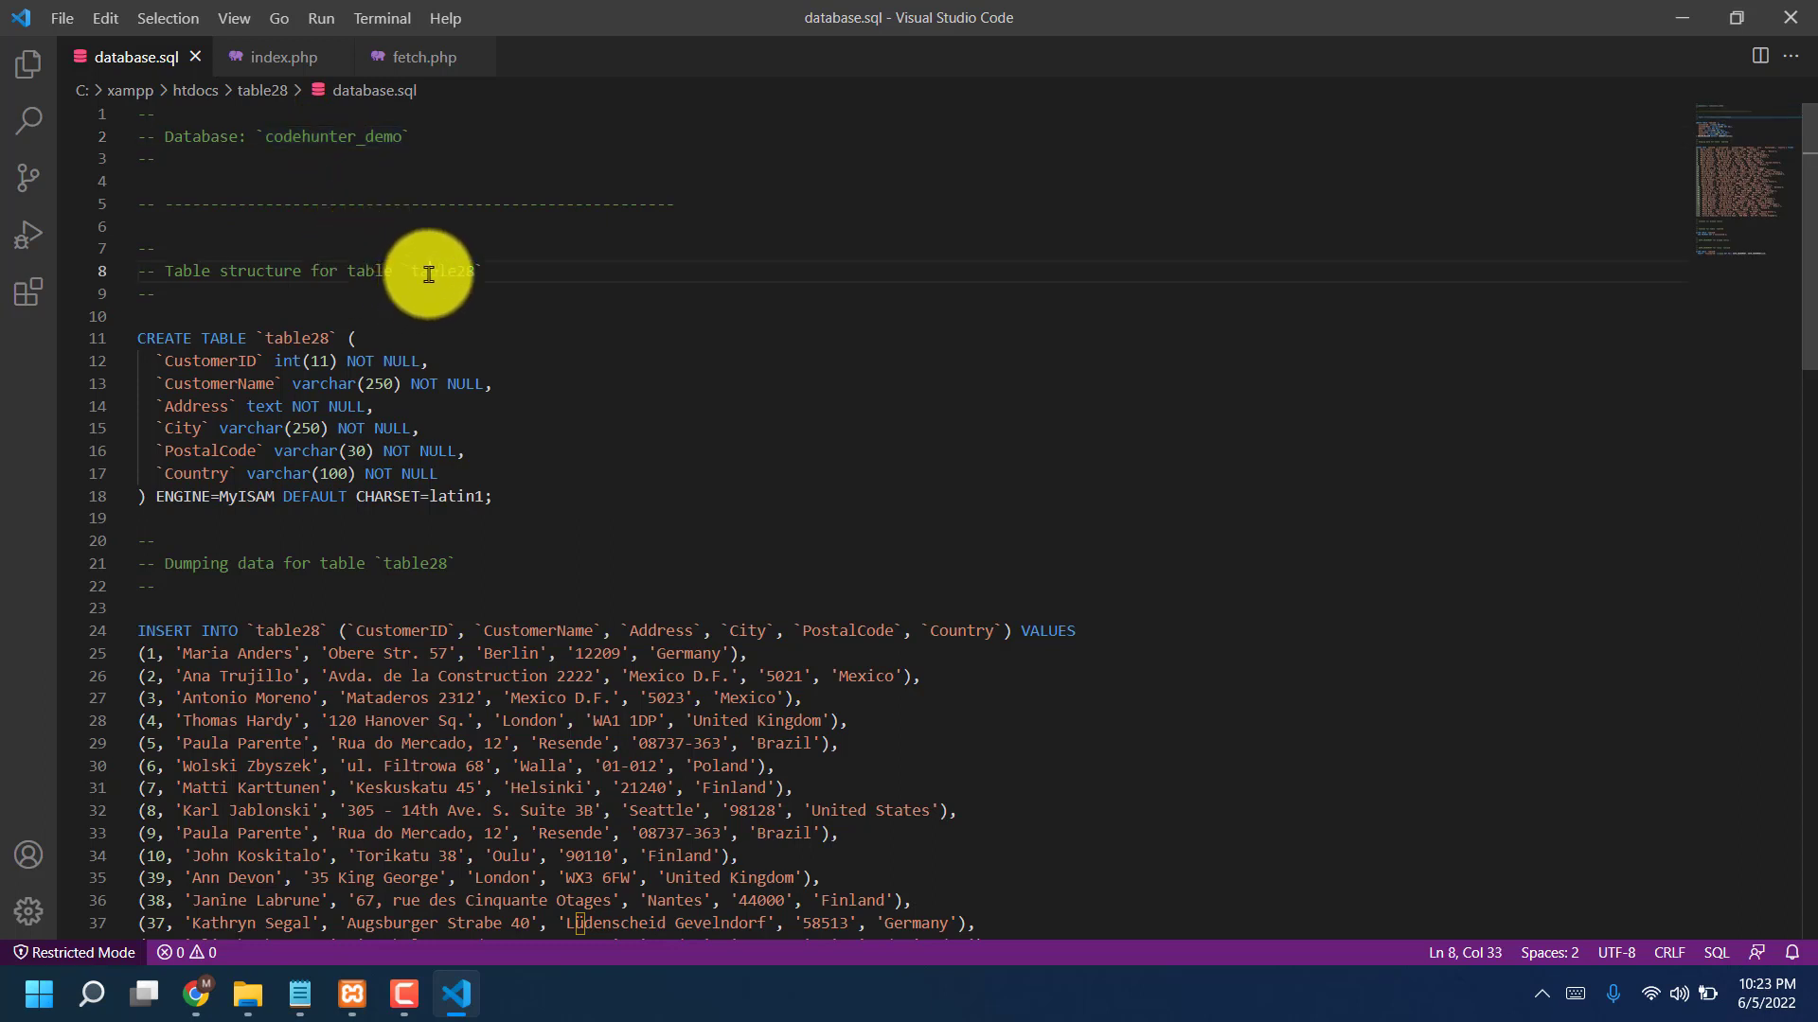
double_click(440, 272)
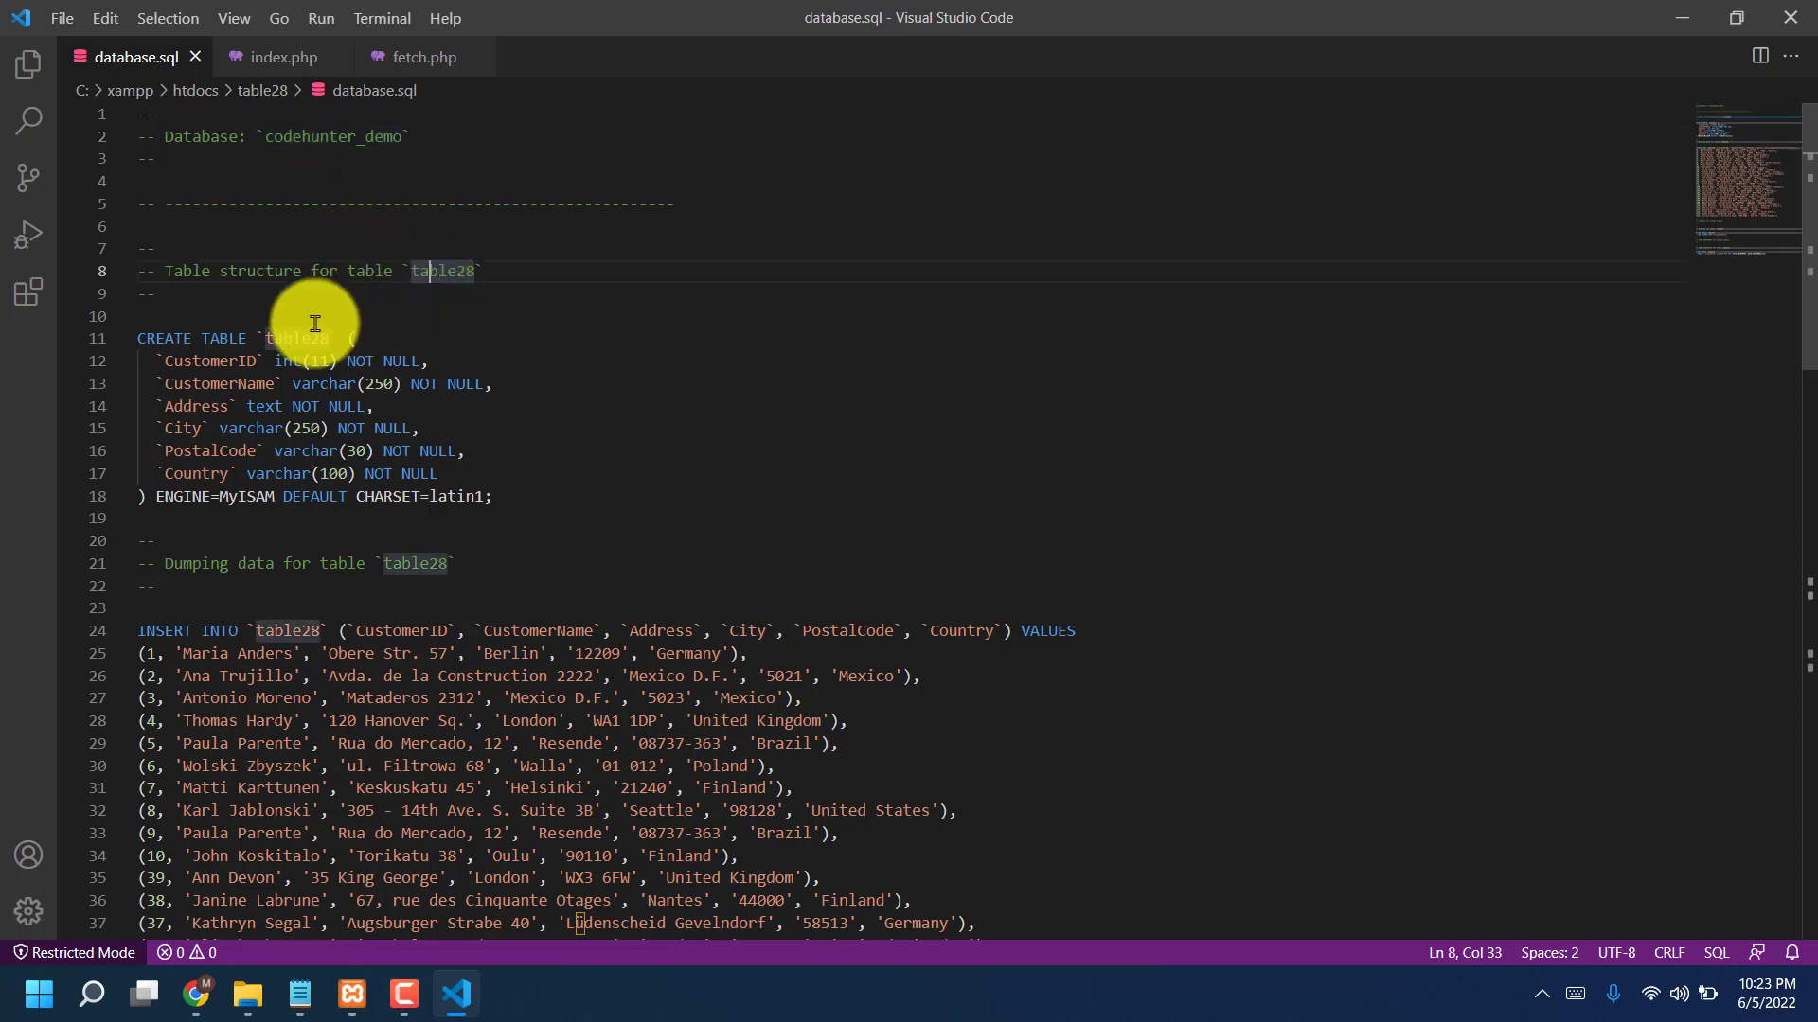
mouse_move(329, 480)
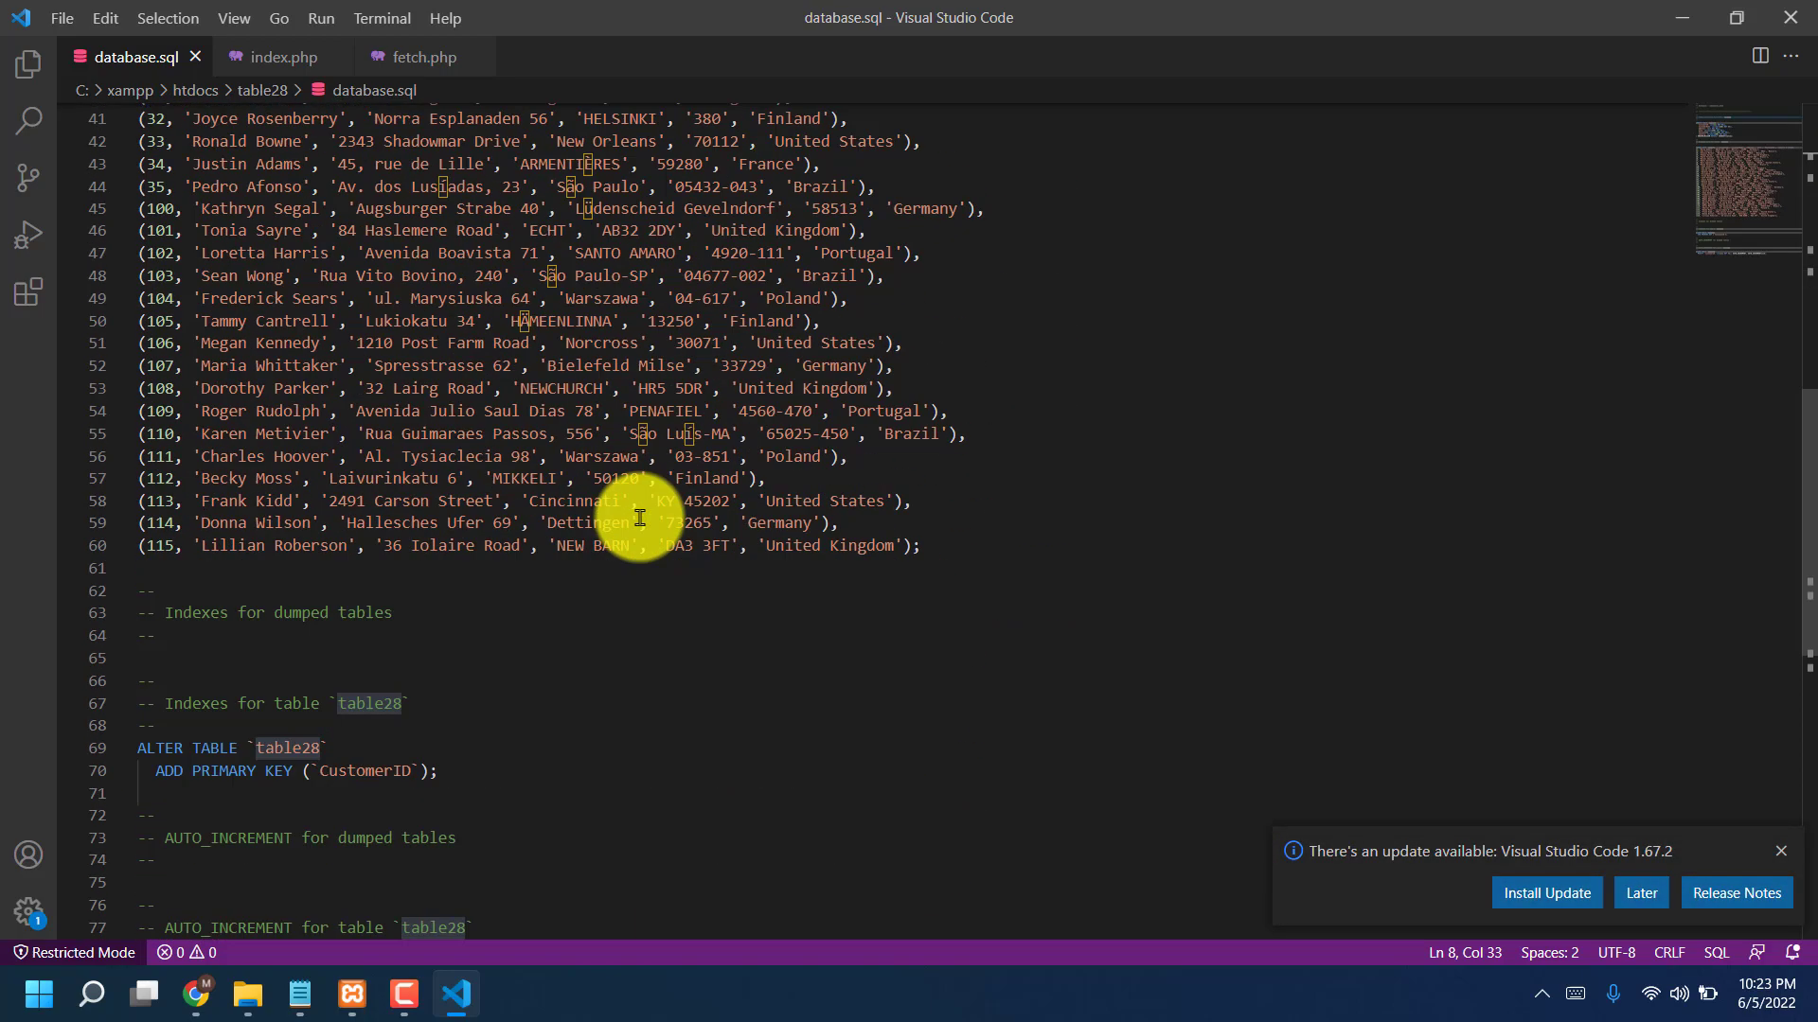
scroll(down, 3)
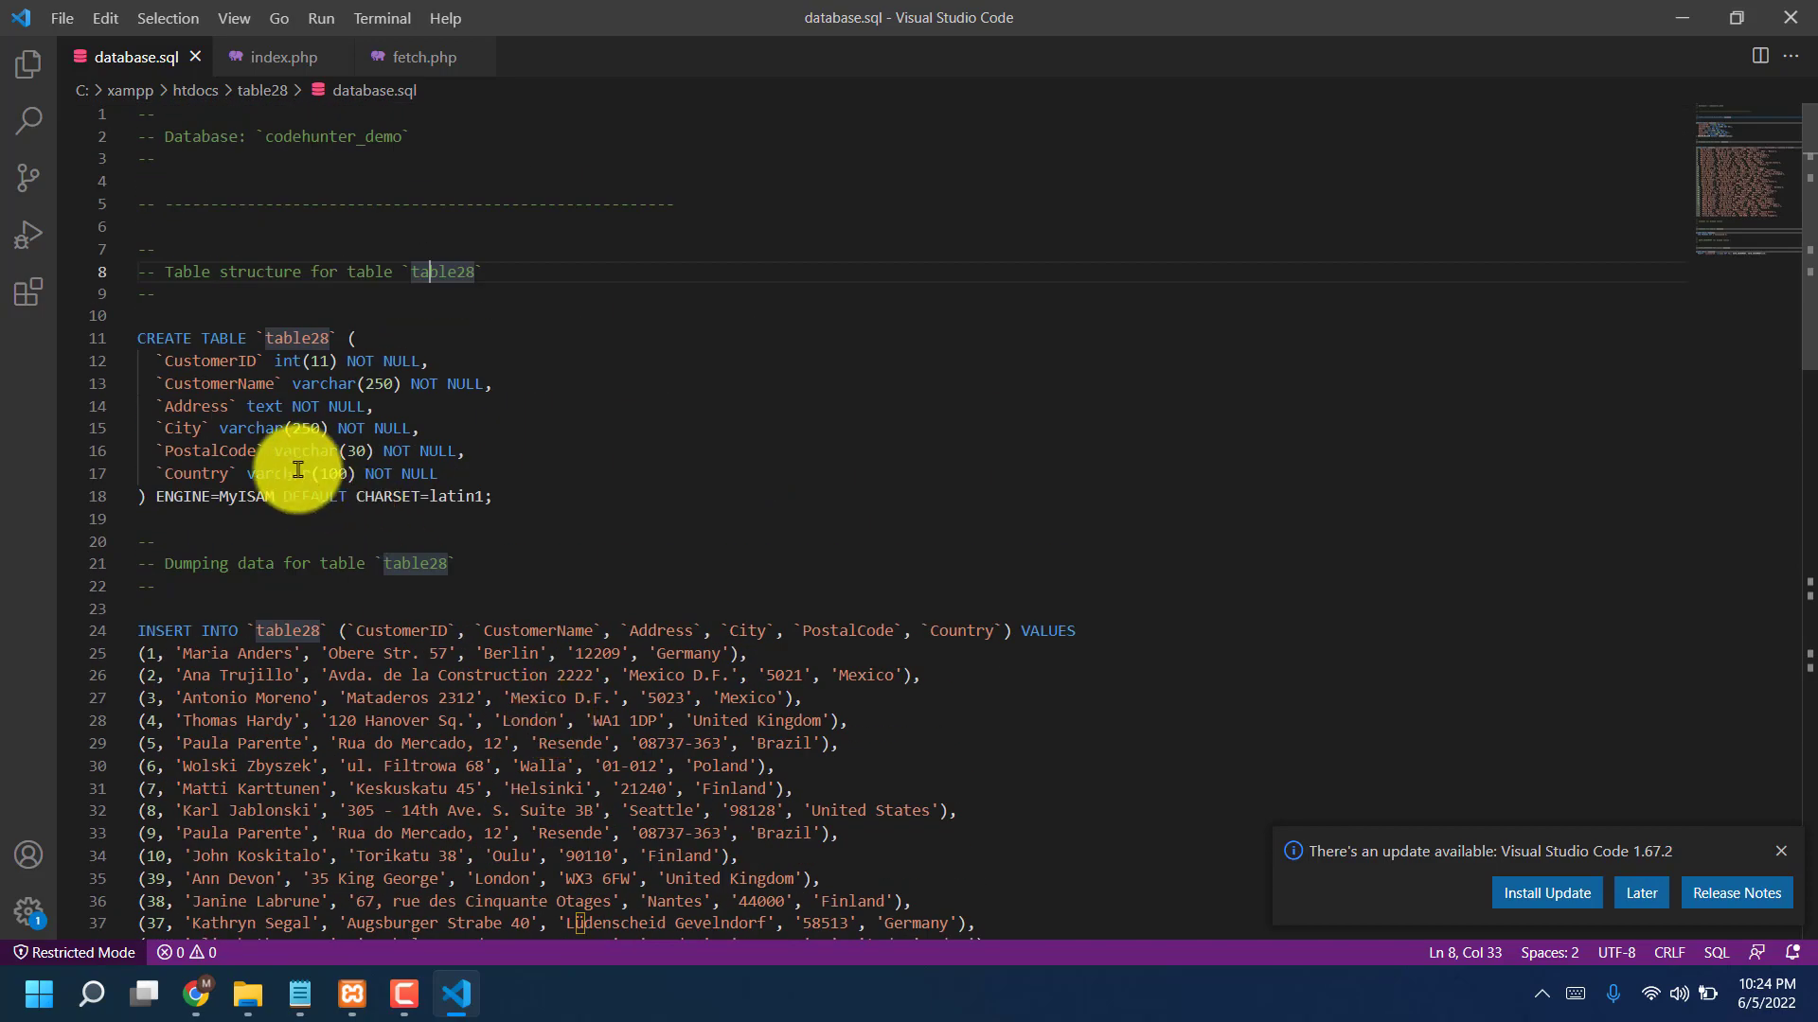
mouse_move(446, 293)
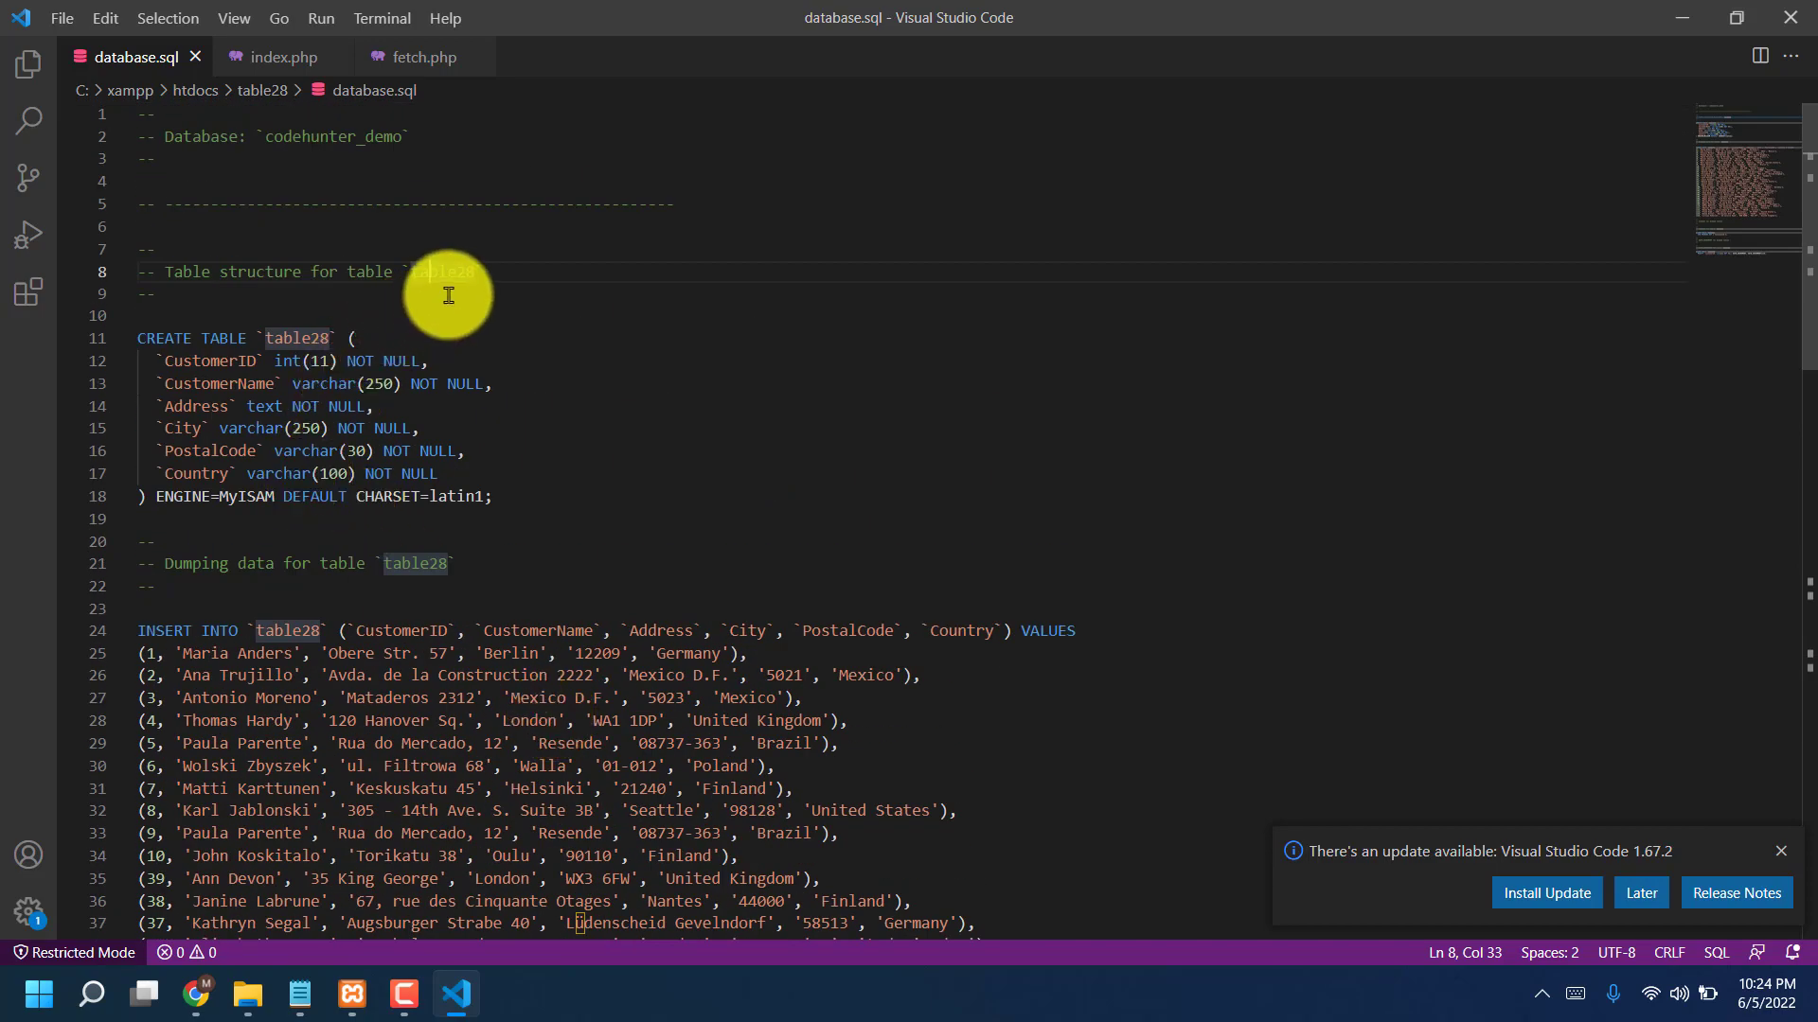
mouse_move(450, 264)
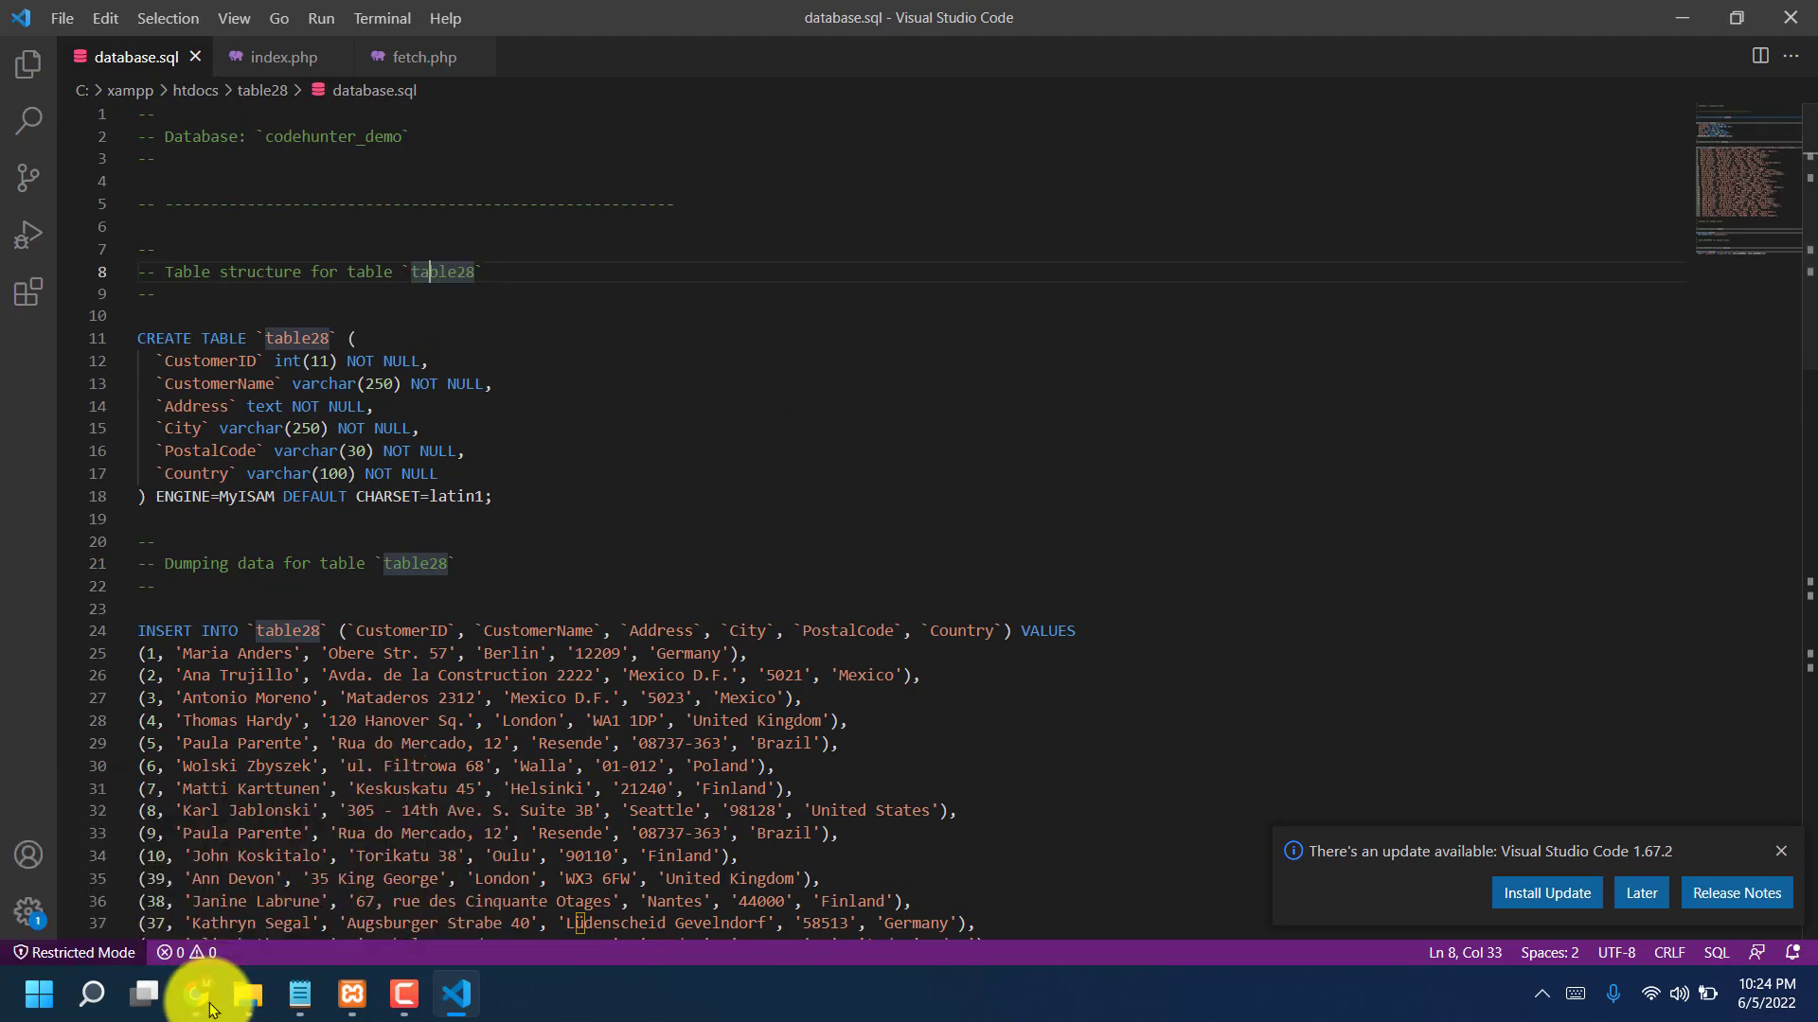
Step: Open the codehunter_demo database in phpMyAdmin in Chrome
click(196, 995)
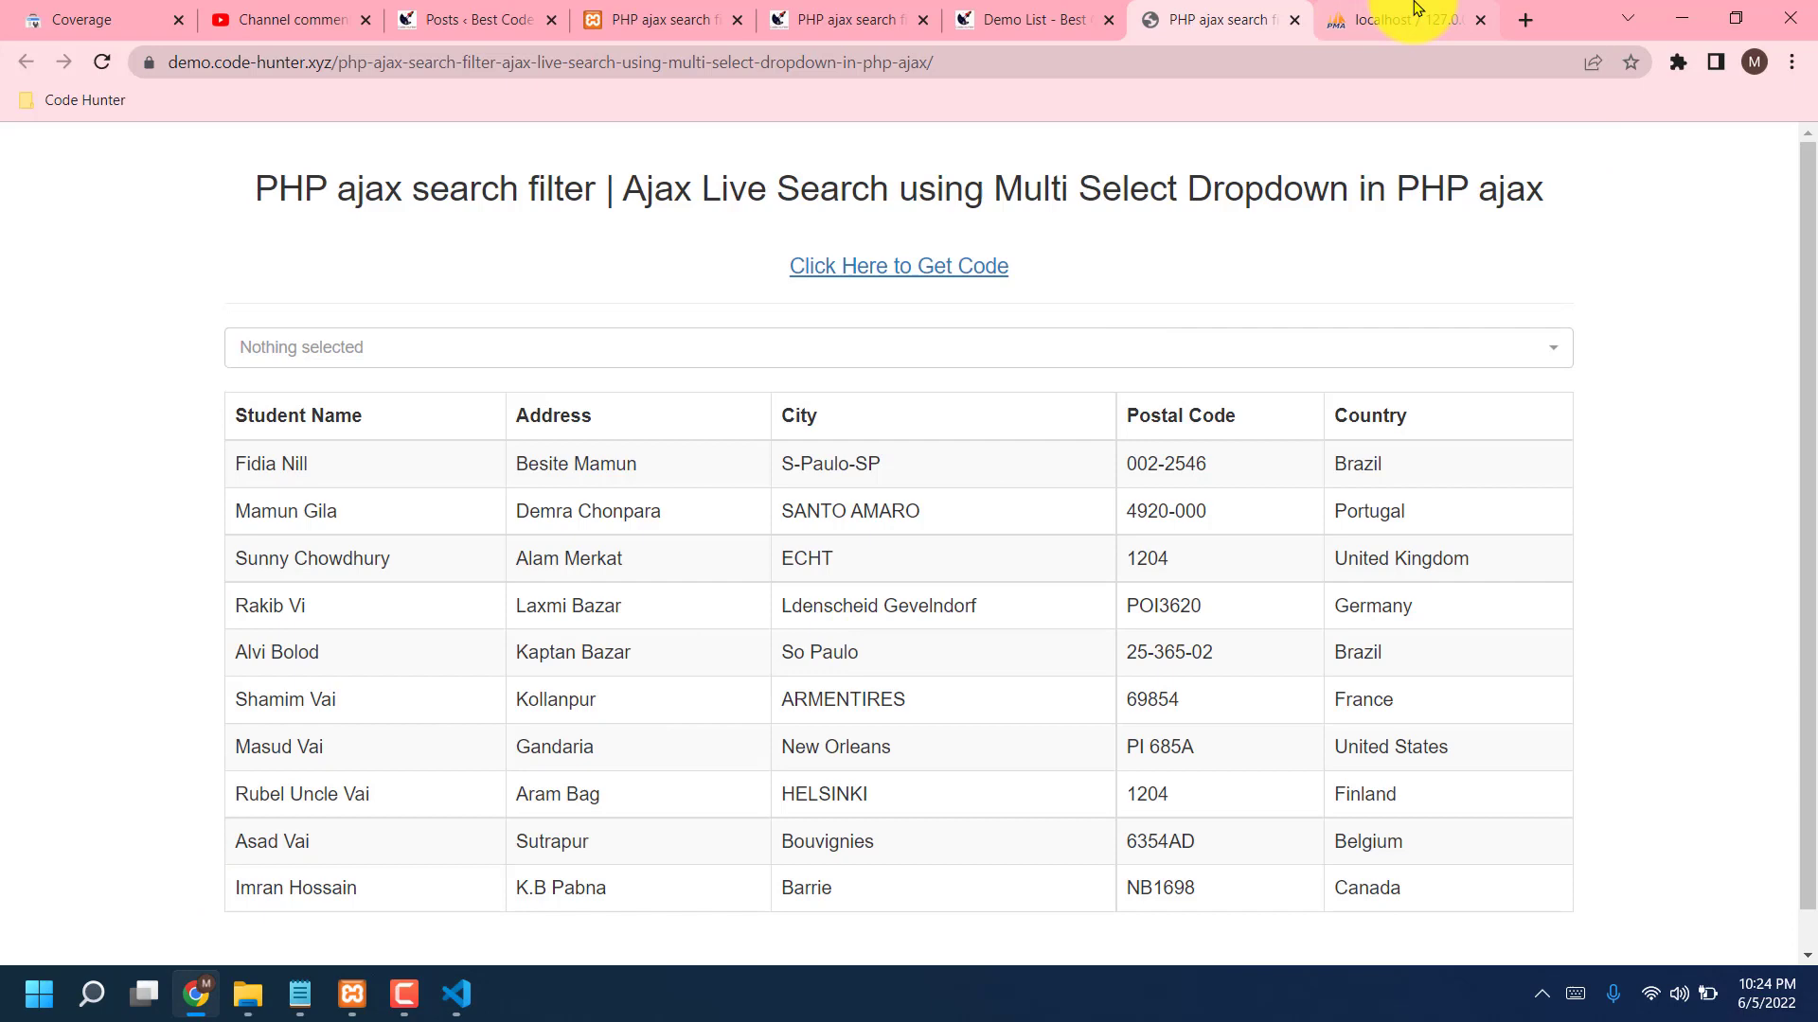
click(1397, 20)
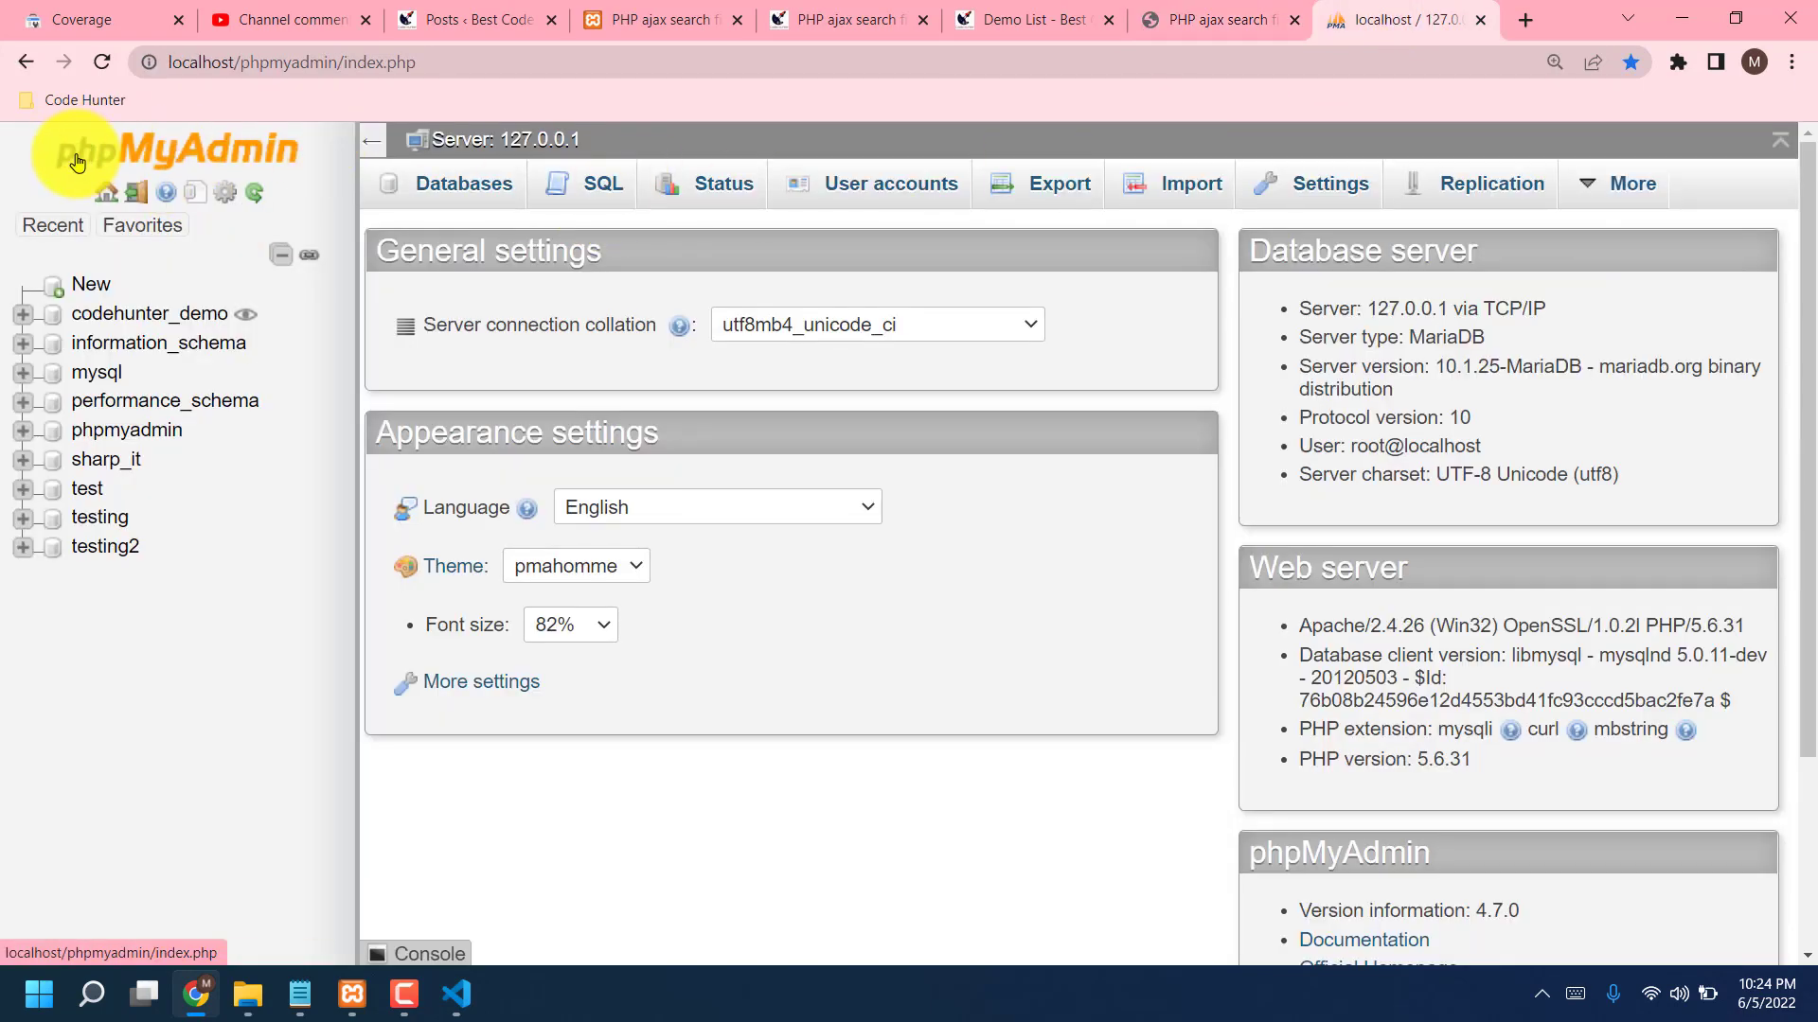
mouse_move(291, 515)
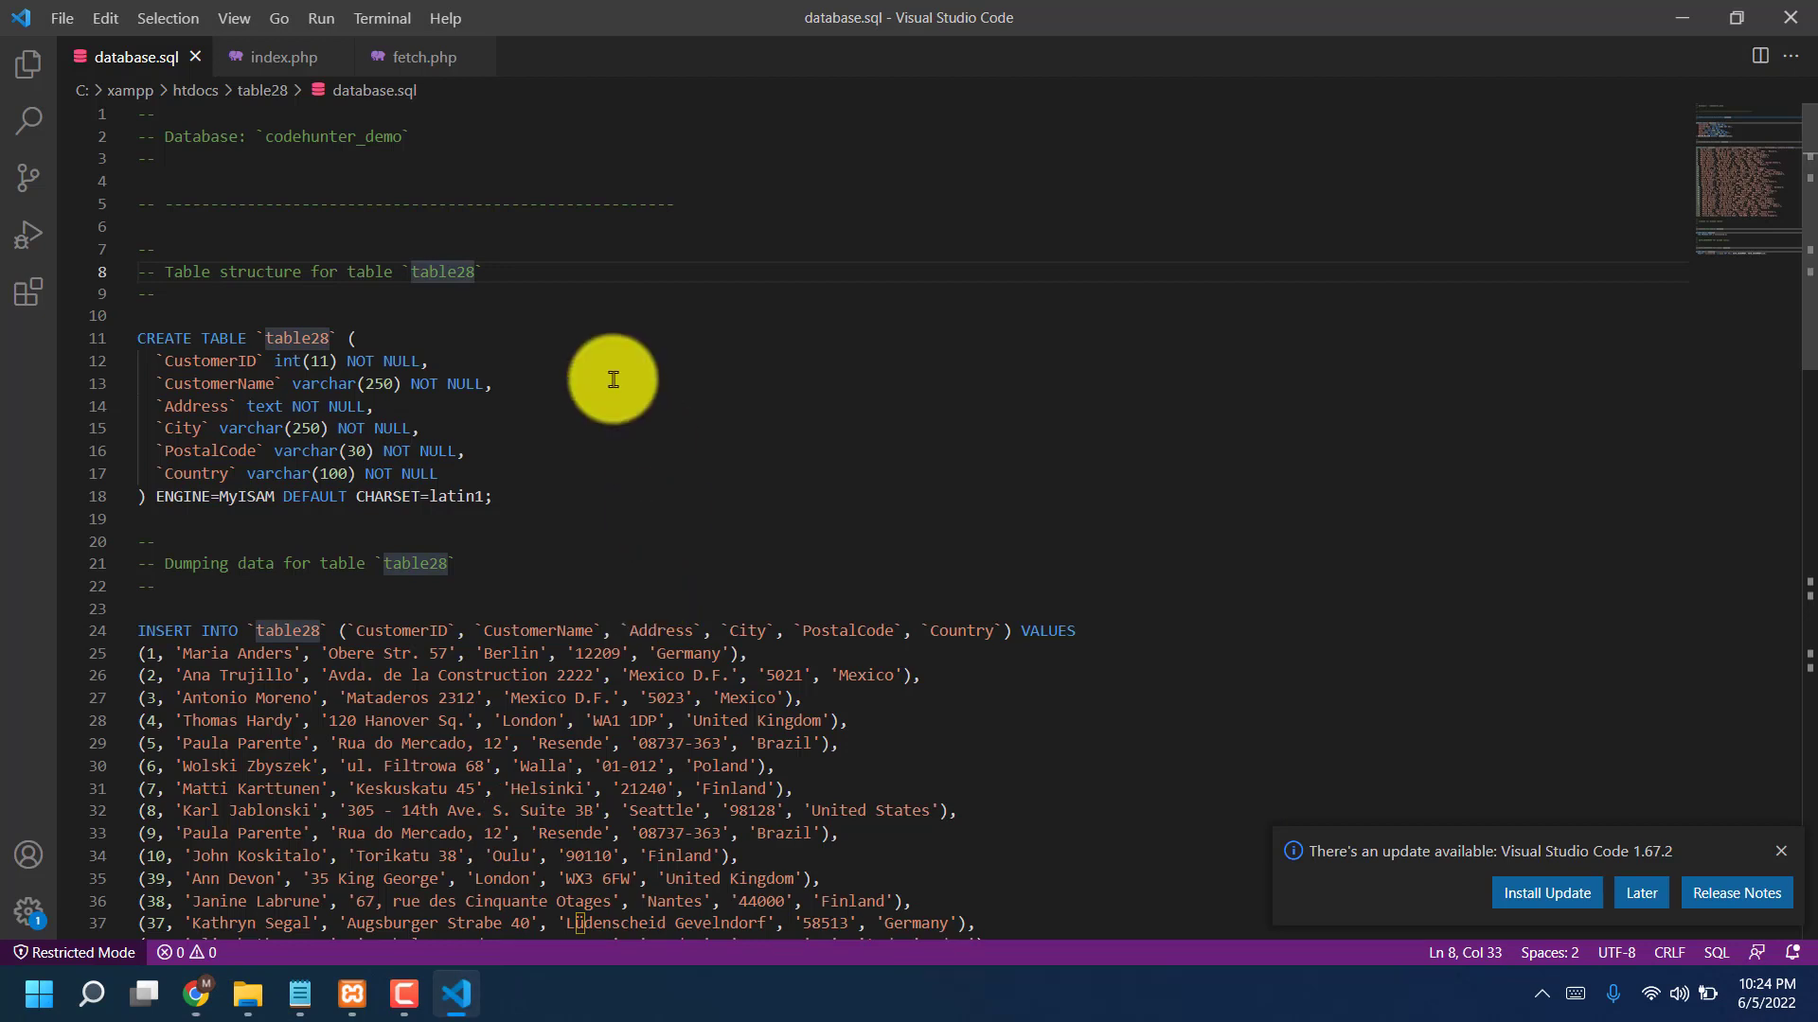
mouse_move(296, 136)
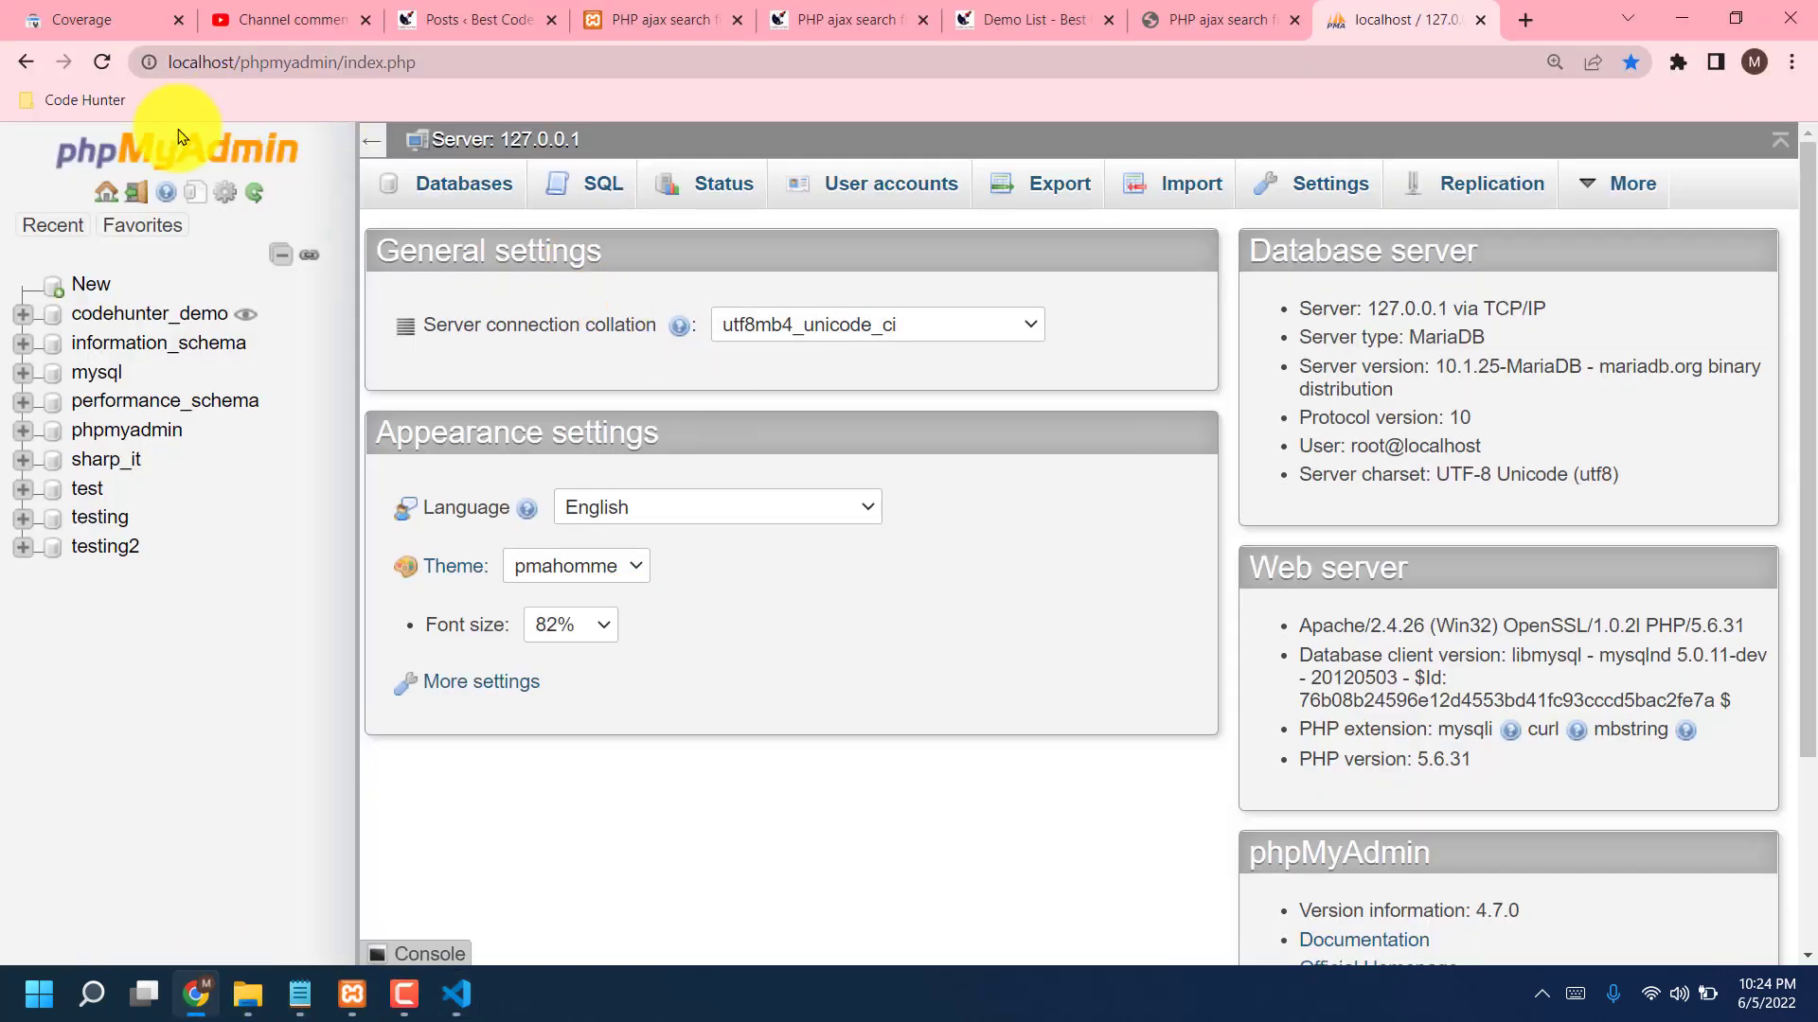
mouse_move(90, 284)
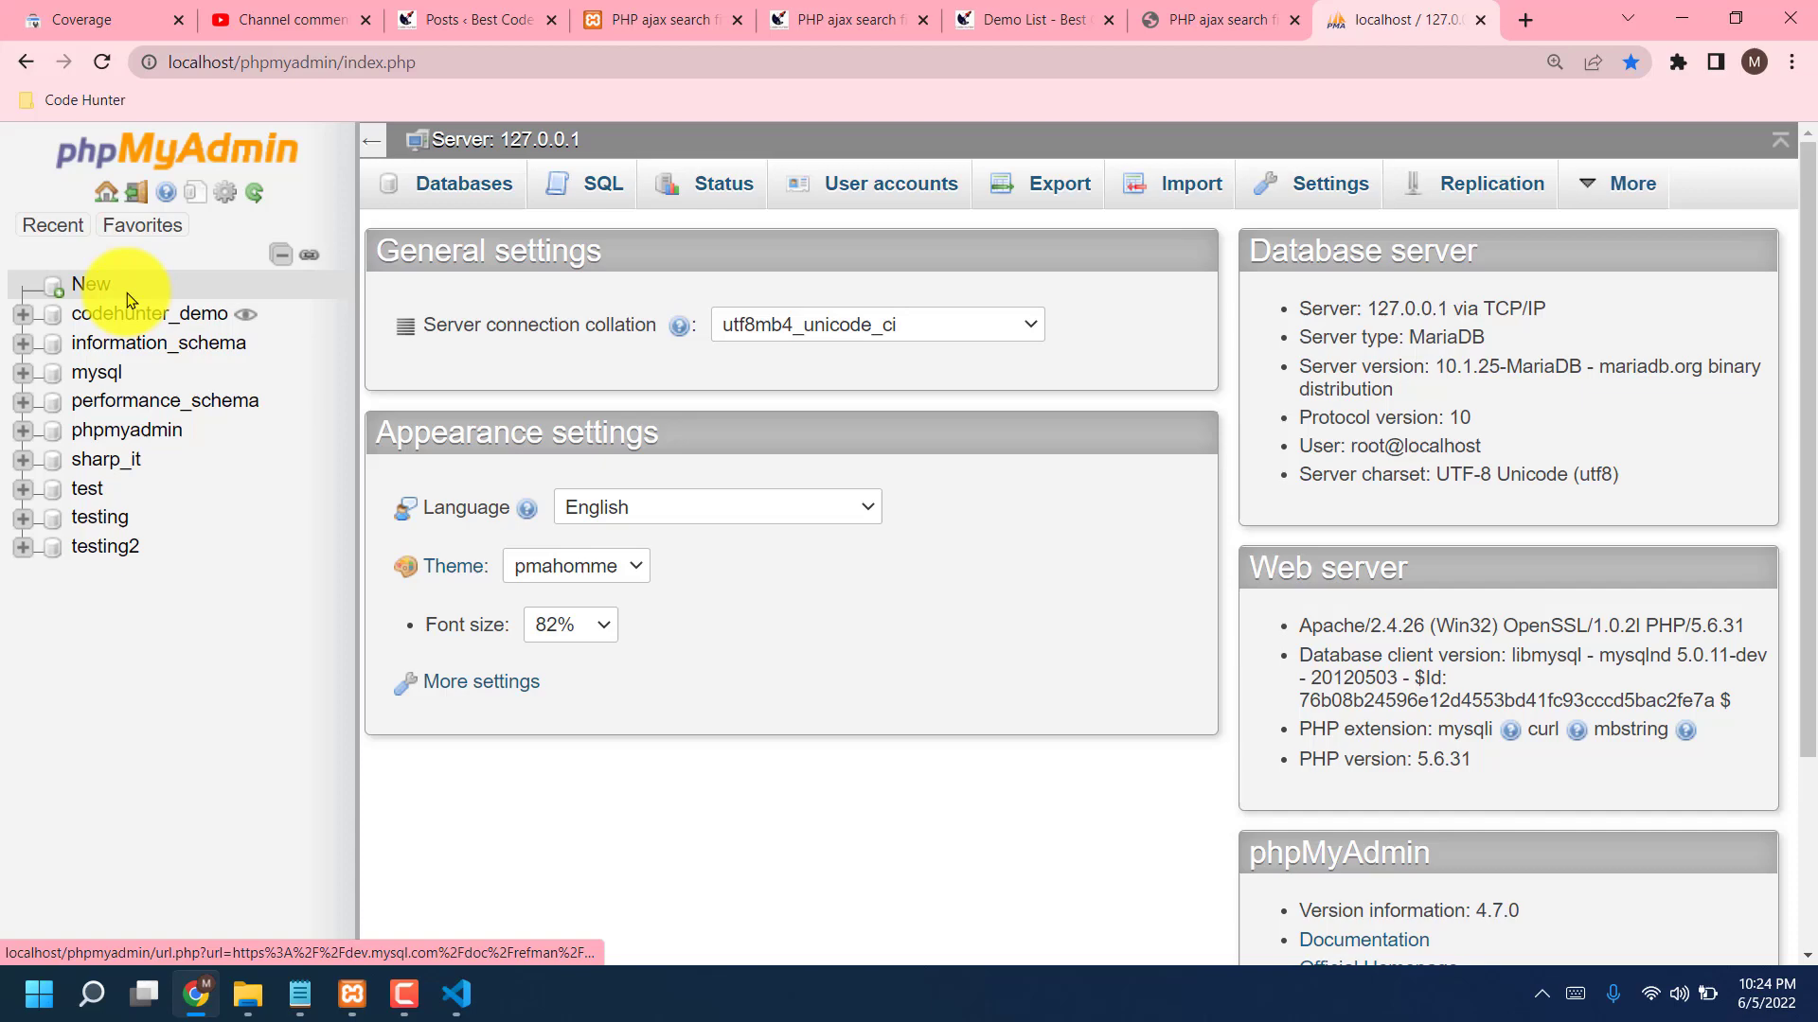
mouse_move(130, 322)
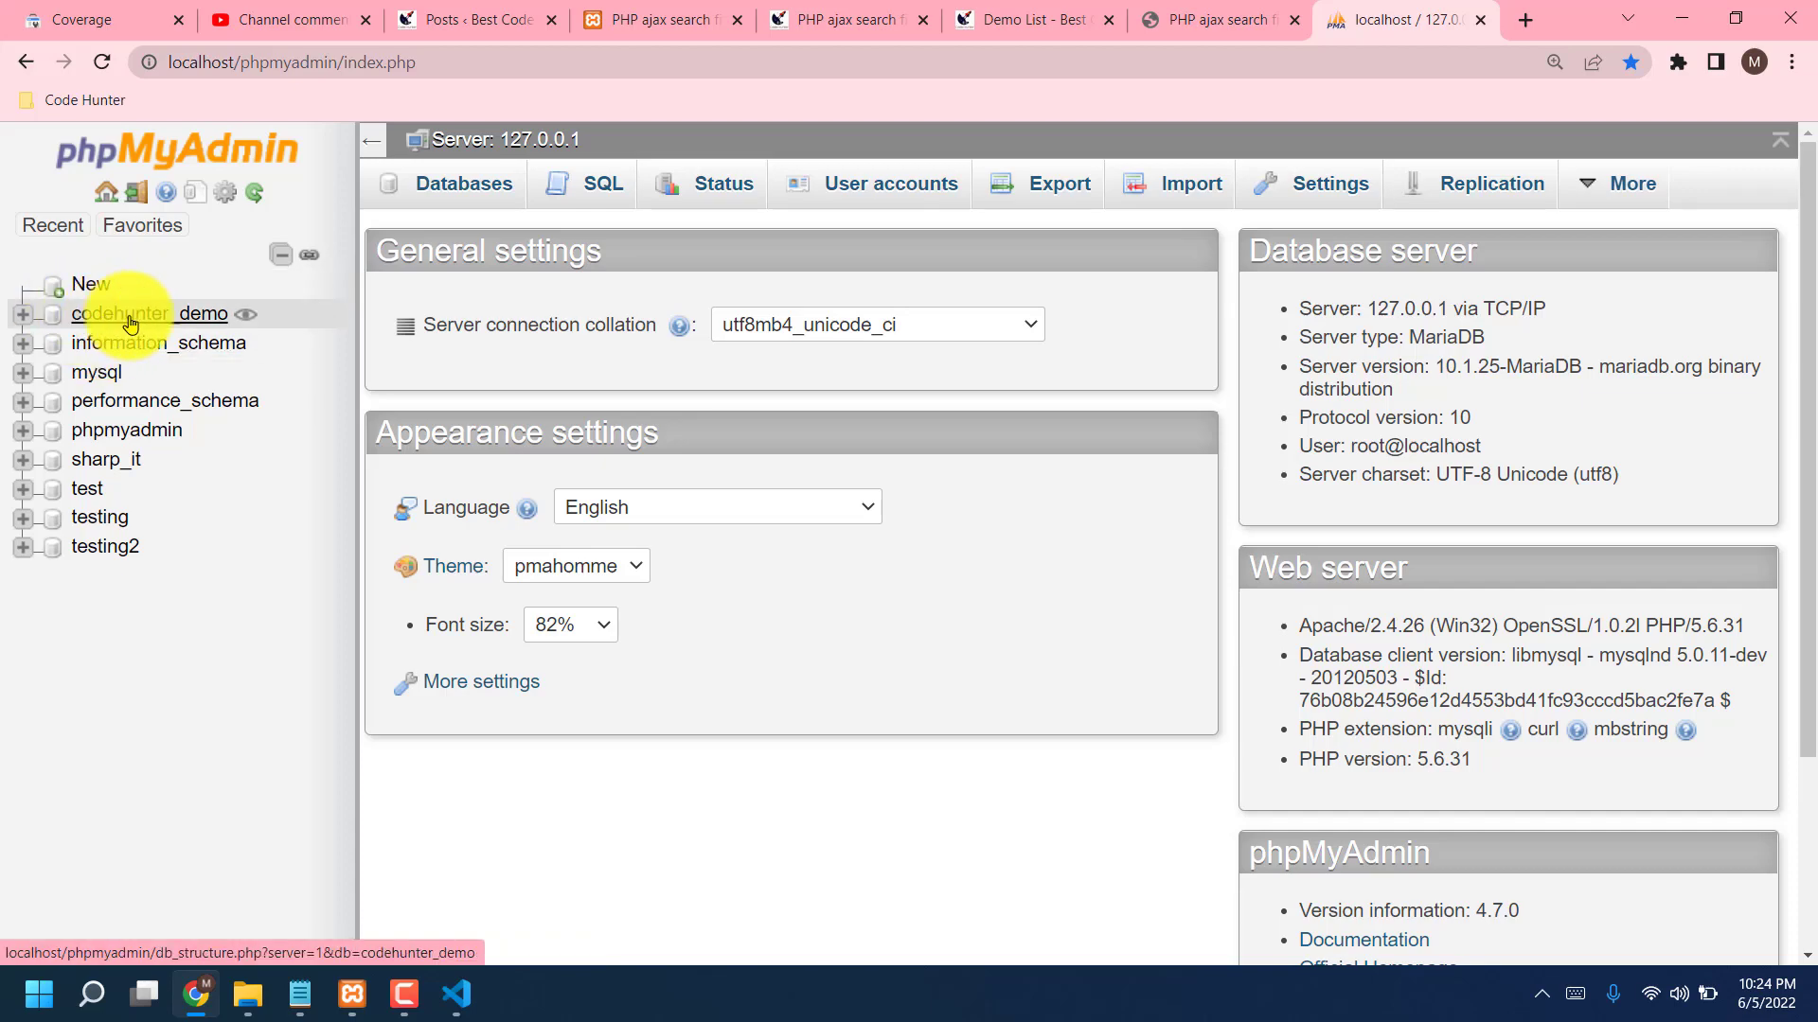
click(147, 313)
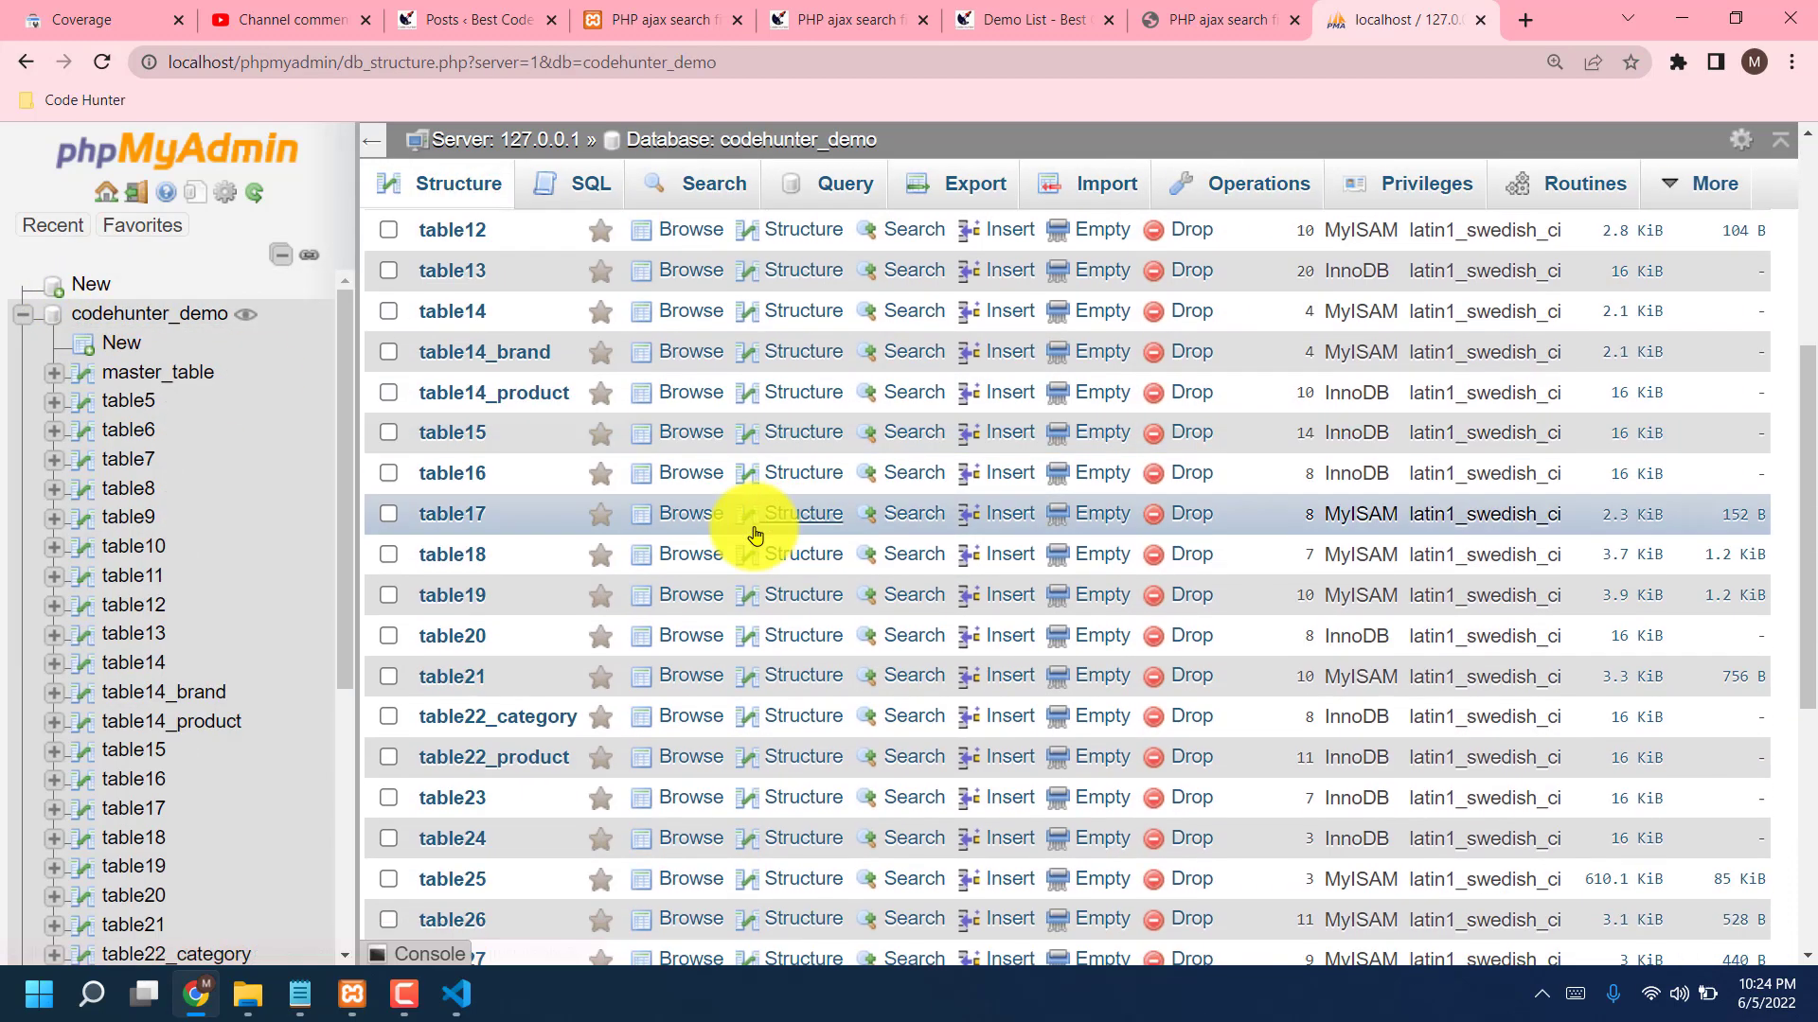
Step: Browse the table28 rows in phpMyAdmin
scroll(down, 3)
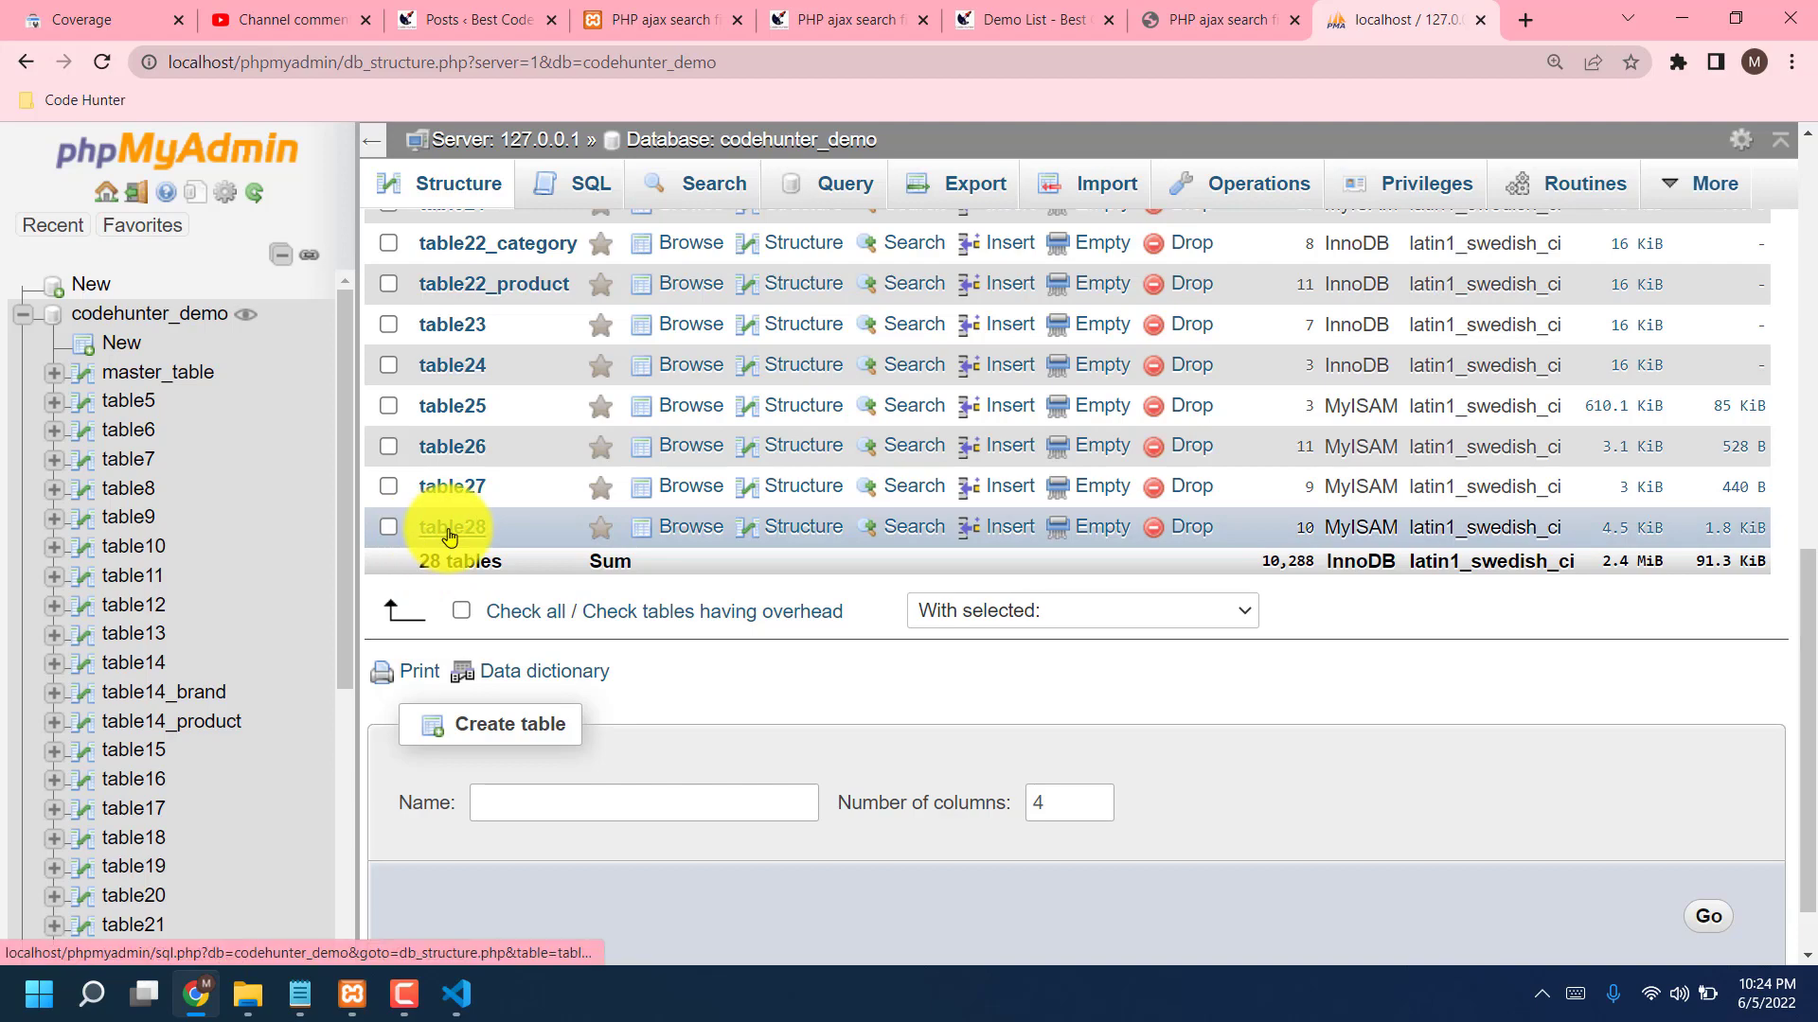
click(451, 527)
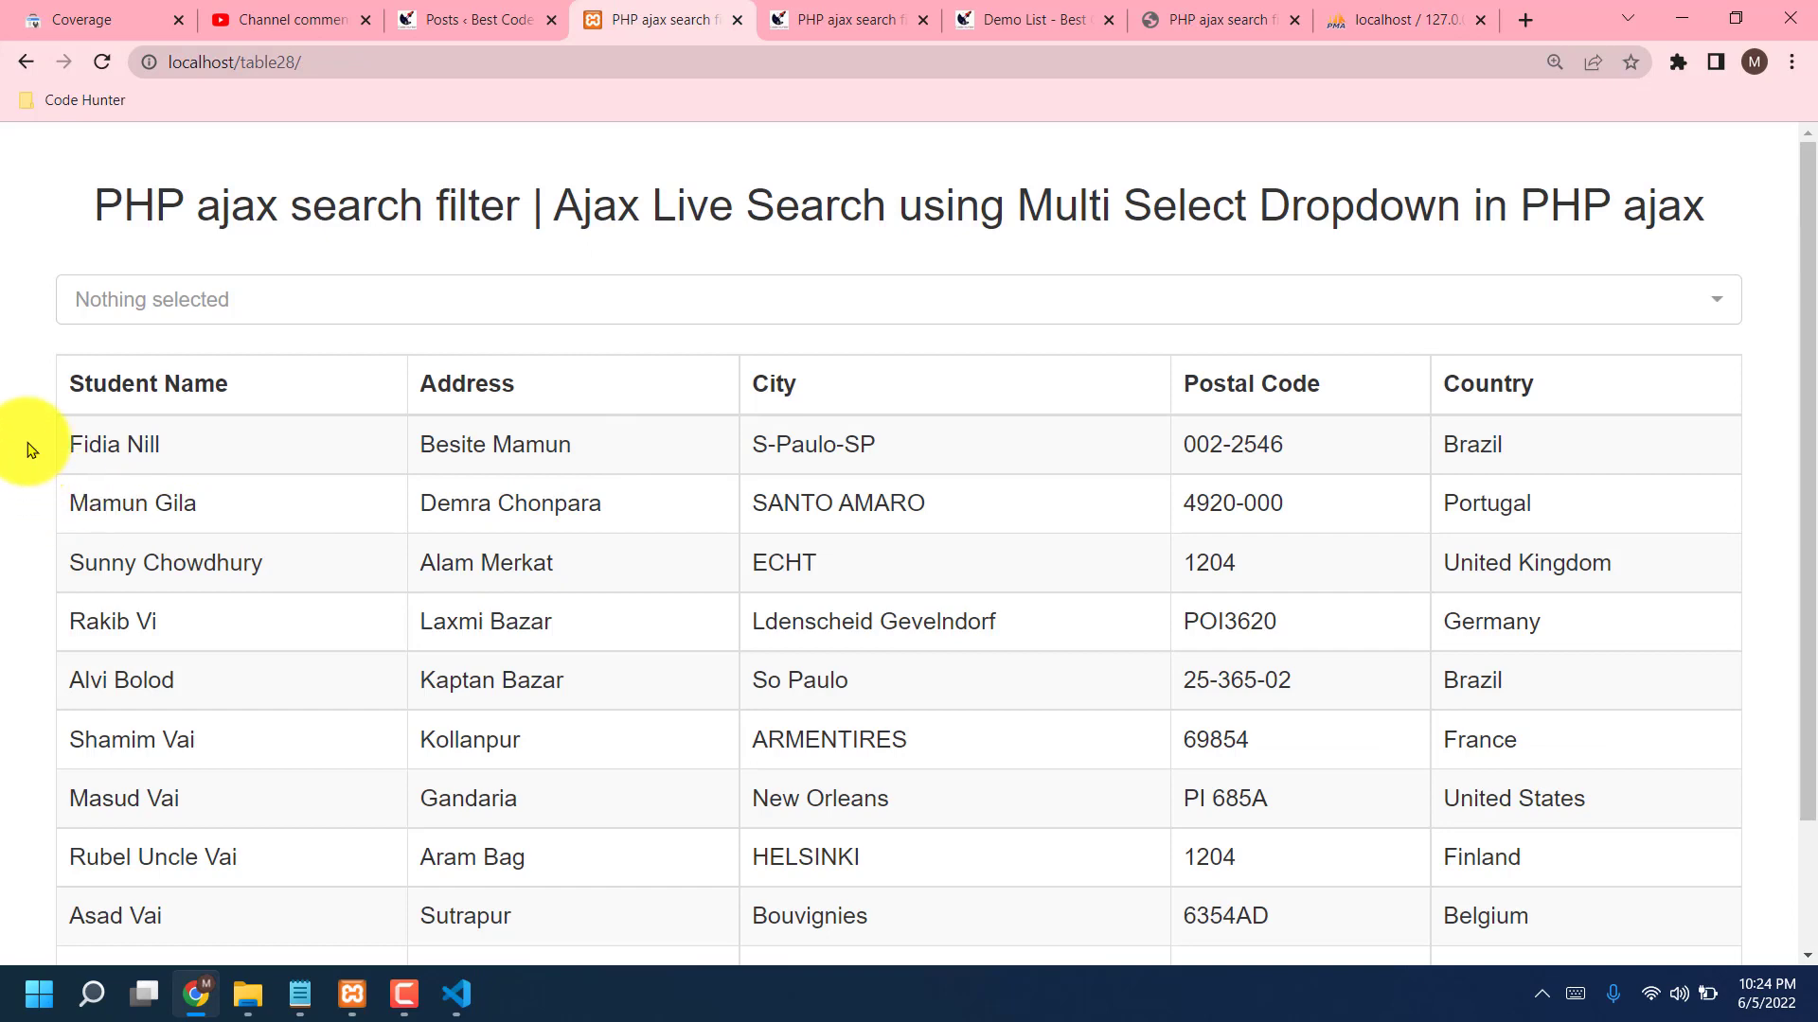
mouse_move(31, 496)
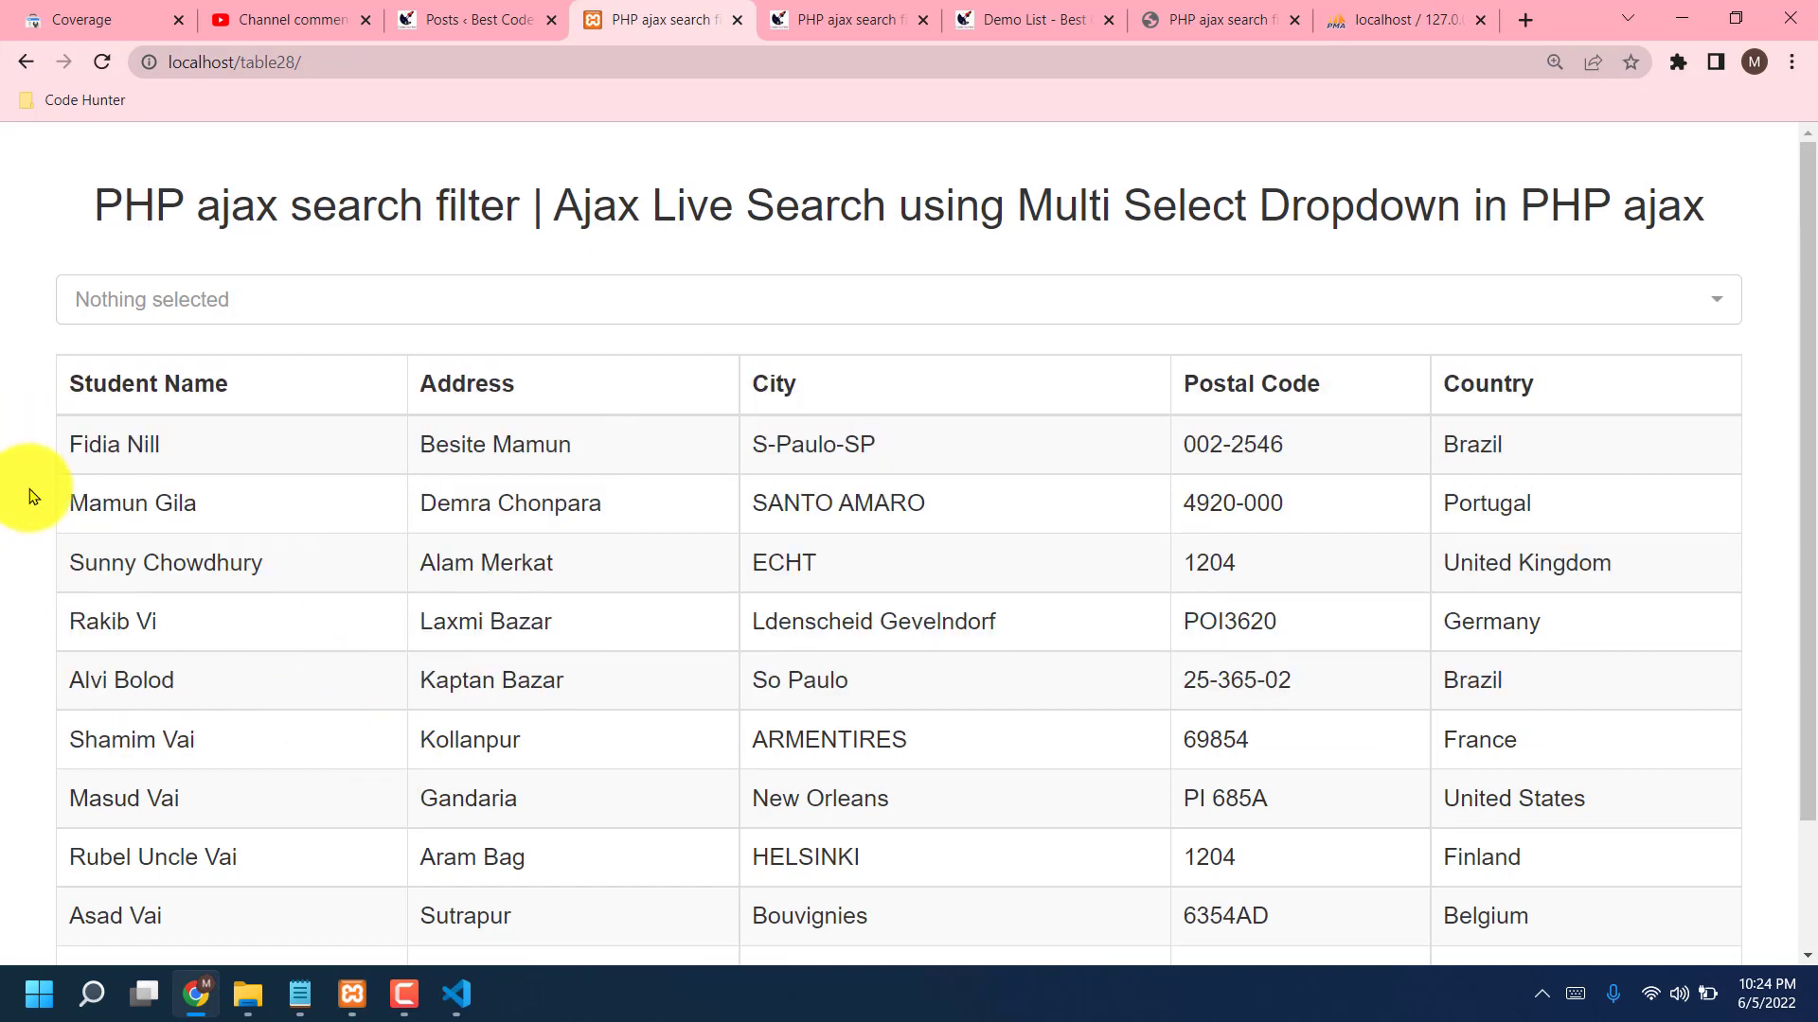
click(1403, 20)
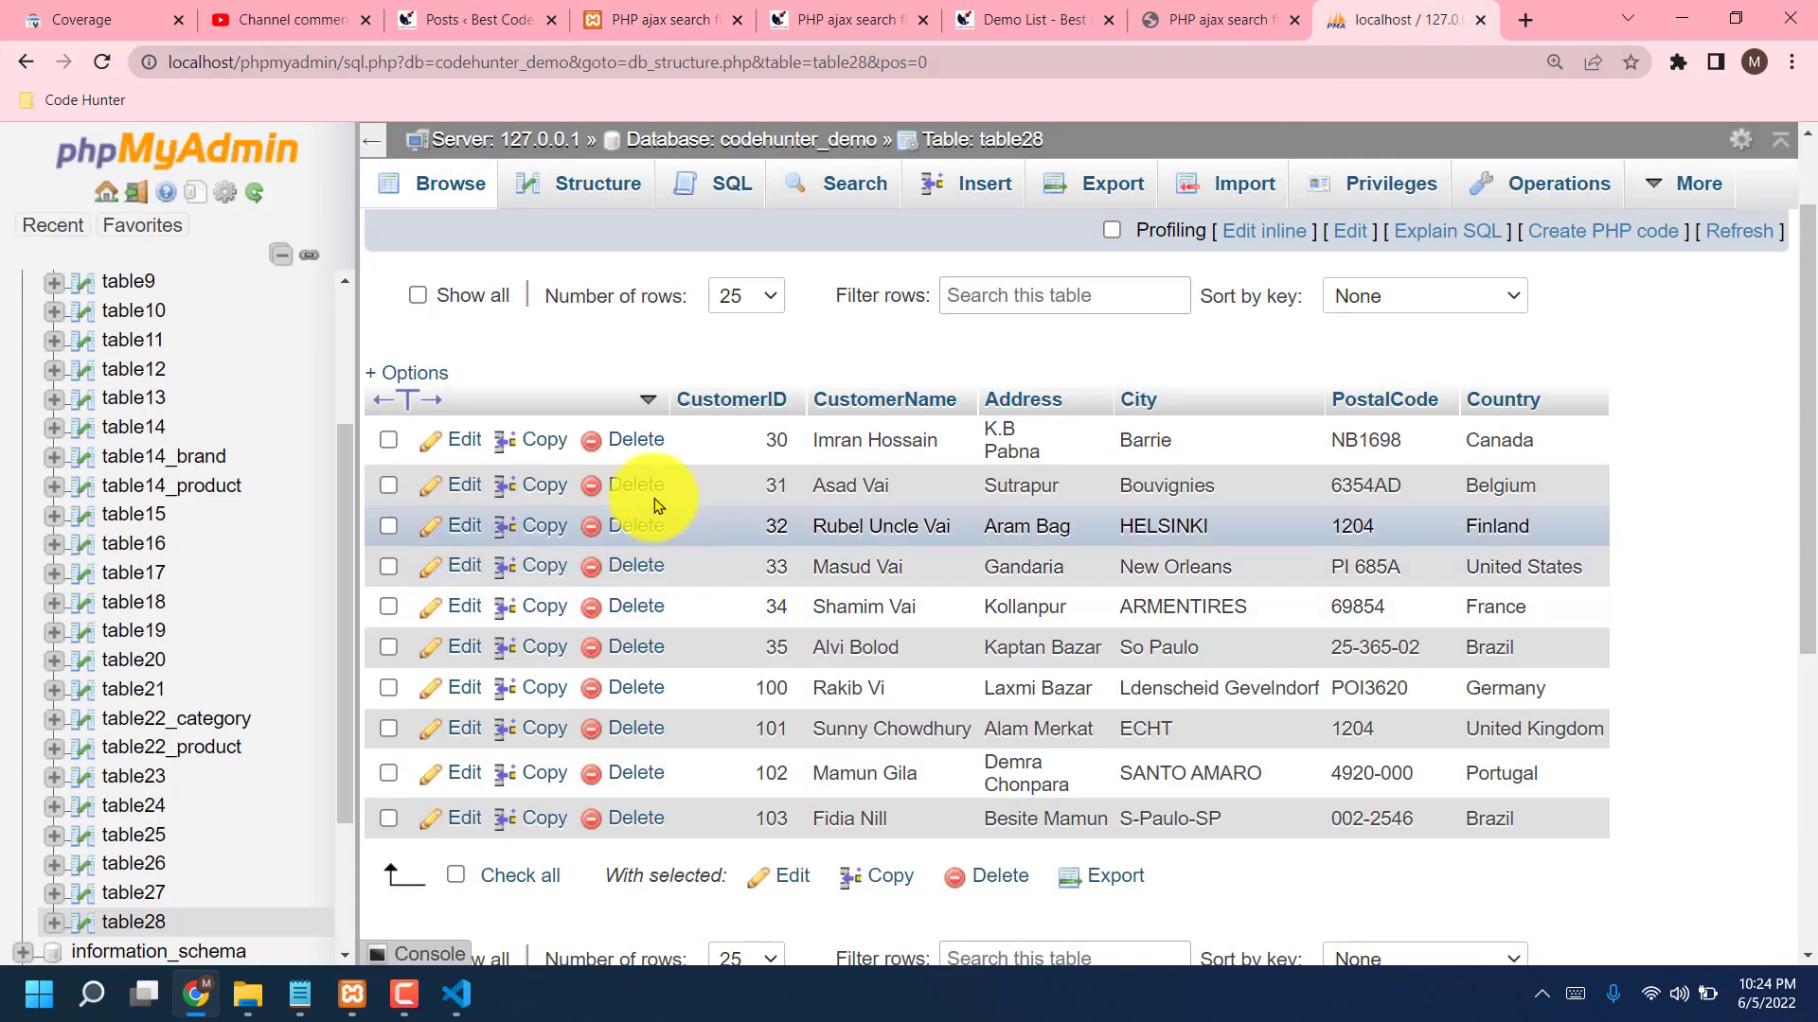
mouse_move(633, 485)
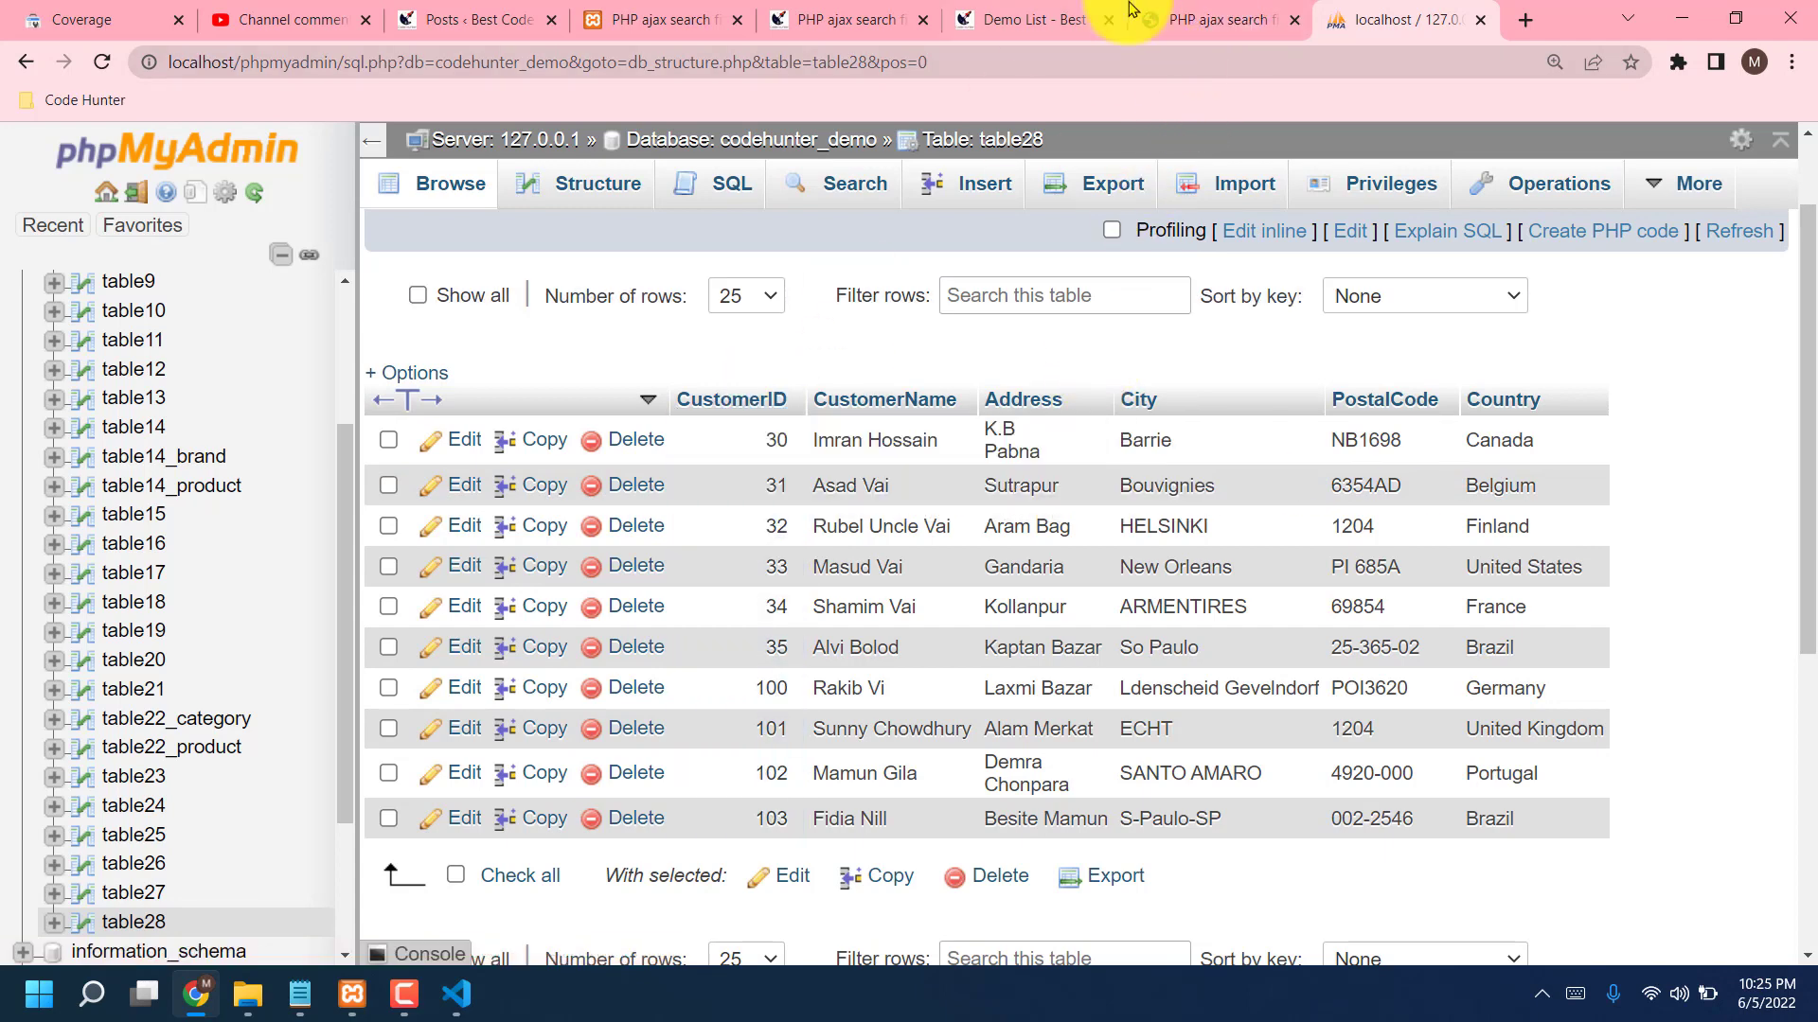
Step: Check the heading on the localhost table28 page, then return to the code editor
click(661, 20)
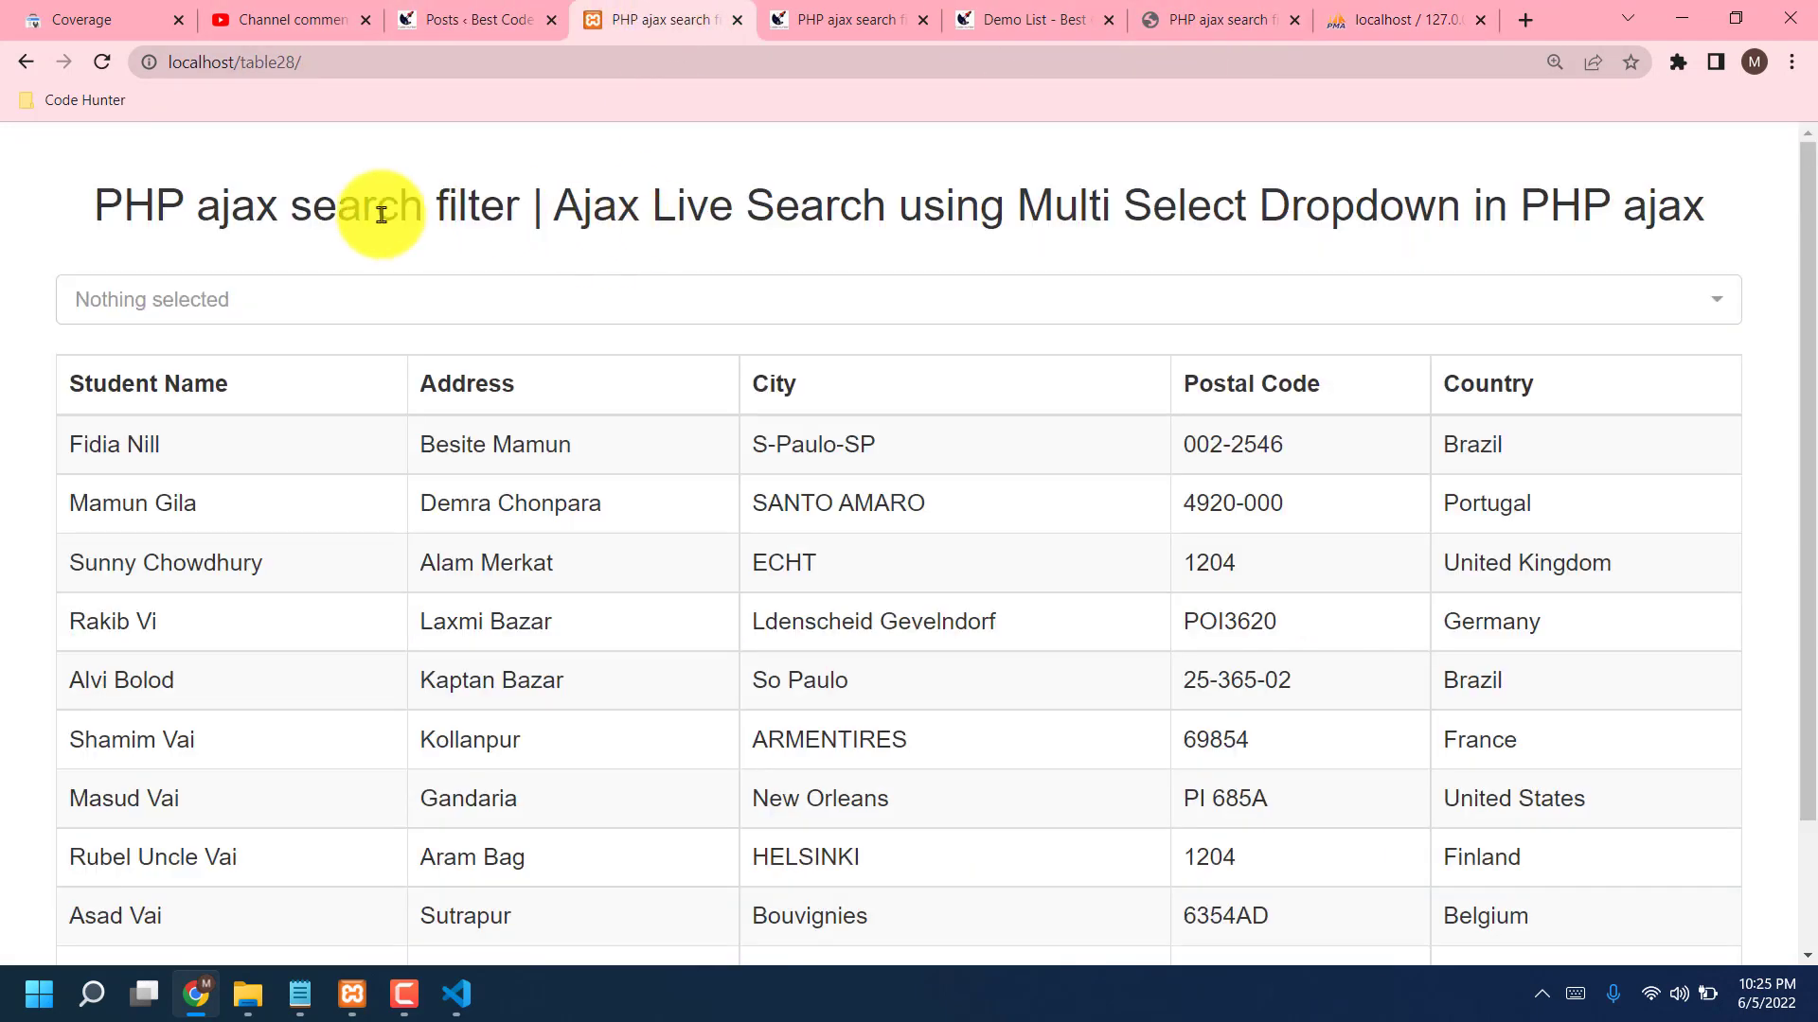
double_click(141, 206)
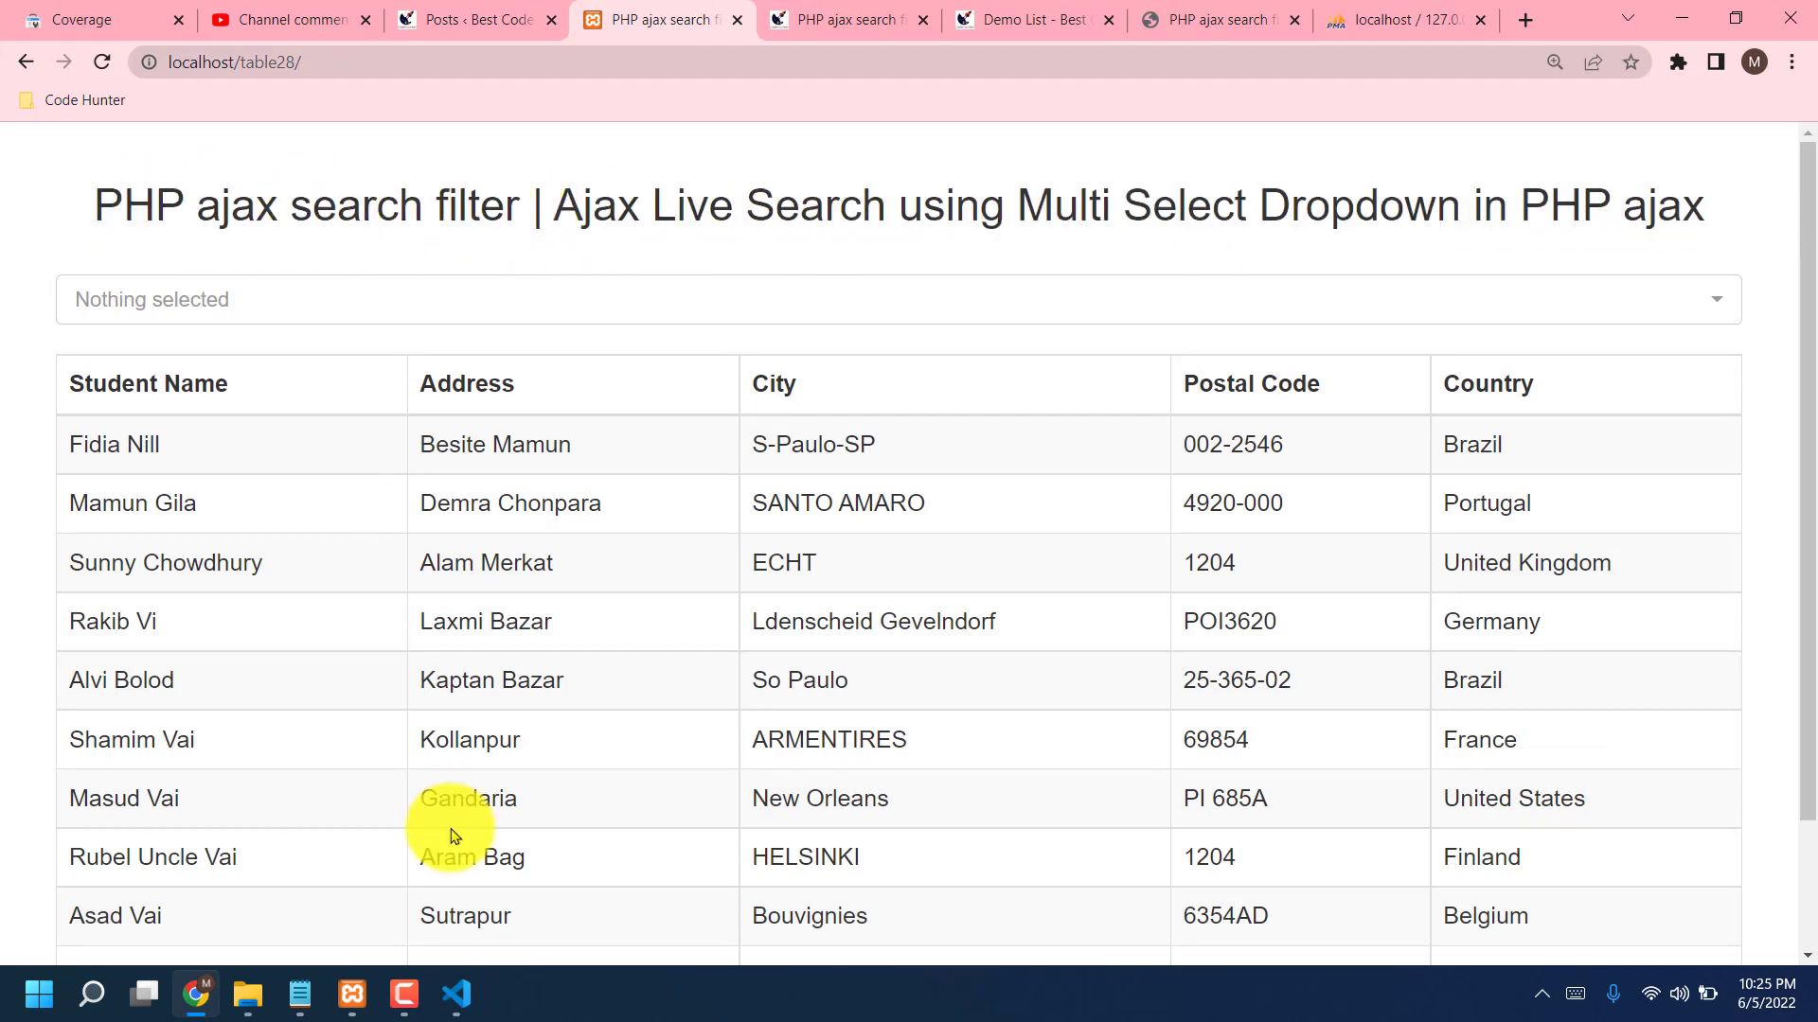
click(456, 993)
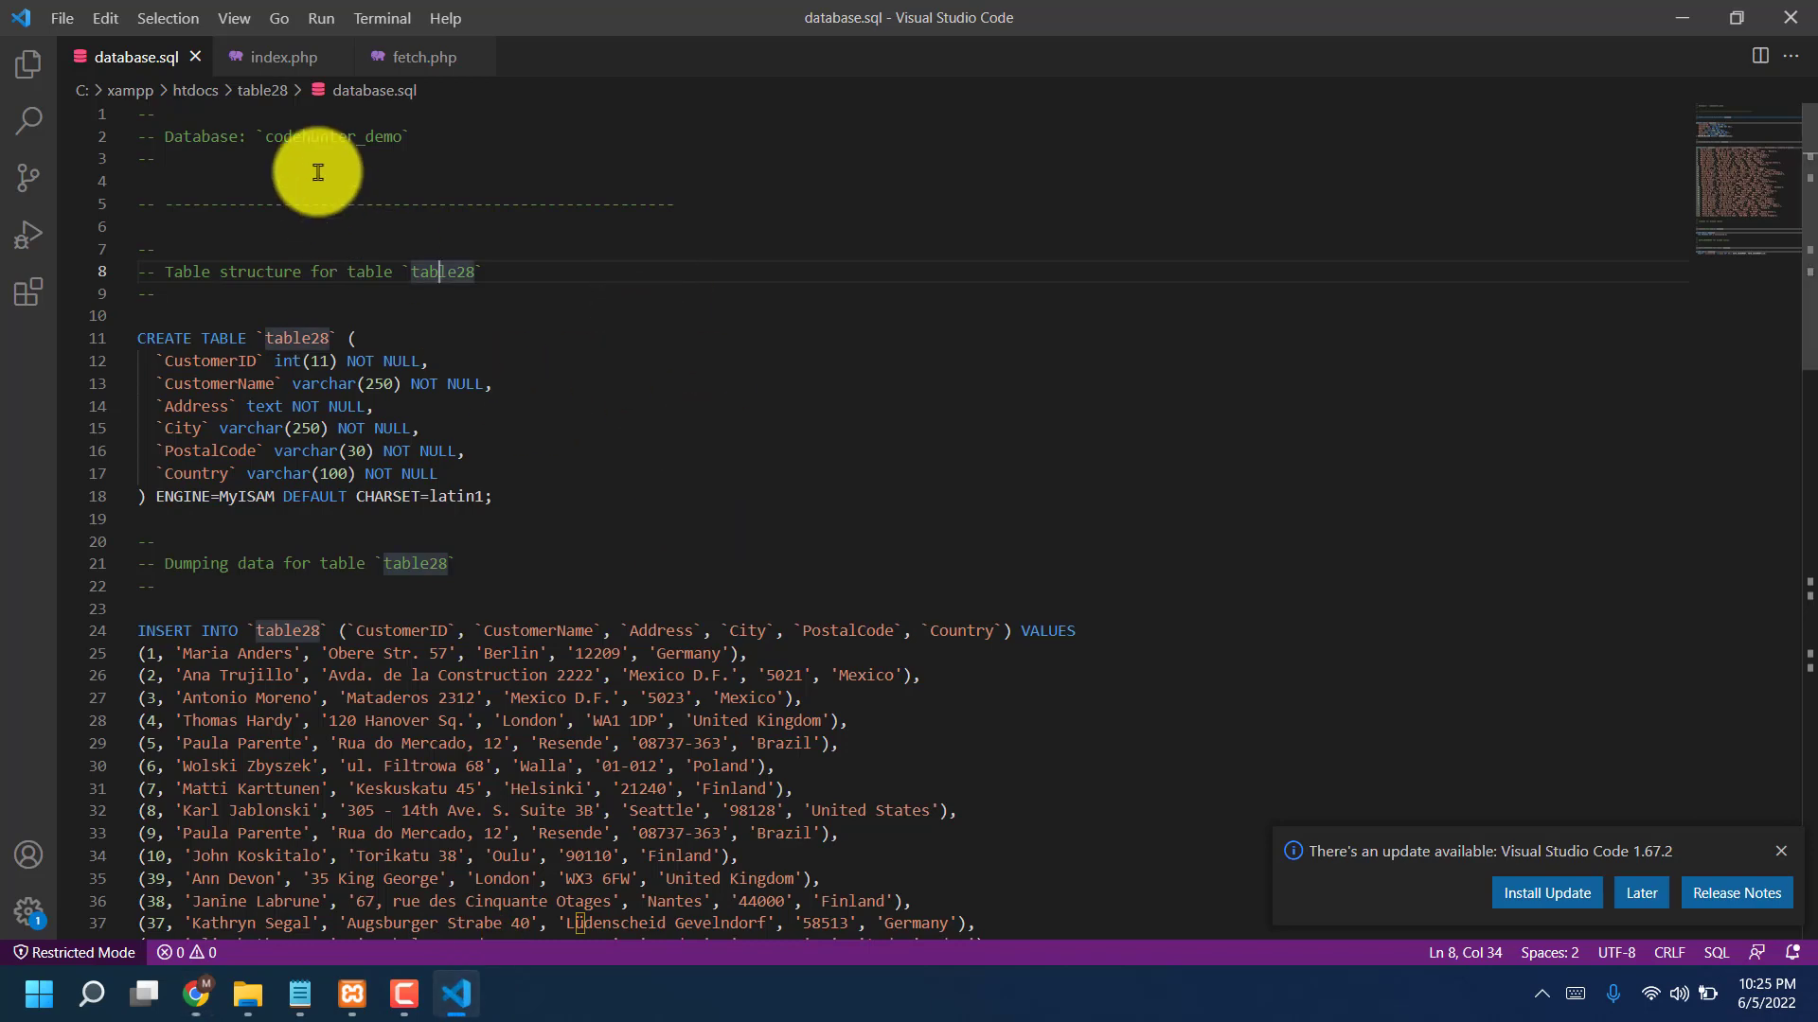
Step: Remove 'PHP ajax search filter | ' from index.php's h2 heading and verify it in Chrome
click(278, 57)
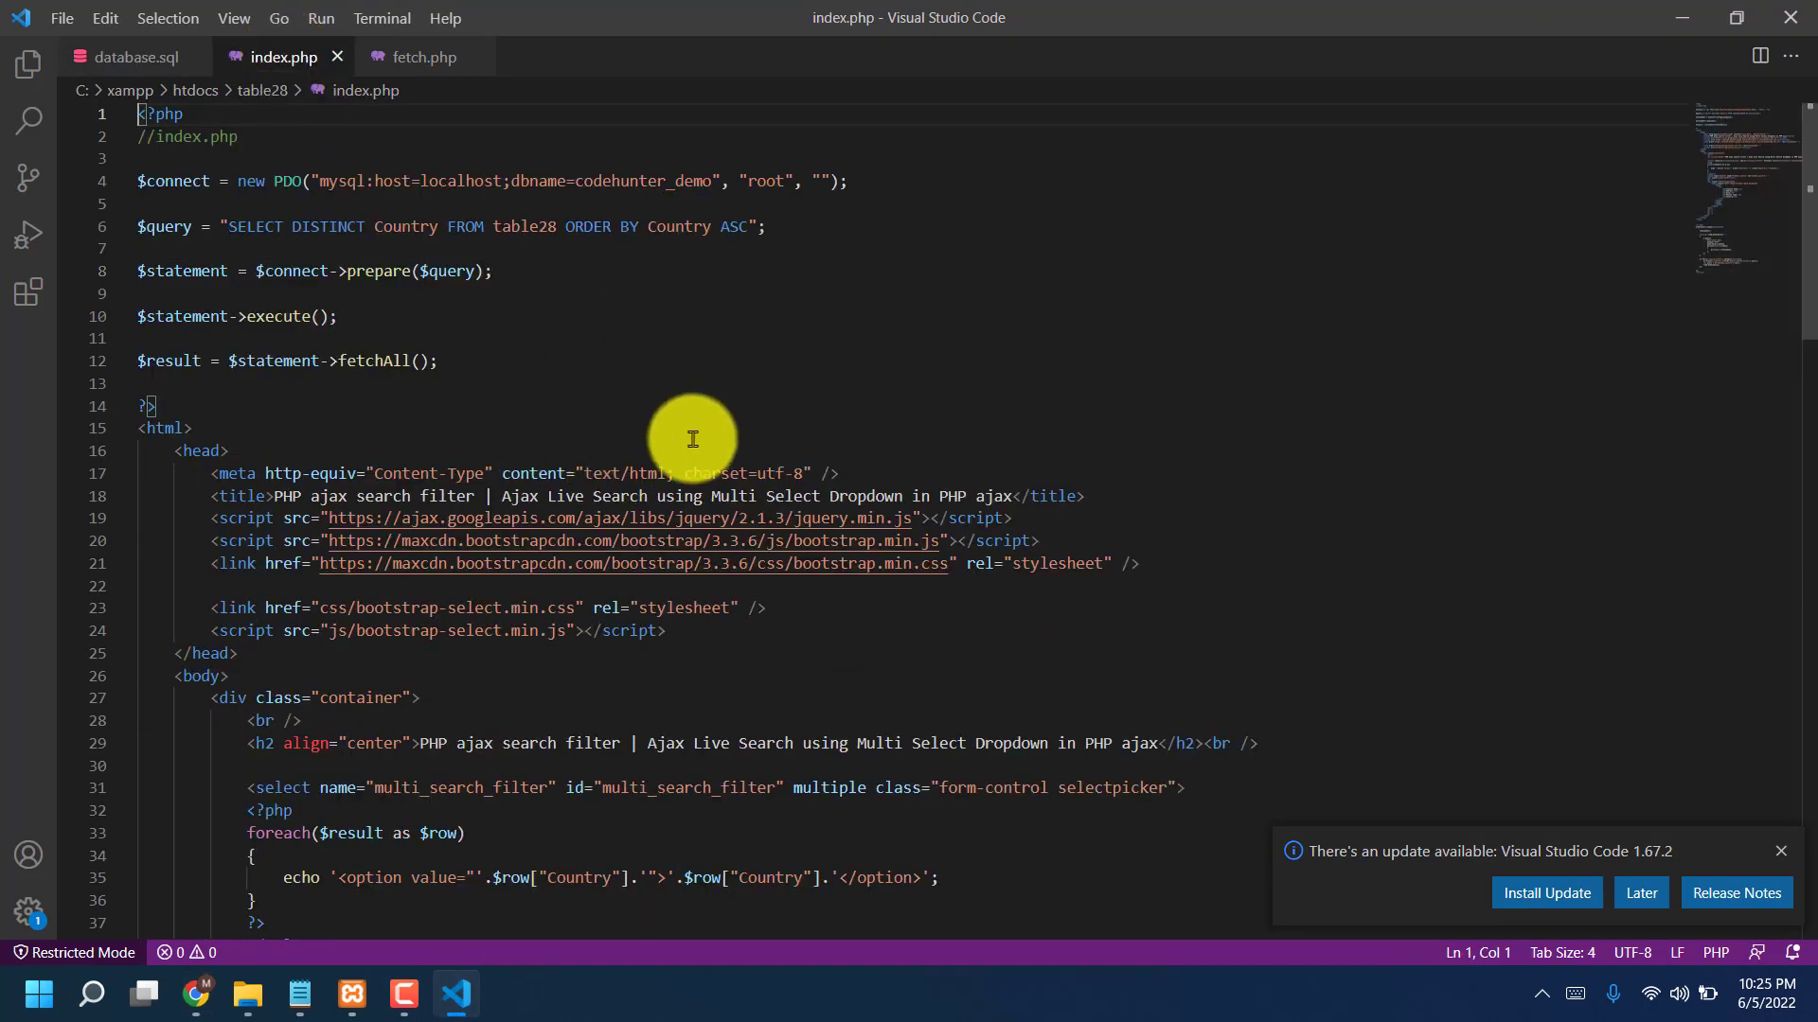
scroll(down, 3)
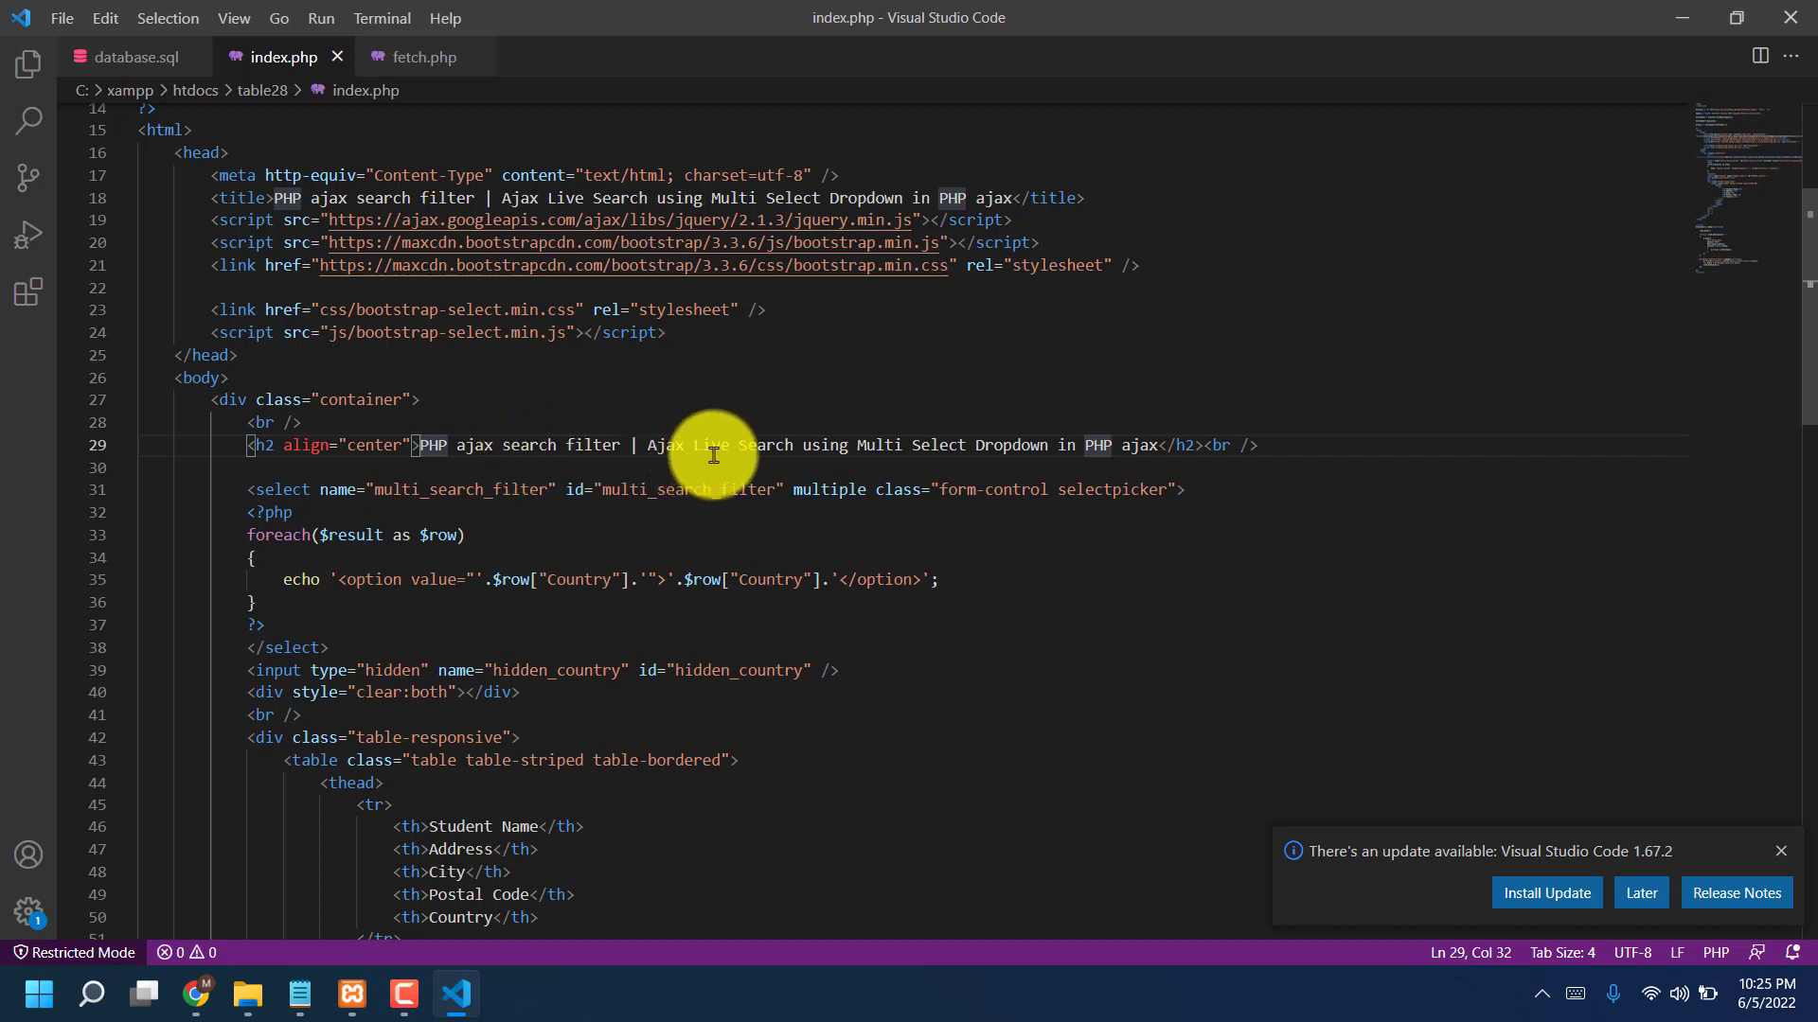
mouse_move(960, 449)
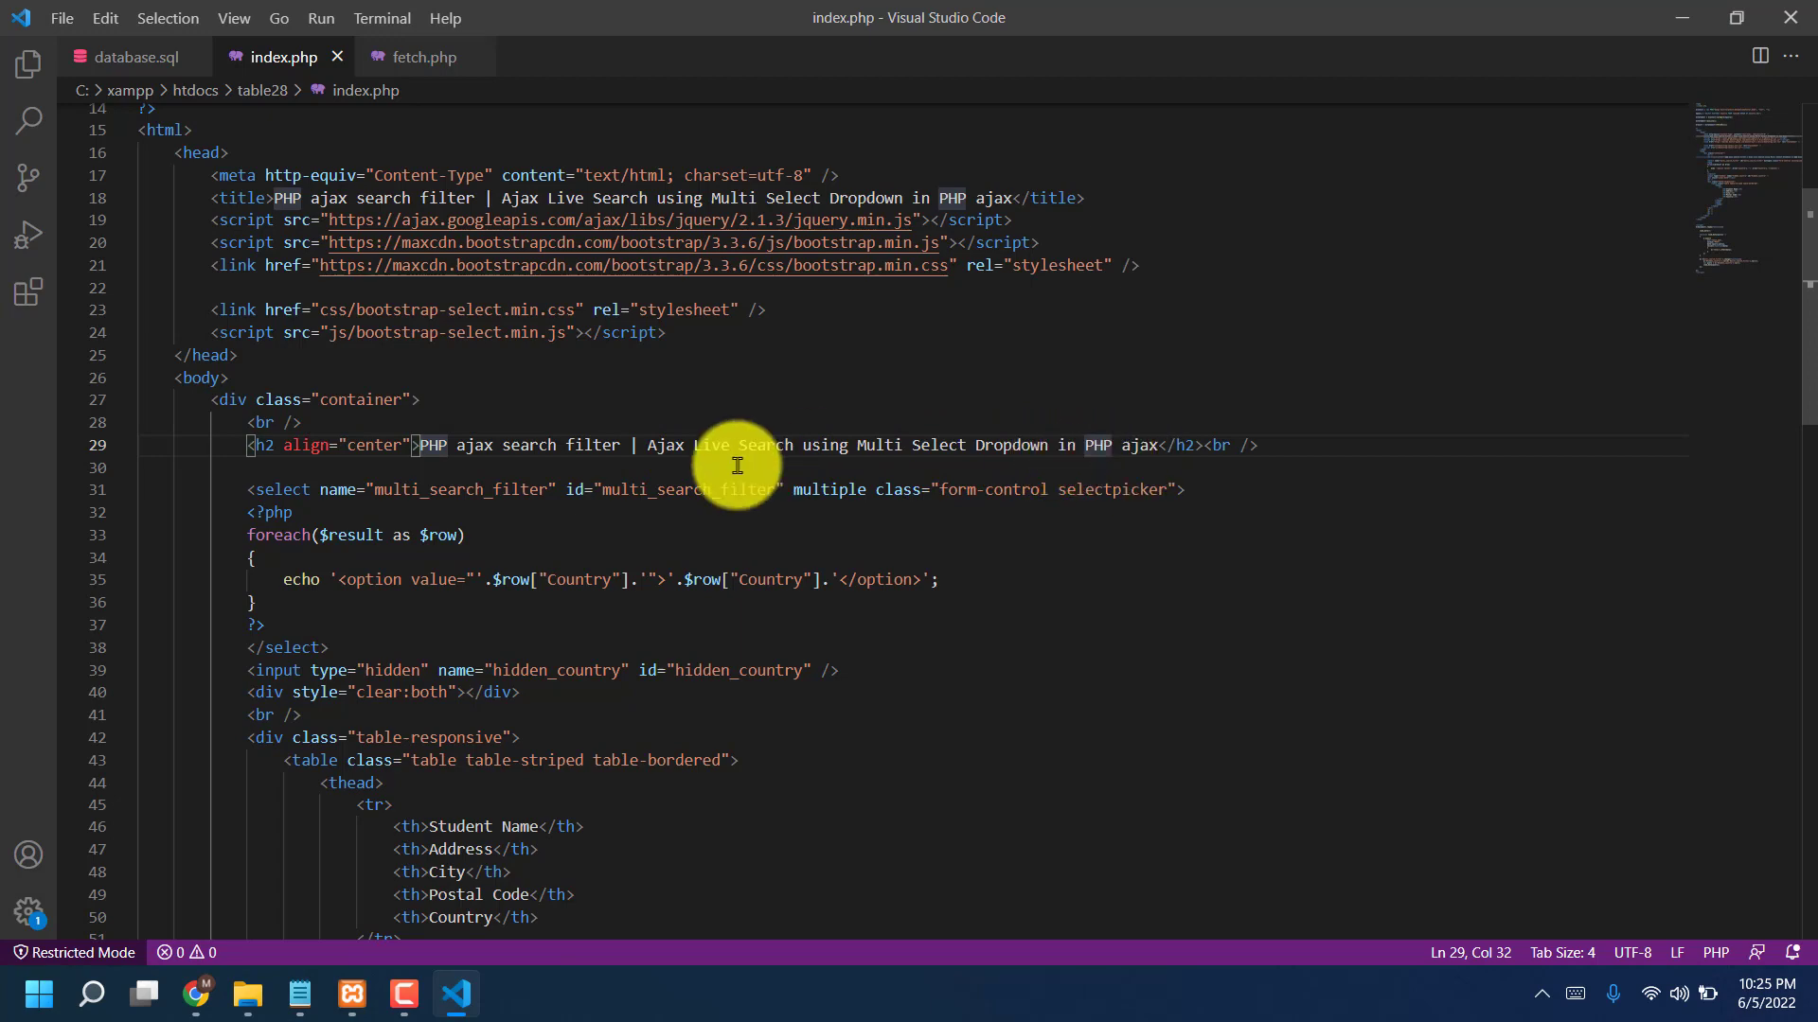
mouse_move(246, 995)
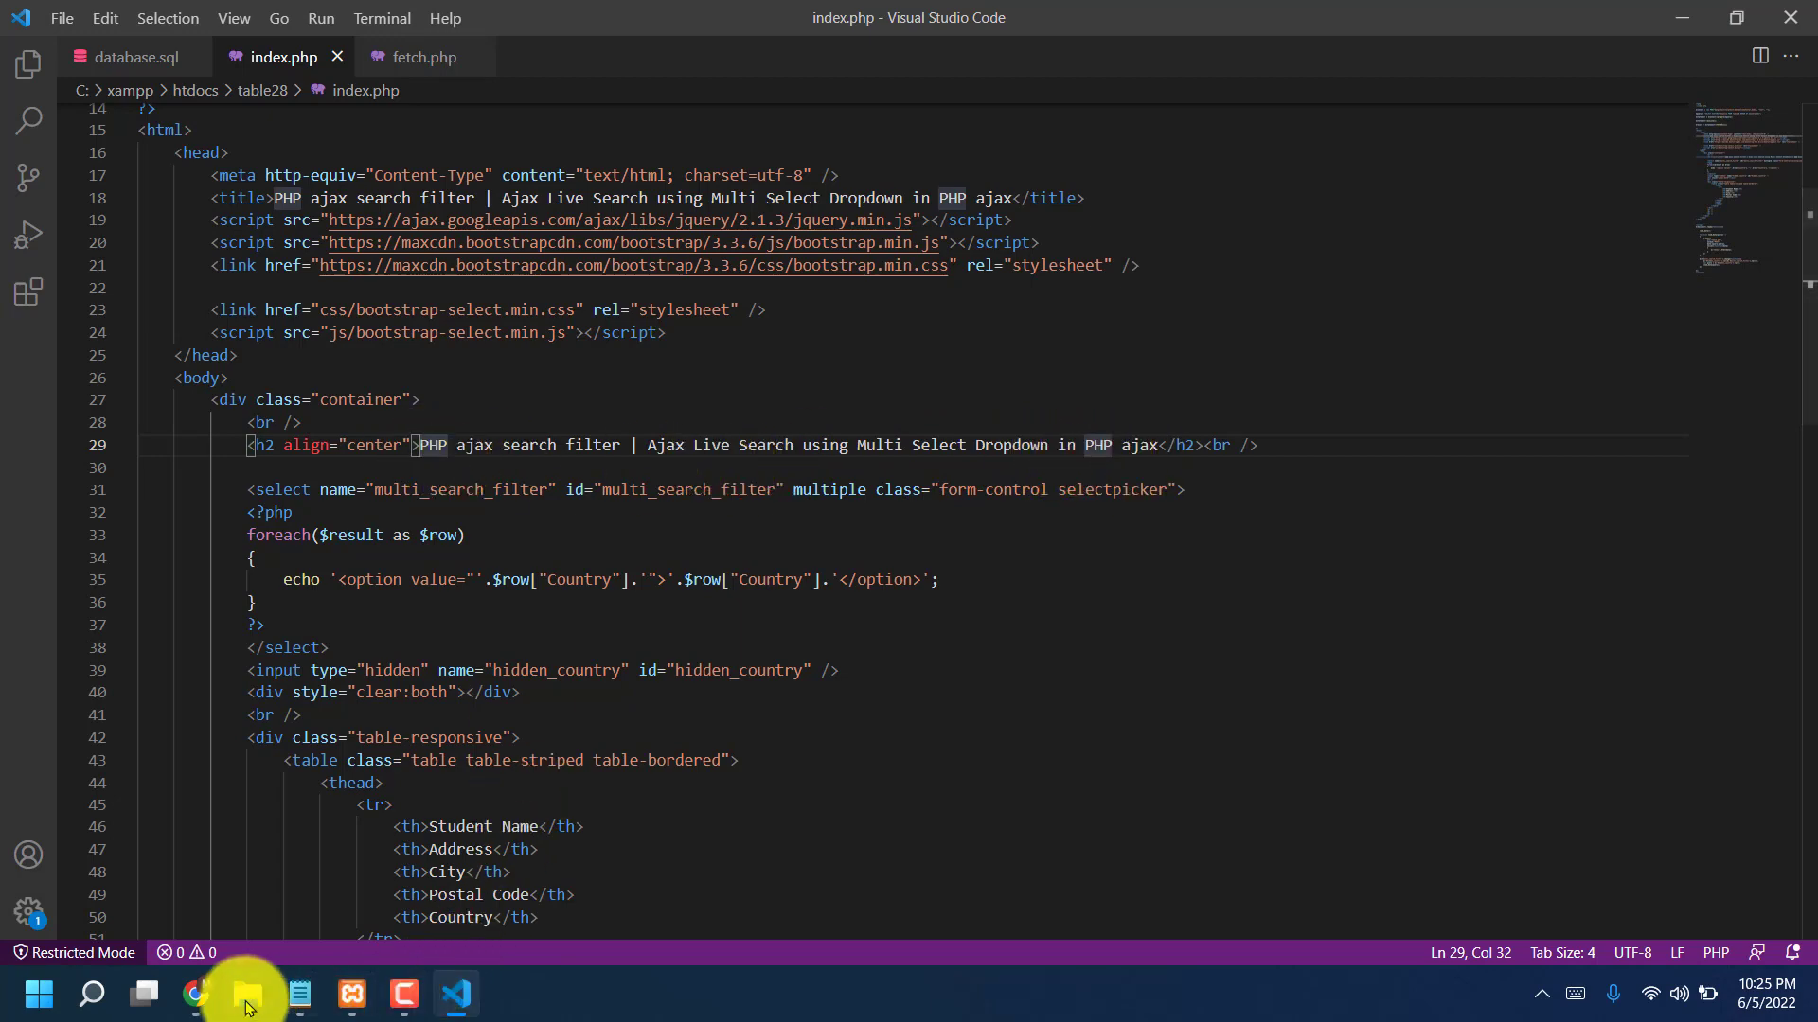
click(196, 993)
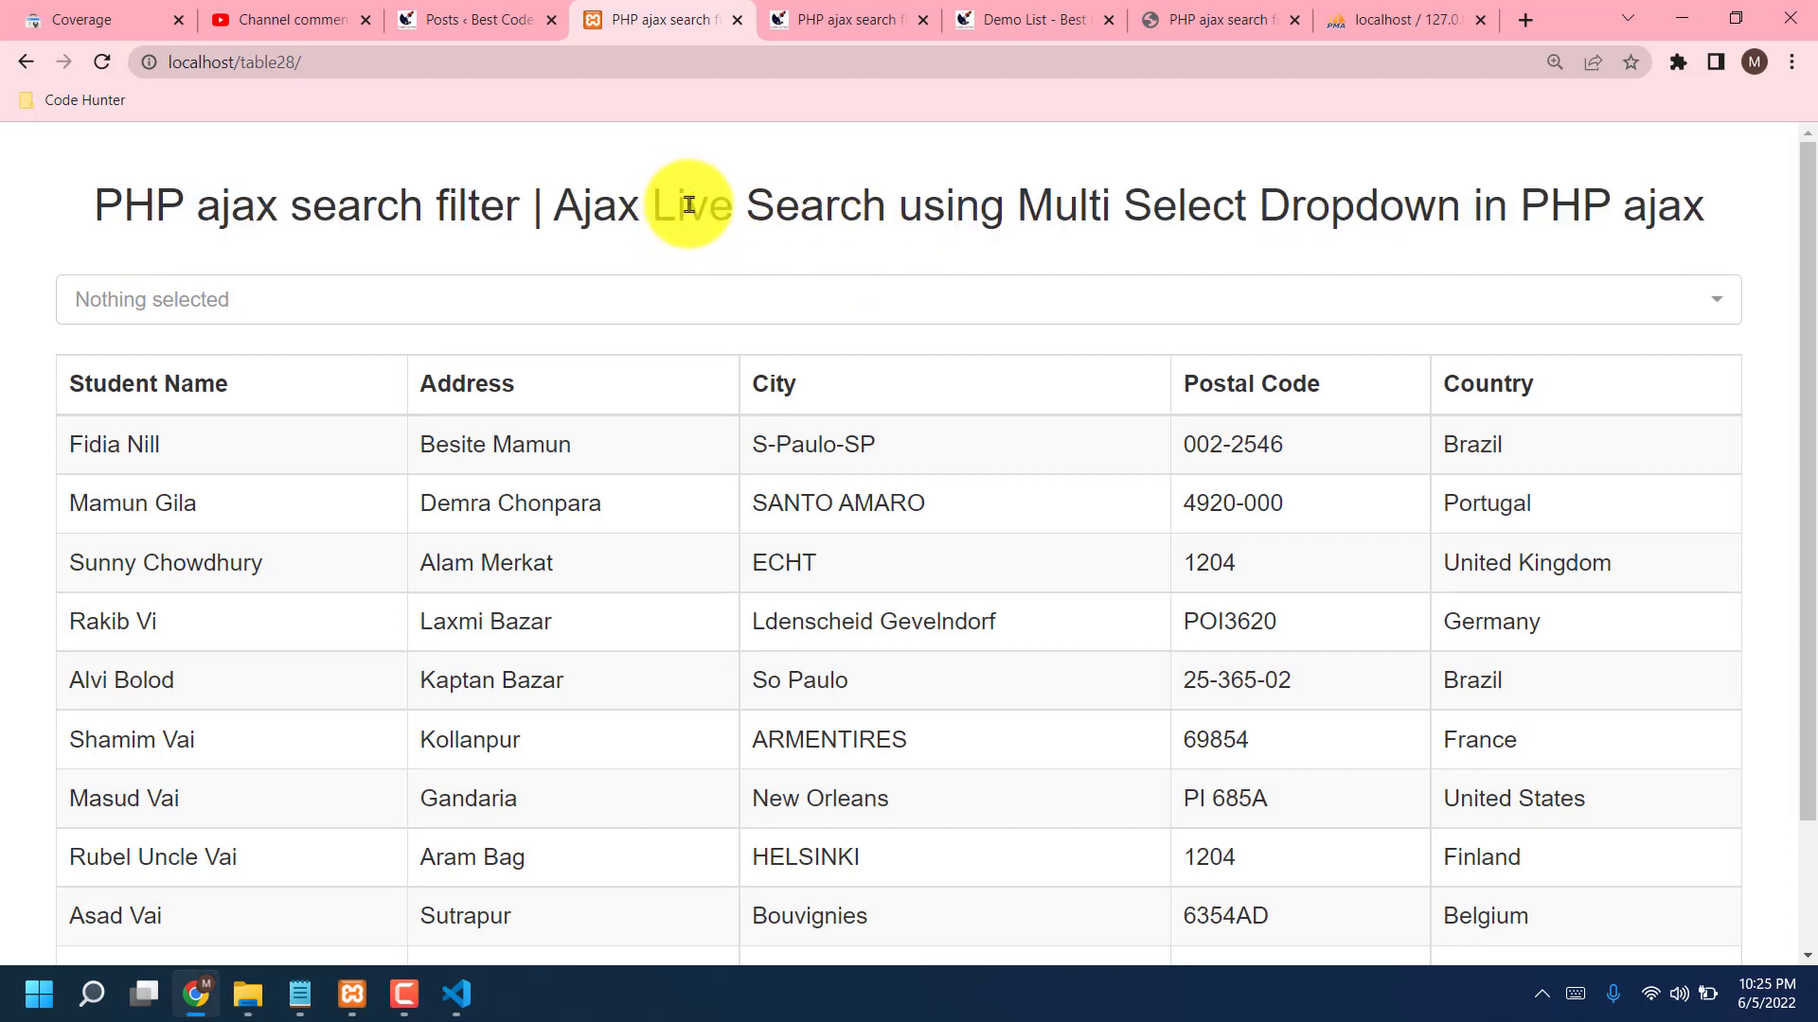
click(456, 993)
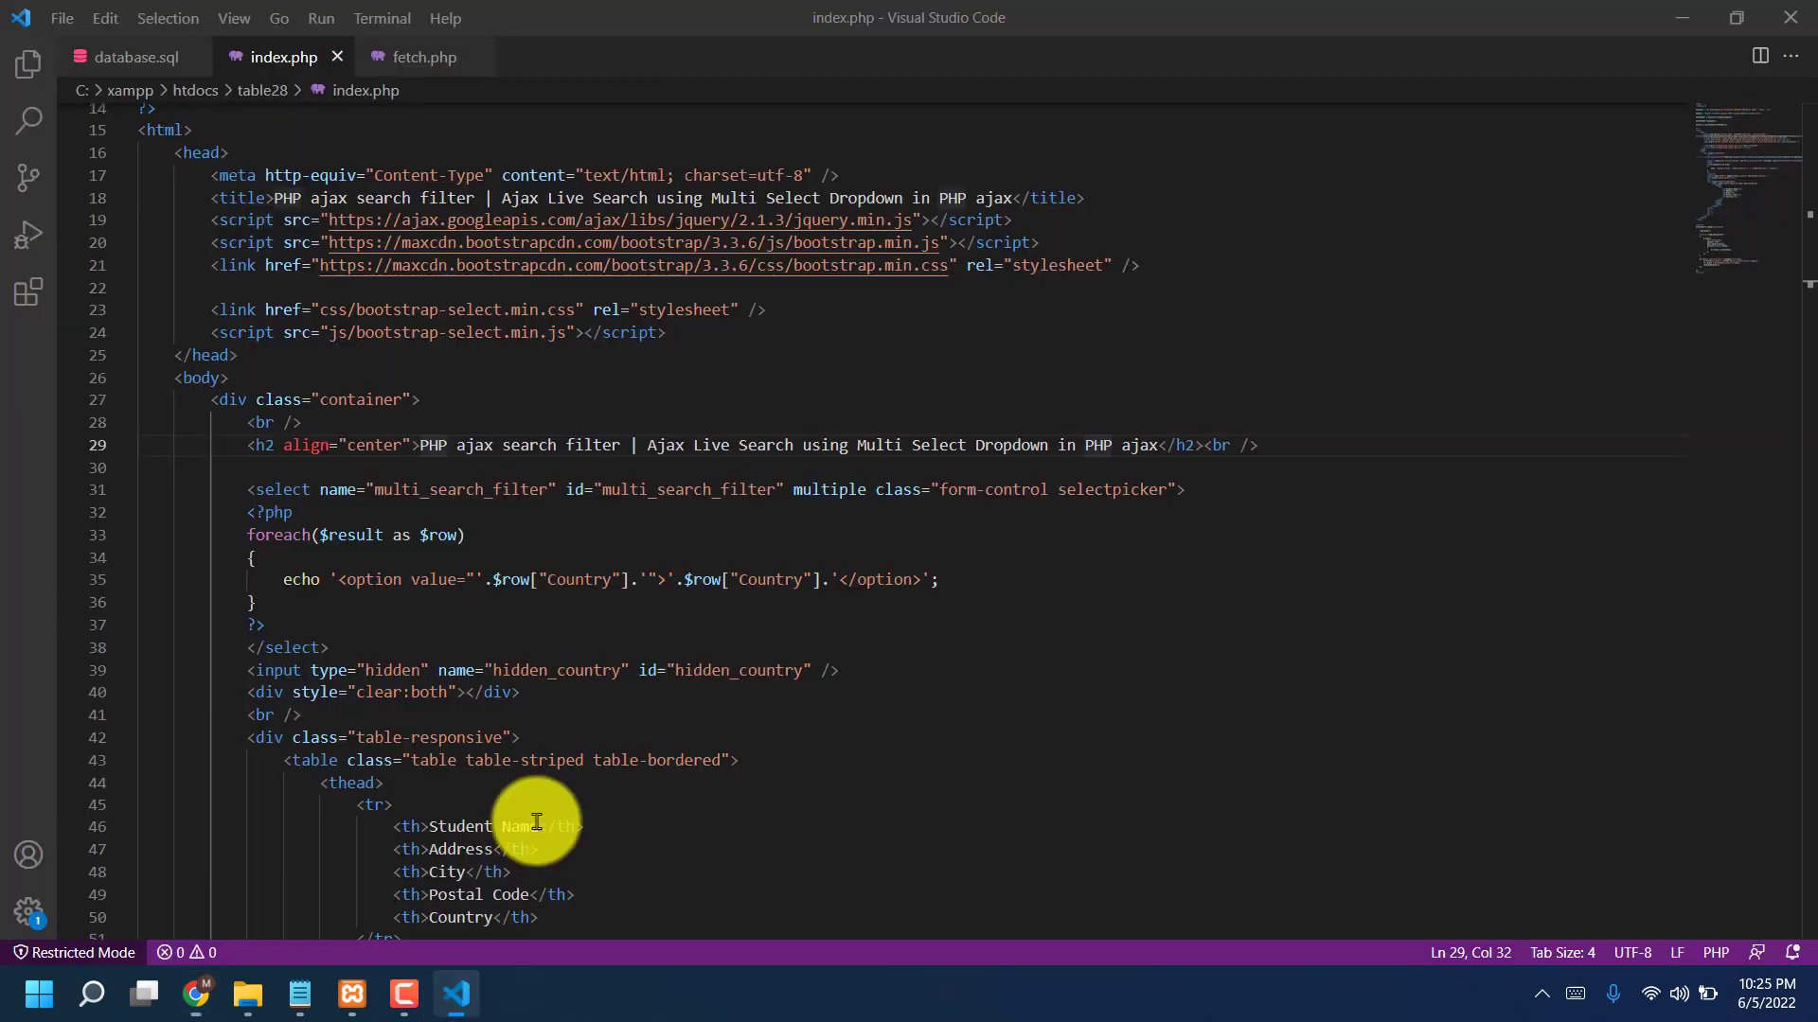
click(646, 445)
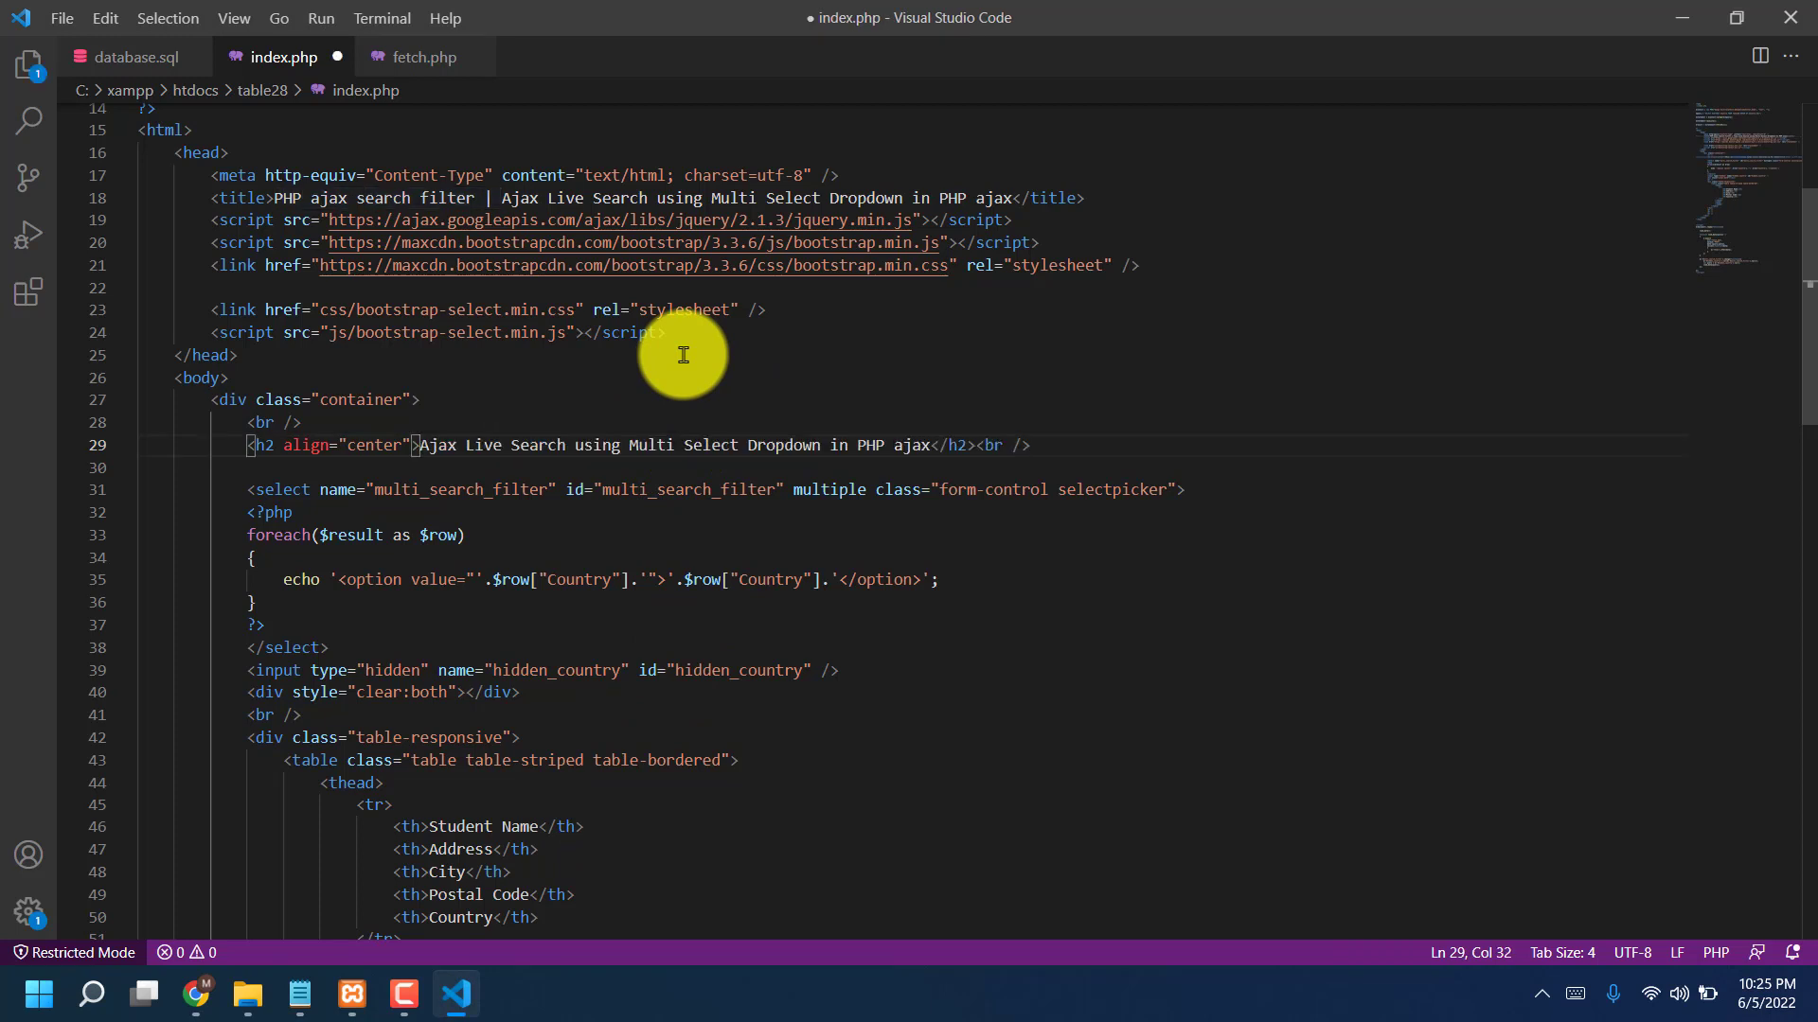
click(61, 17)
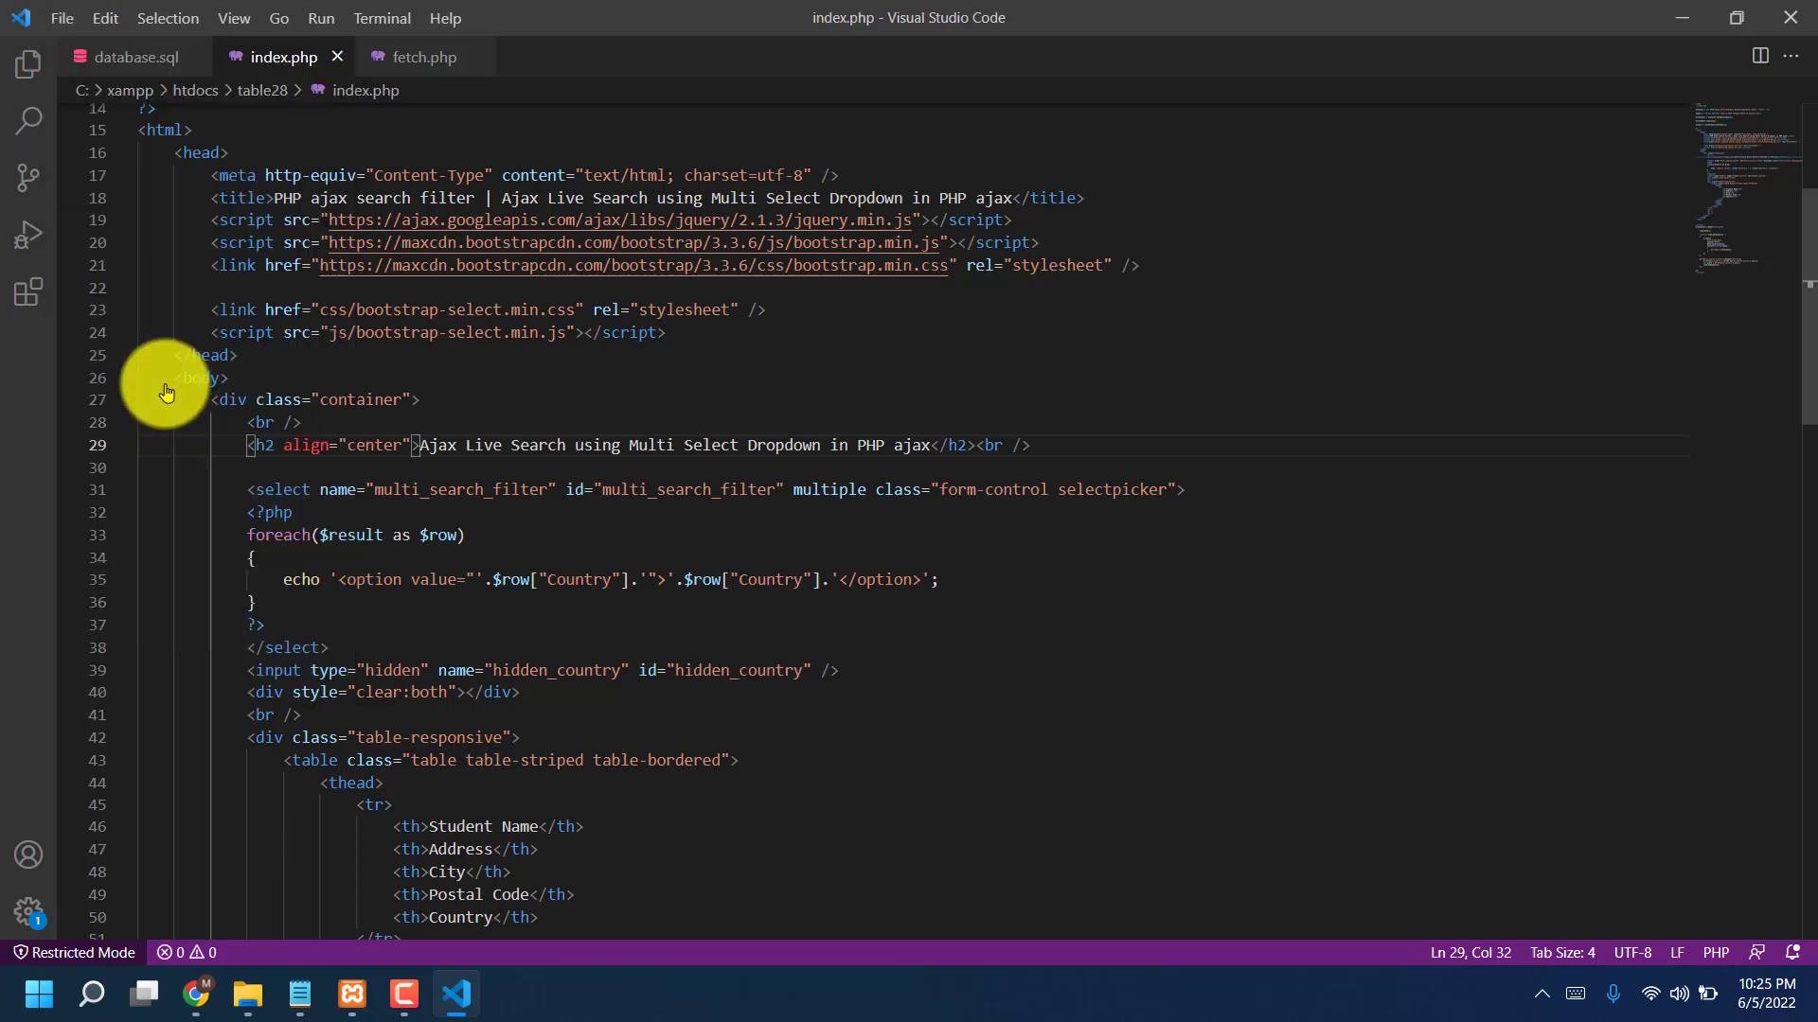
click(195, 993)
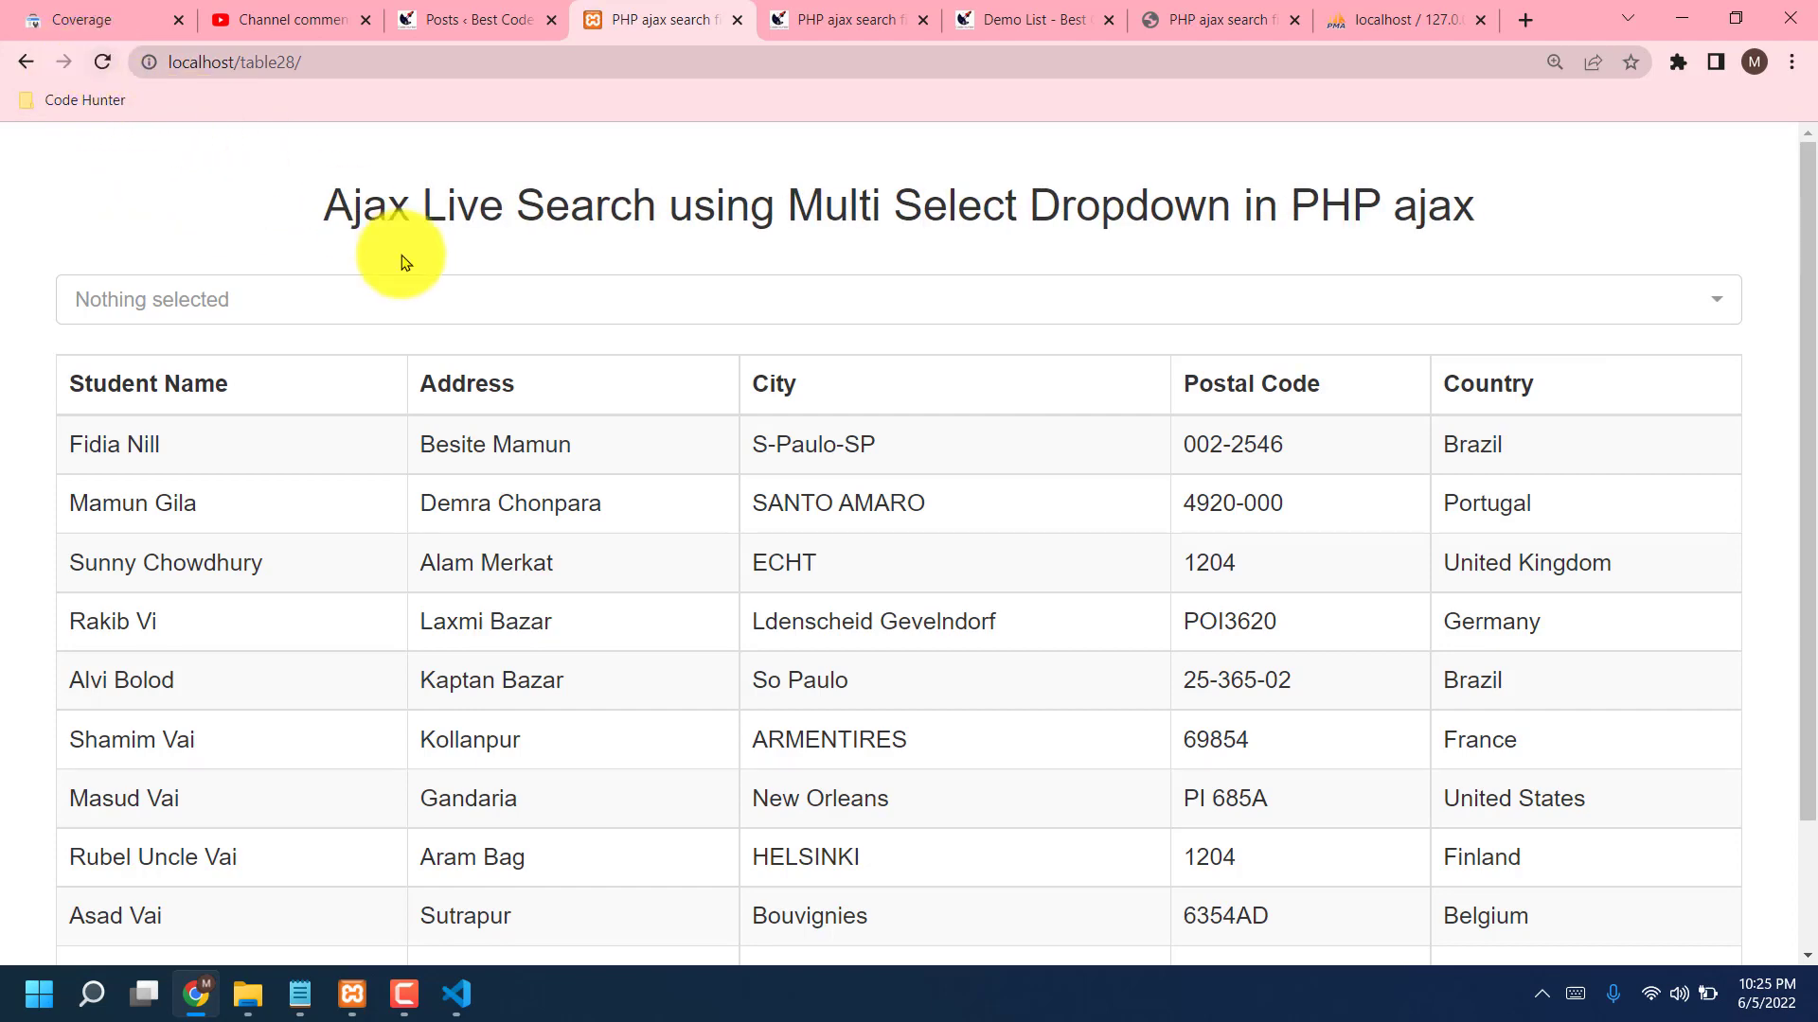
mouse_move(125, 226)
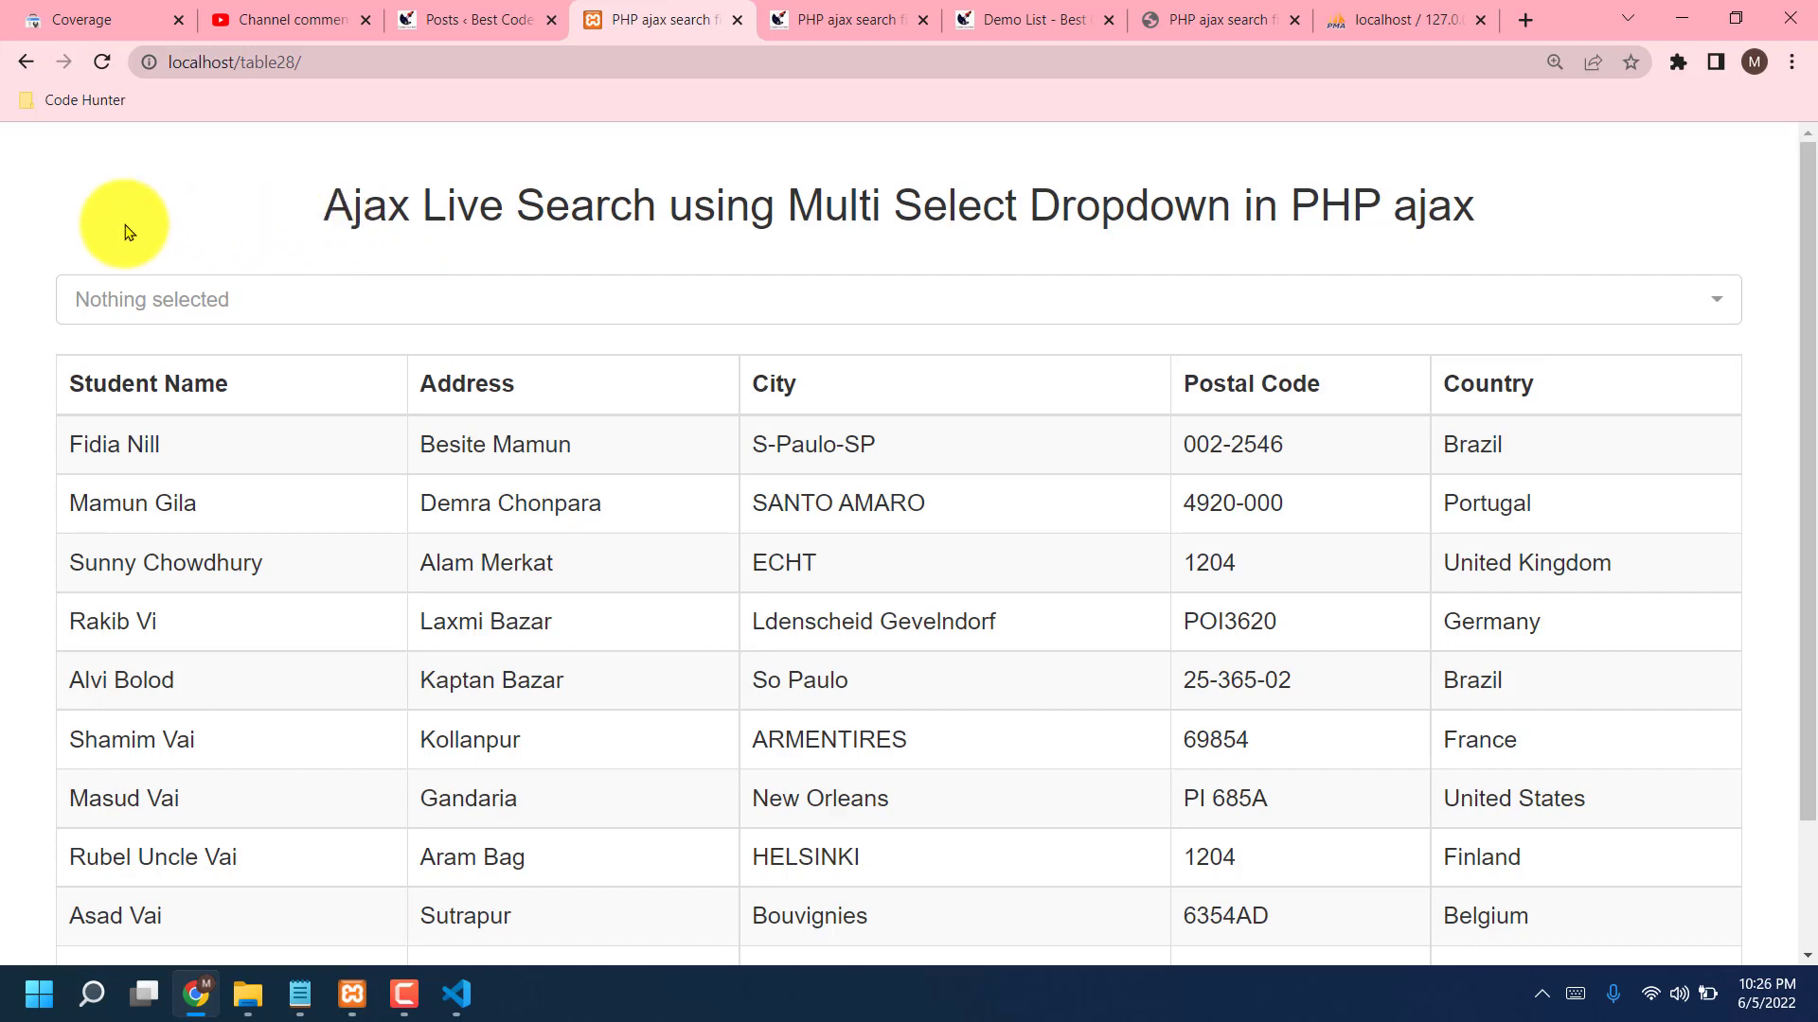
mouse_move(523, 414)
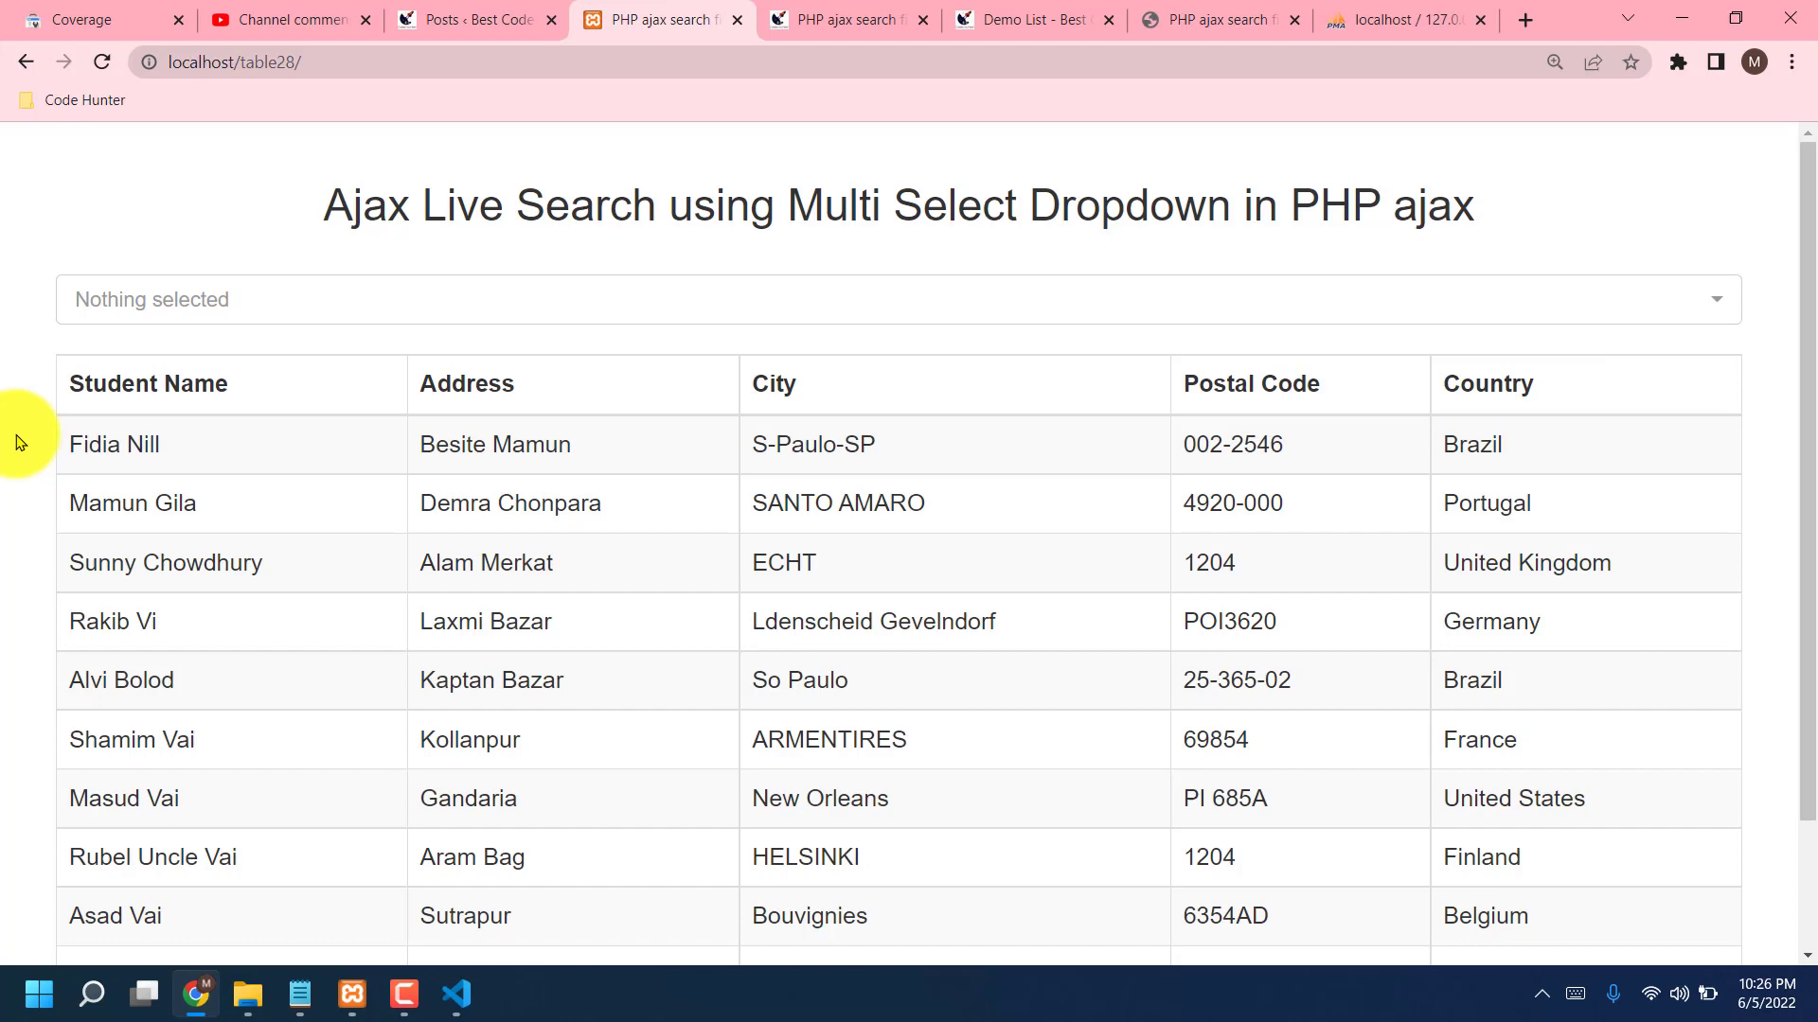
mouse_move(43, 445)
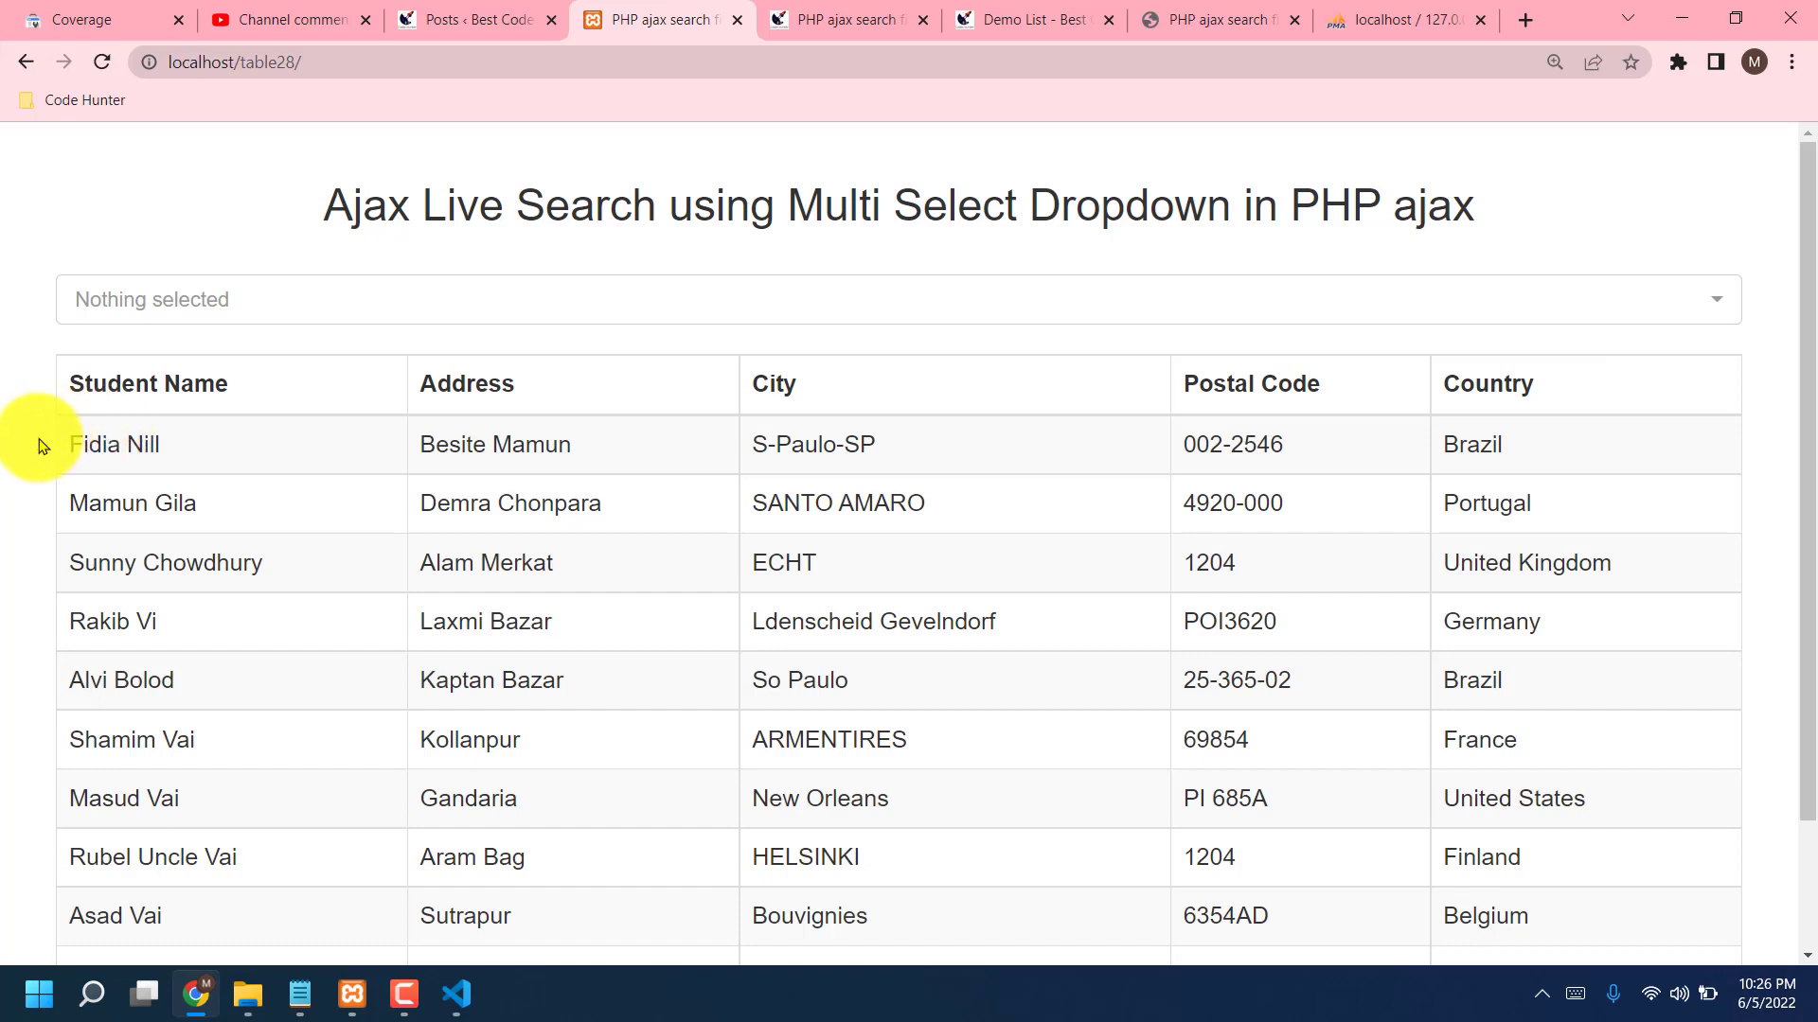
mouse_move(783, 479)
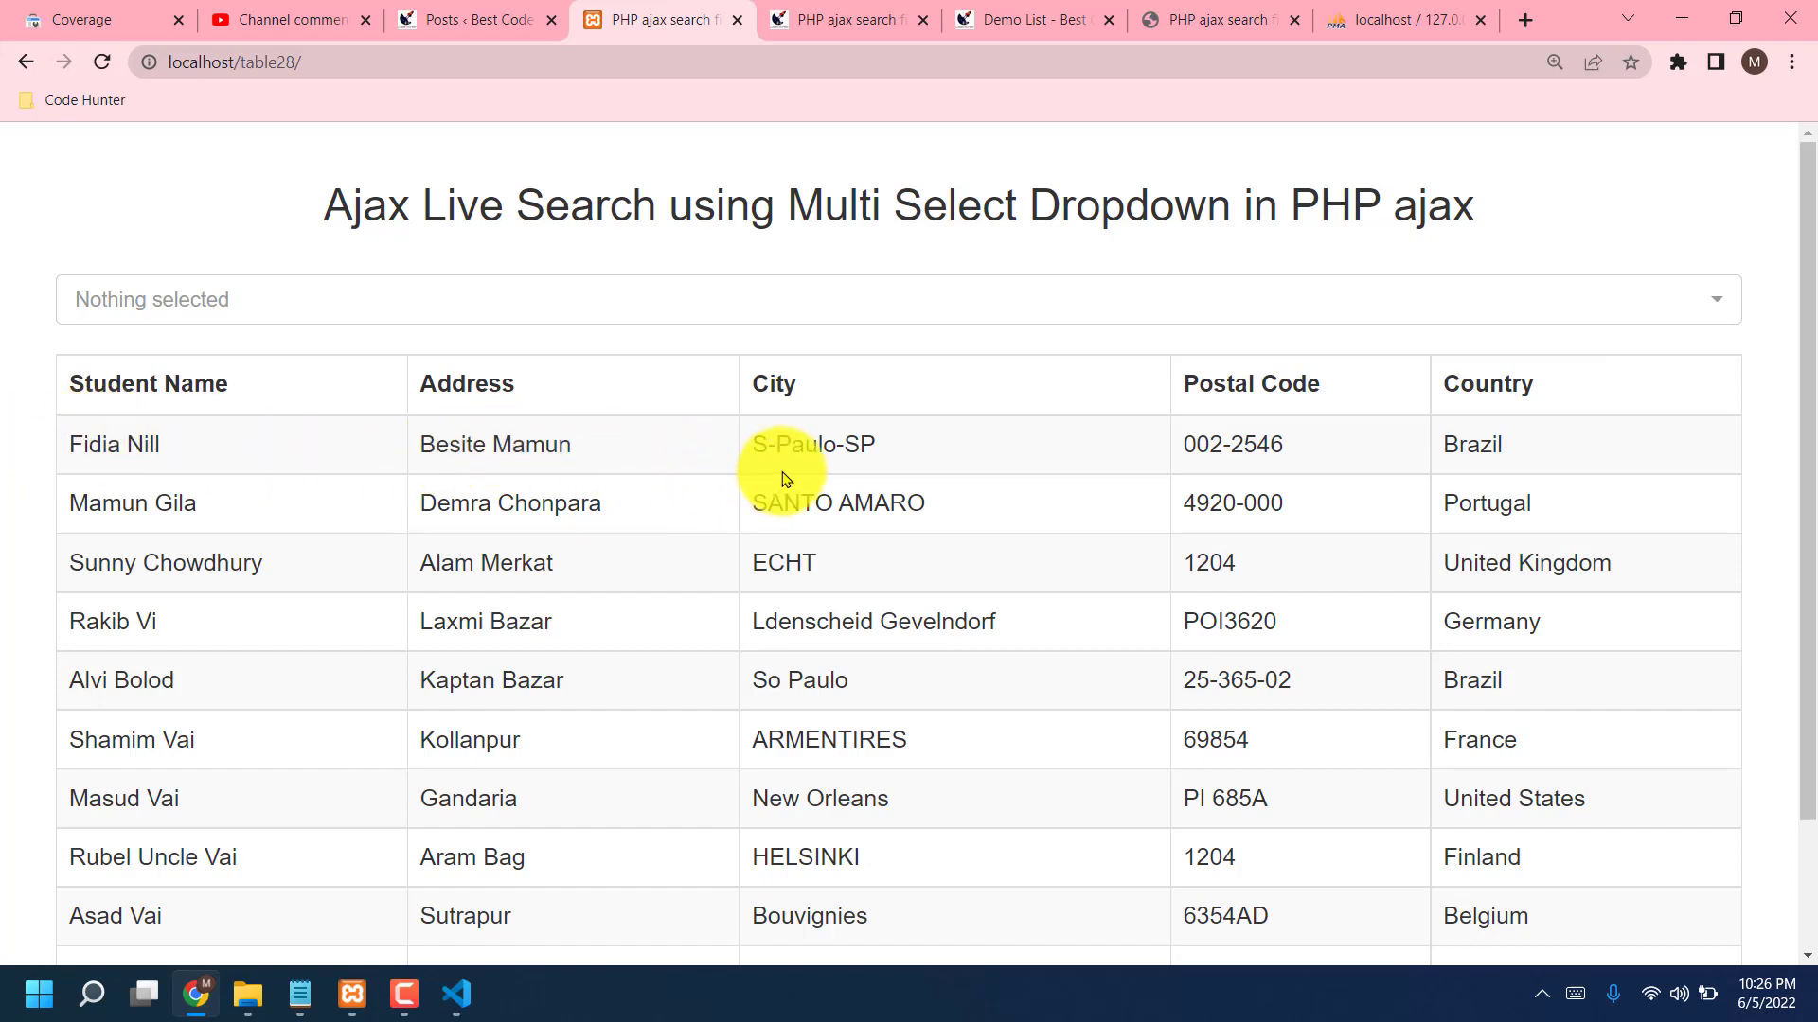
Step: Switch to the phpMyAdmin tab showing table28's Browse view
click(1404, 20)
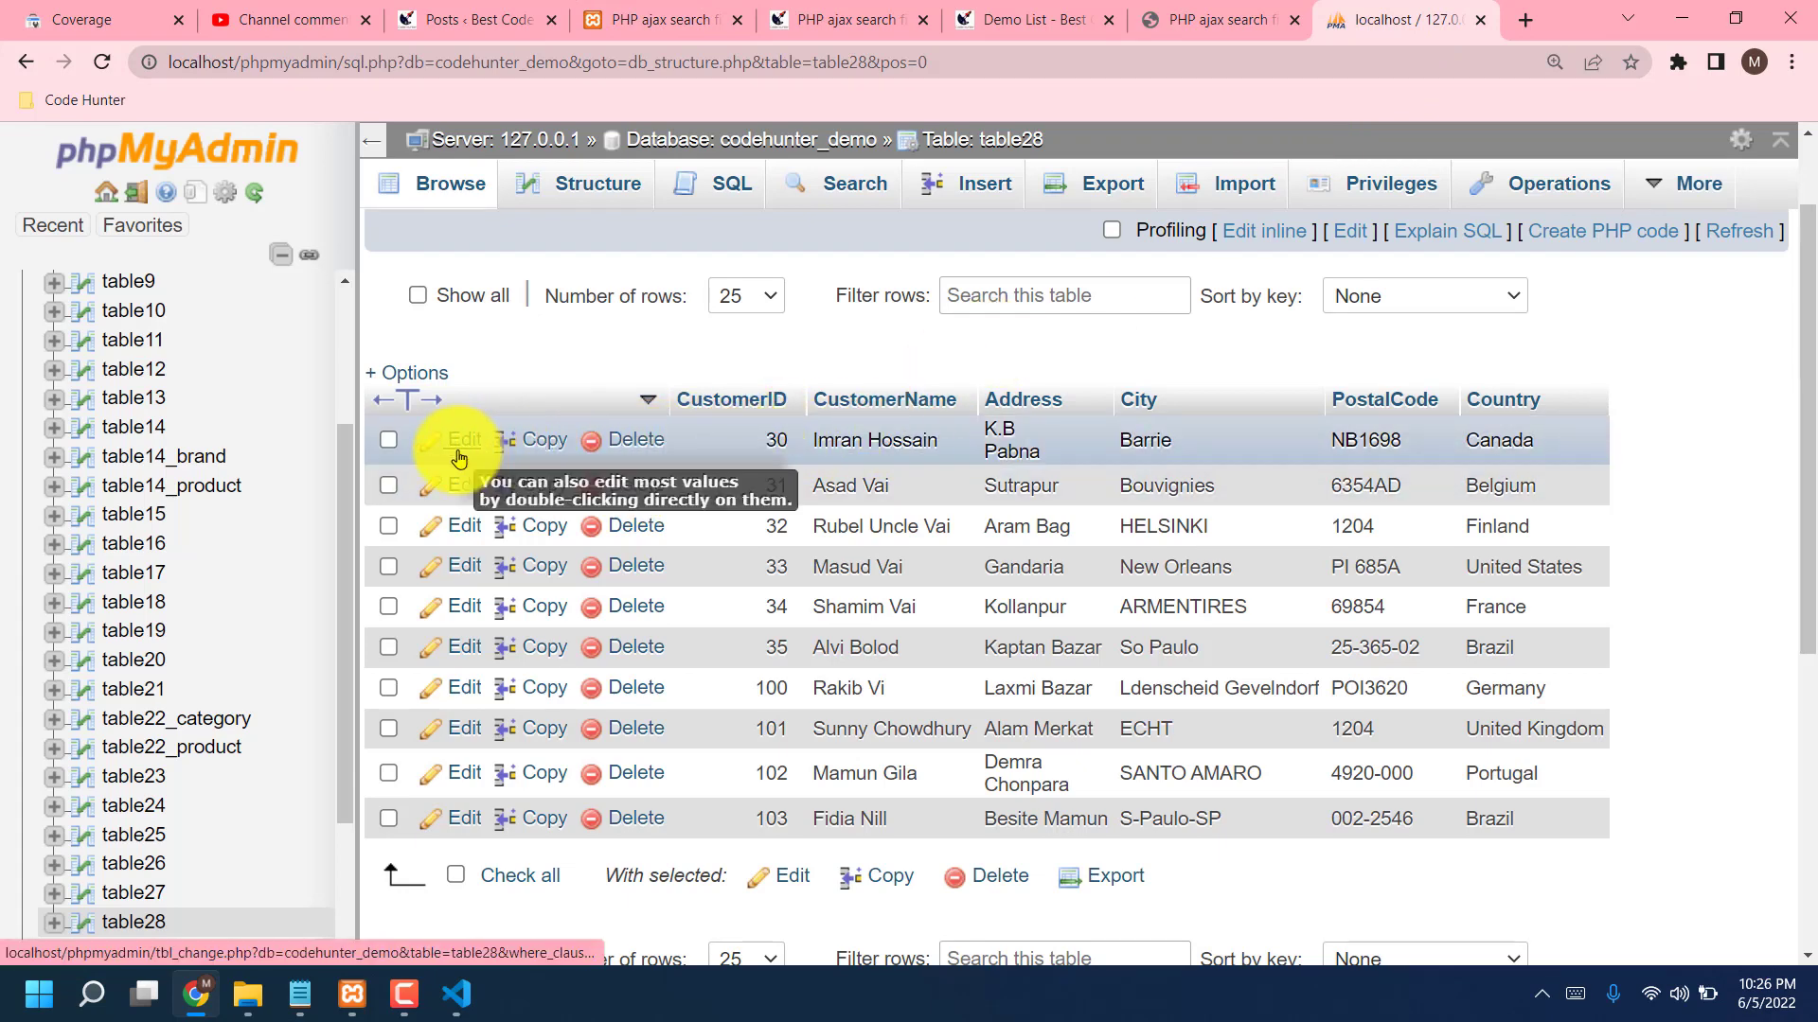
Step: Open row 30 for editing and enter CustomerID 60 and name 'I Love You'
click(463, 439)
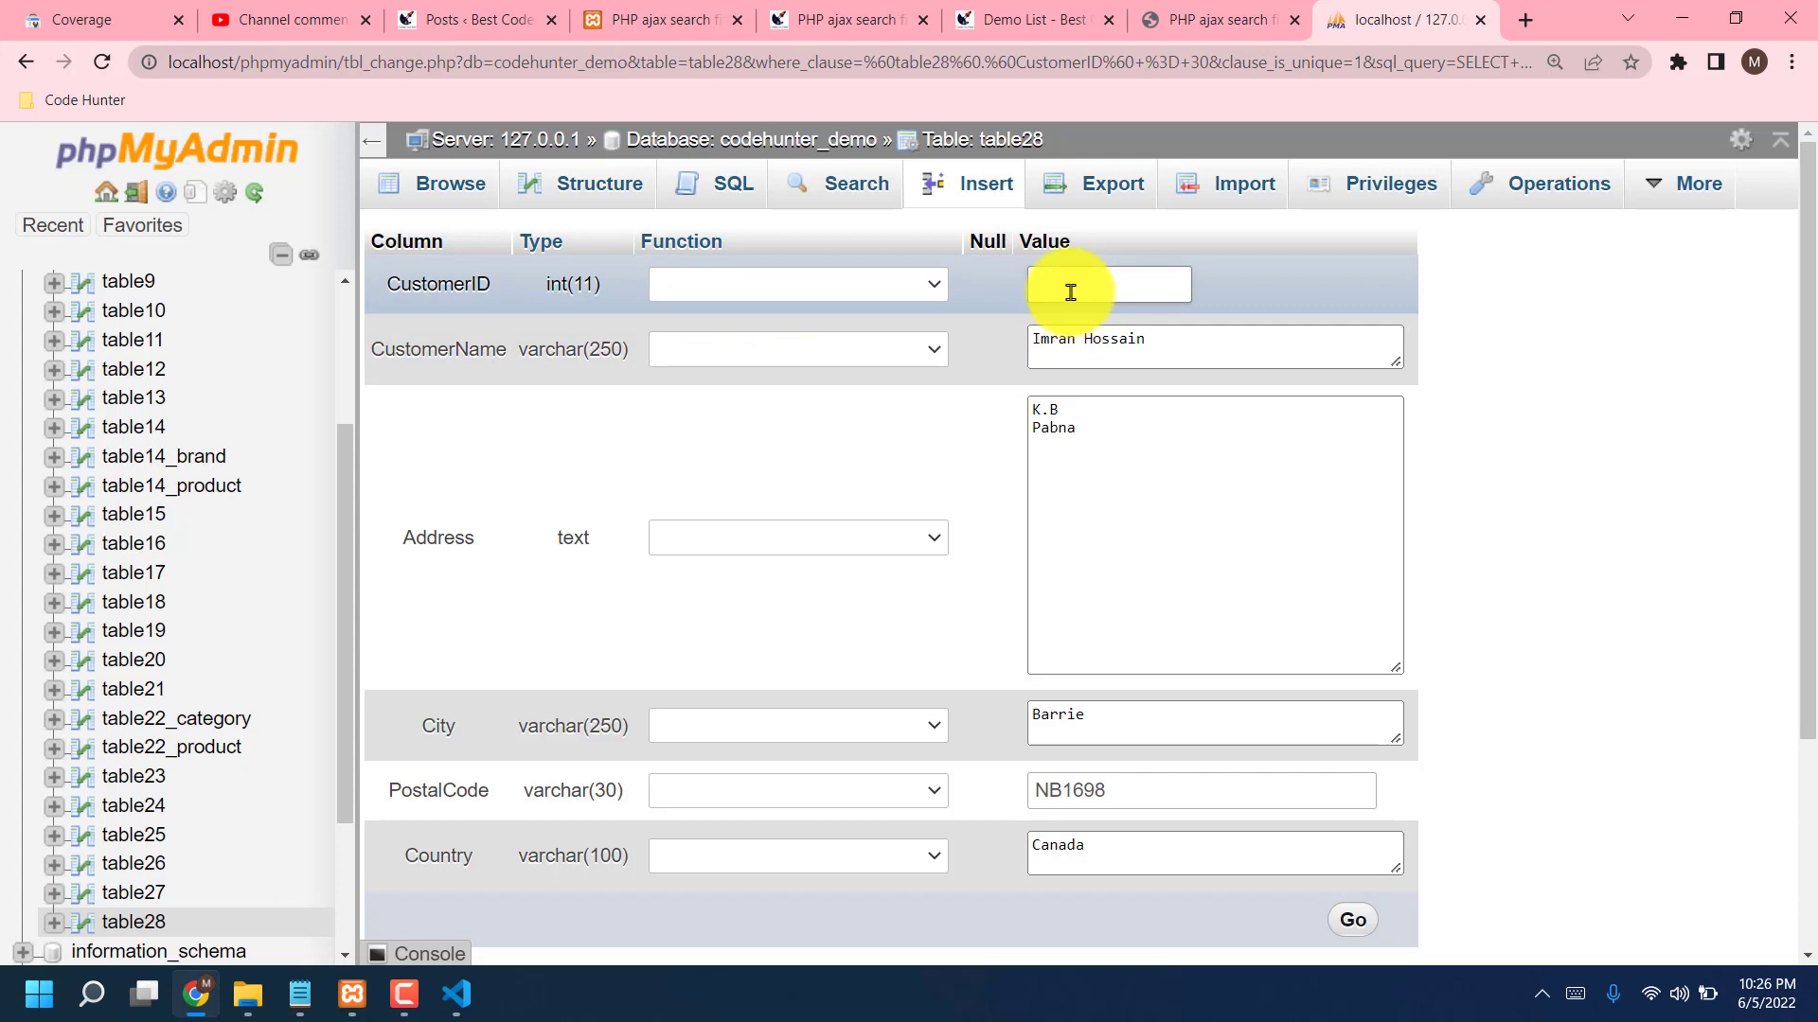
text(60)
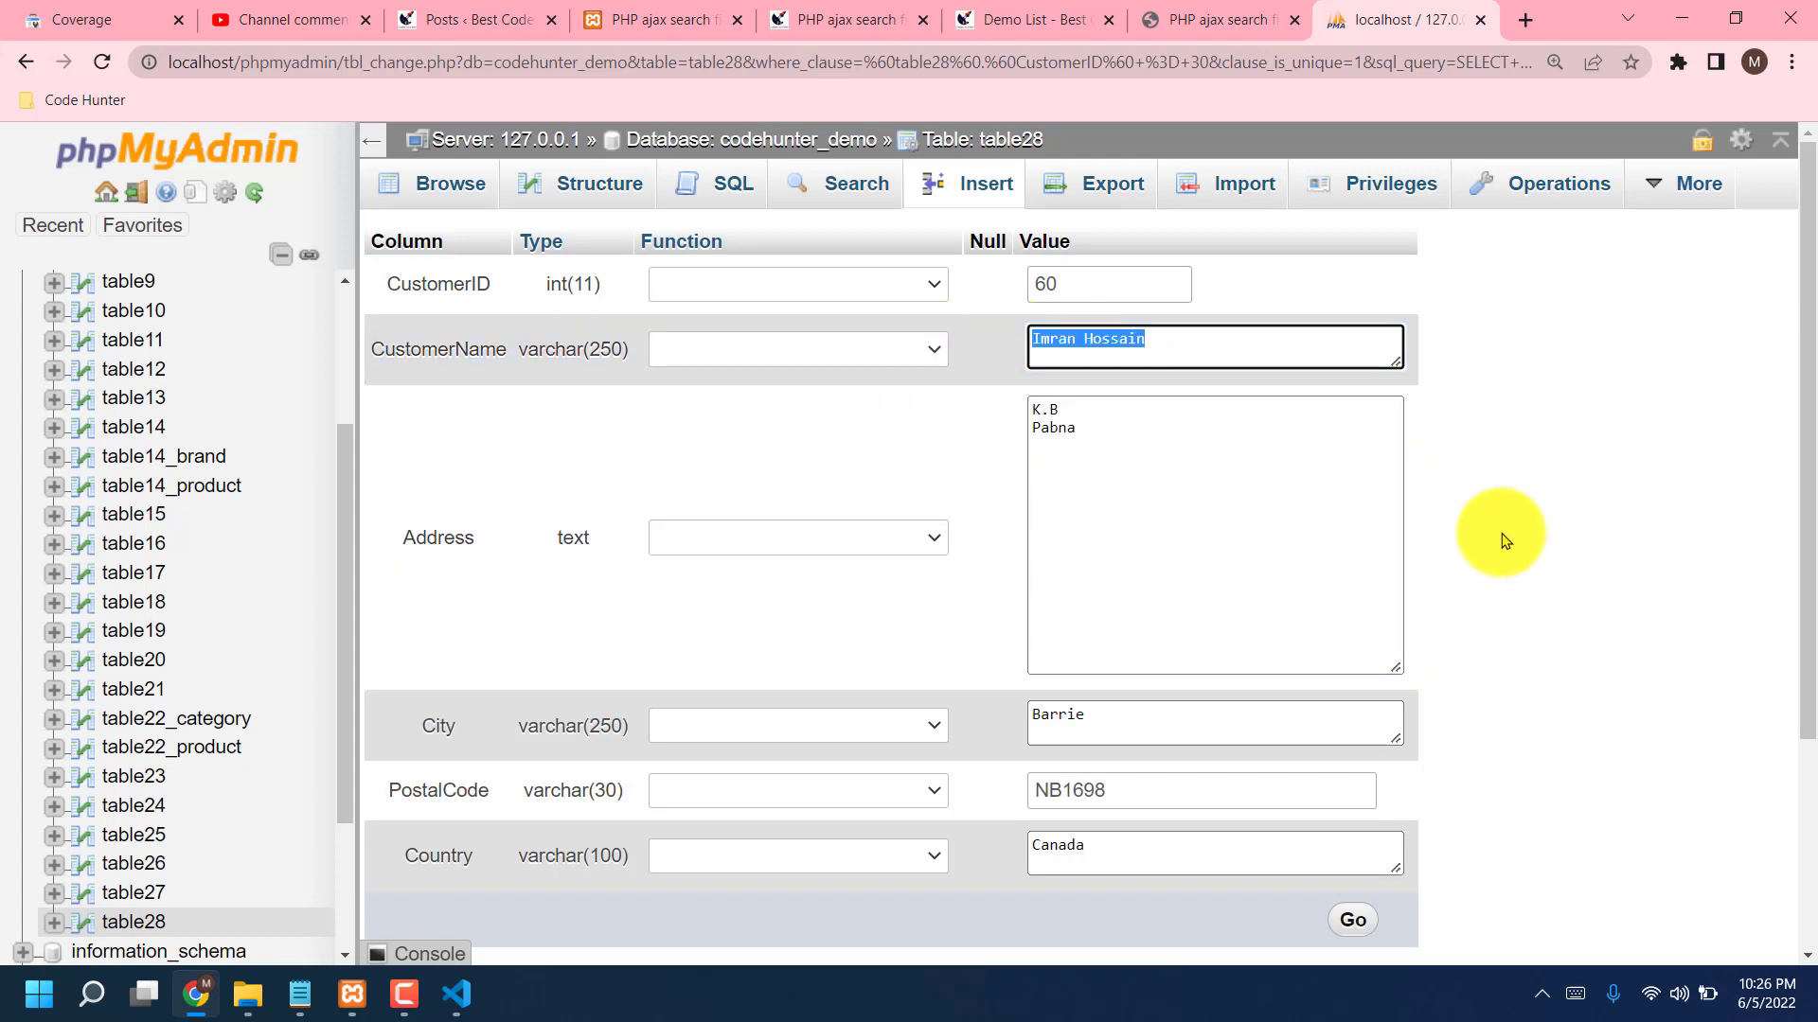
text(I Love Yo)
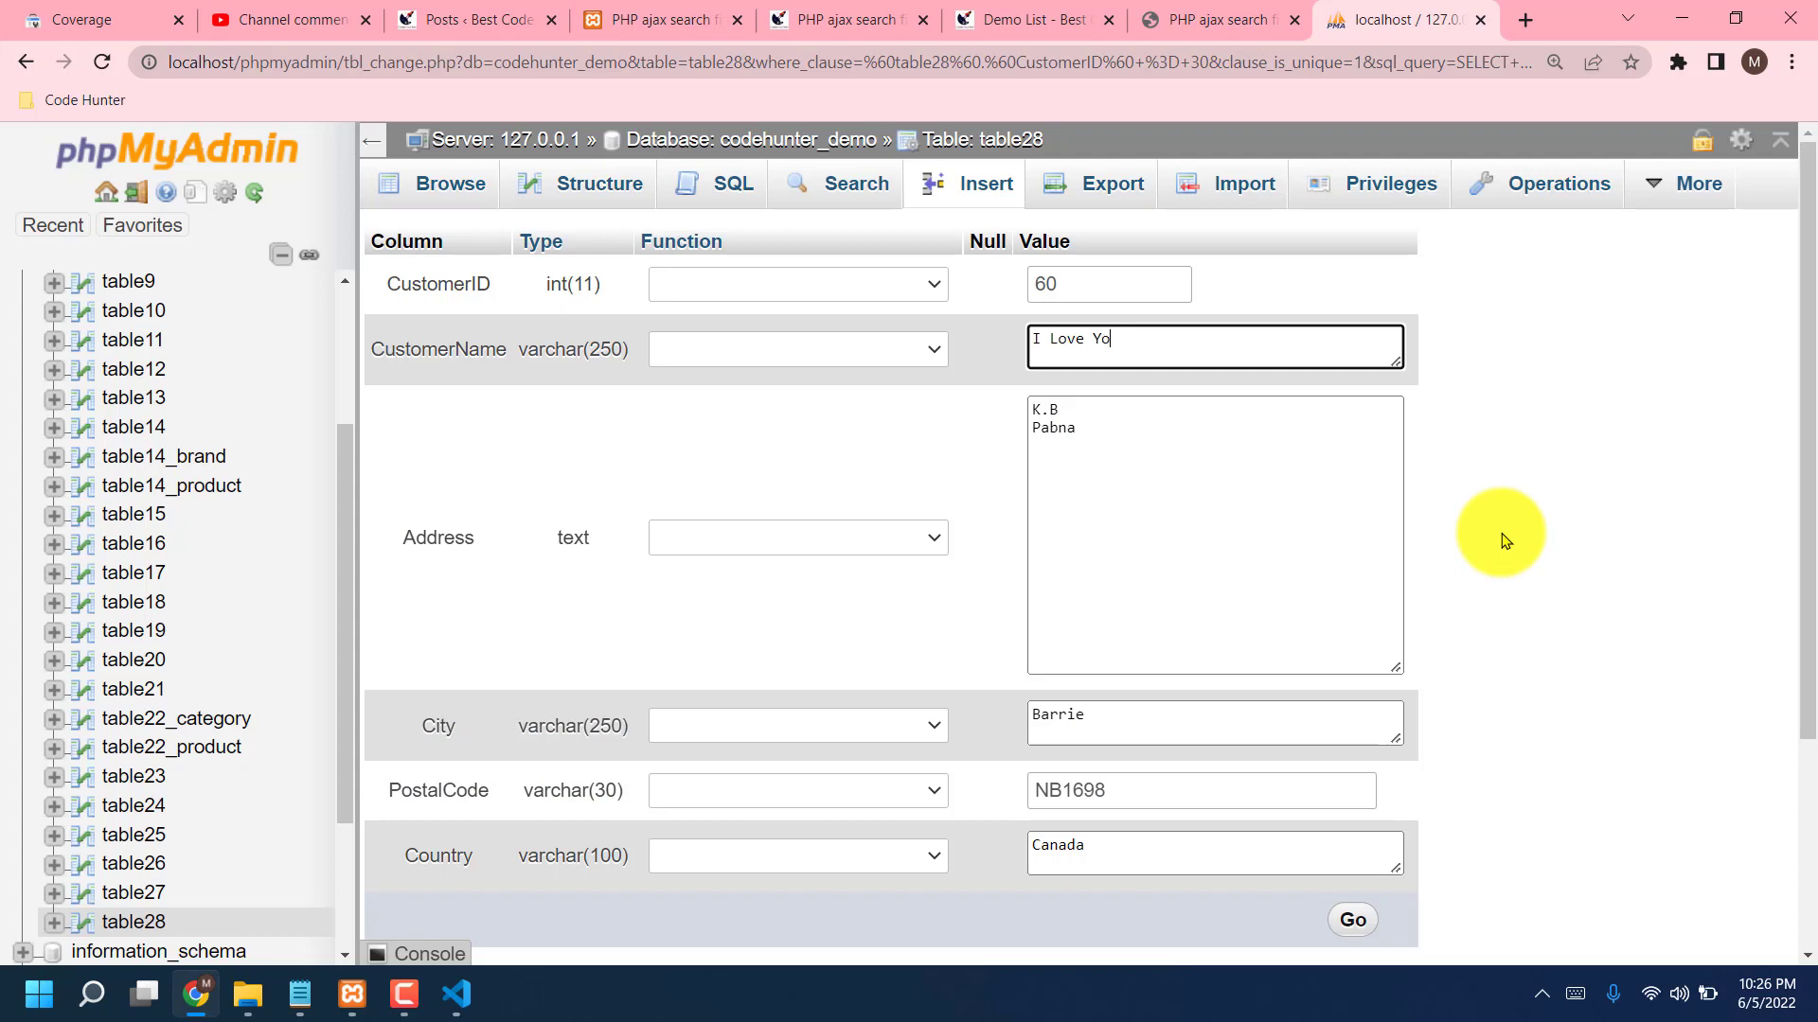
text(u)
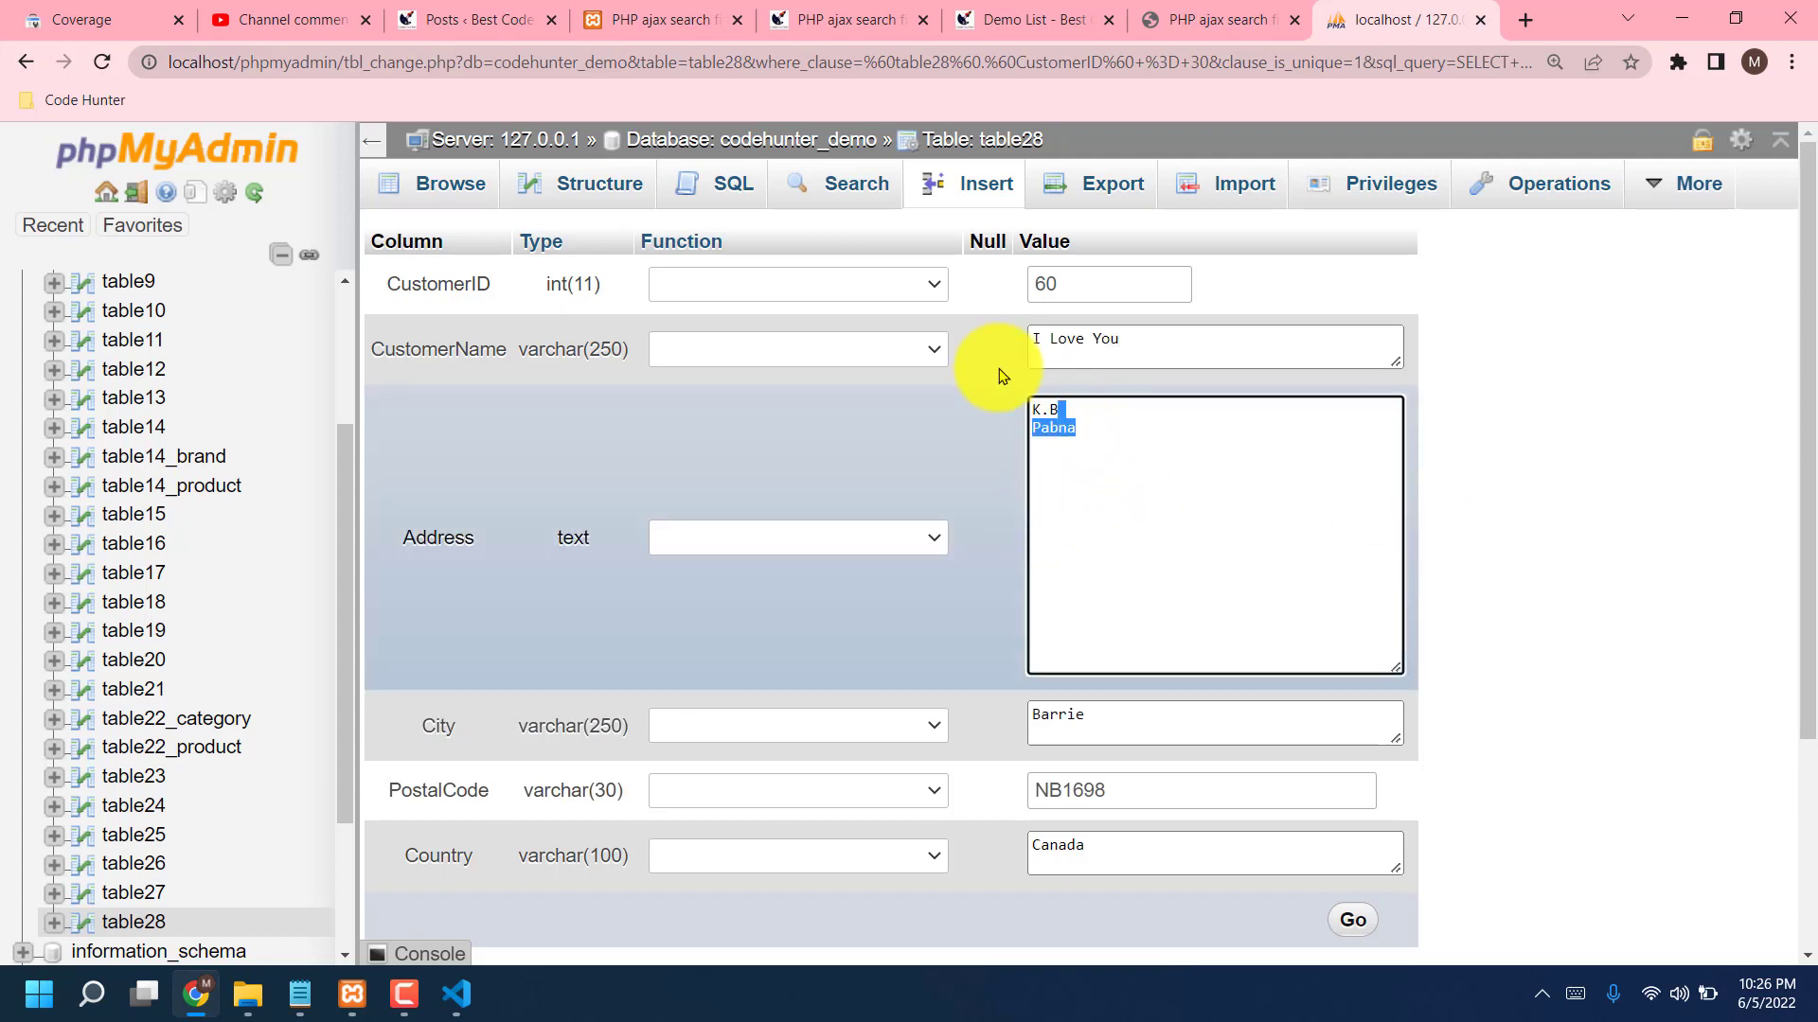
text(UD)
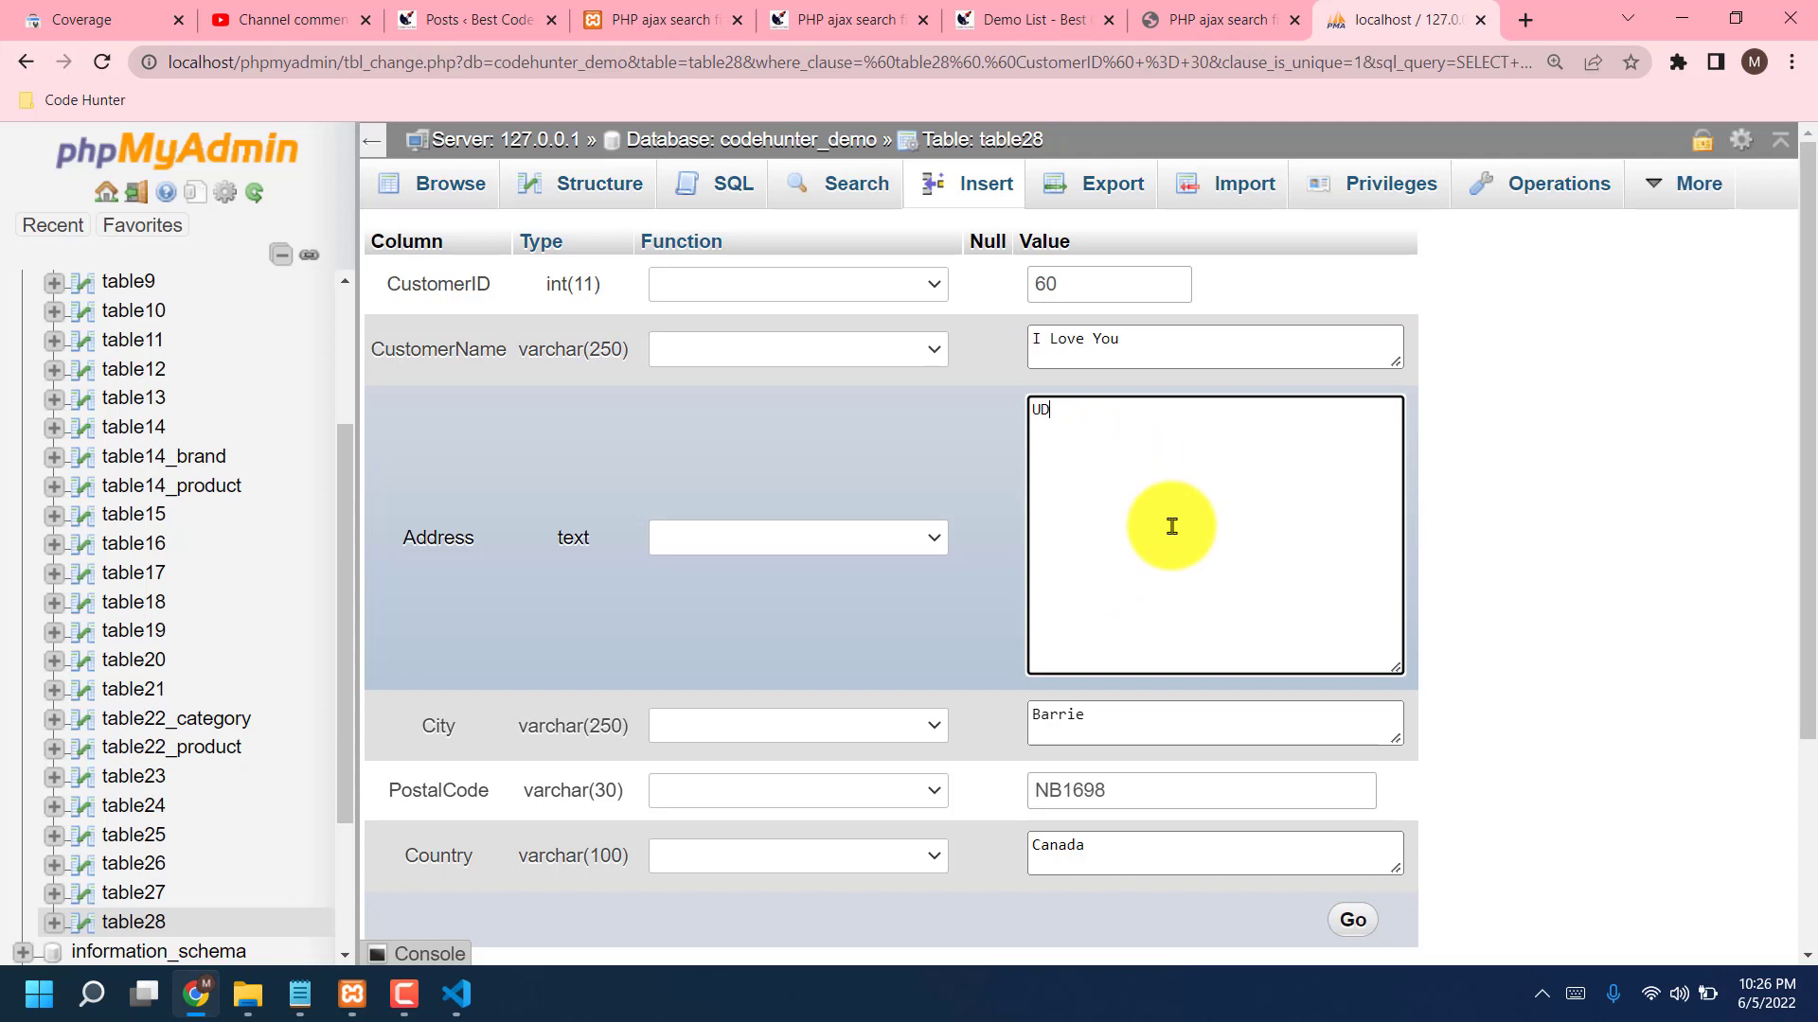
mouse_move(1124, 434)
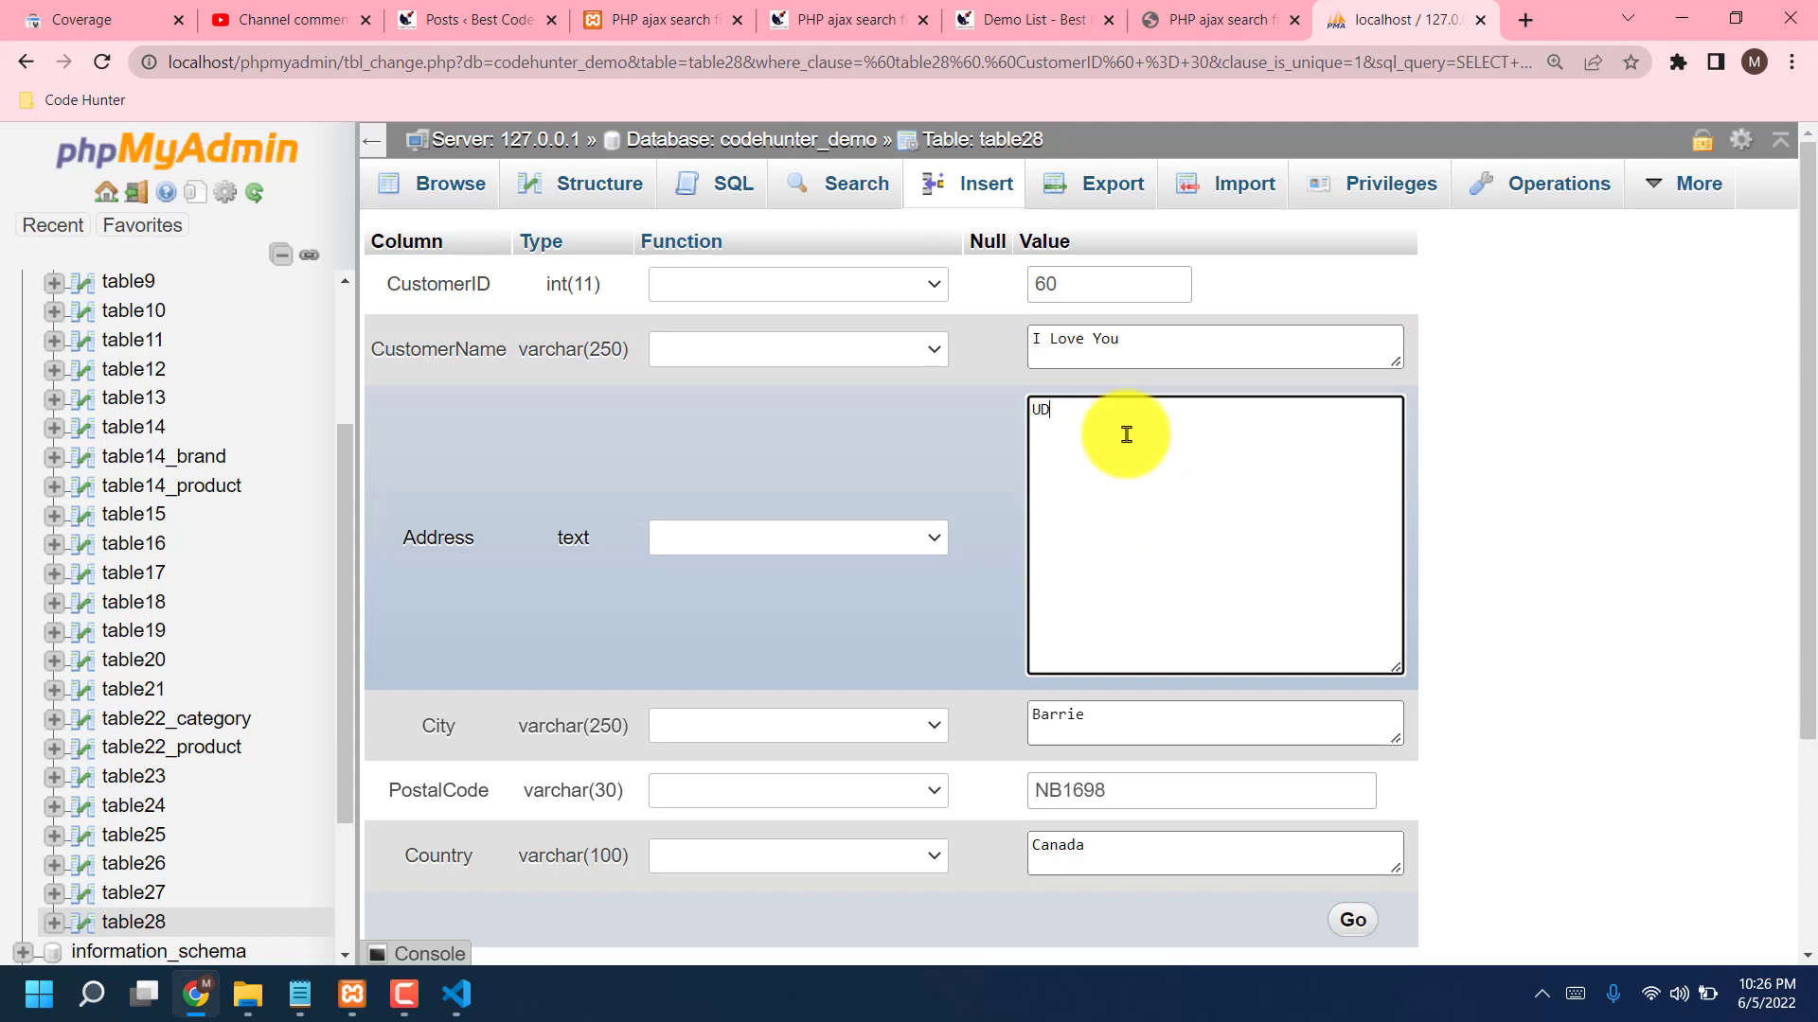
Step: Enter address Poryugal, postal code KL987 and country Portugal, then submit the row
text(P)
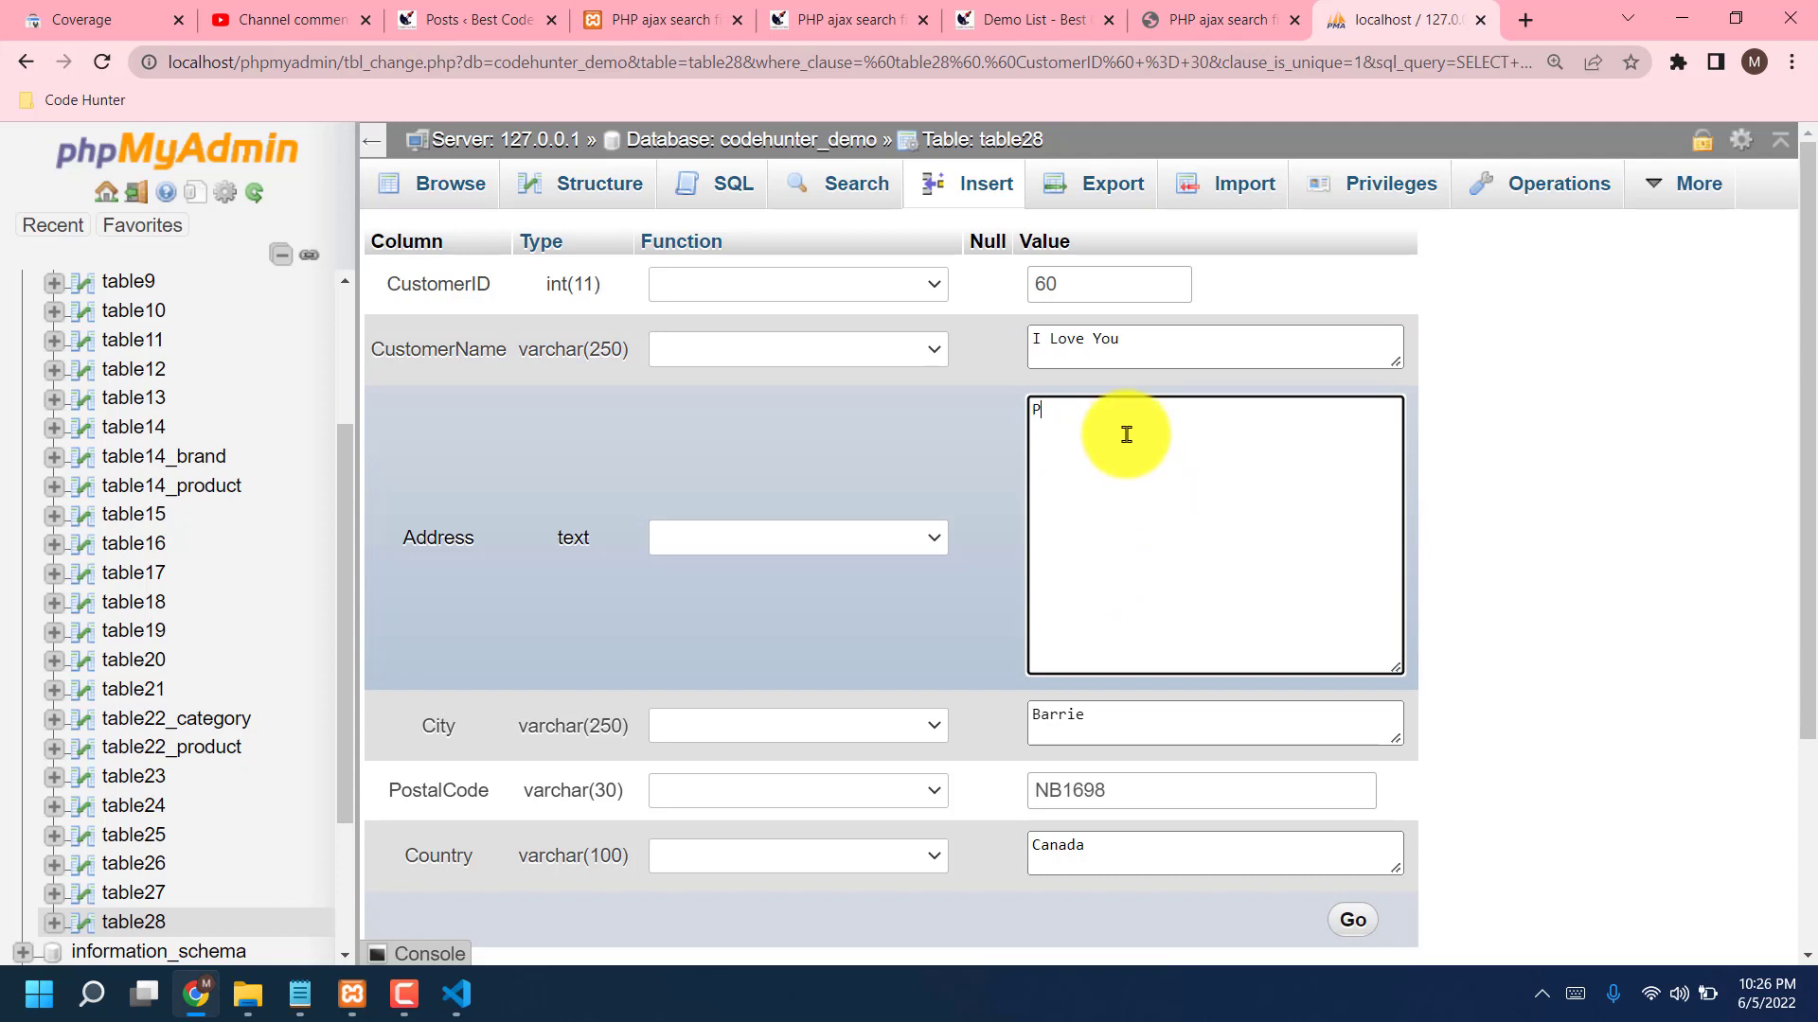
text(oryu)
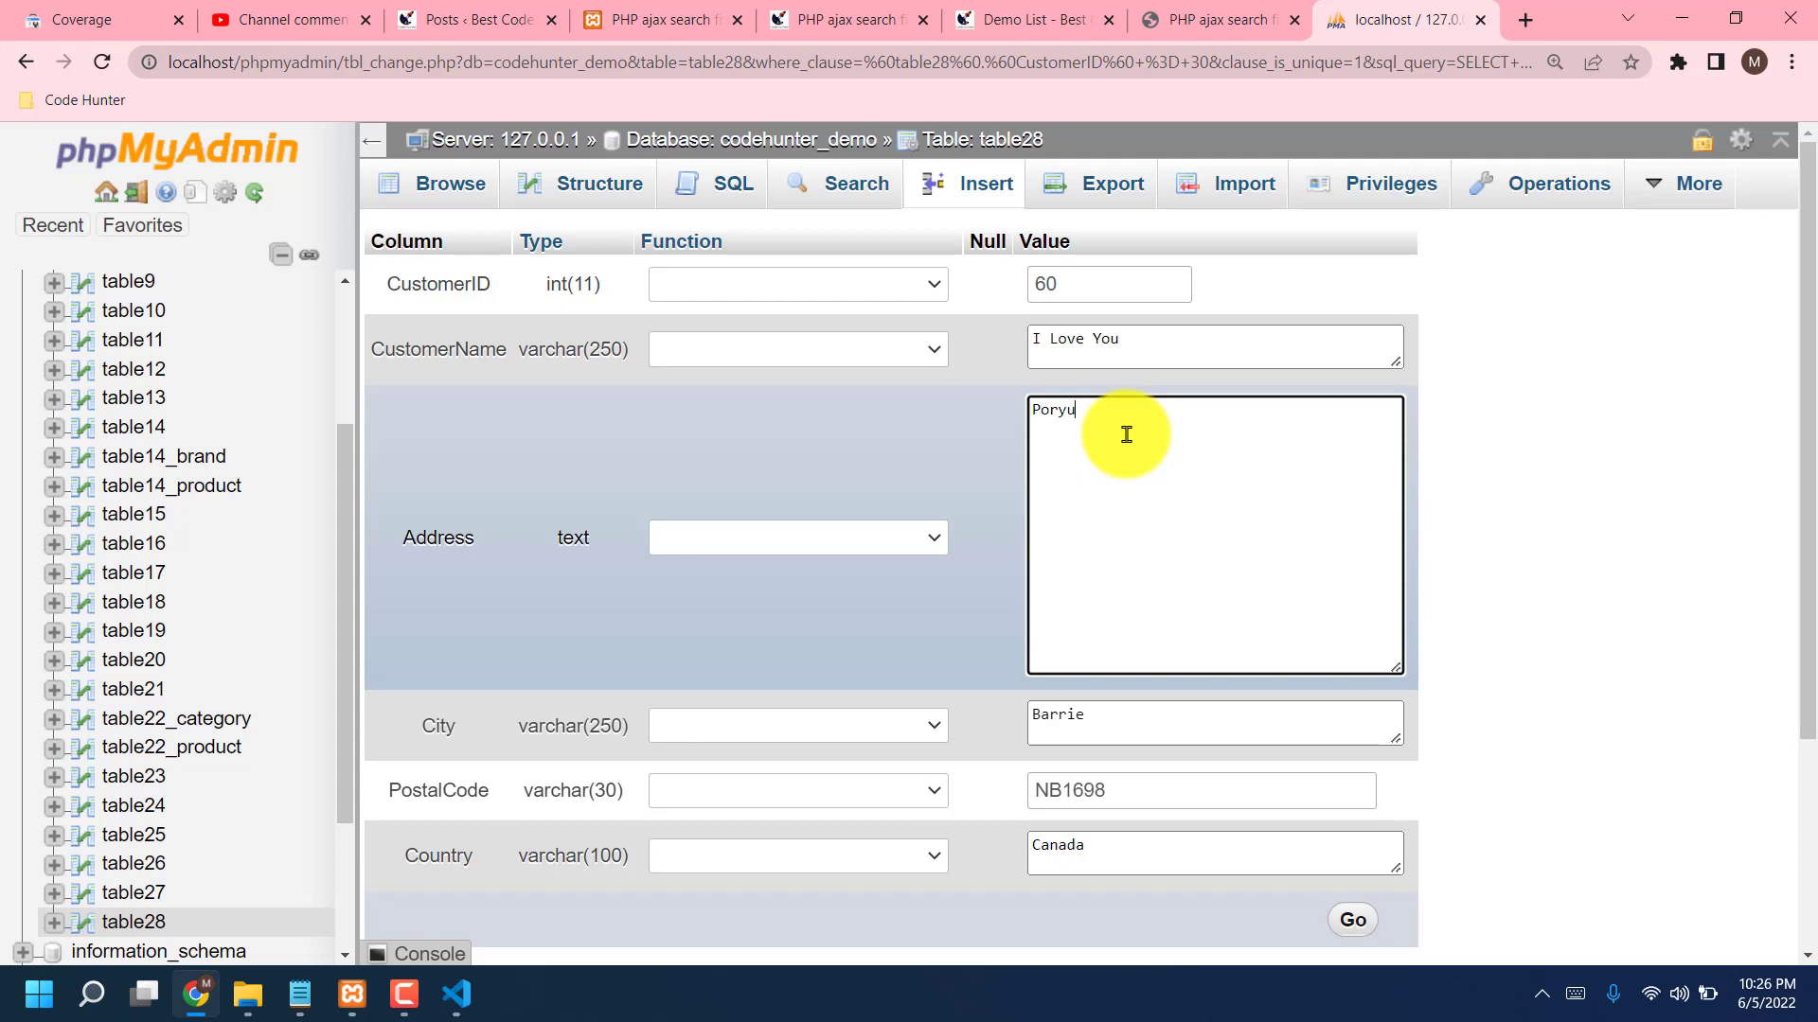
text(gal)
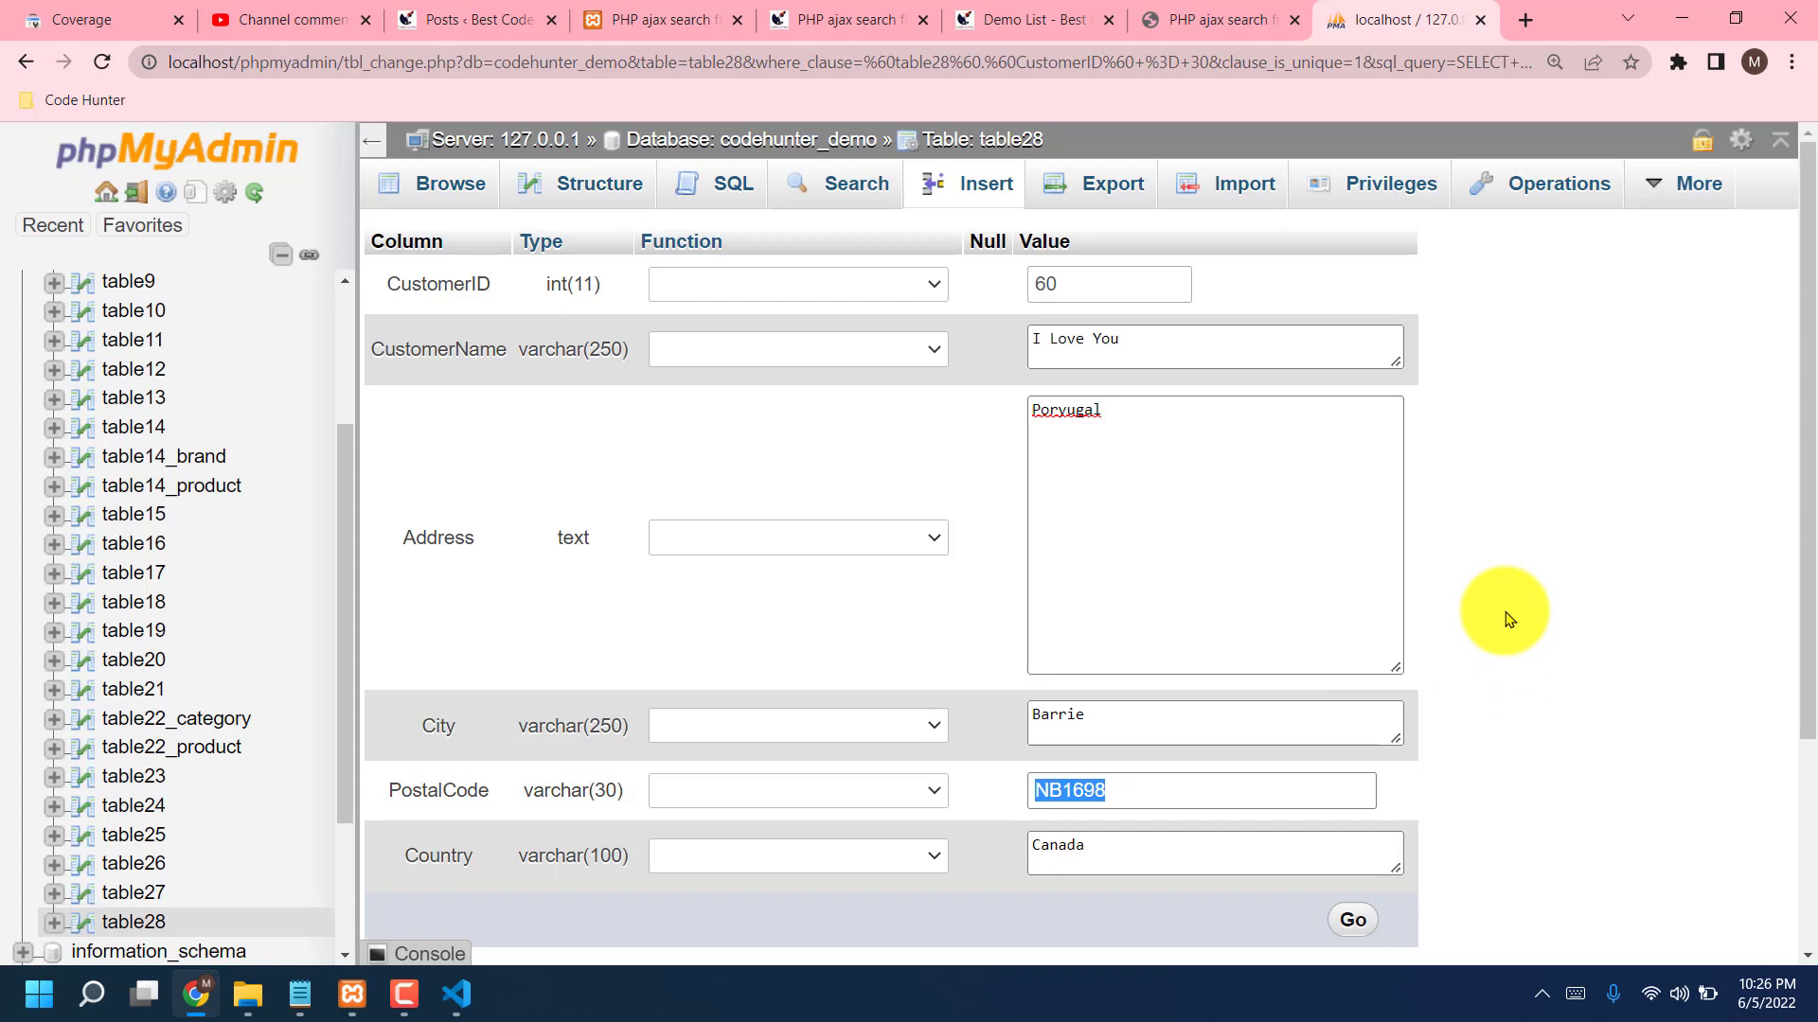
text(KL987)
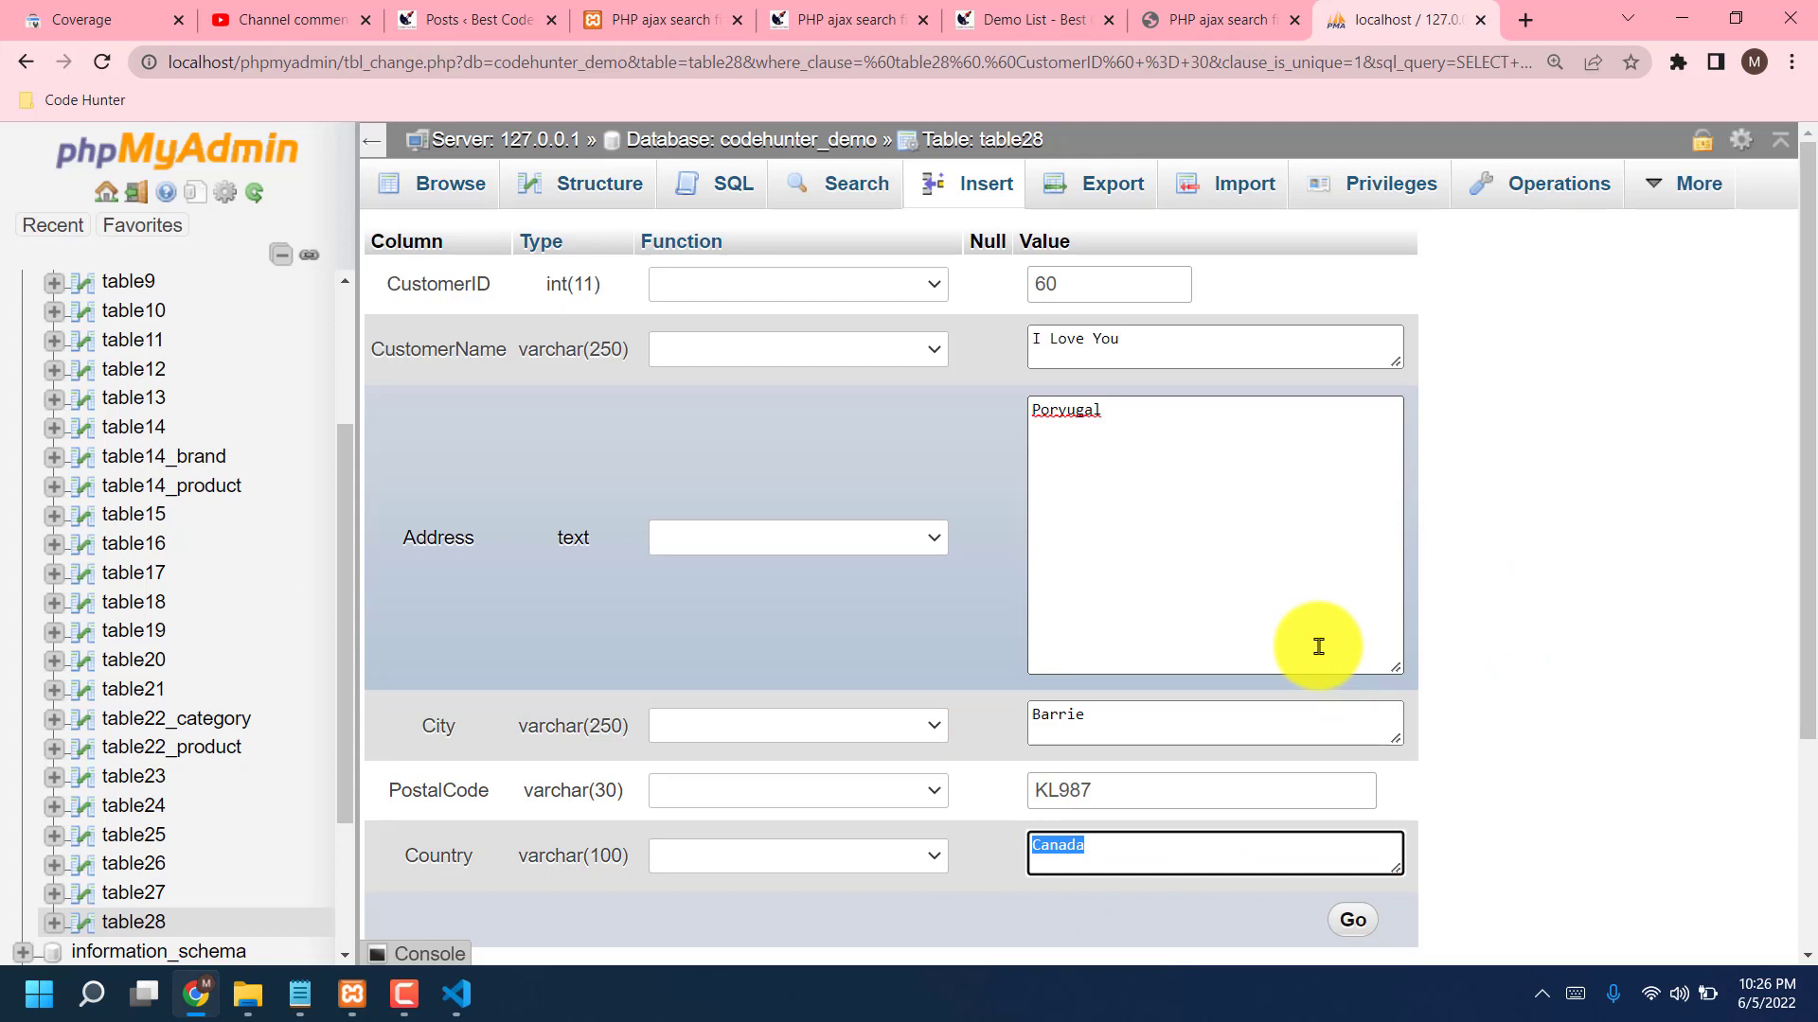
text(Portugal)
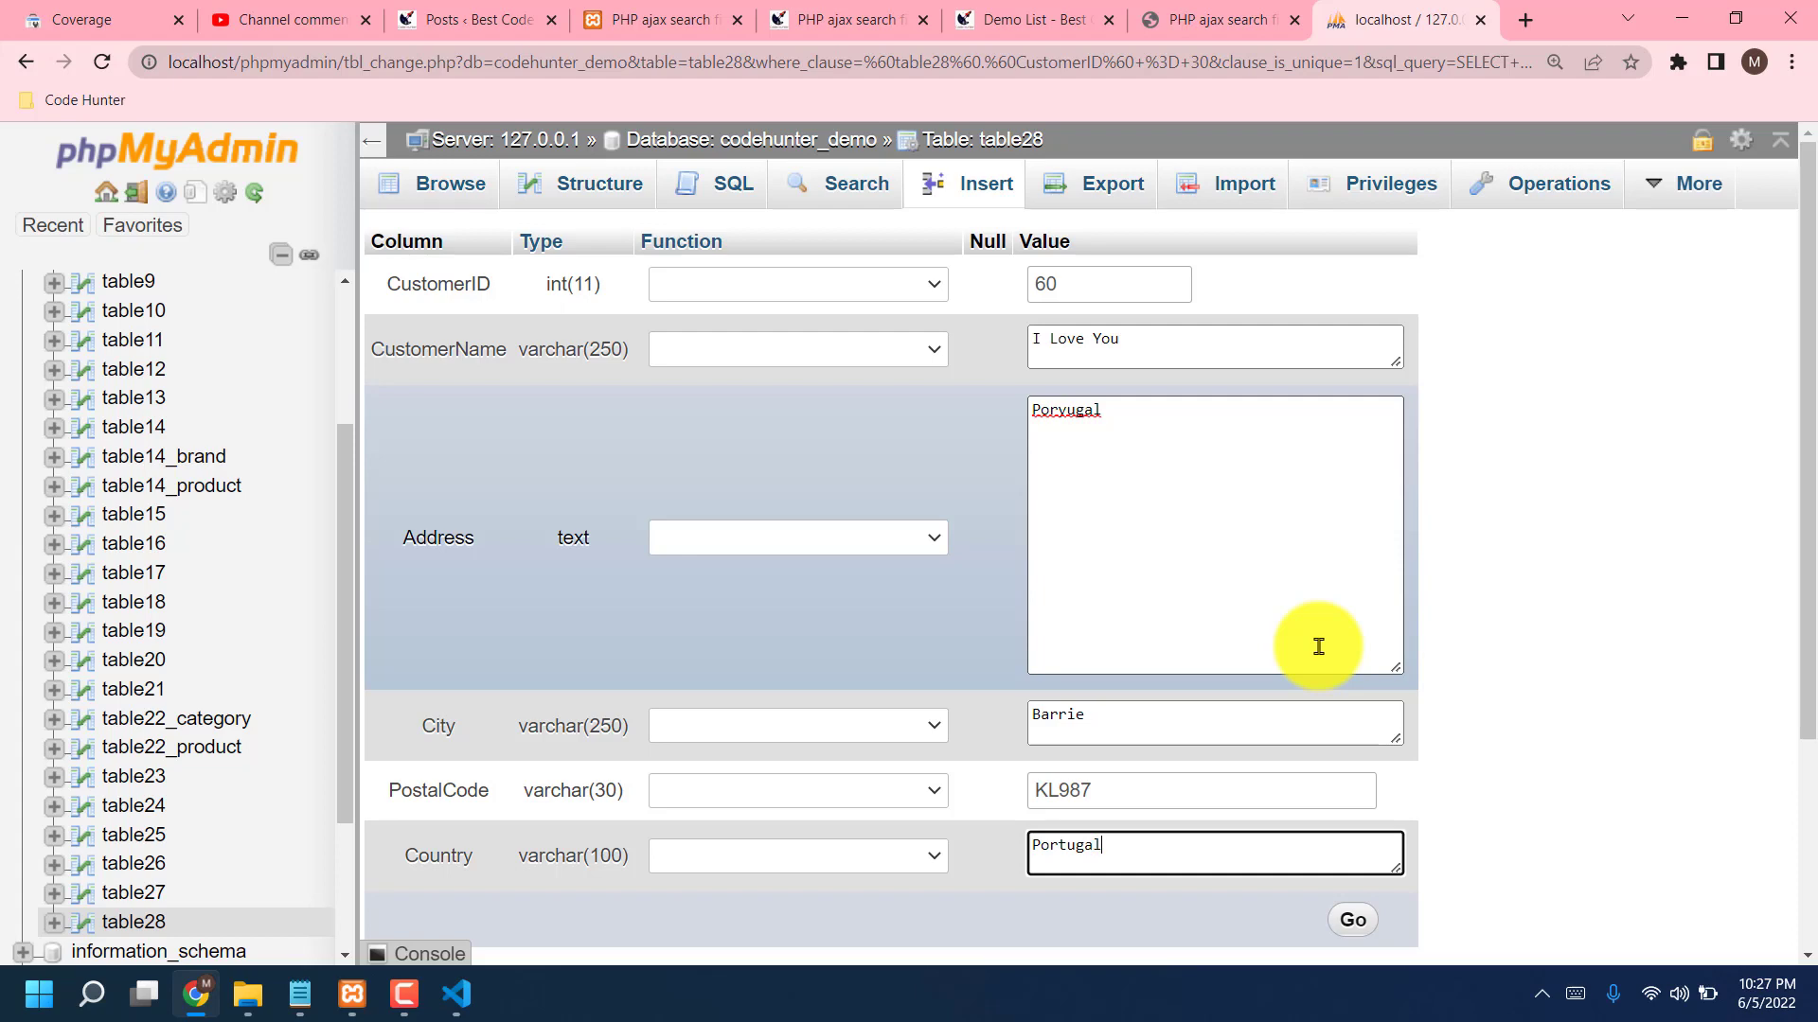
click(1352, 919)
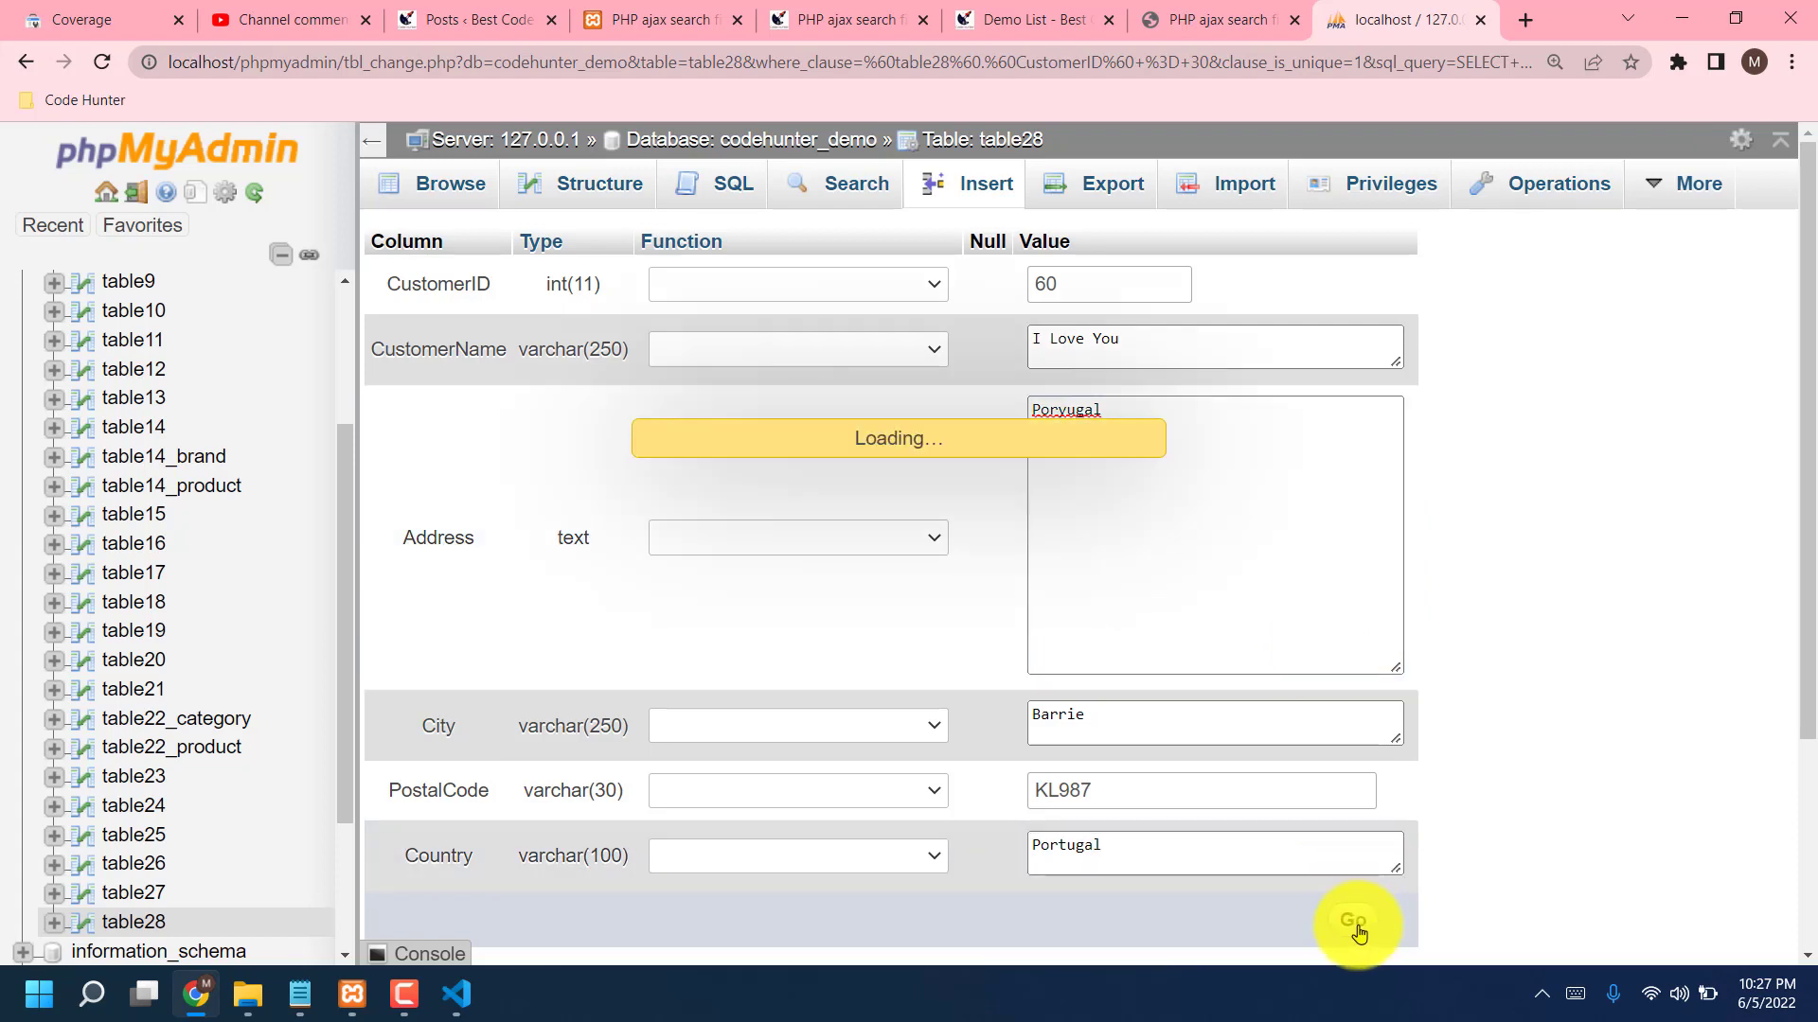
Step: Scroll the results to see customer 60, I Love You, from Portugal at the bottom
click(1352, 924)
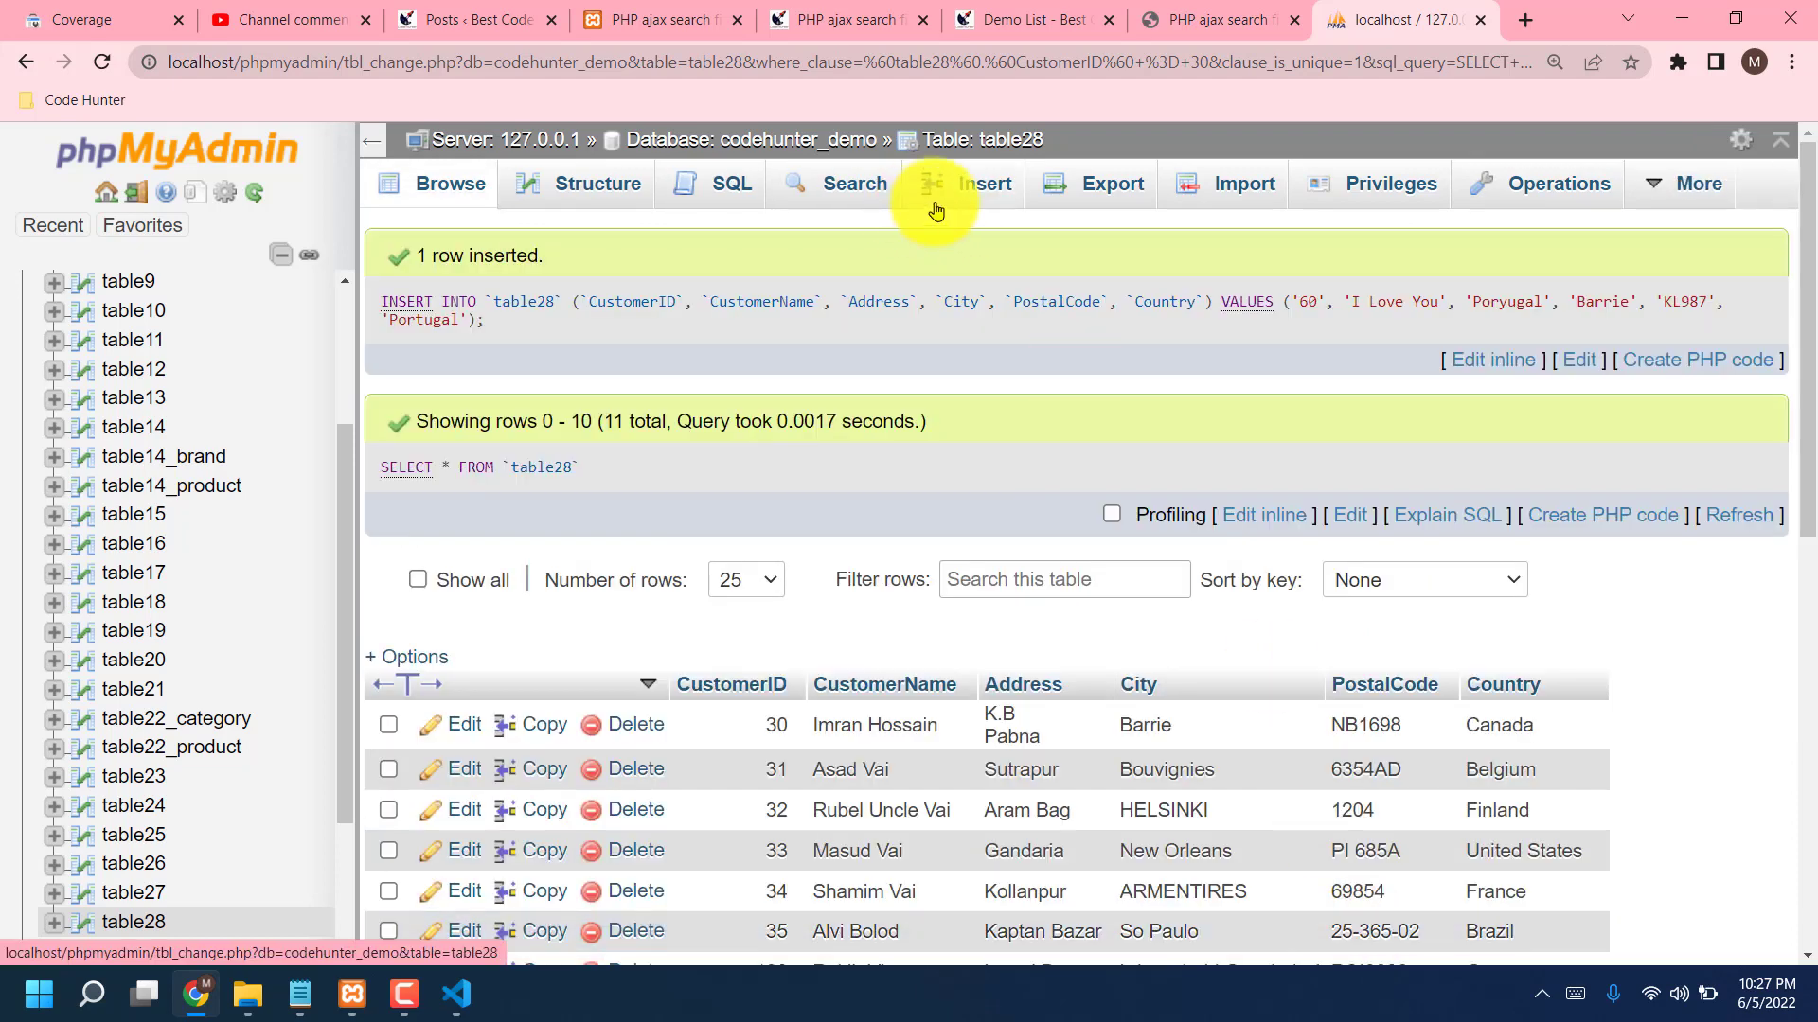
scroll(down, 3)
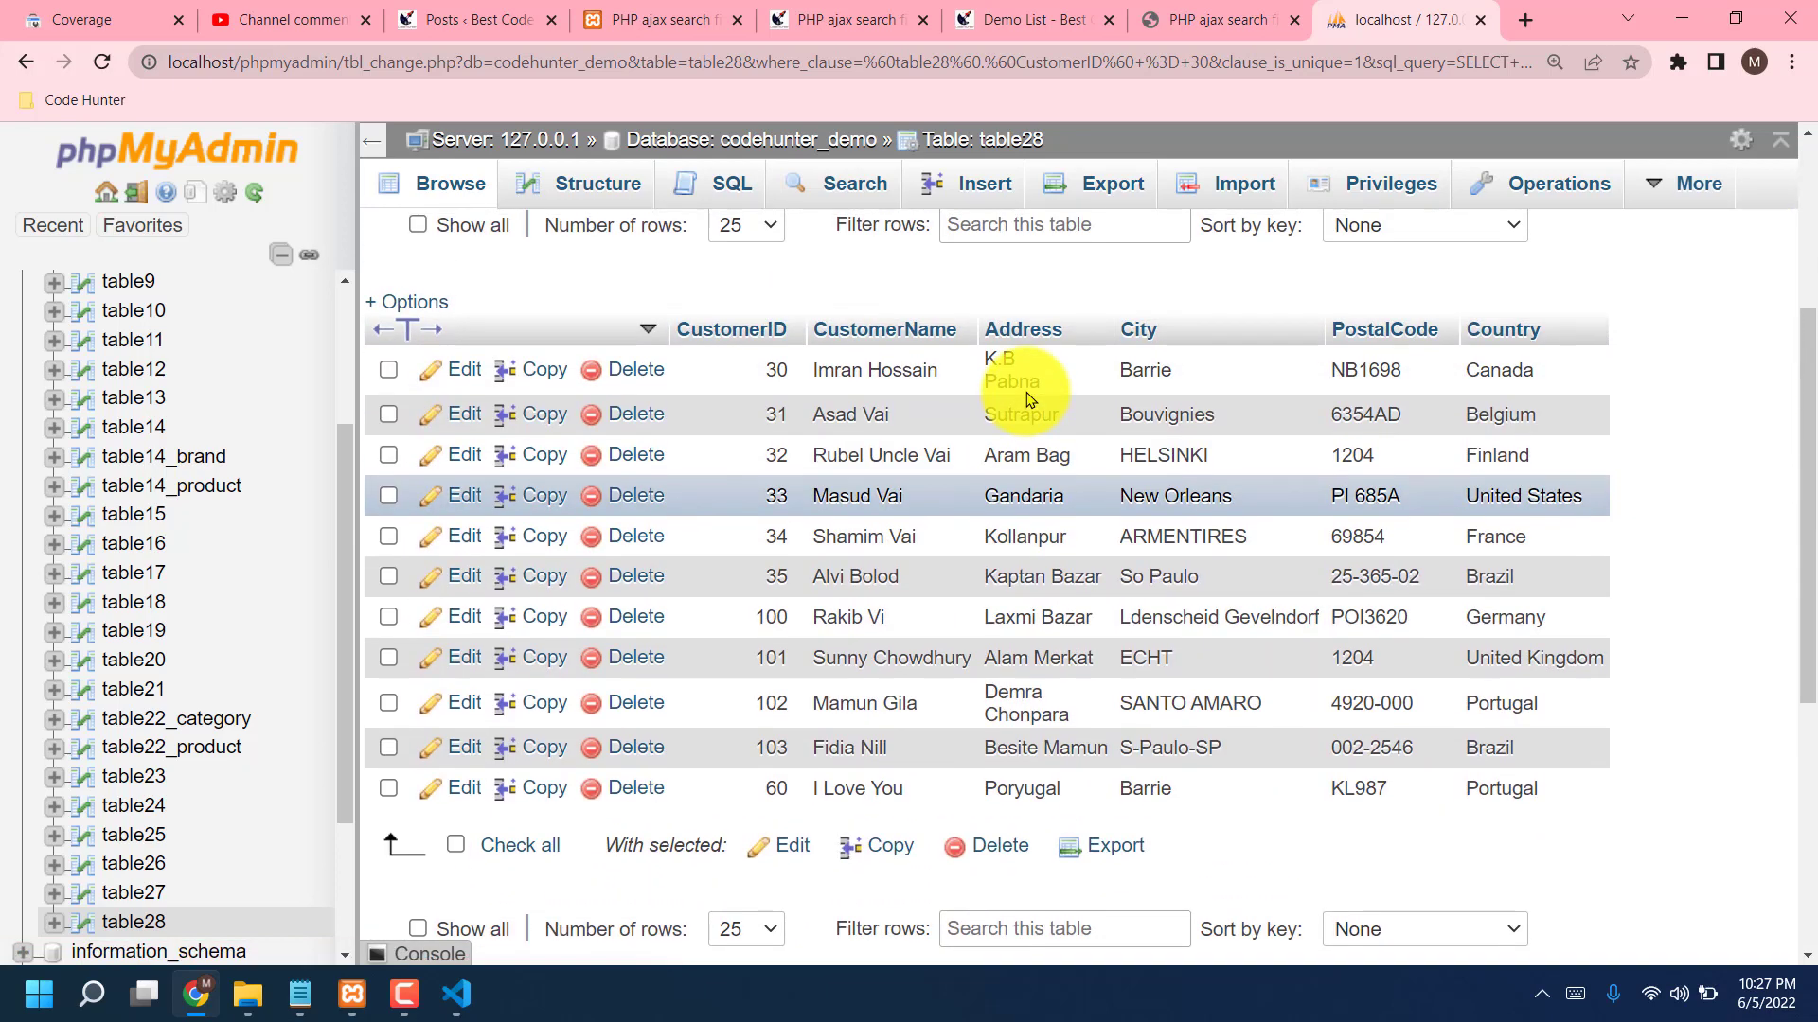